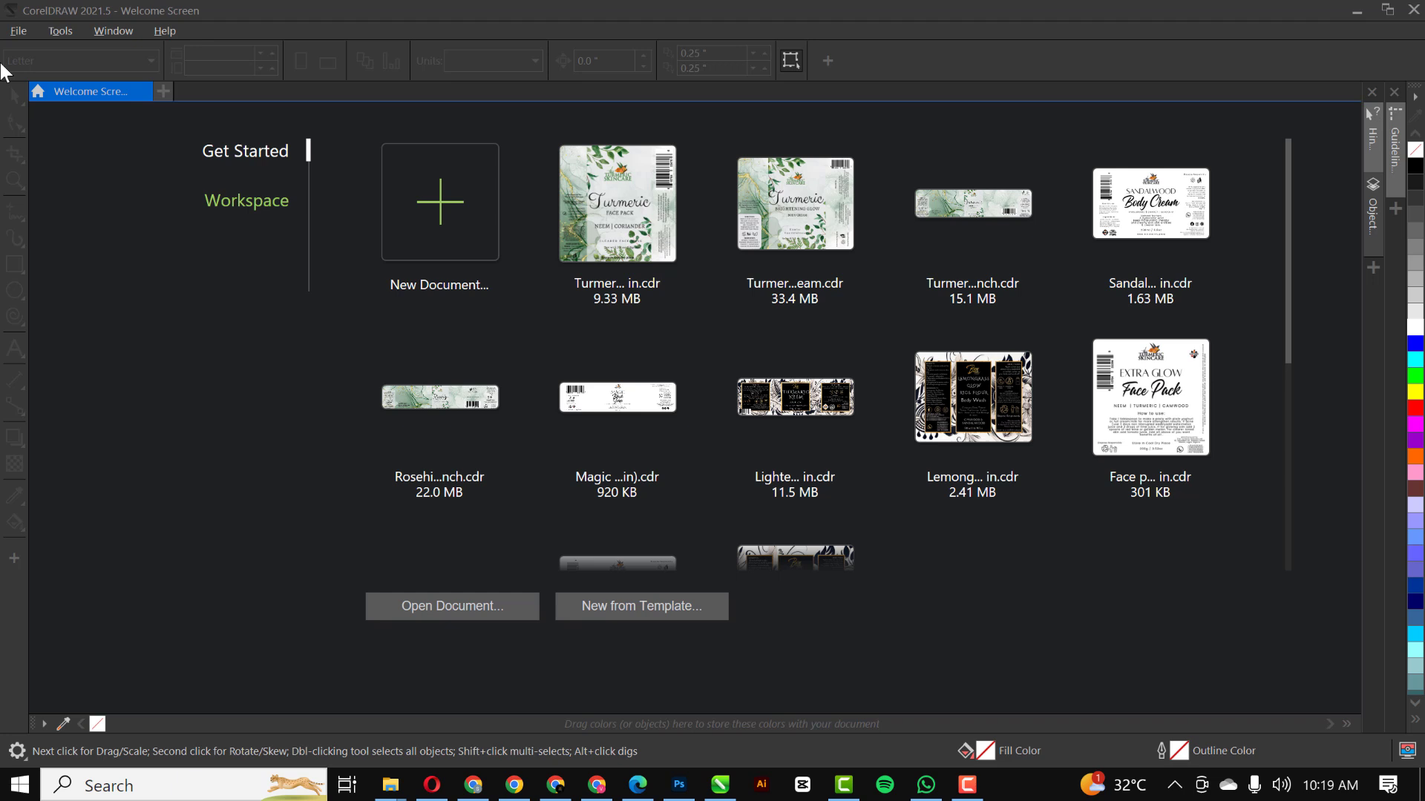
# Step: Start a new document titled CHURCH MONTH FLYER at 5 × 5 inches and 300 dpi
pyautogui.click(17, 29)
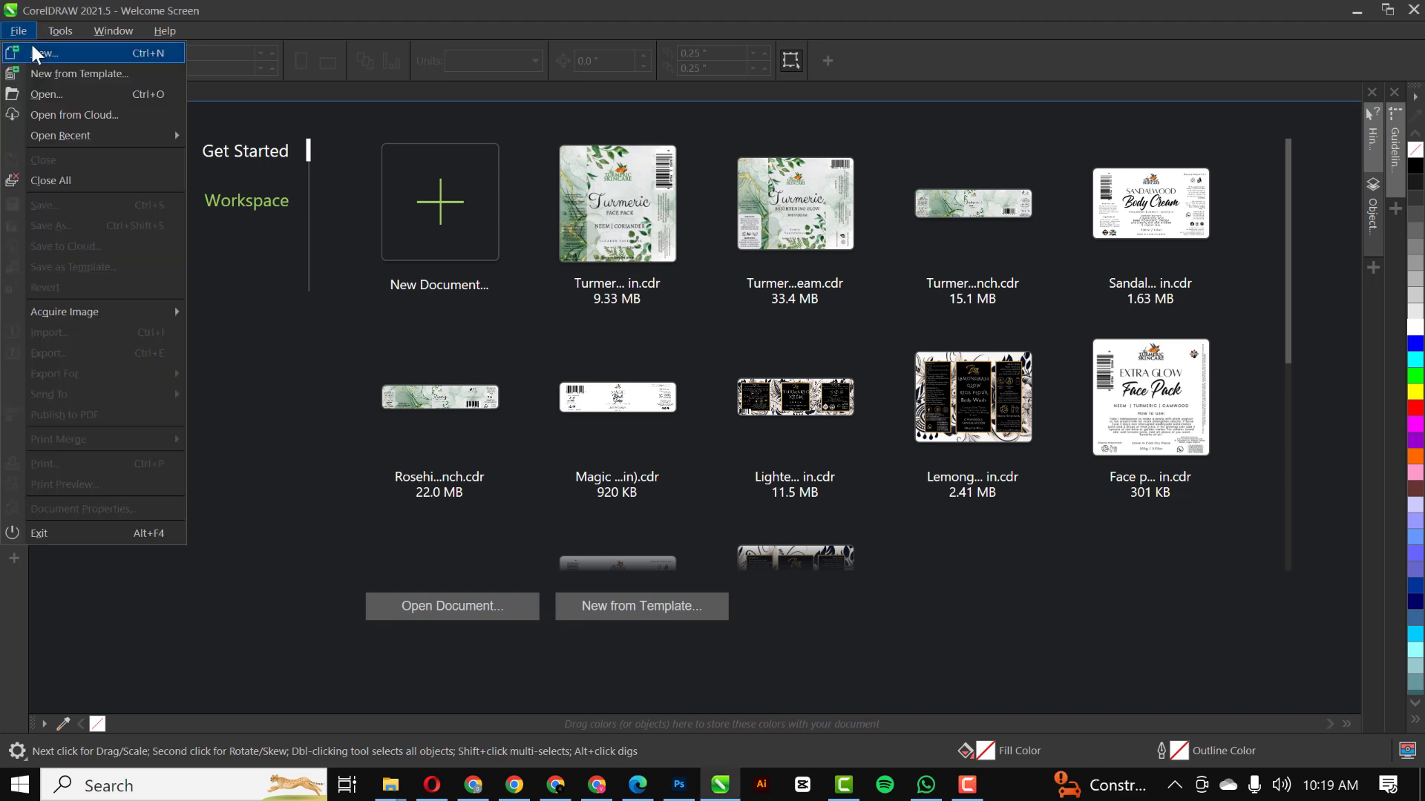
pyautogui.click(45, 53)
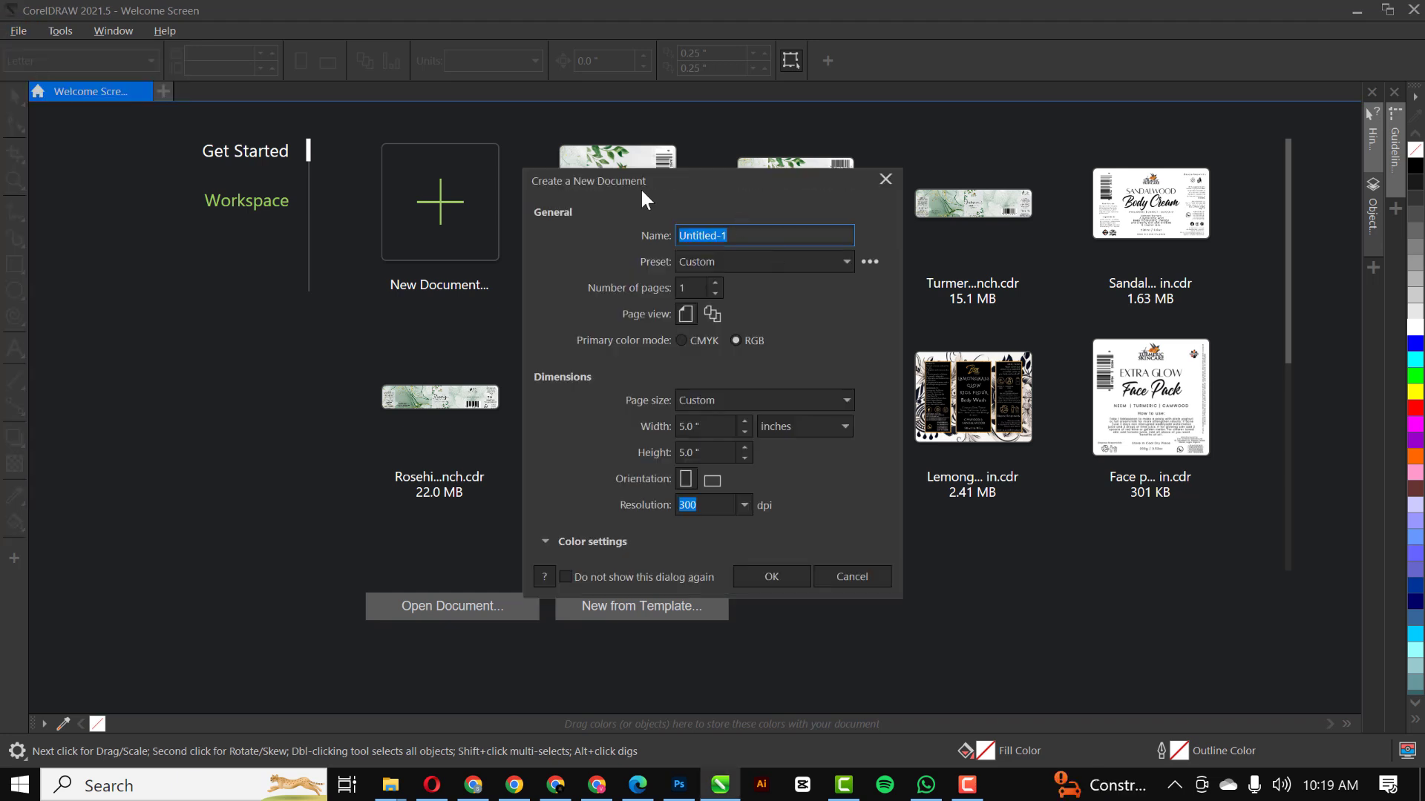
pyautogui.write('CHU')
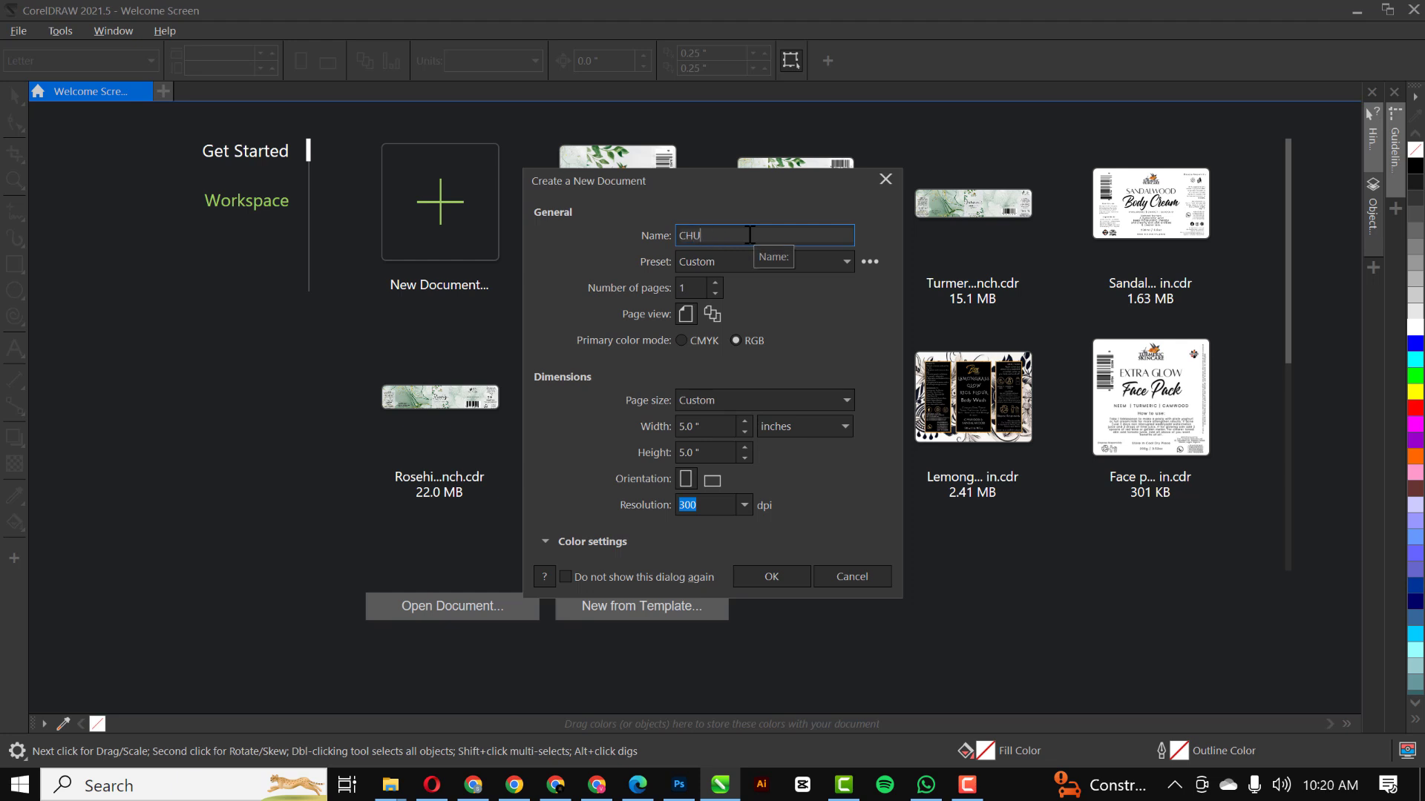
pyautogui.write('RCH')
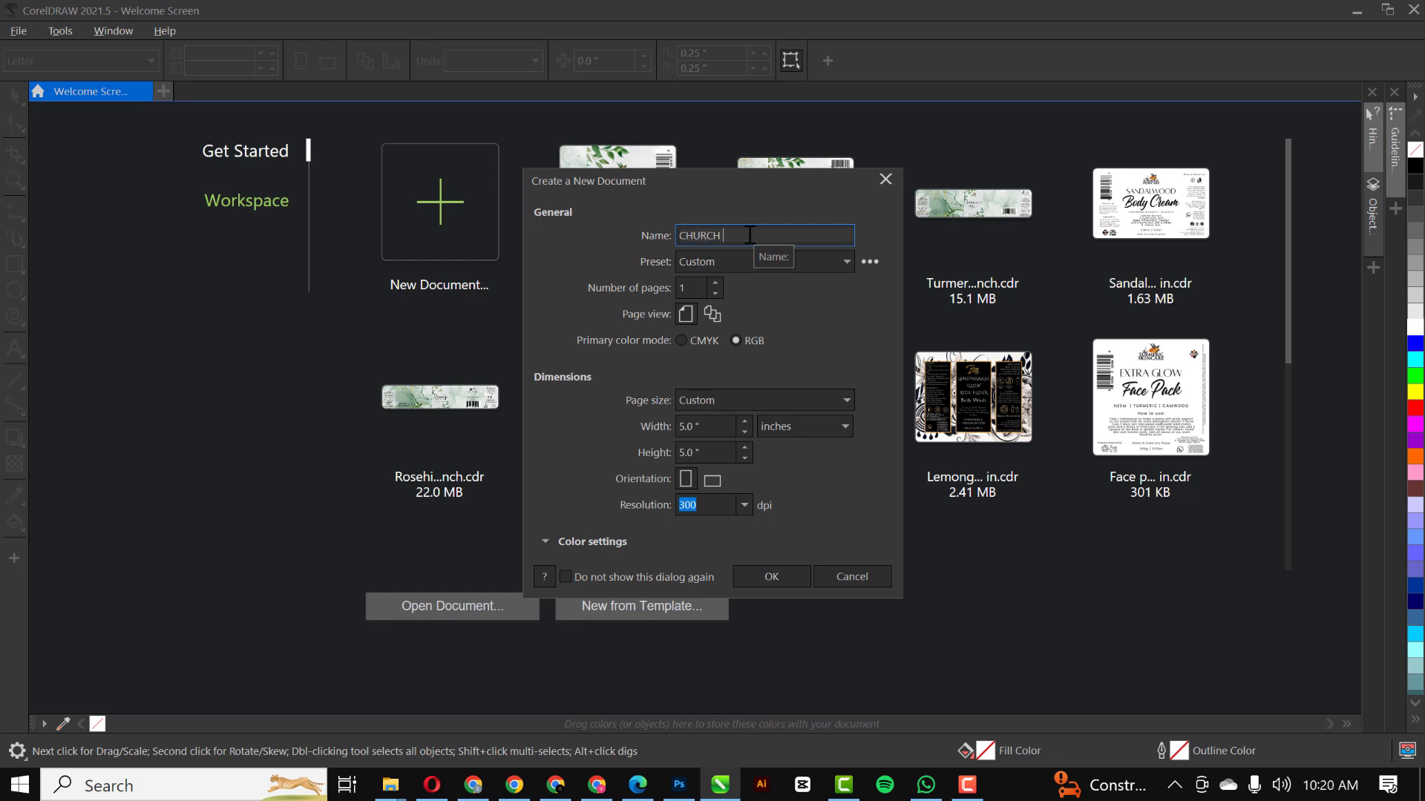
pyautogui.write('MO')
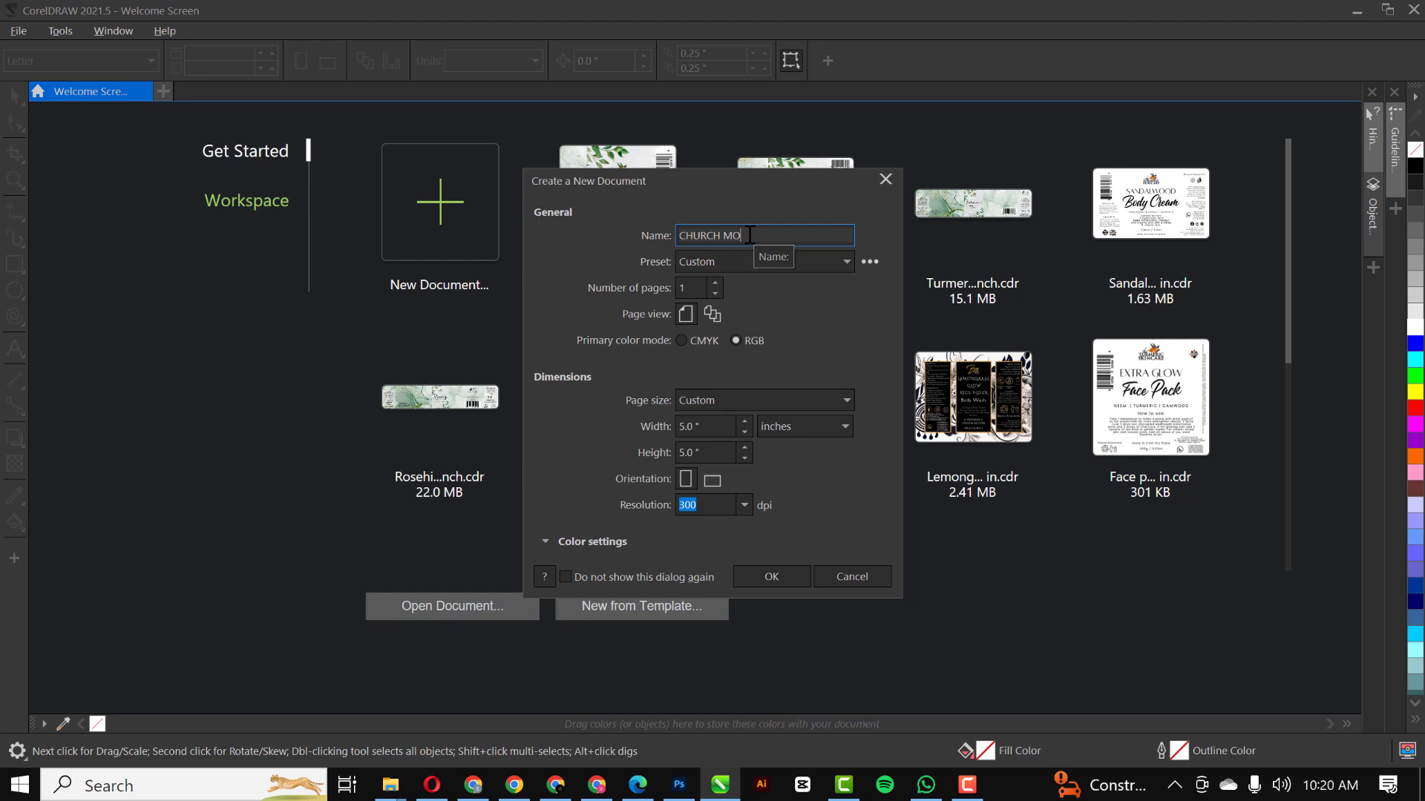
pyautogui.write('NTH FLYER')
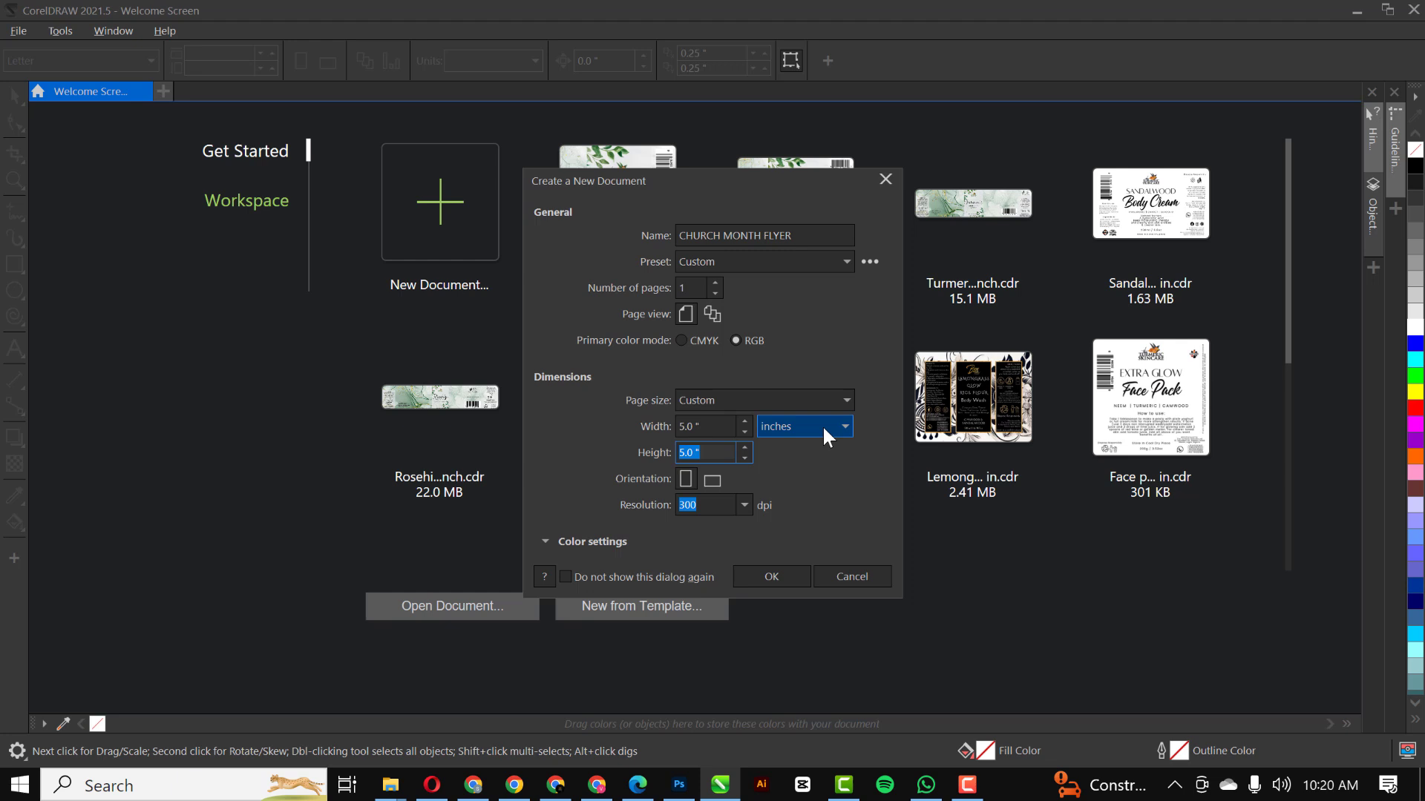
pyautogui.click(770, 575)
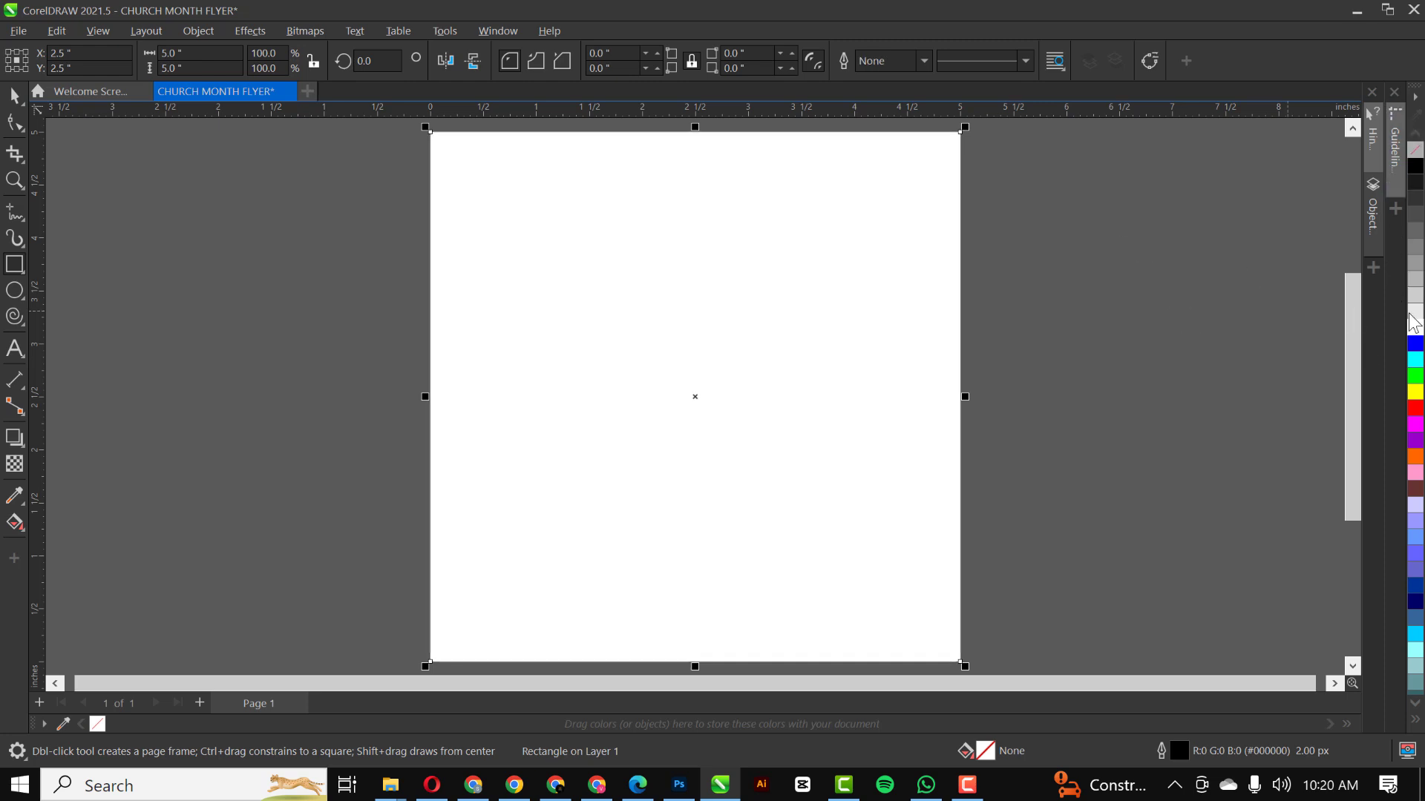
# Step: Size the page rectangle to 5 × 5 in and fill it white with no outline
pyautogui.click(925, 329)
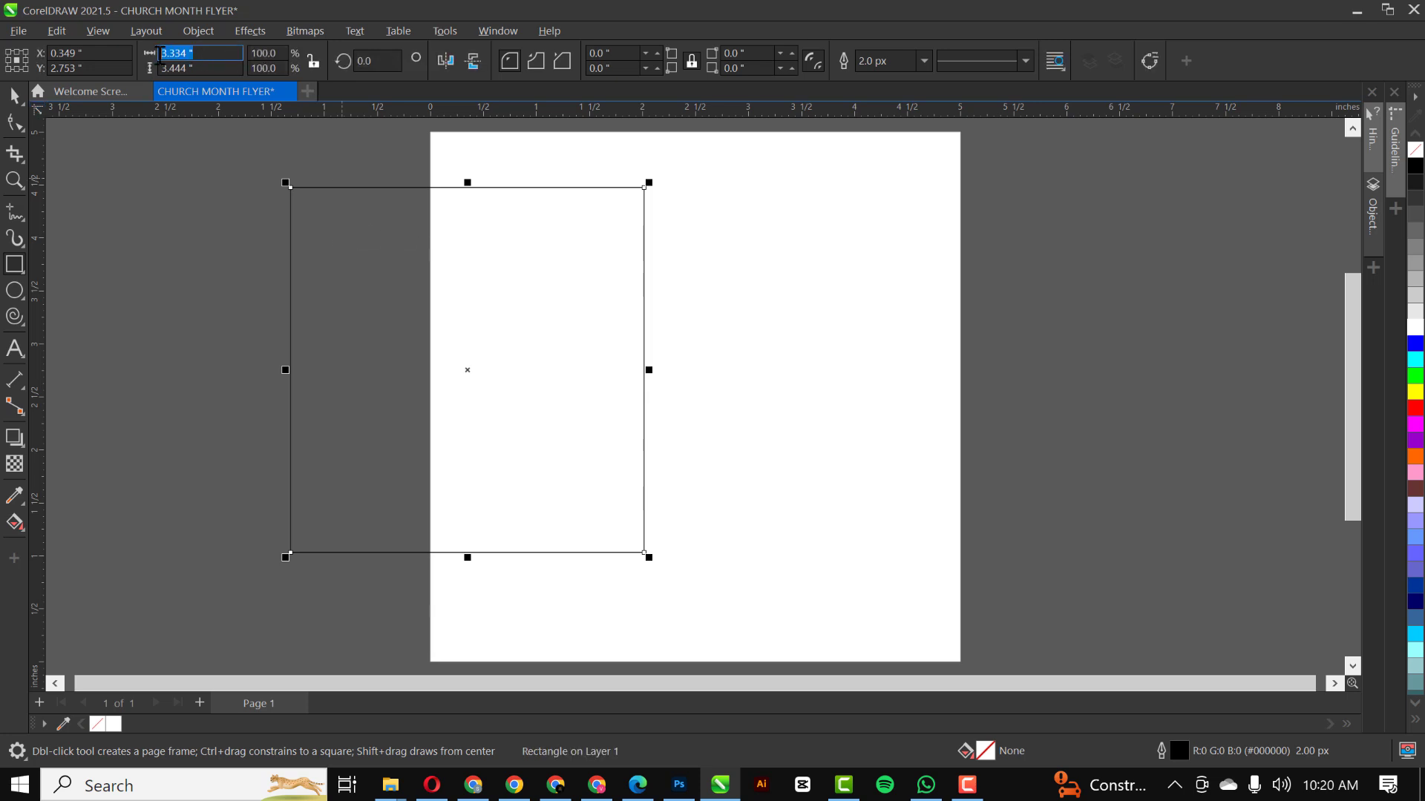
pyautogui.write('5.0 "')
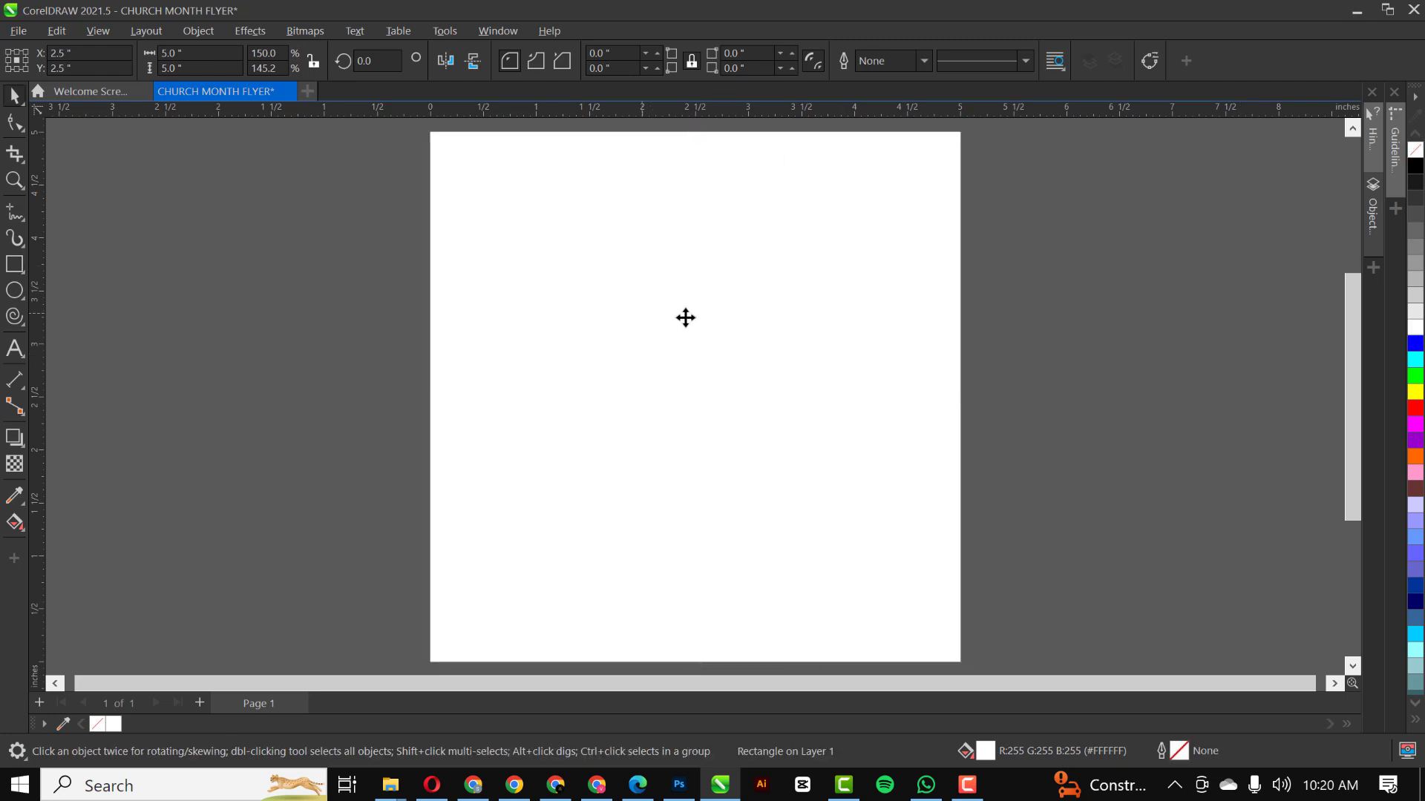
pyautogui.click(685, 317)
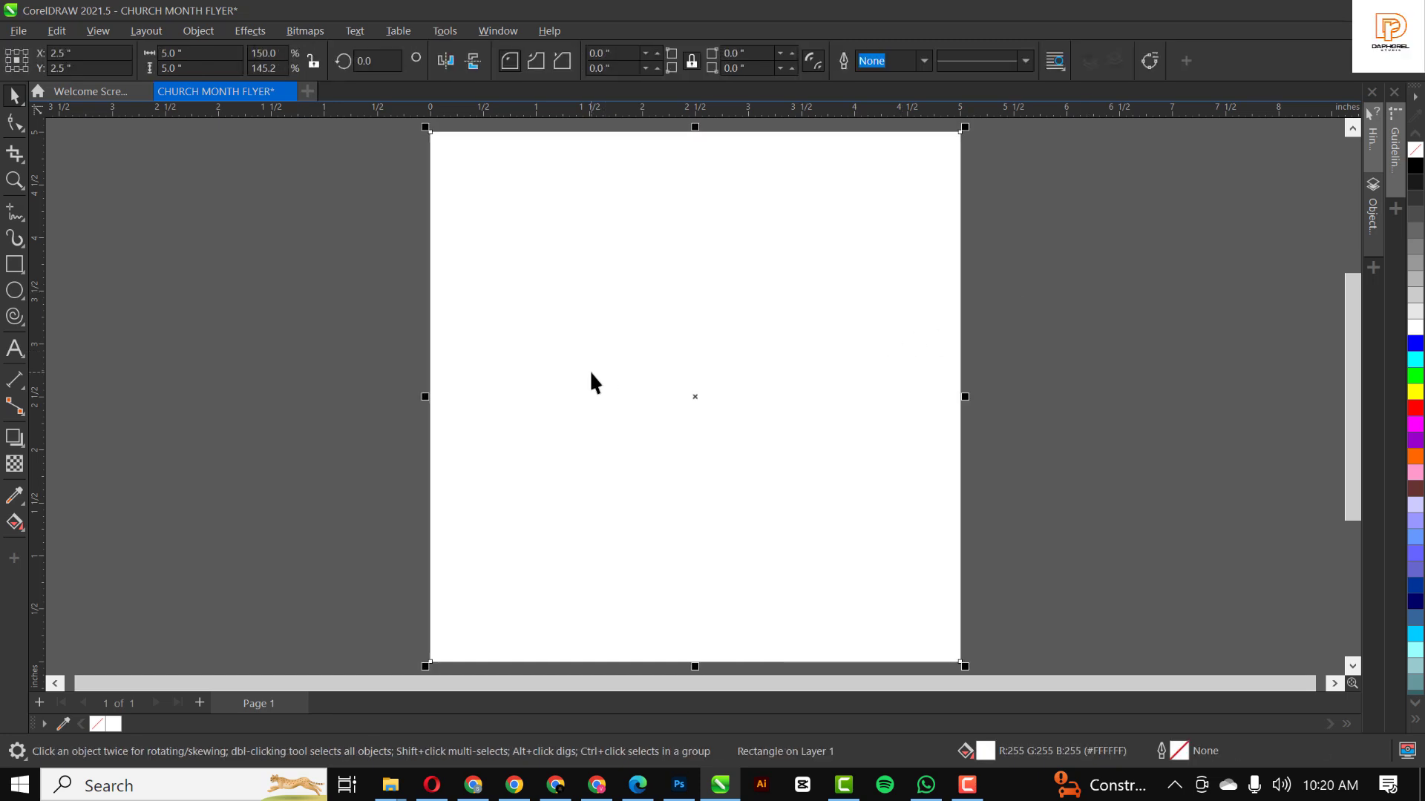
pyautogui.moveTo(355, 590)
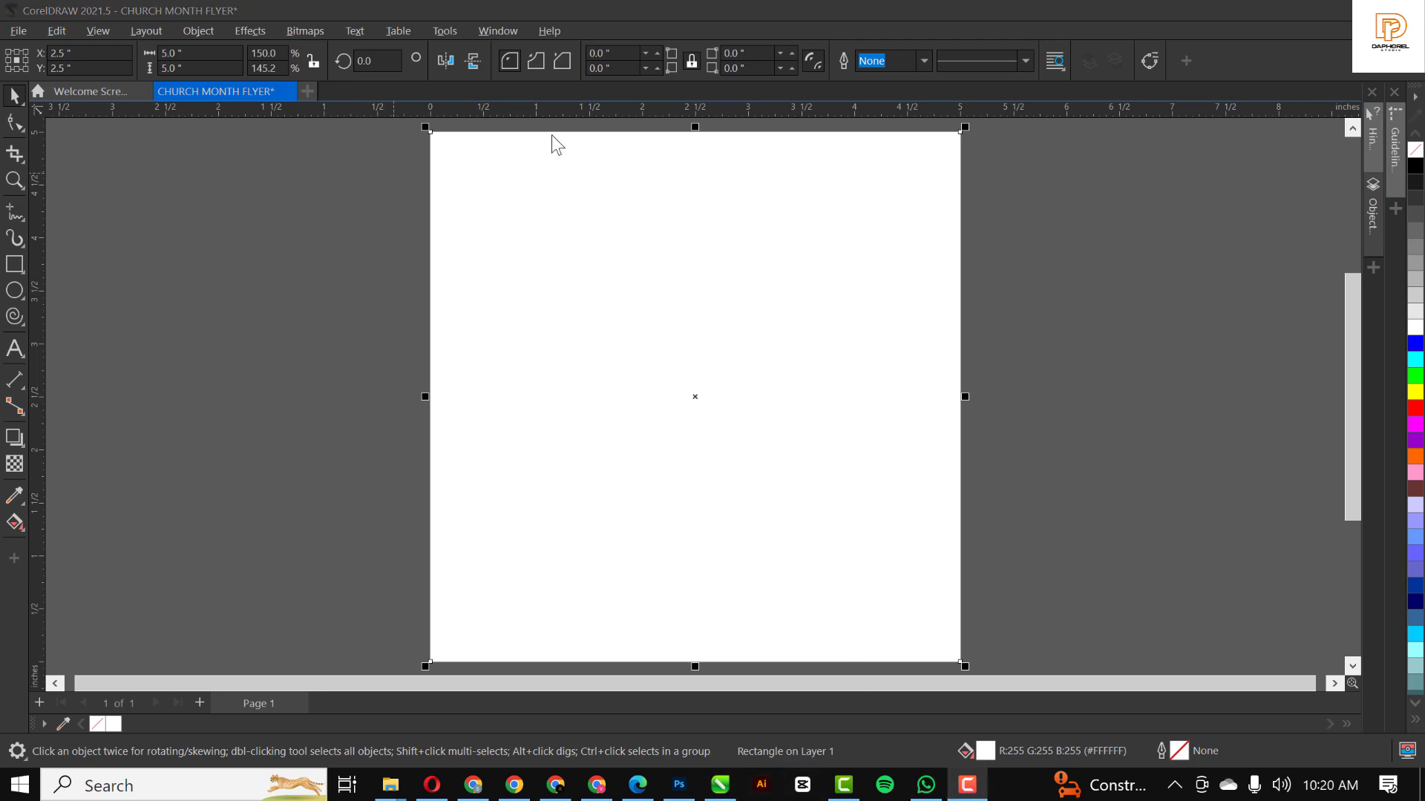
pyautogui.moveTo(317, 150)
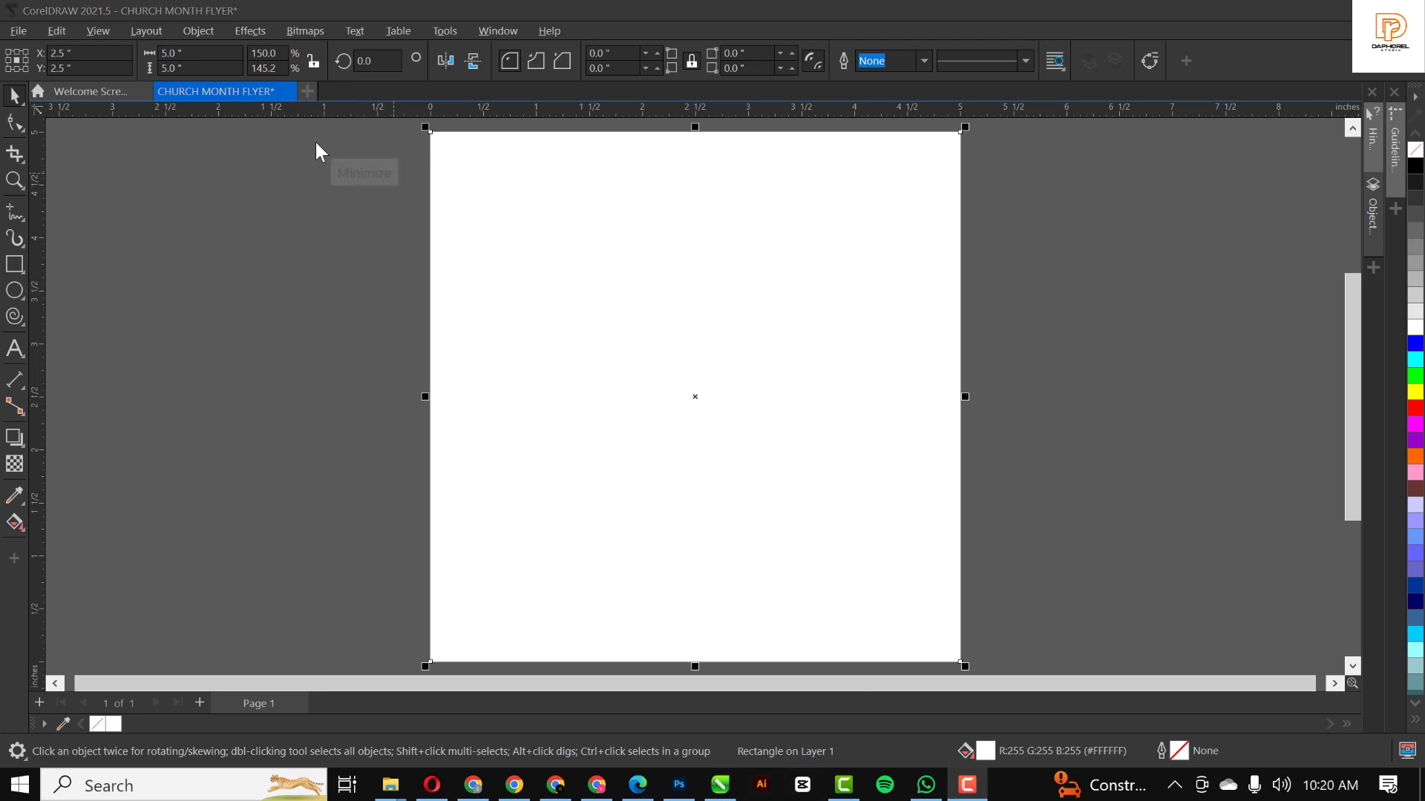
pyautogui.moveTo(319, 394)
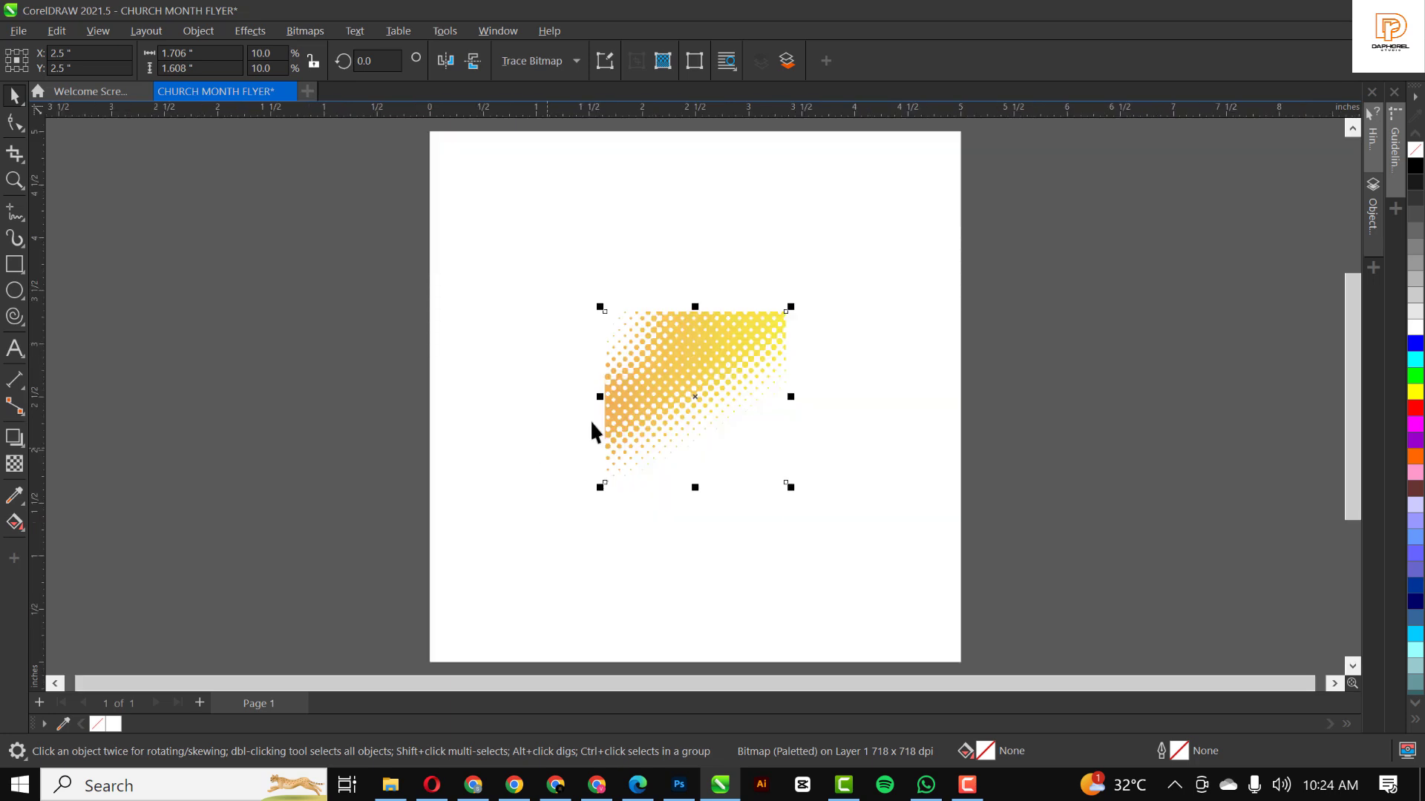
# Step: Place the radially faded yellow halftone image on the page
pyautogui.click(695, 397)
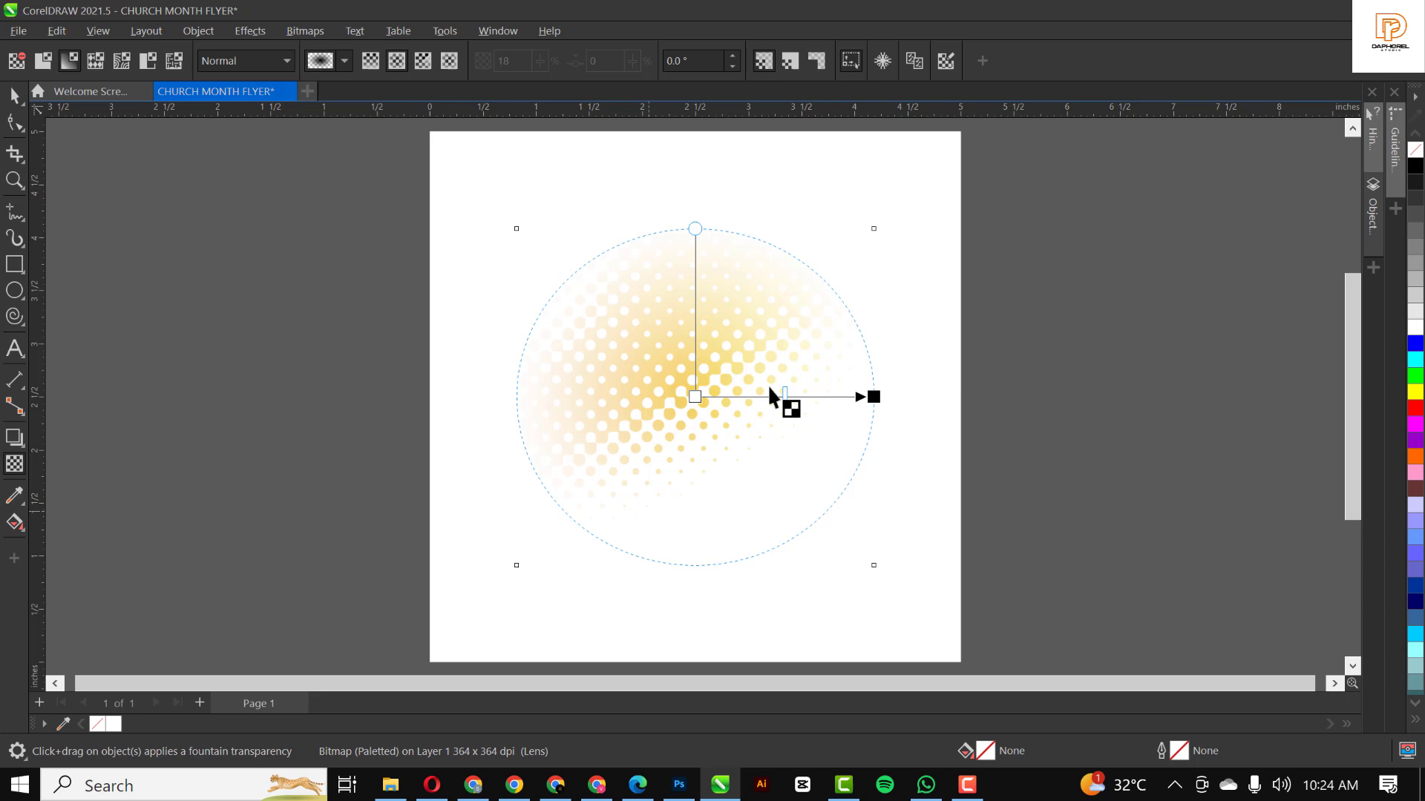
pyautogui.moveTo(761, 397)
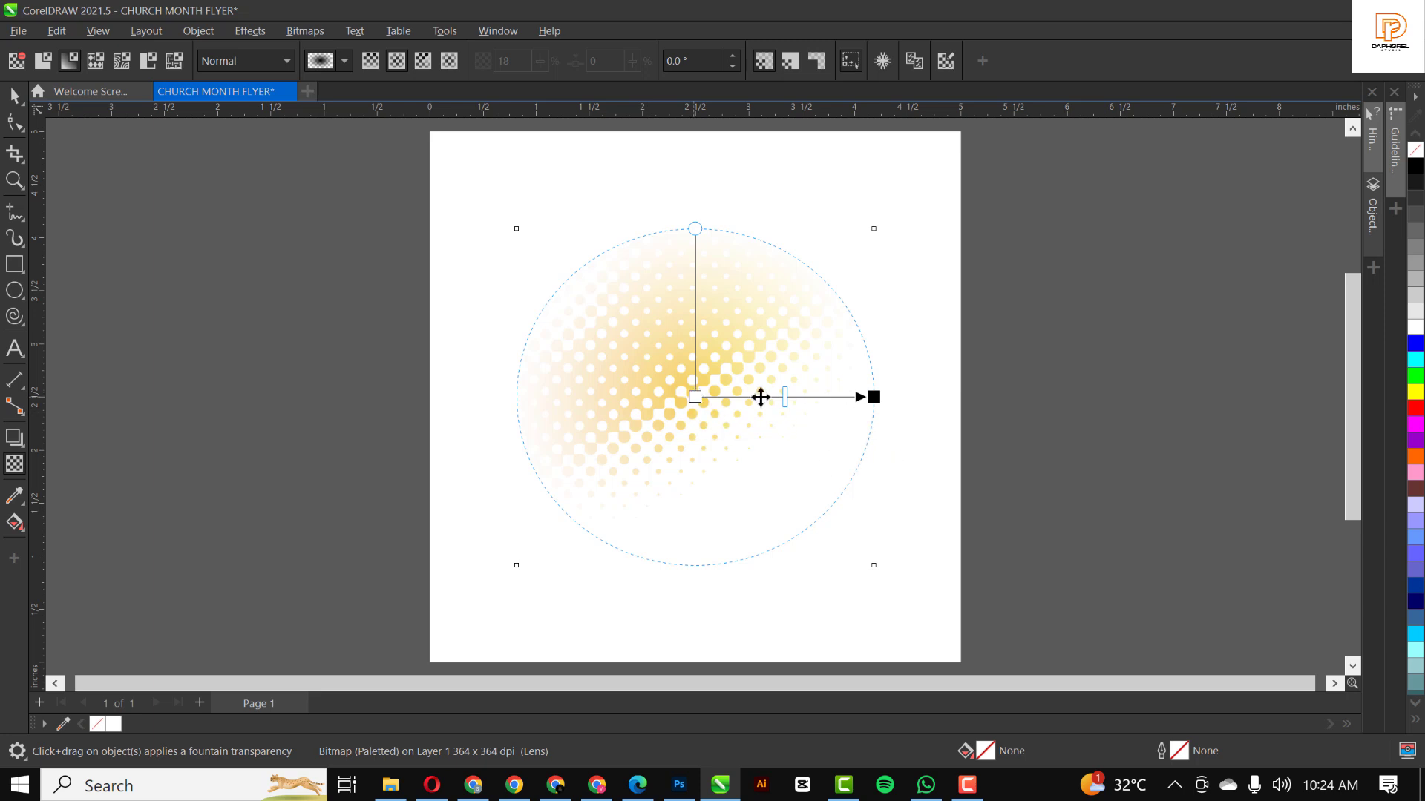
pyautogui.moveTo(681, 401)
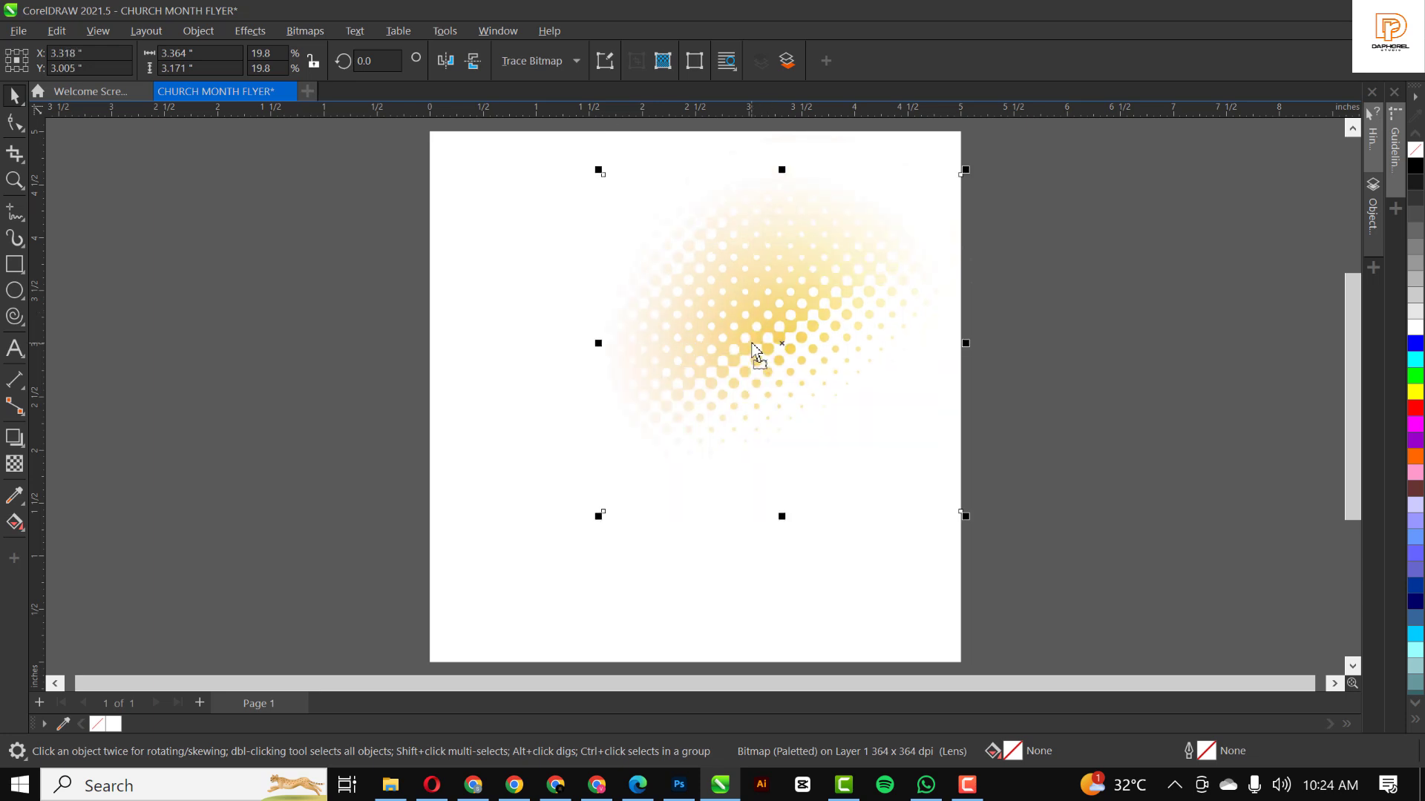
pyautogui.moveTo(699, 240)
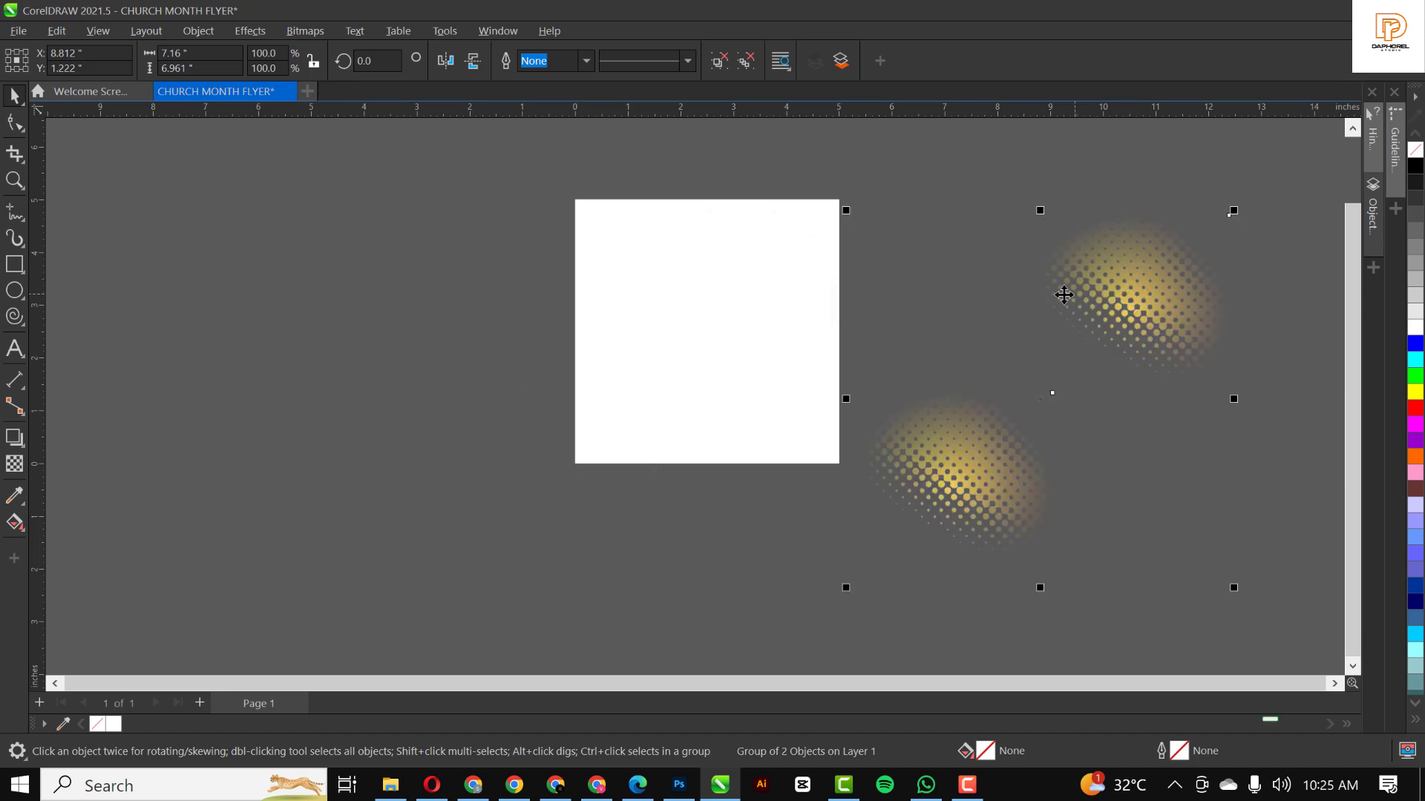
# Step: PowerClip the halftone group inside the white rectangle, repositioned into opposite corners
pyautogui.rightClick(1063, 293)
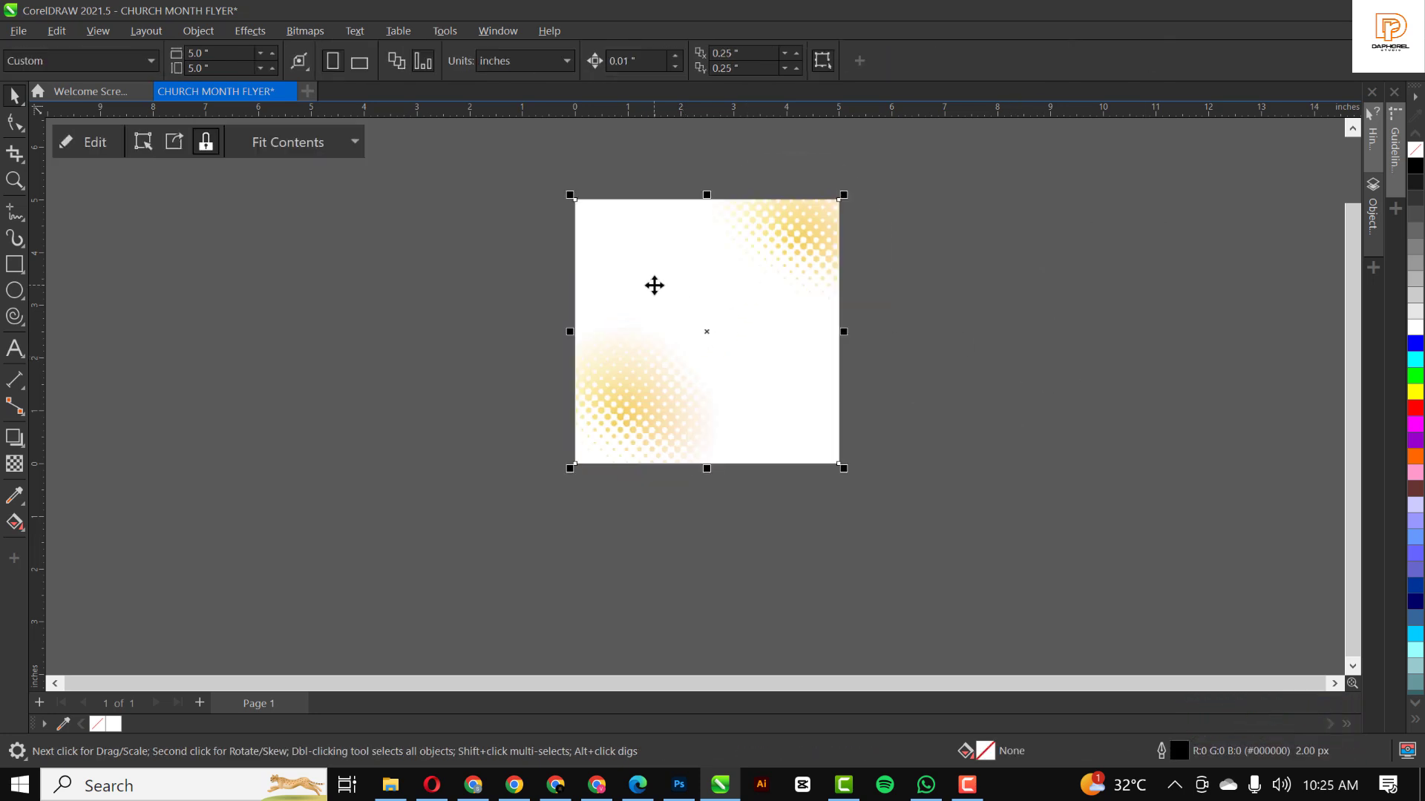
pyautogui.click(706, 331)
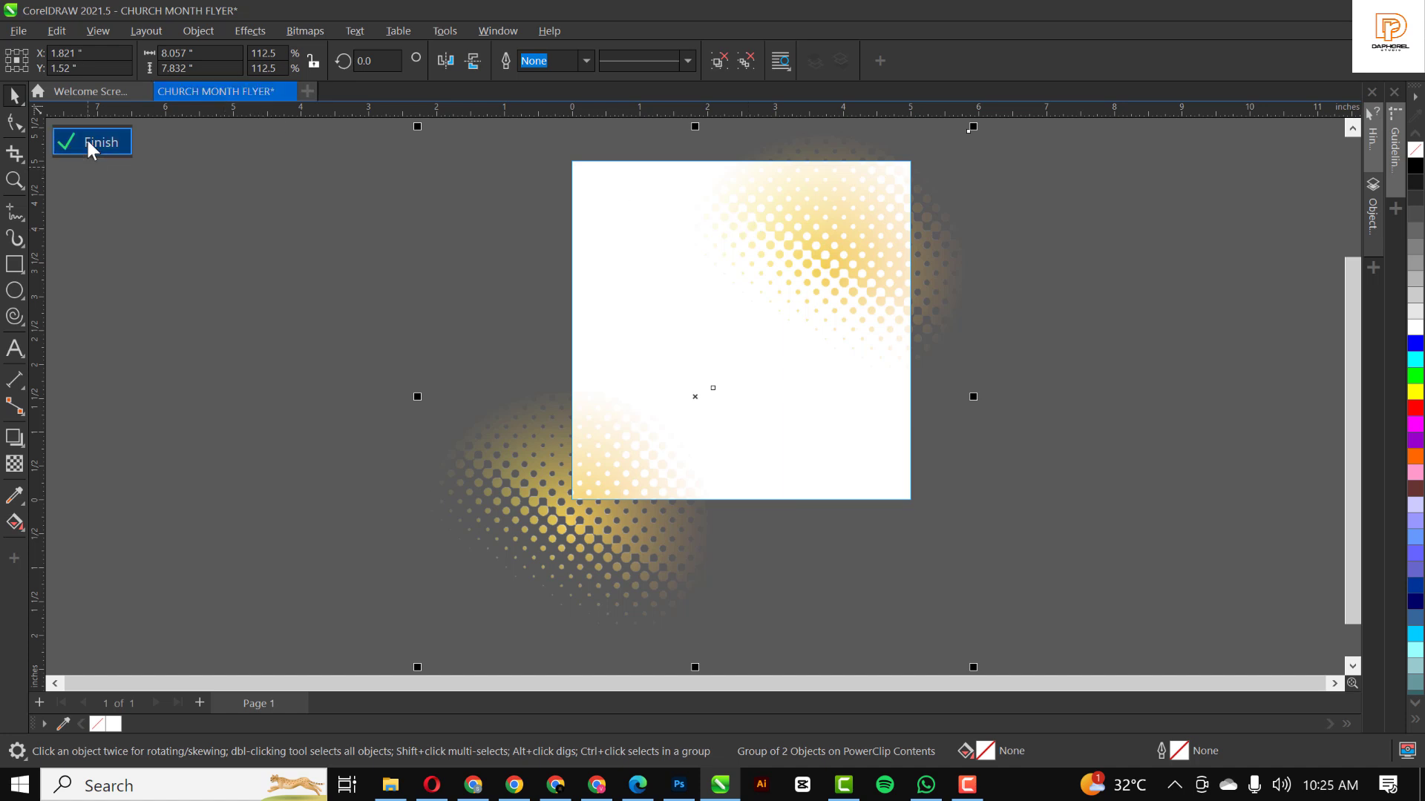
pyautogui.click(90, 142)
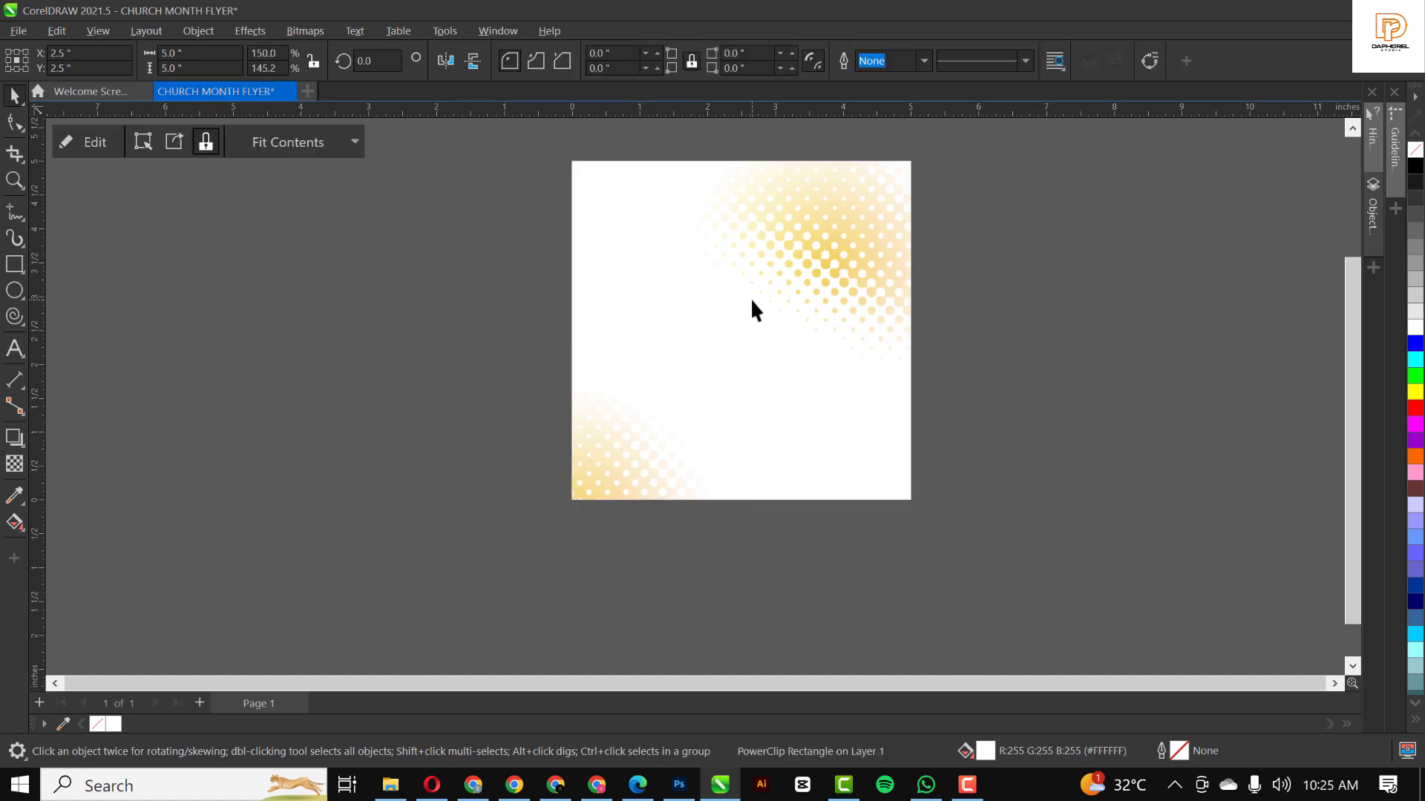
pyautogui.click(754, 308)
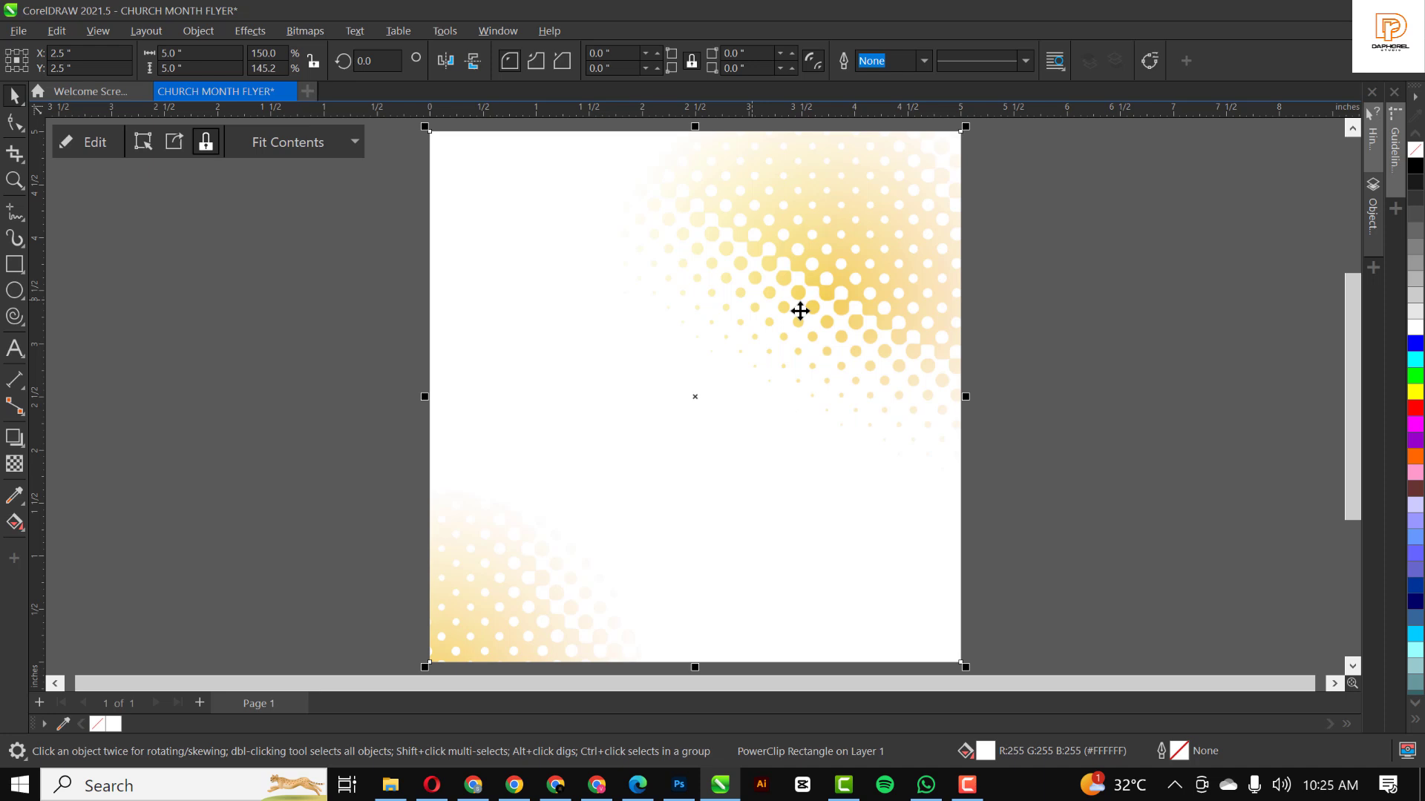
pyautogui.moveTo(15, 348)
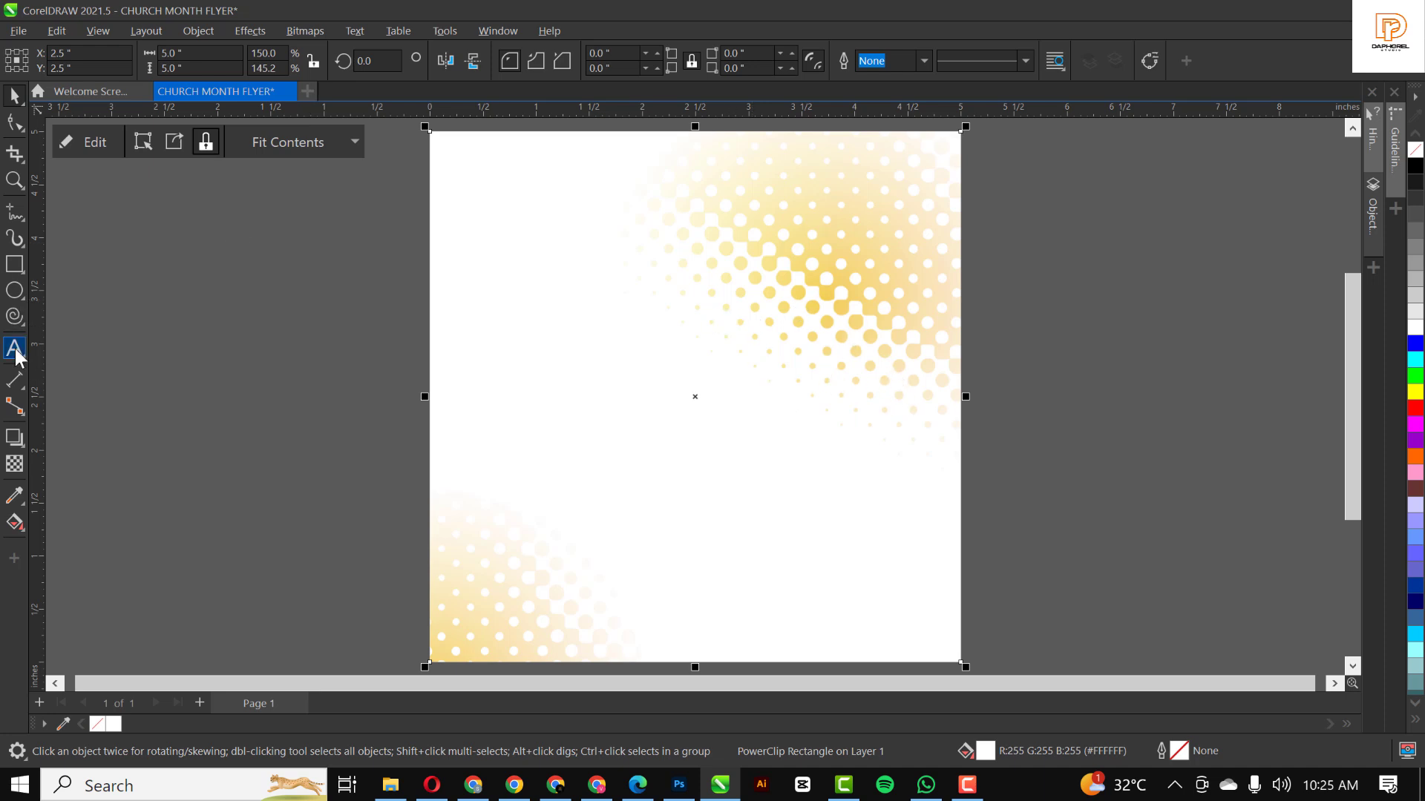
# Step: Type the two headline lines 'ALL ROUND' and 'INCREASE'
pyautogui.click(15, 348)
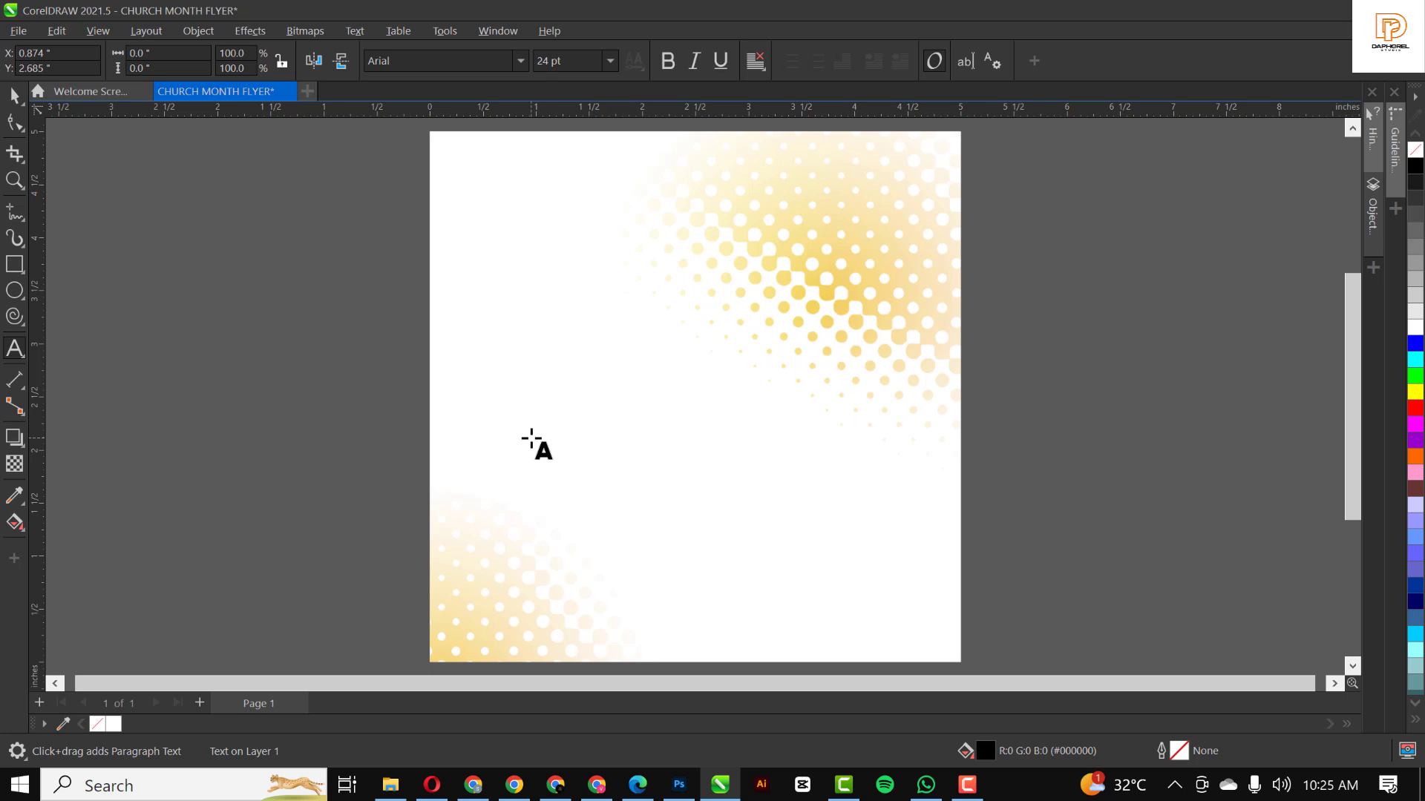
pyautogui.write('ALL ROUN')
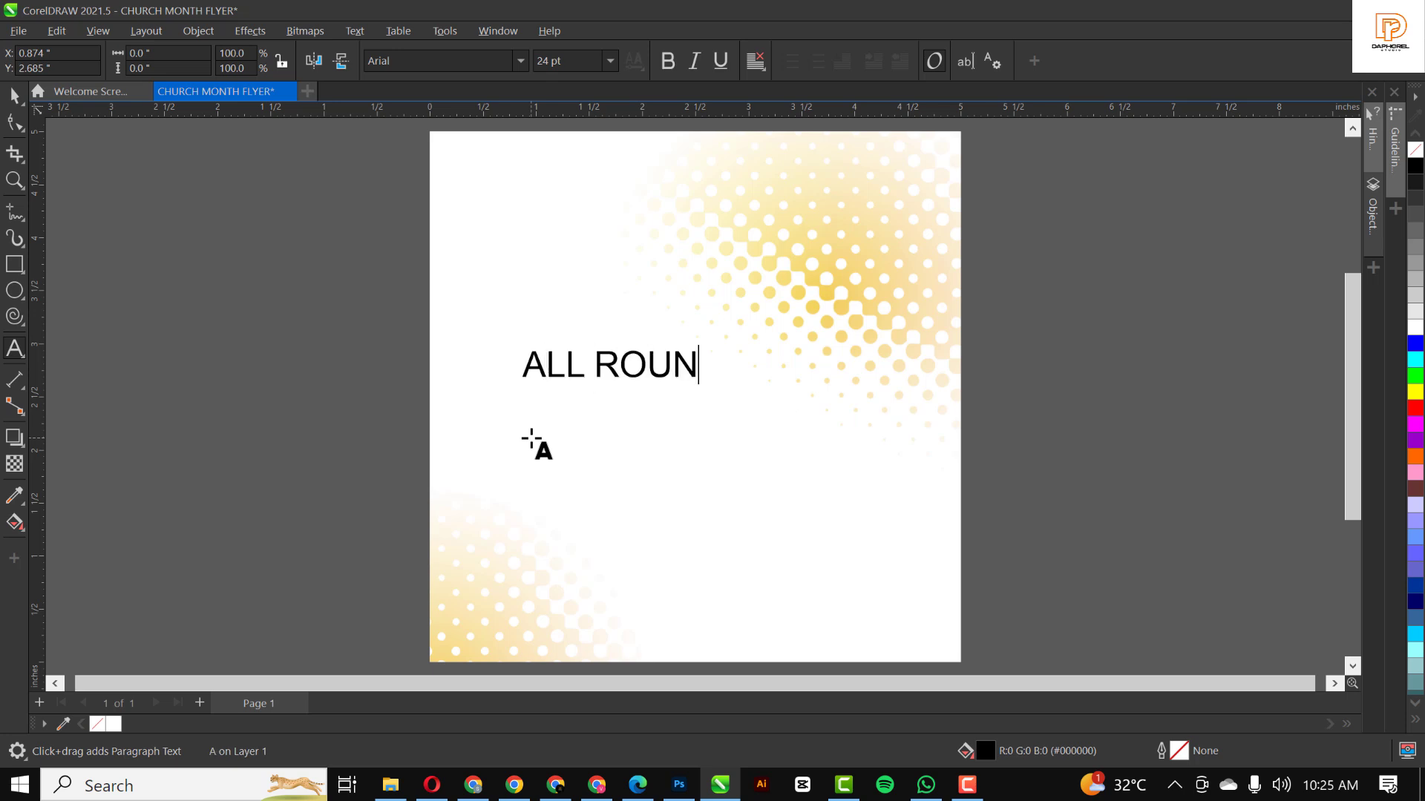
pyautogui.write('D')
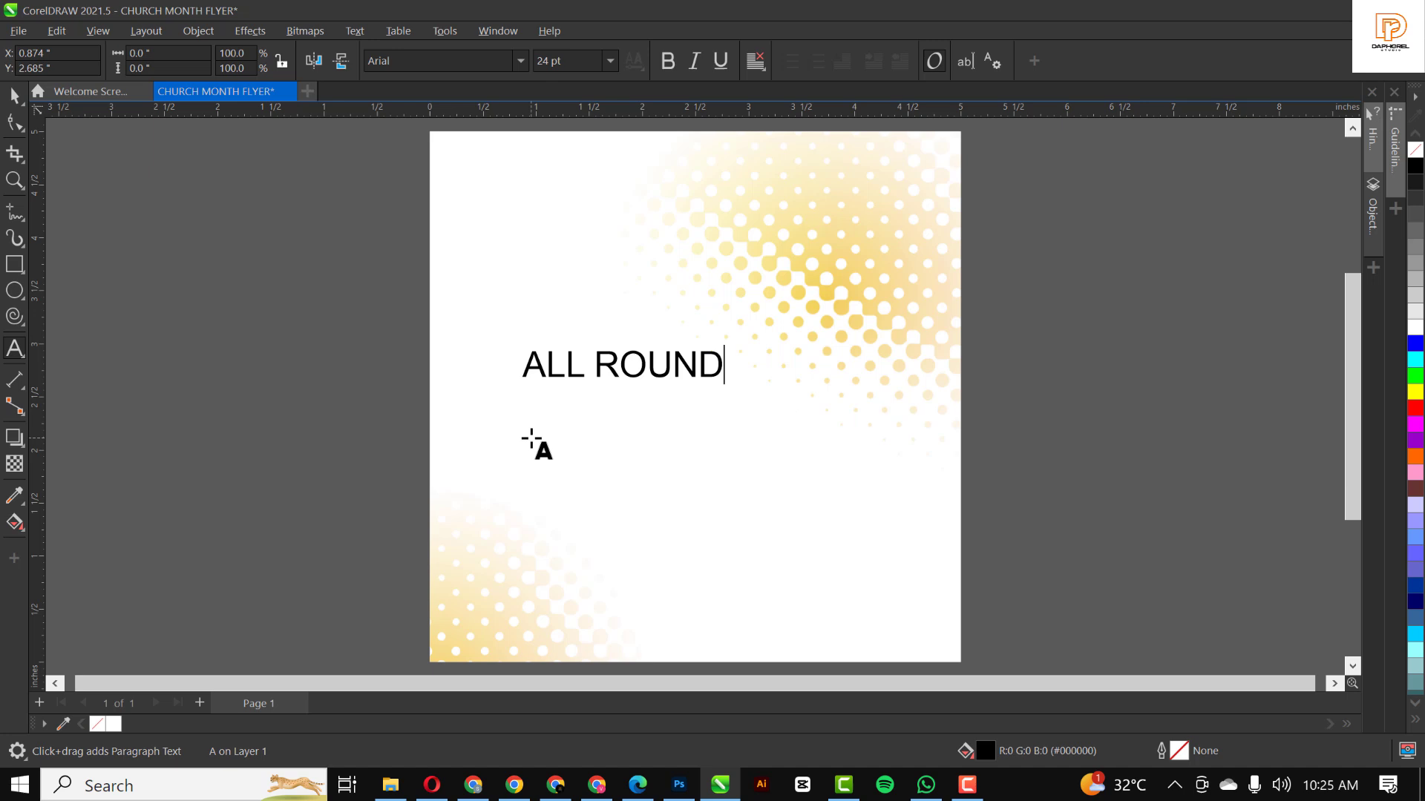
pyautogui.click(621, 364)
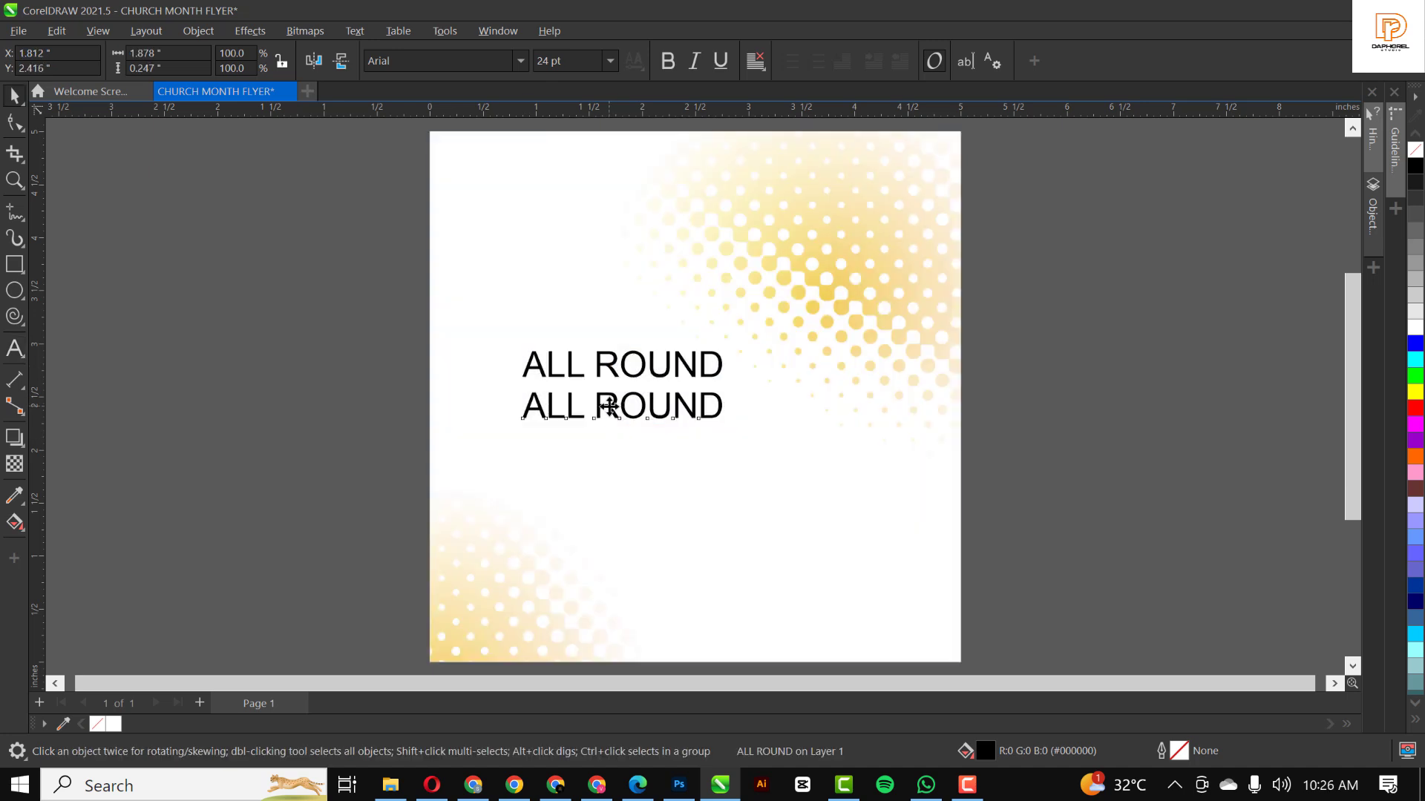
pyautogui.press('Delete')
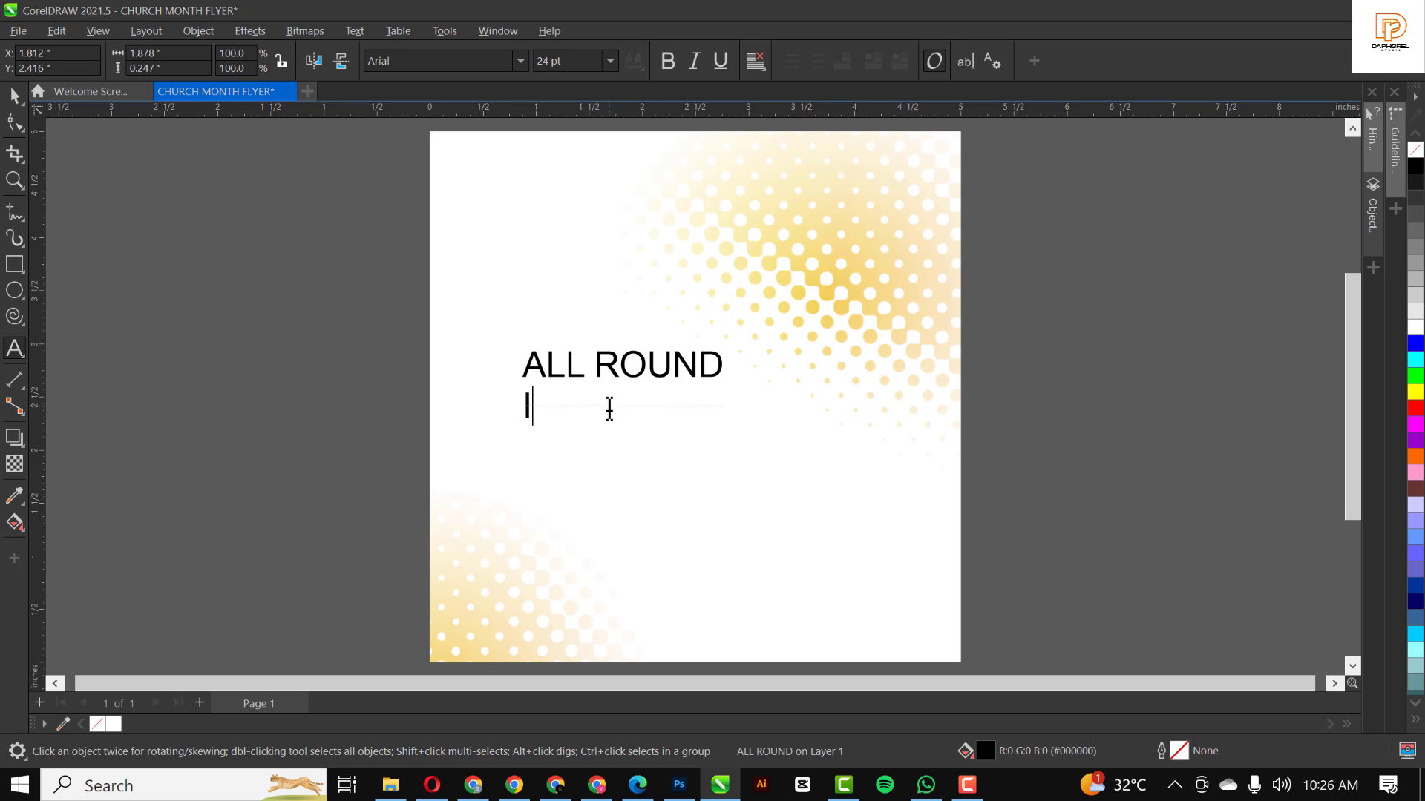
pyautogui.write('INCREASE')
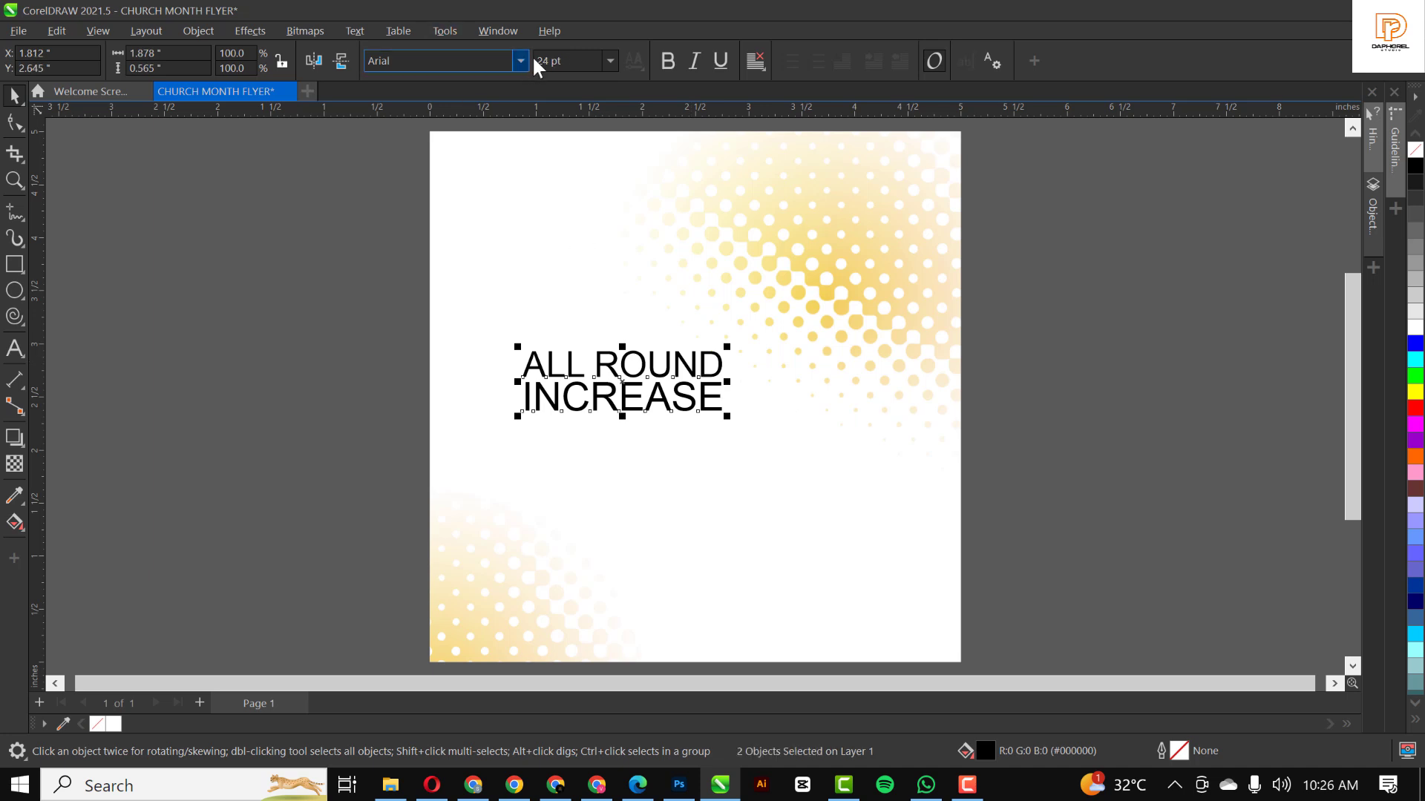
# Step: Set both lines in Morganite Bold-Italic and drop the headline onto the flyer
pyautogui.click(519, 61)
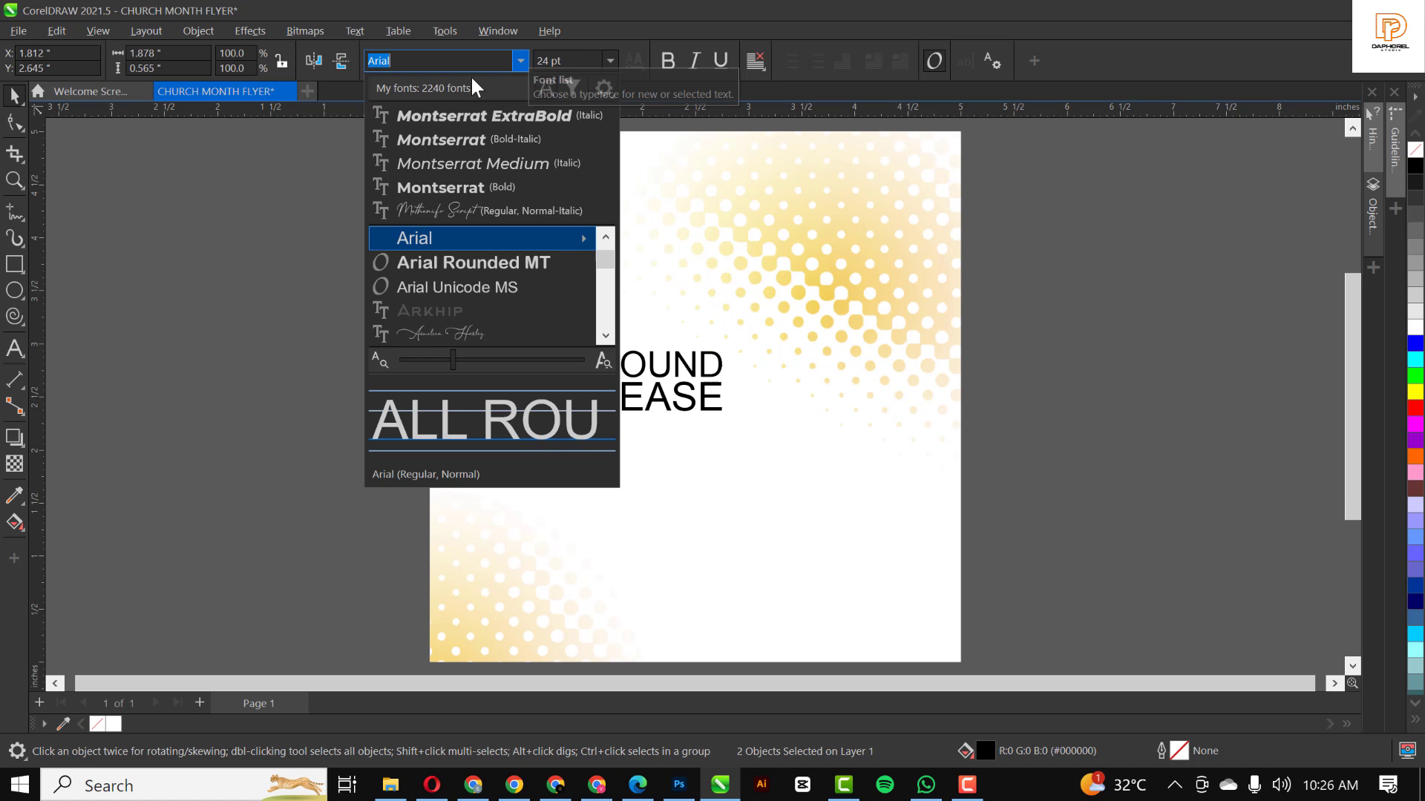
pyautogui.write('M')
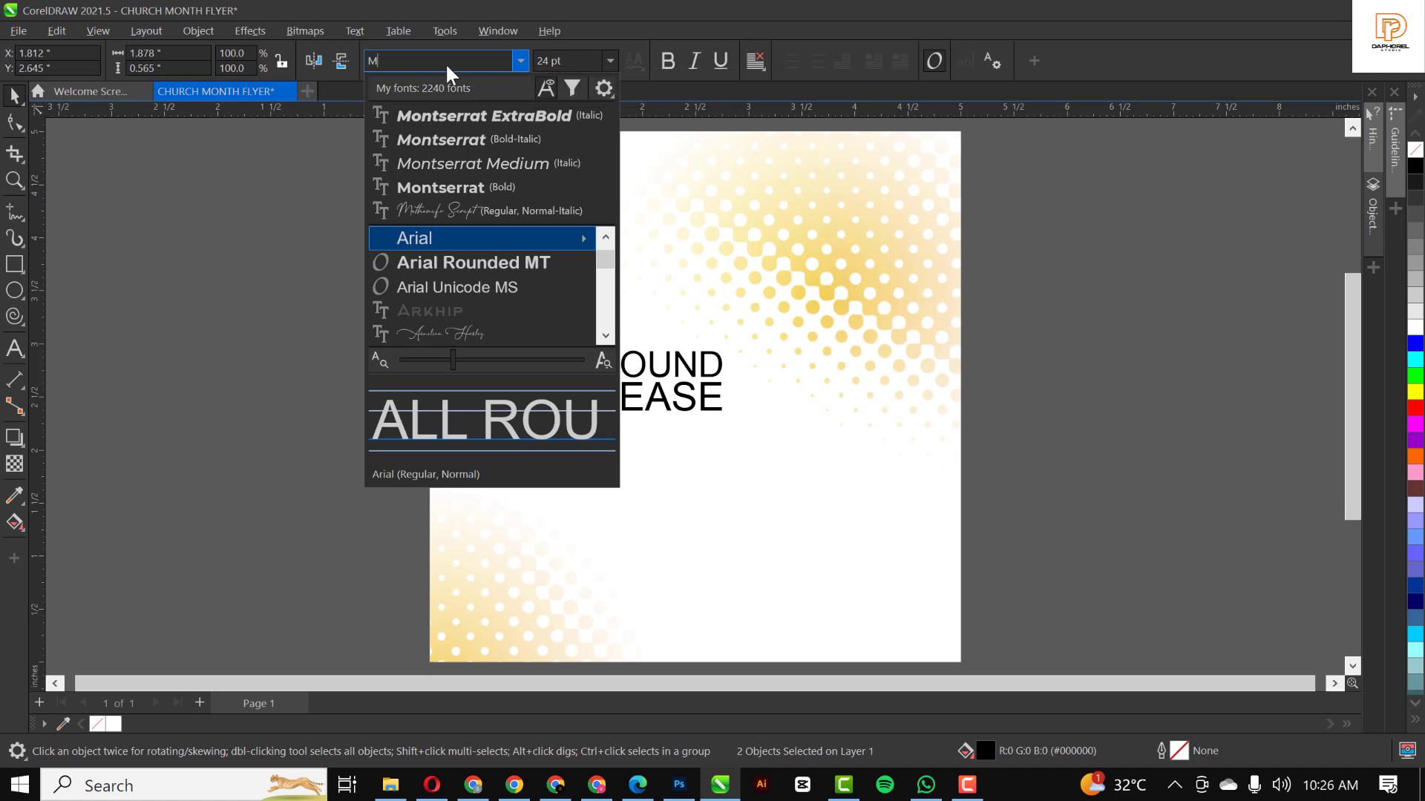
pyautogui.write('OR')
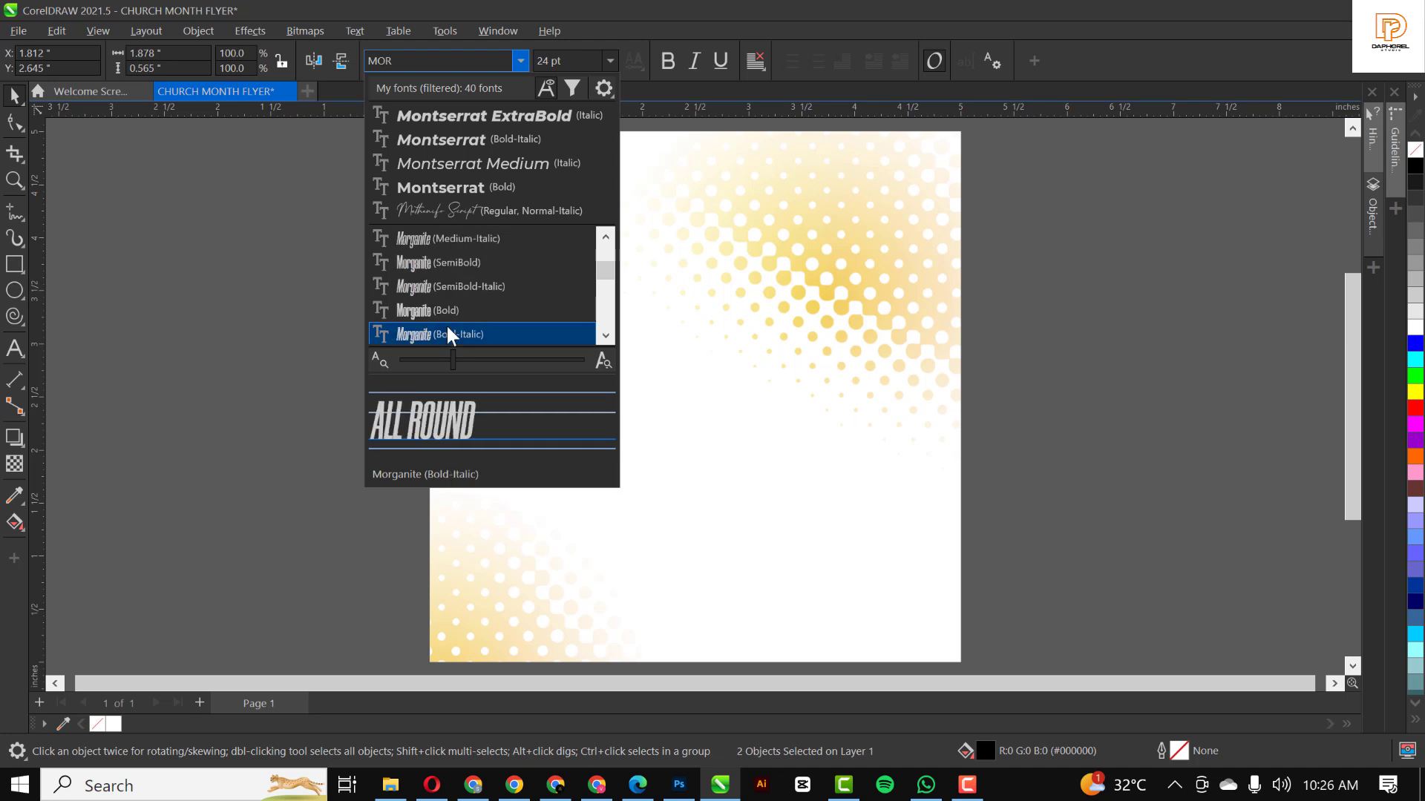
pyautogui.click(427, 334)
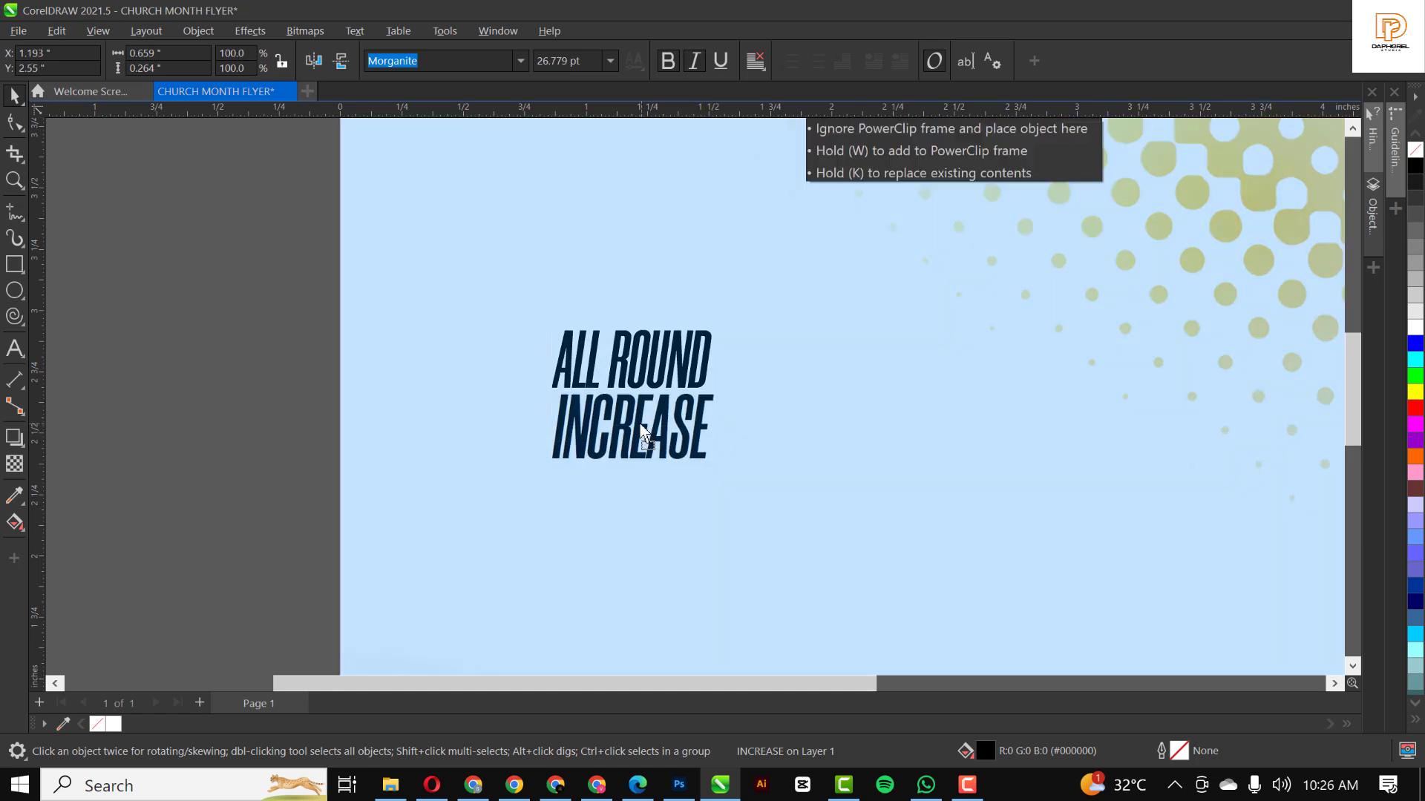
pyautogui.click(640, 439)
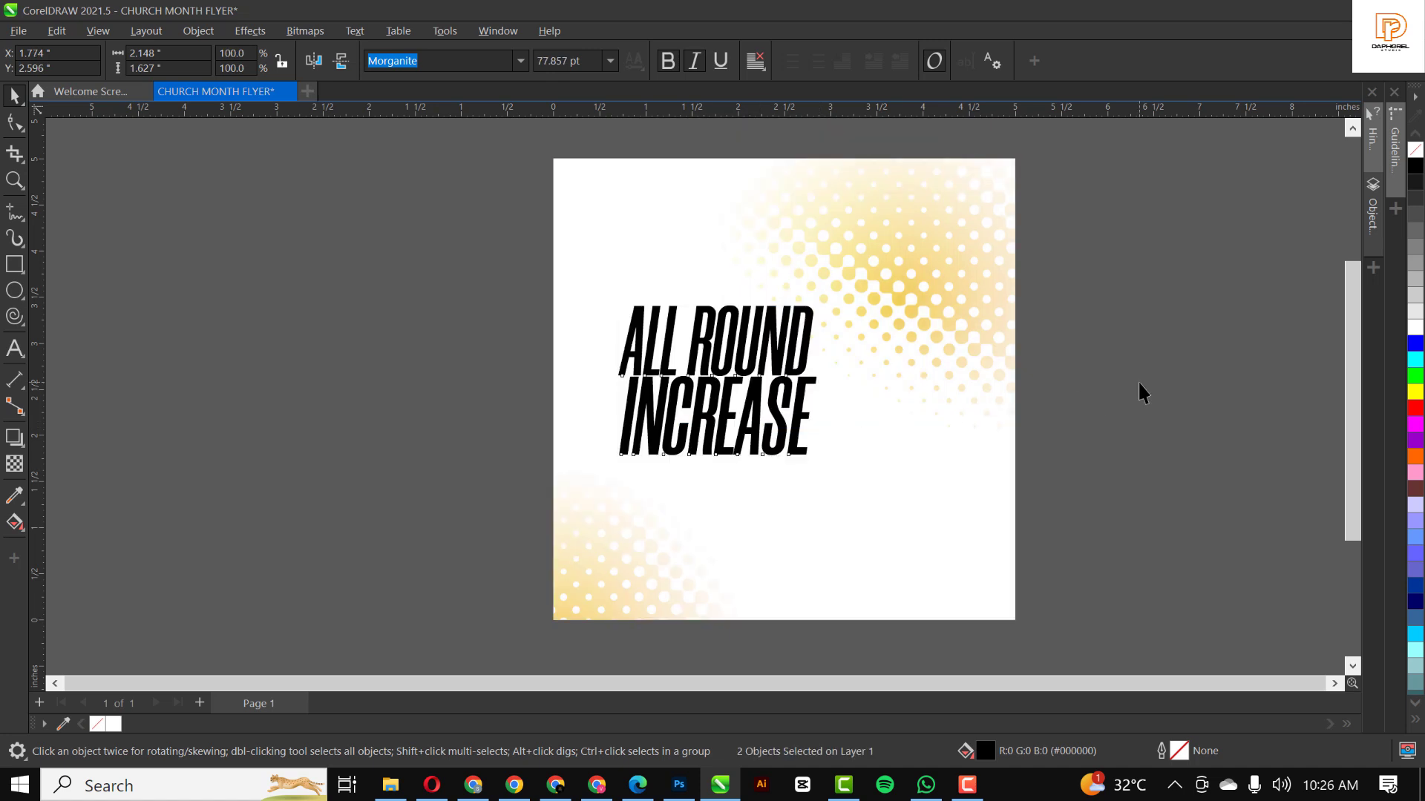
# Step: Enlarge the script 'April' and move it above the ALL ROUND INCREASE headline
pyautogui.click(671, 422)
pyautogui.write('April')
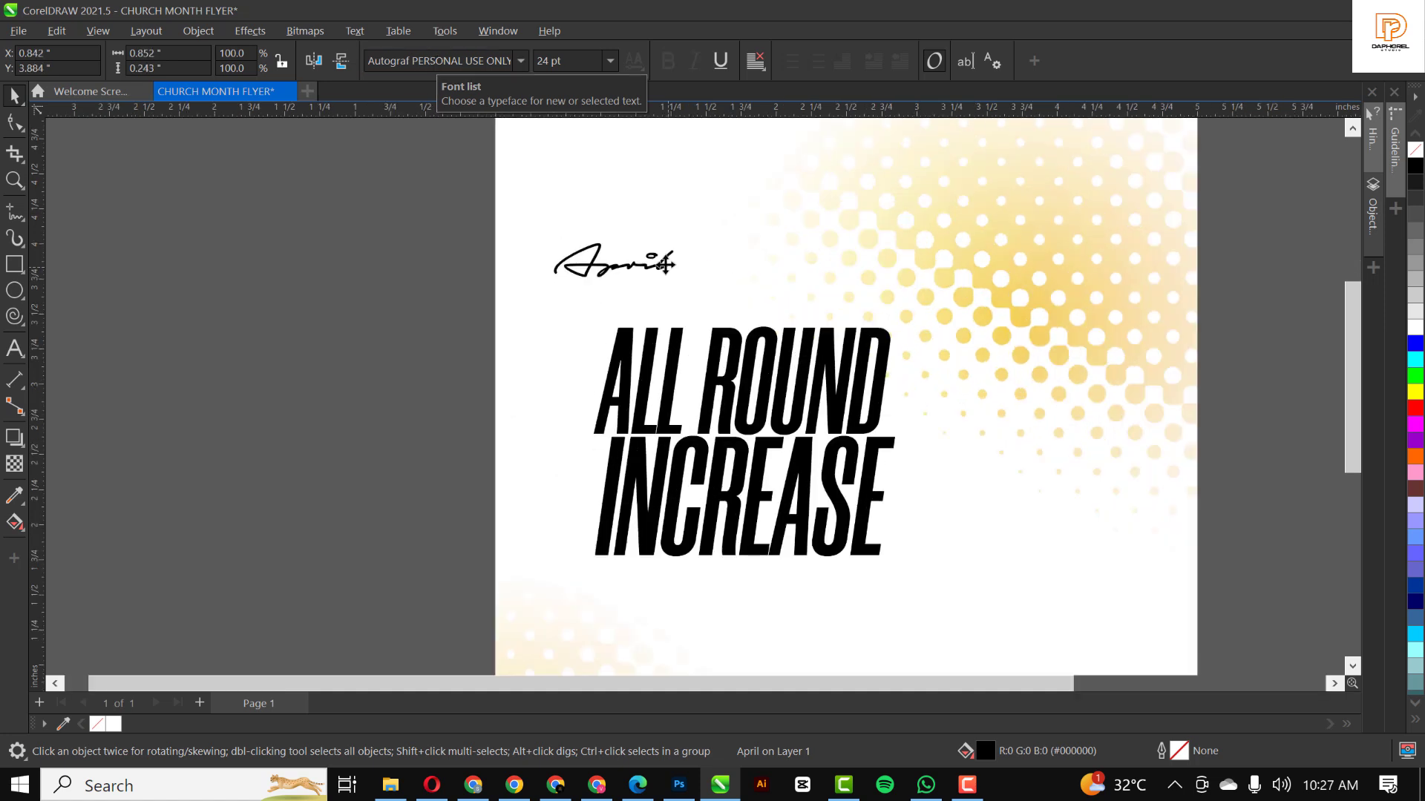
pyautogui.moveTo(614, 262); pyautogui.dragTo(650, 299)
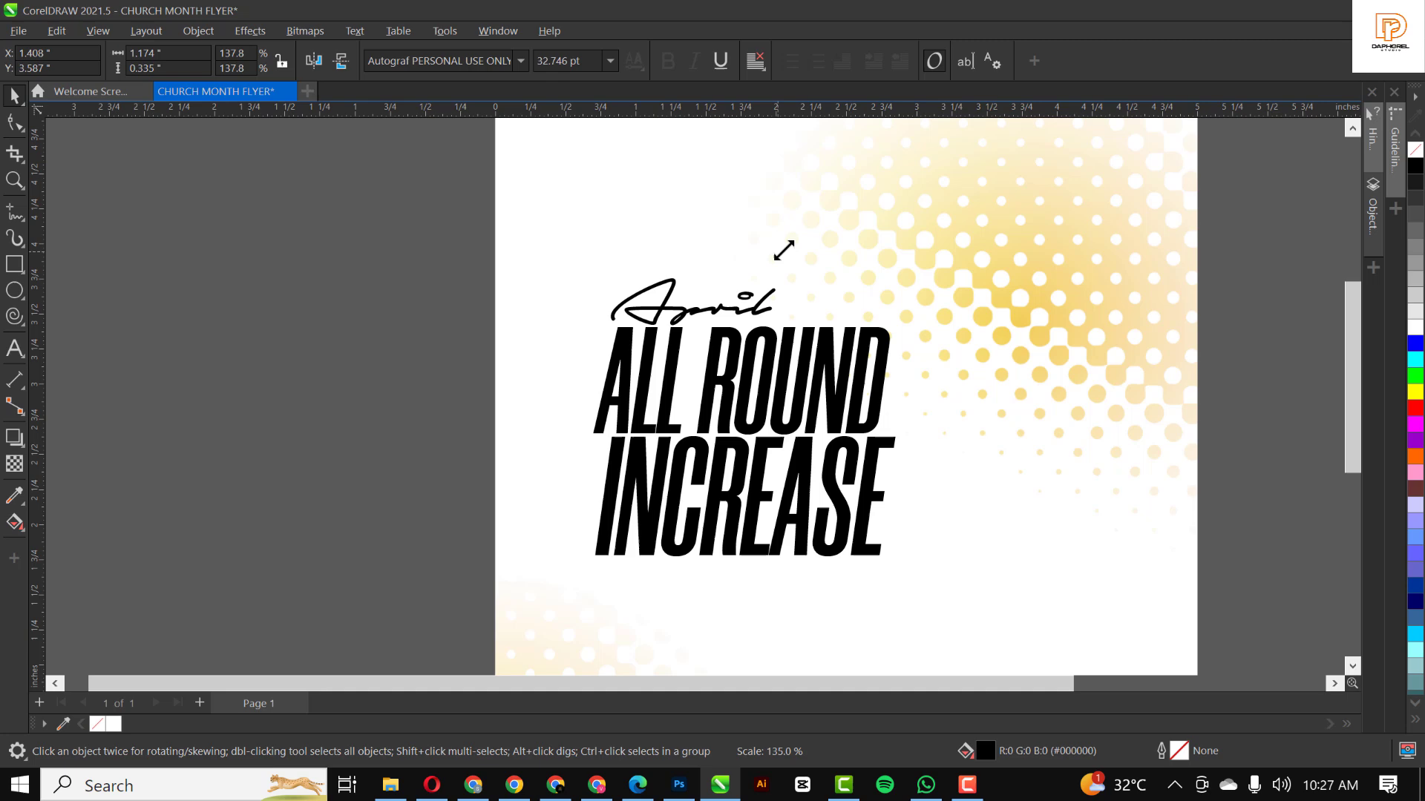
pyautogui.click(691, 299)
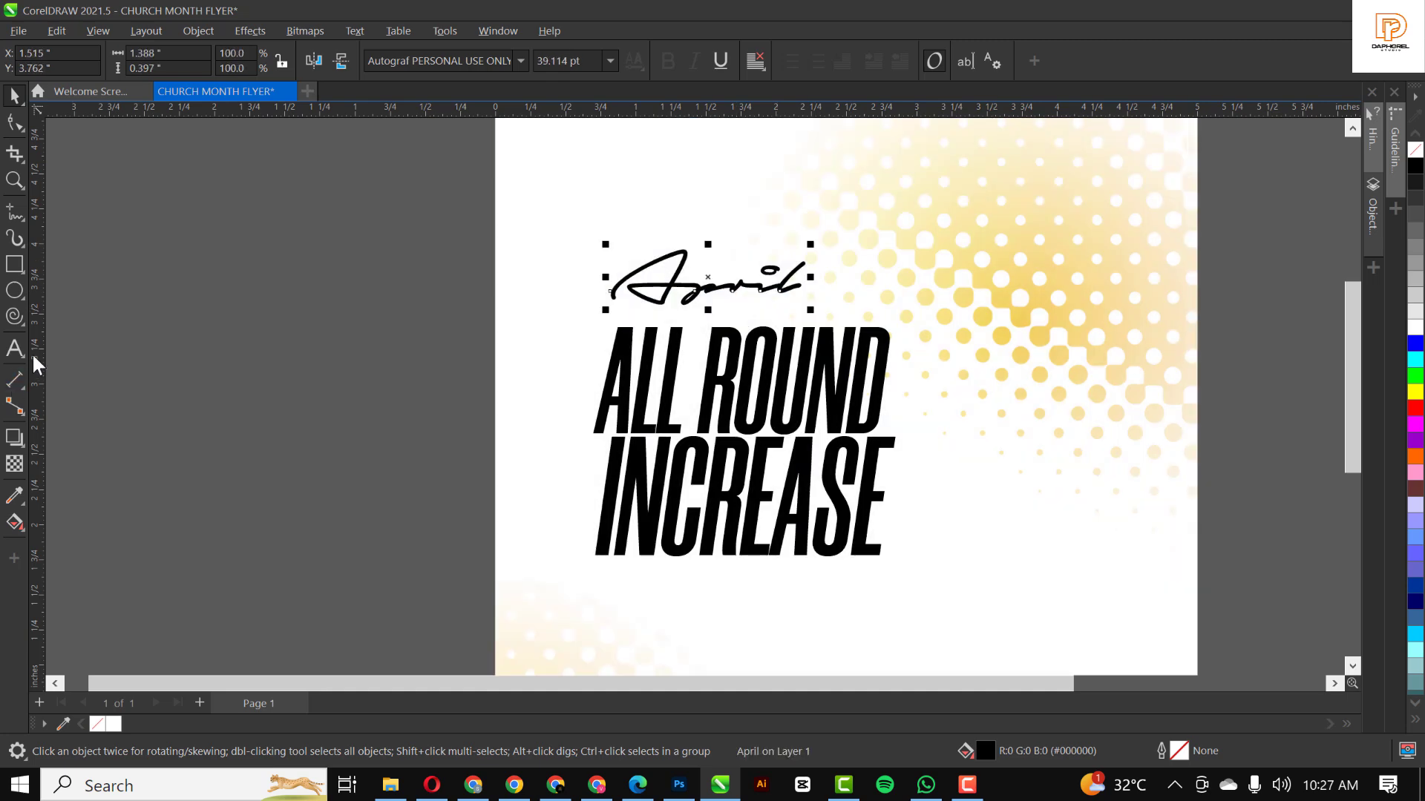
pyautogui.click(16, 348)
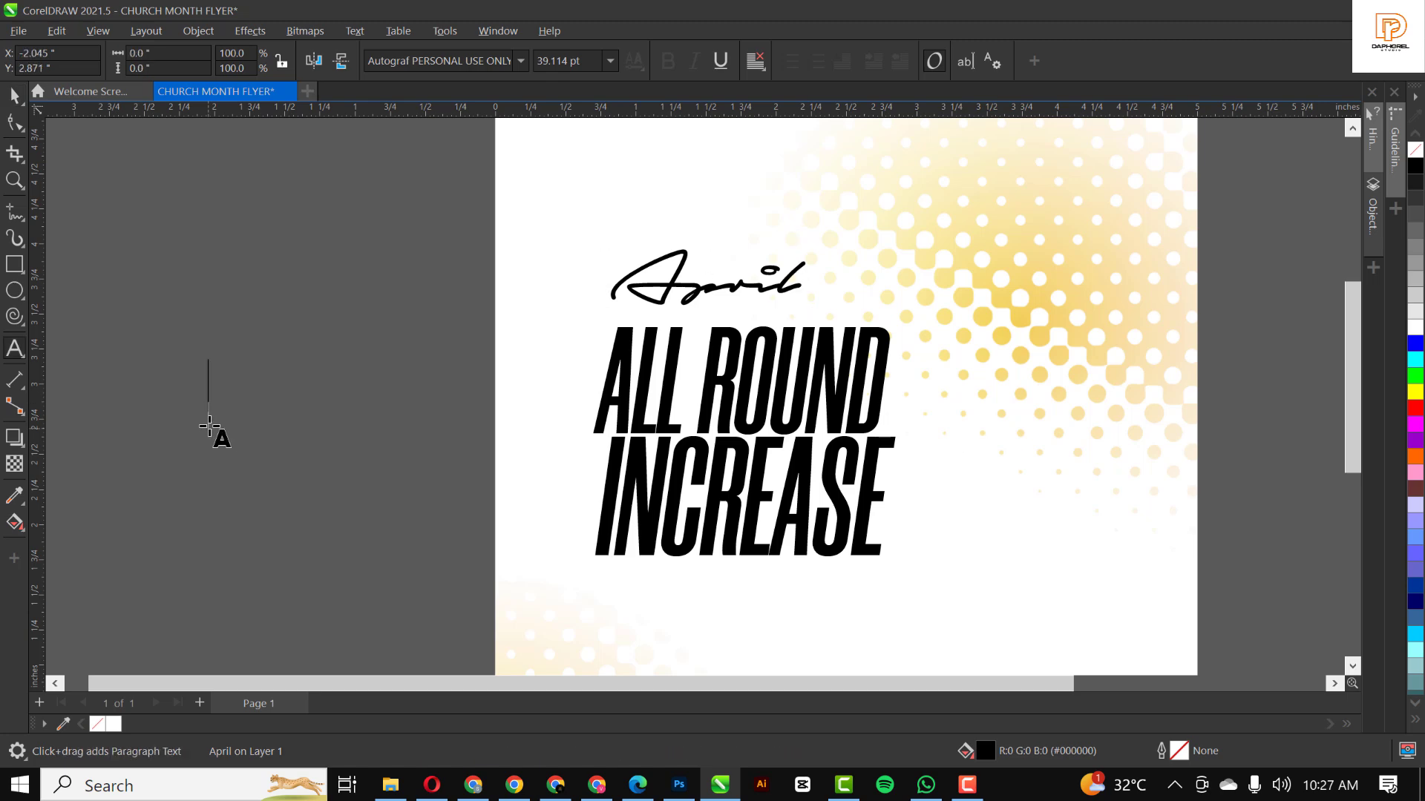
# Step: Type 'Our Month of' and set it in bold Montserrat
pyautogui.write('Our')
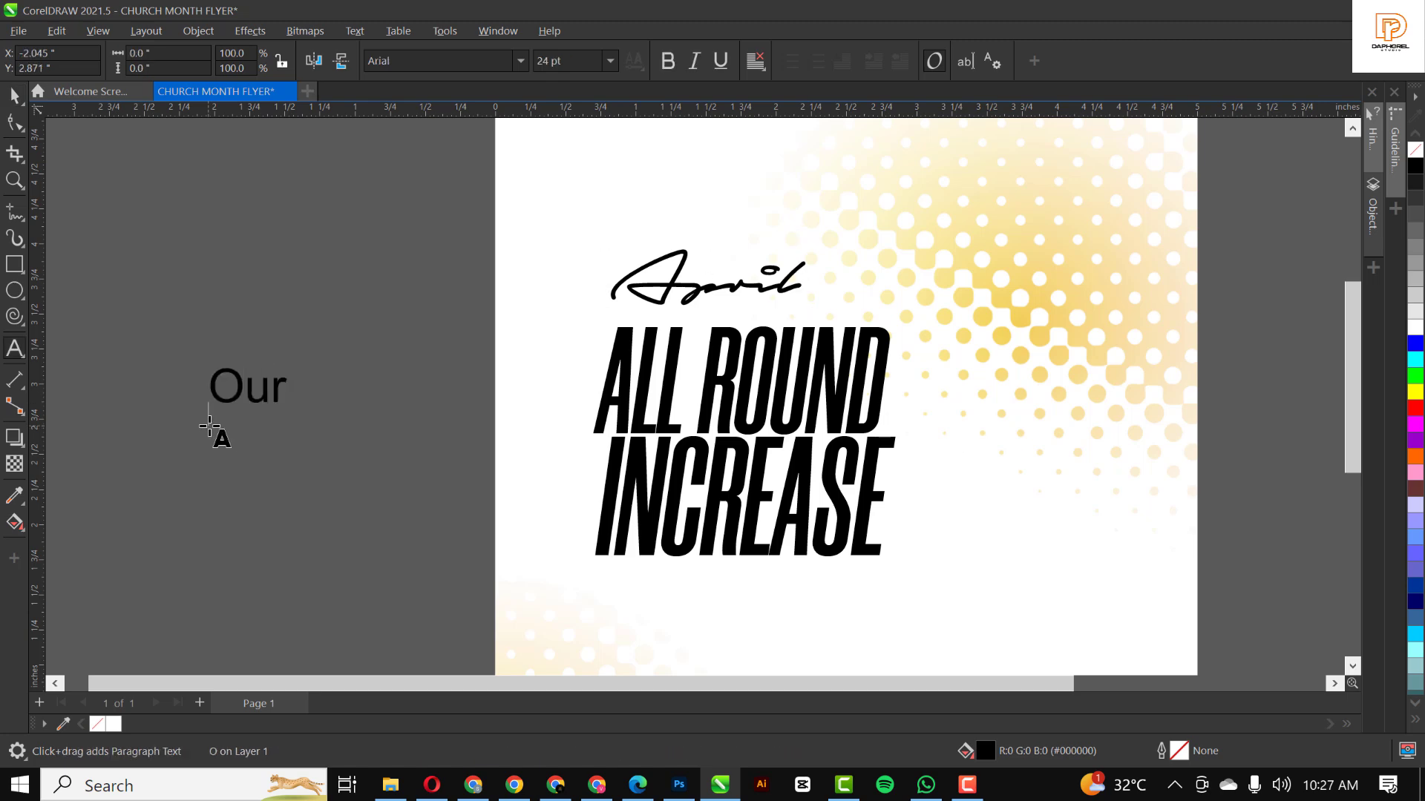
pyautogui.write('Month')
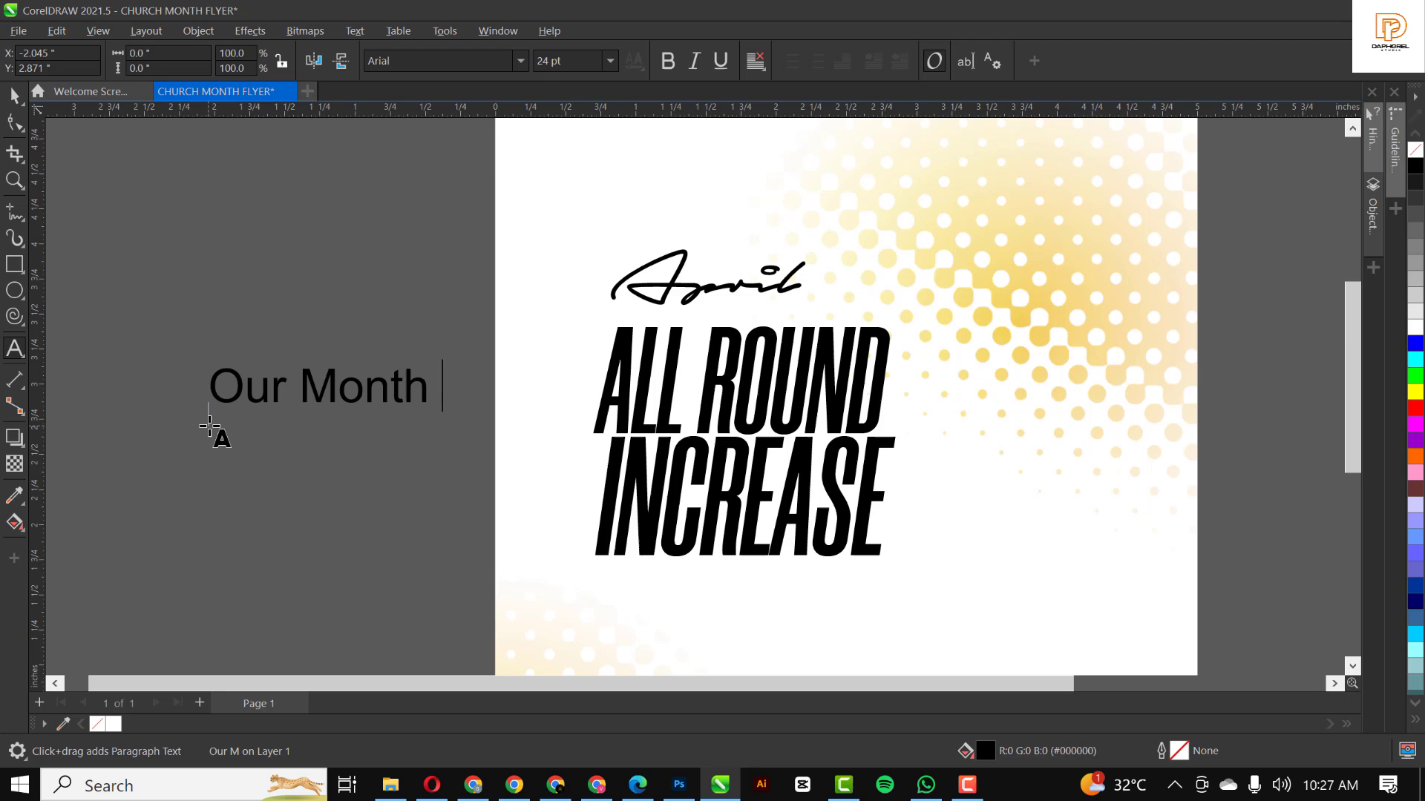
pyautogui.write('of')
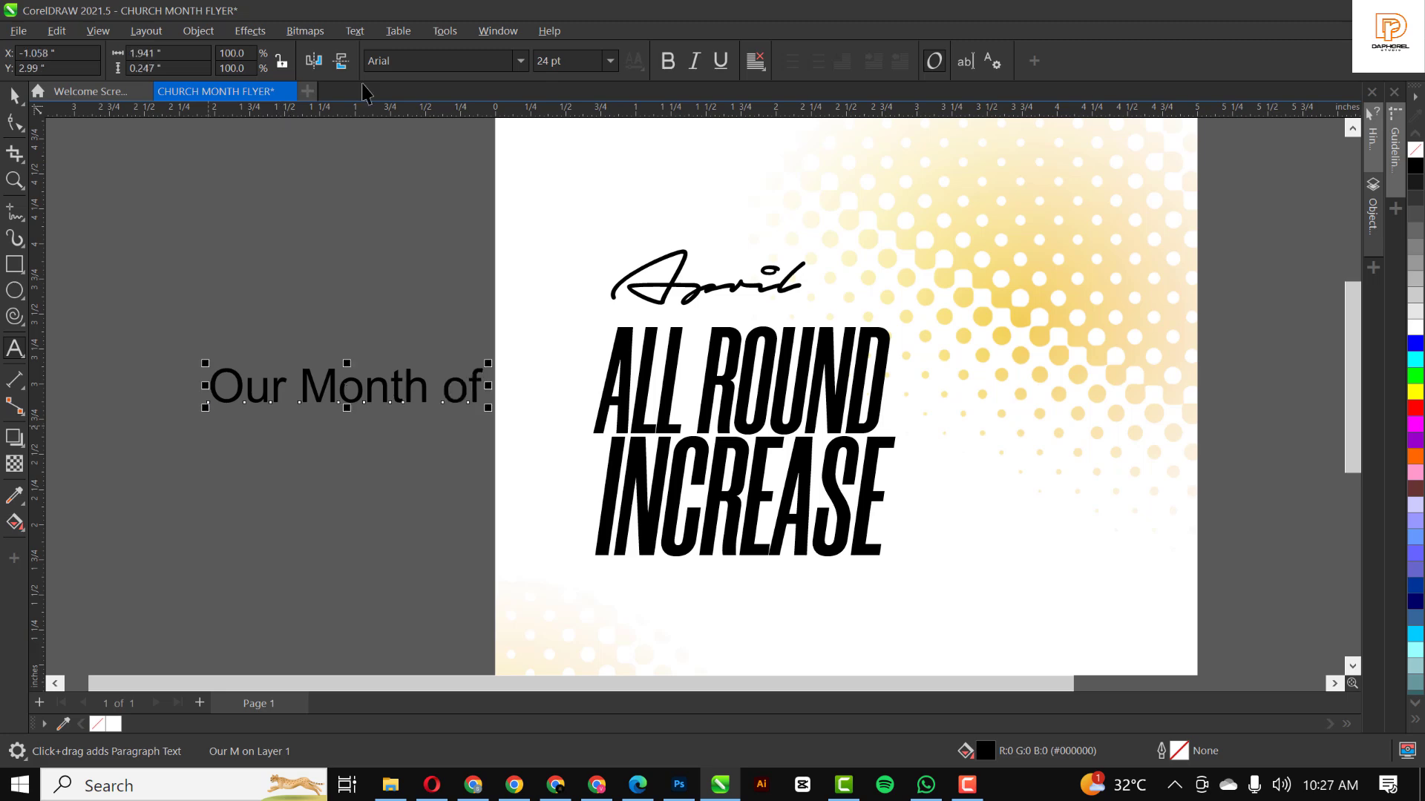
pyautogui.click(521, 61)
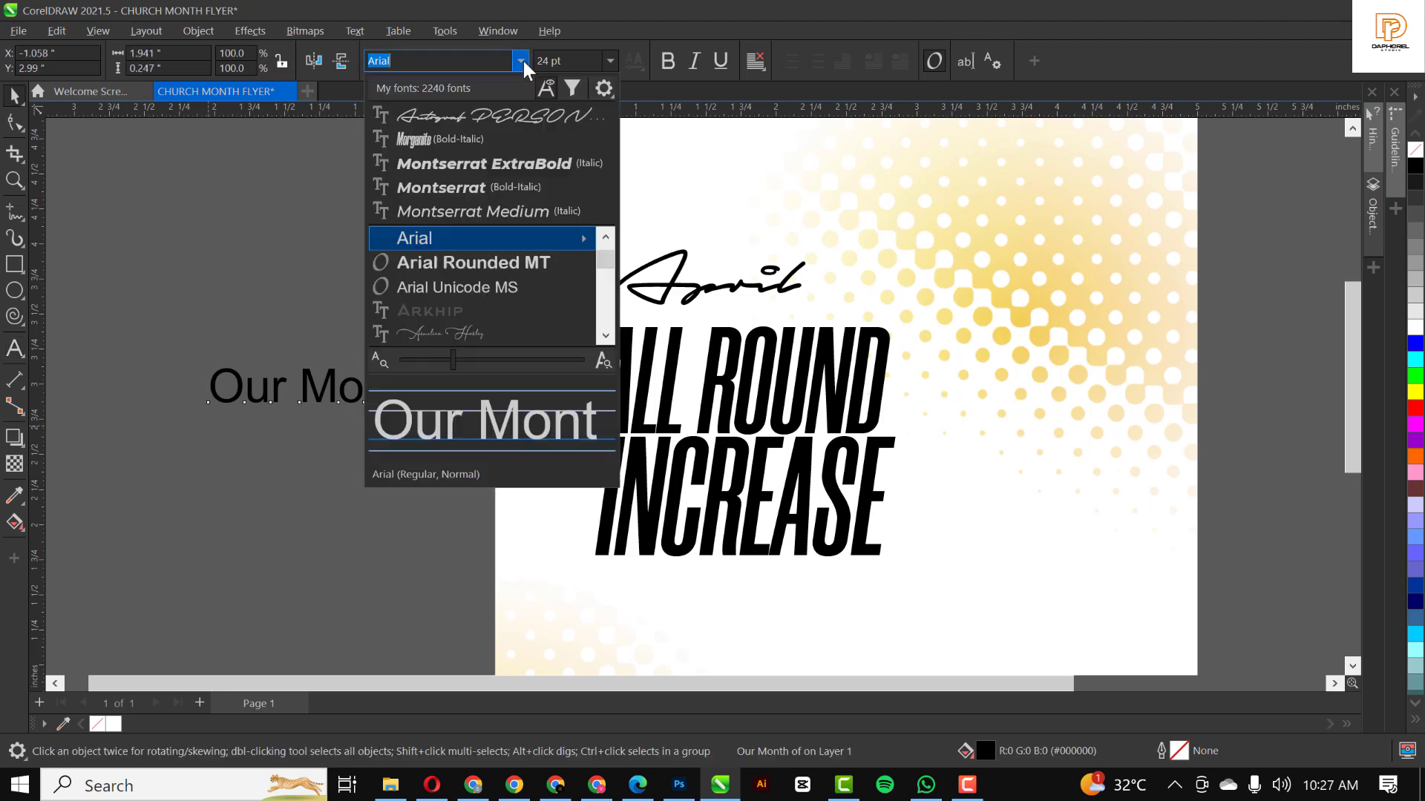
pyautogui.click(413, 238)
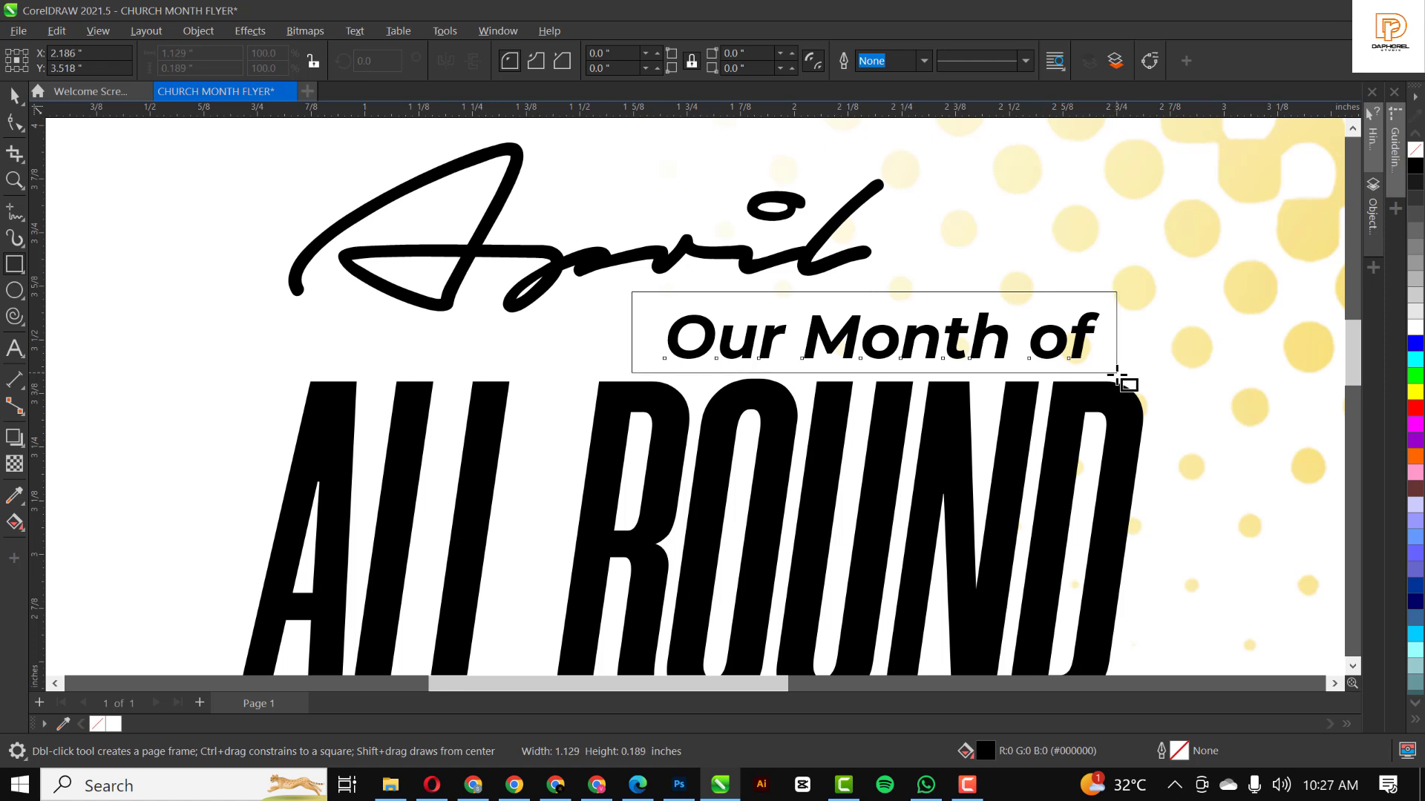
# Step: Put 'Our Month of' in white on an orange box beneath April
pyautogui.click(873, 334)
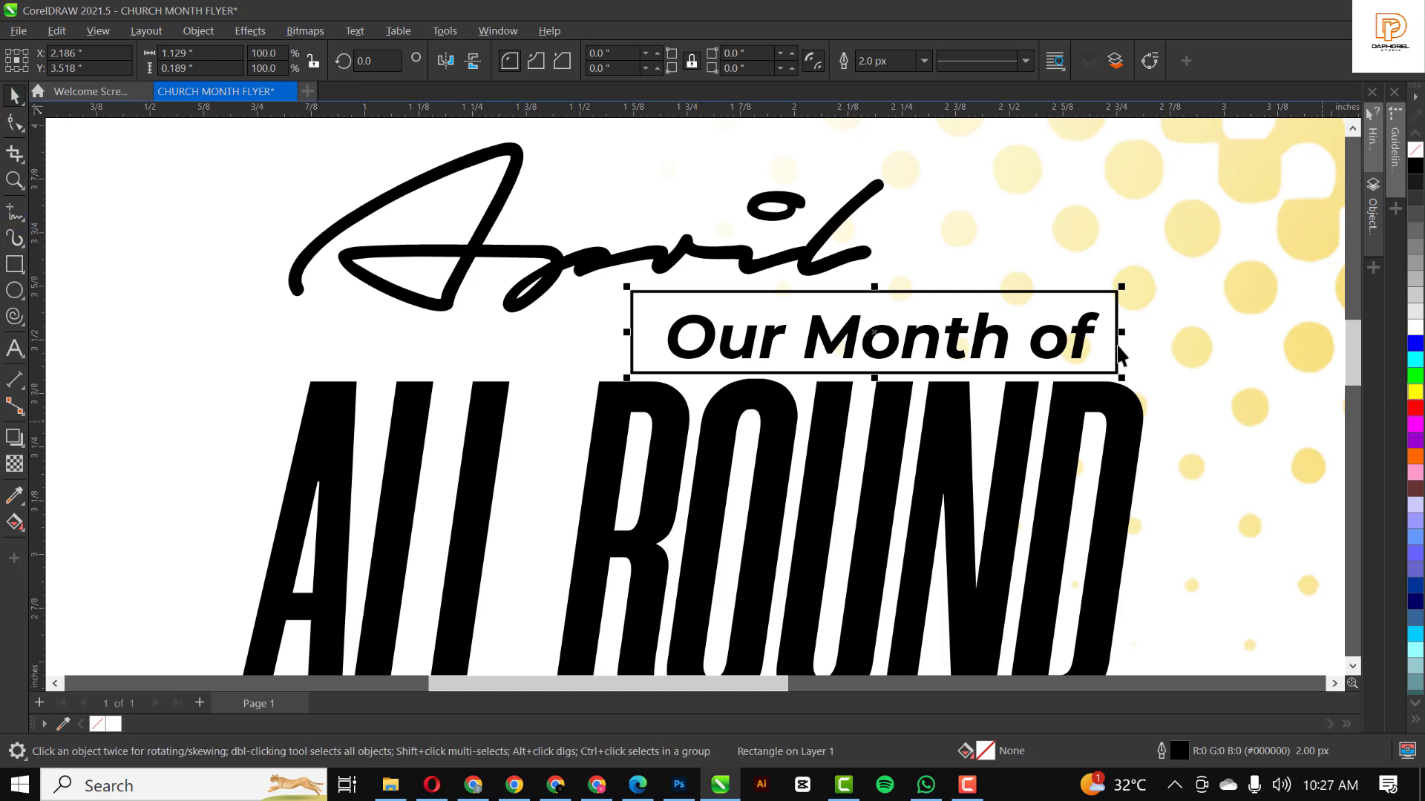
pyautogui.moveTo(1081, 368)
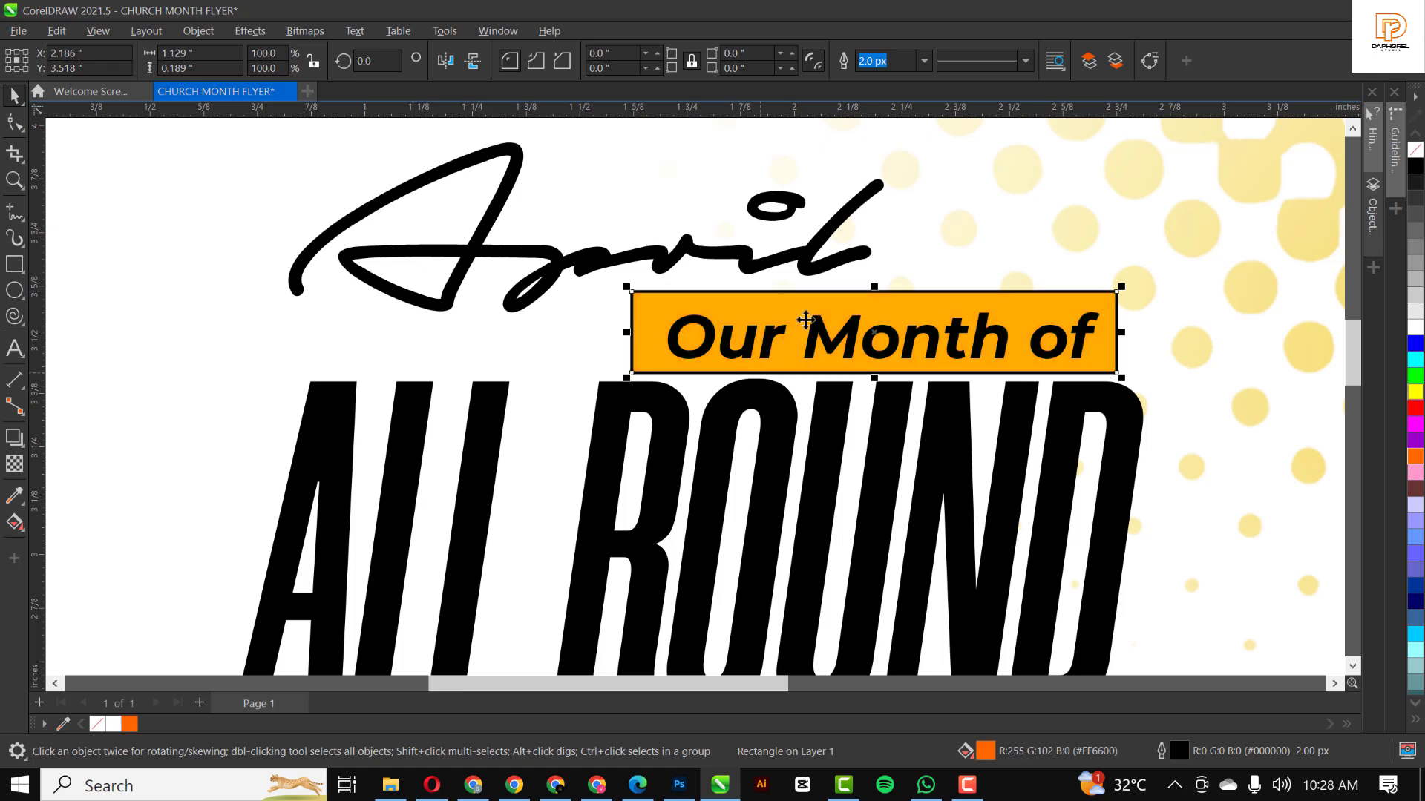
pyautogui.doubleClick(831, 336)
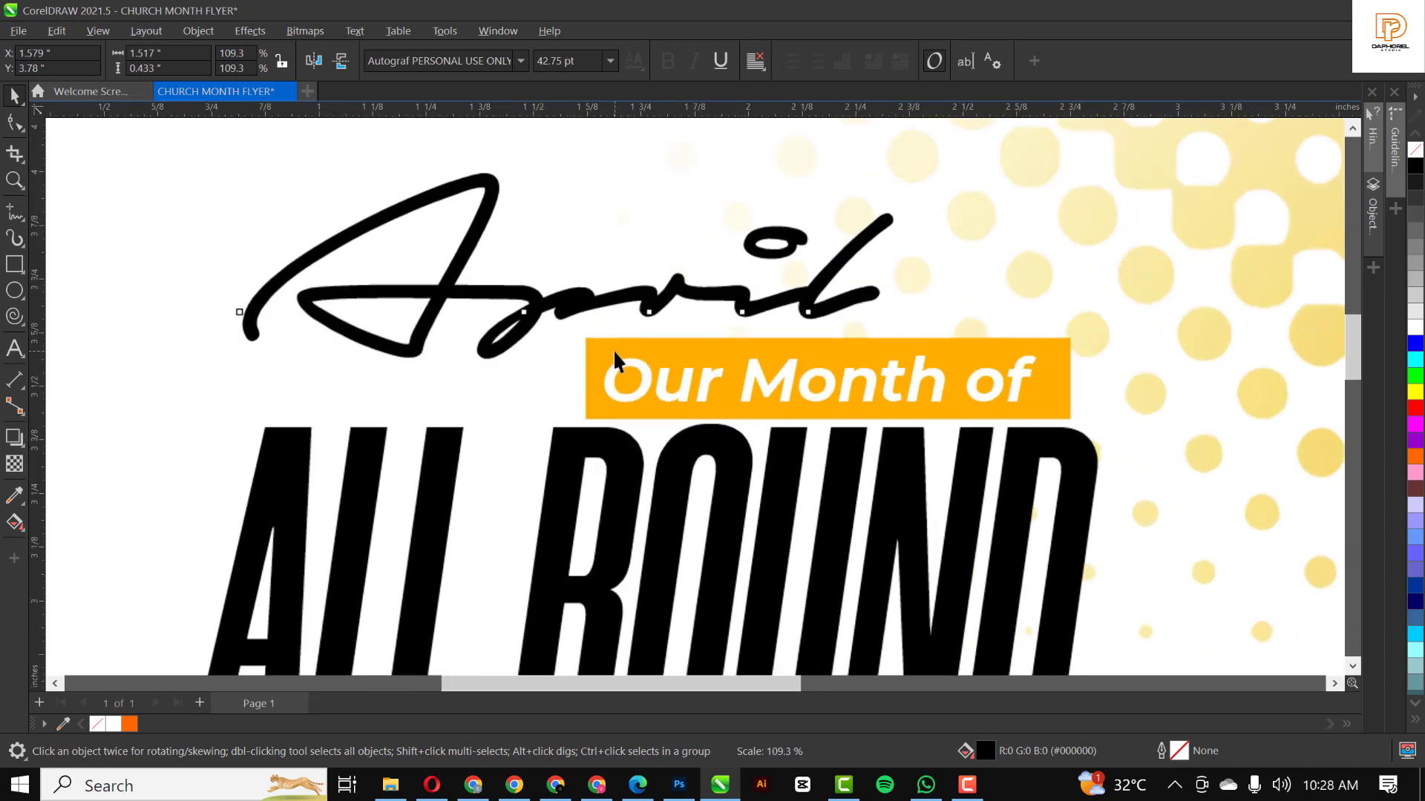
# Step: Widen the banner behind 'Our Month of' and recolor it #FFAD00
pyautogui.click(825, 380)
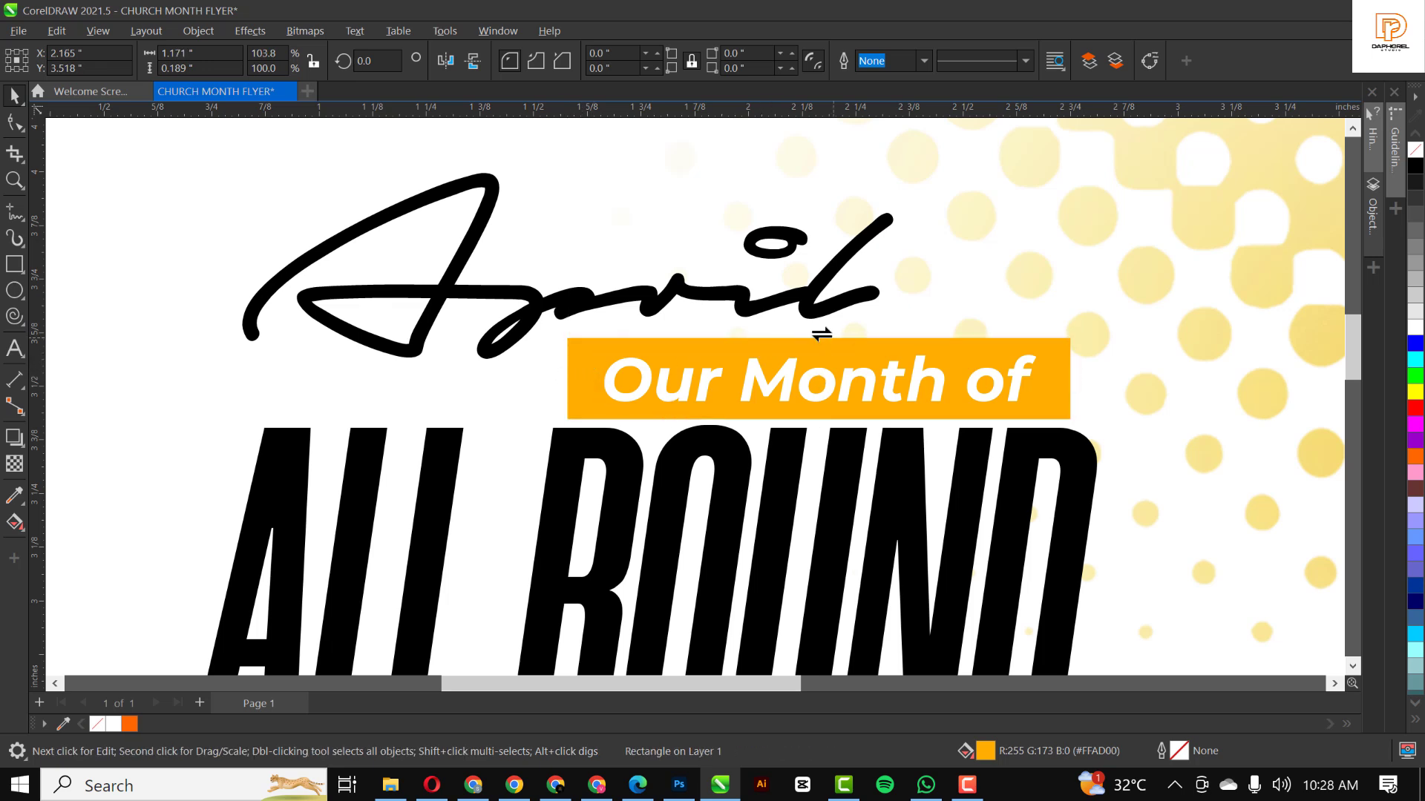
pyautogui.click(822, 379)
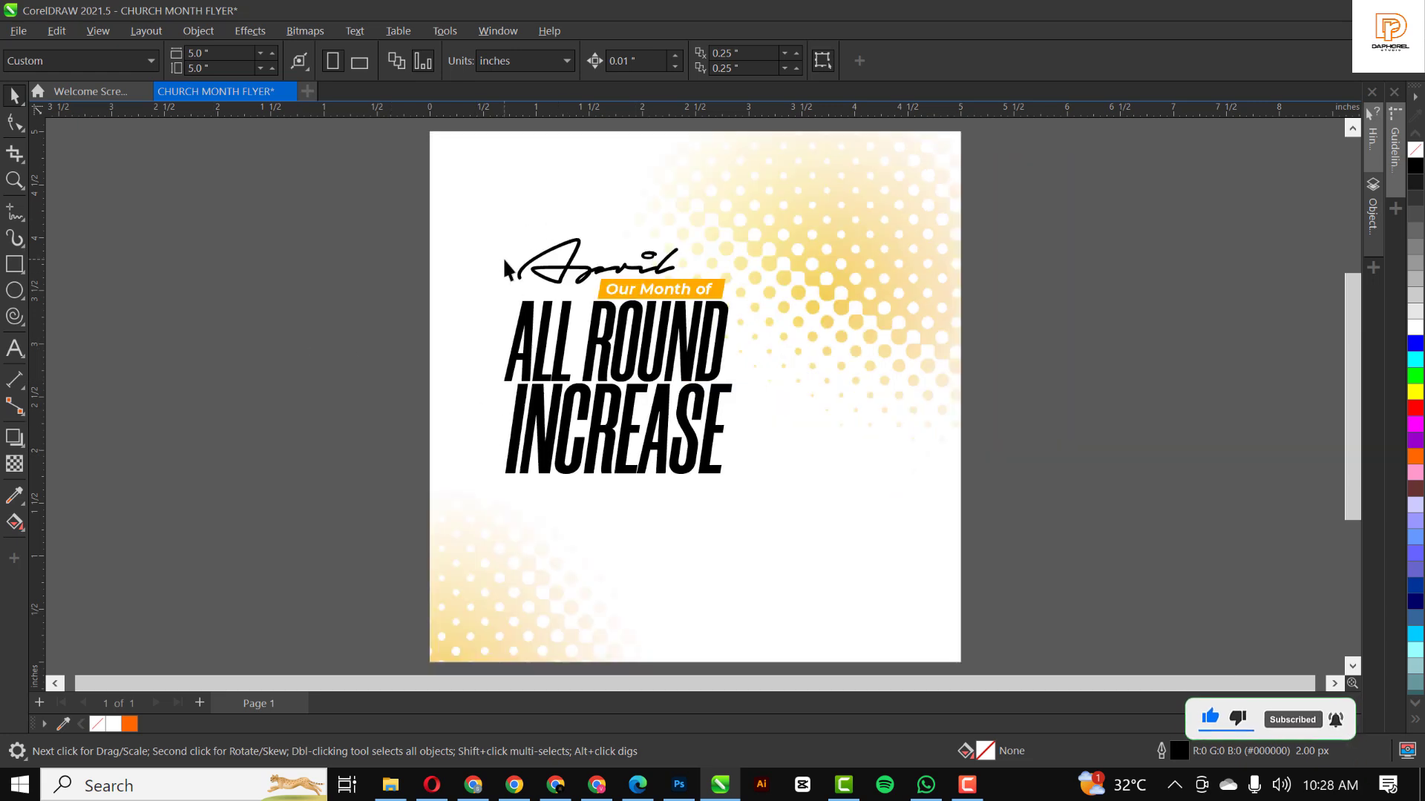
pyautogui.moveTo(449, 253)
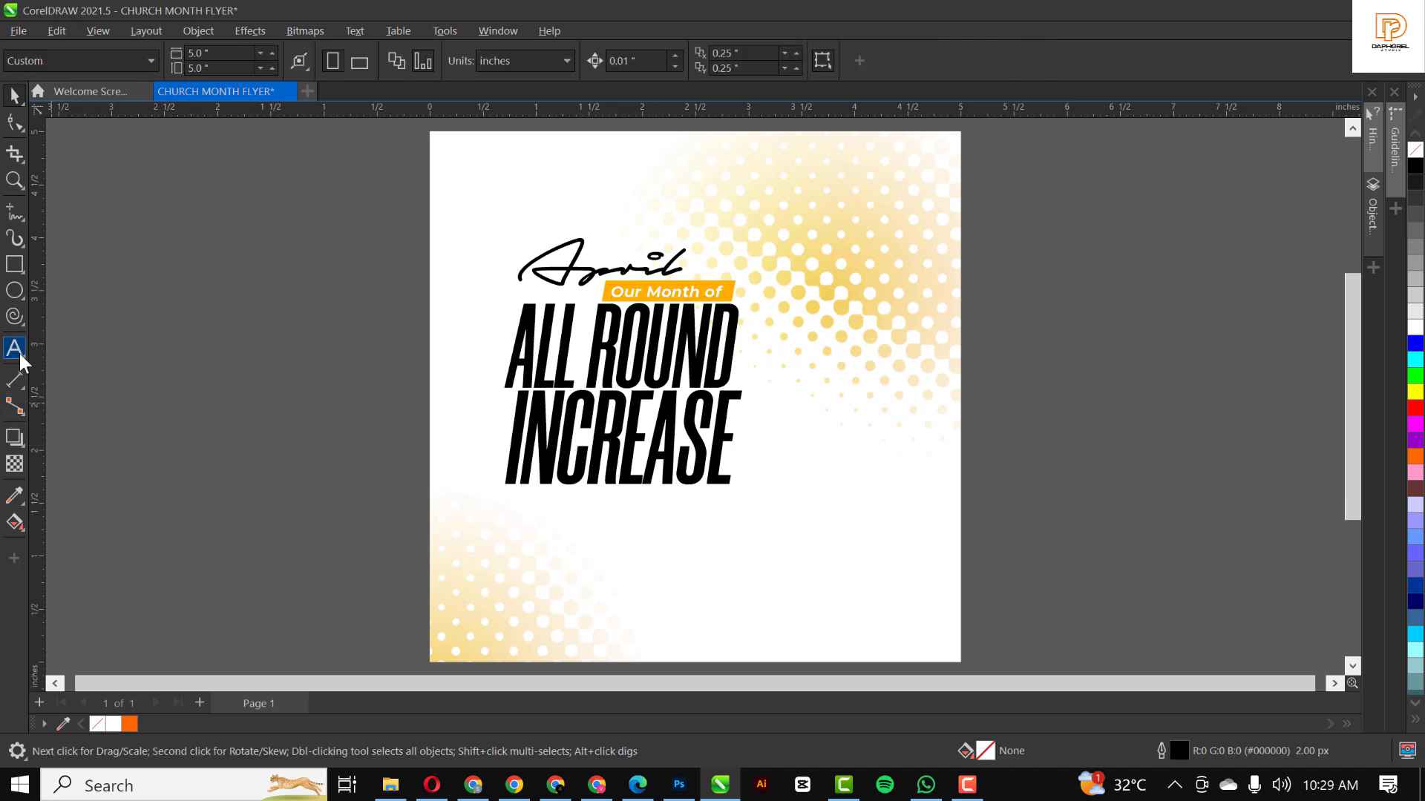
# Step: Type 'Psalms 105:24' below the headline and set it in Morganite
pyautogui.click(15, 348)
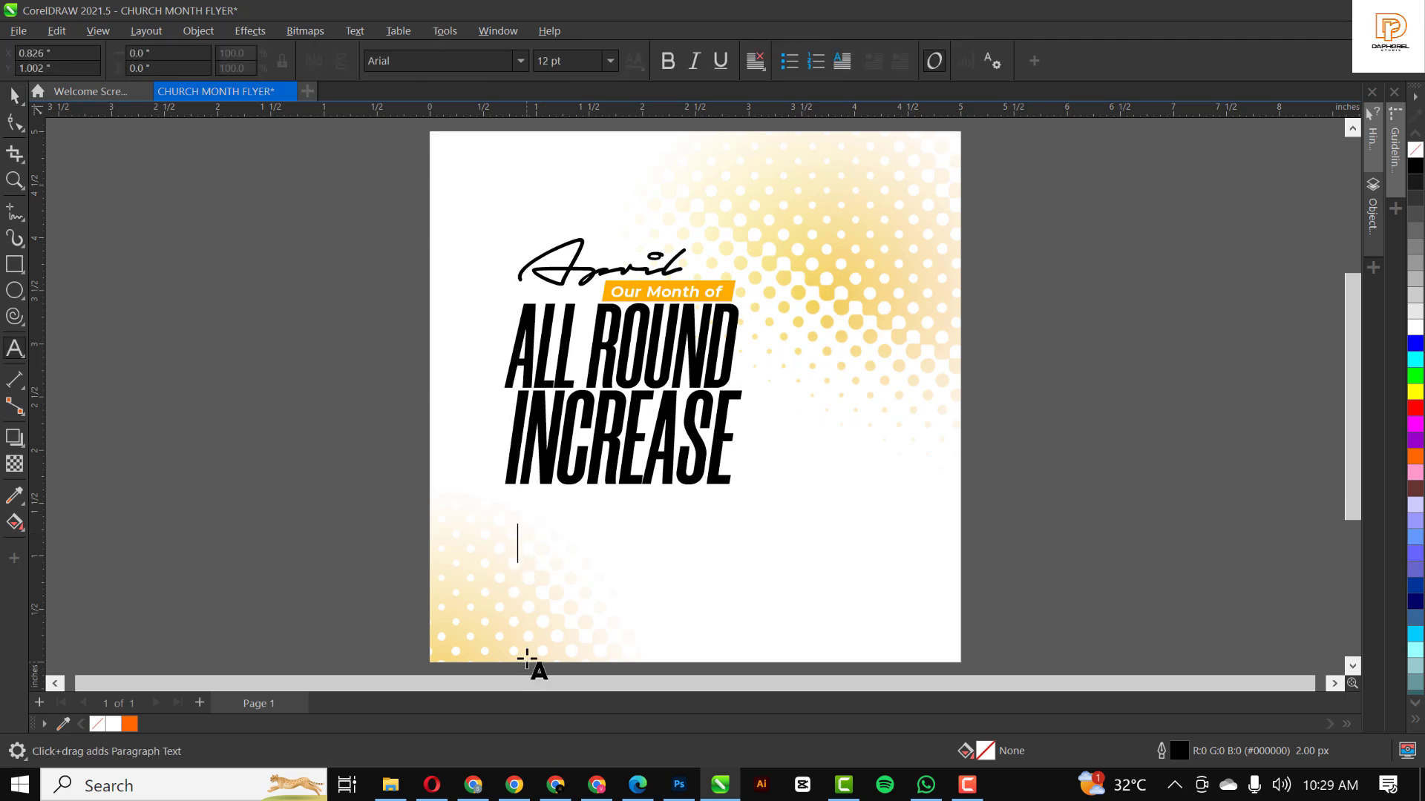
pyautogui.write('Psal')
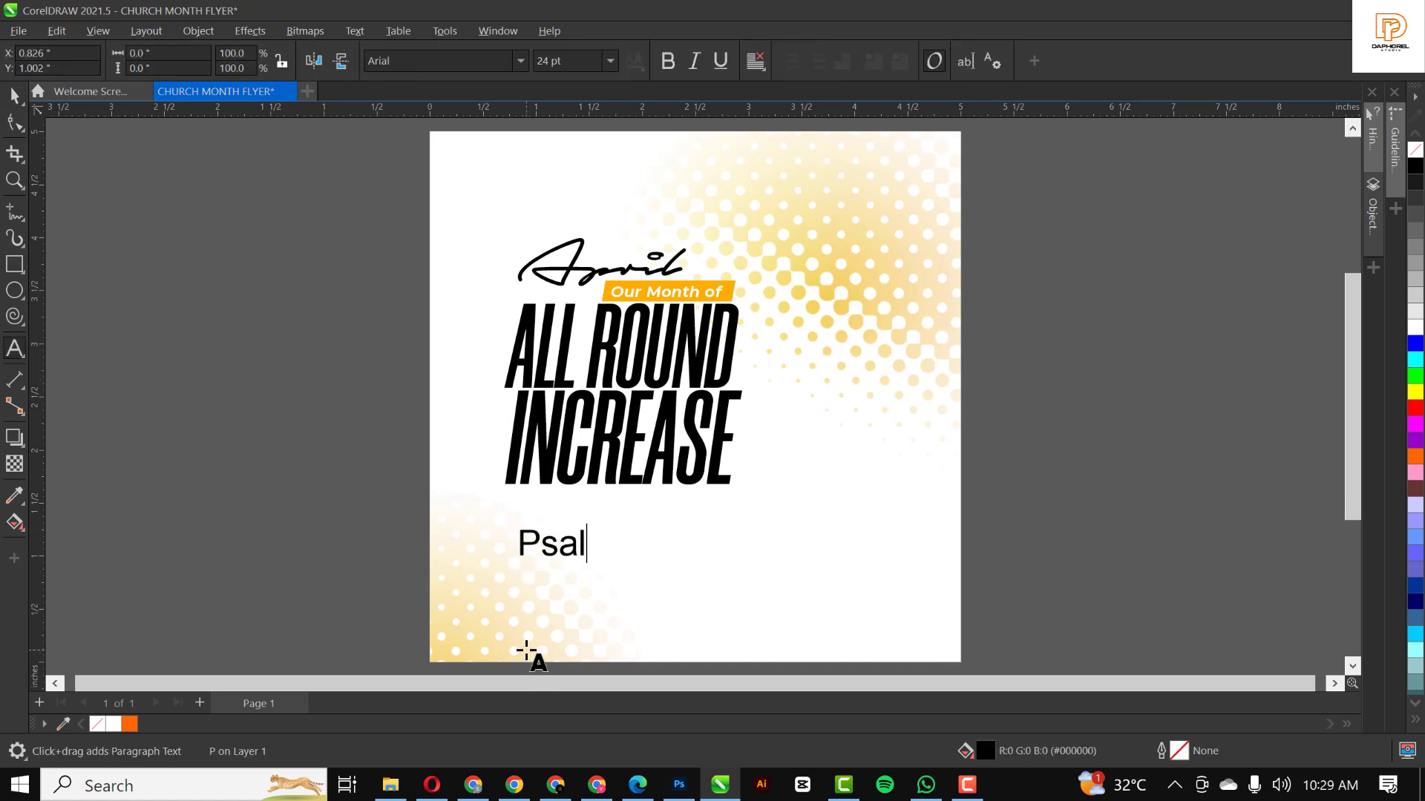
pyautogui.write('ms')
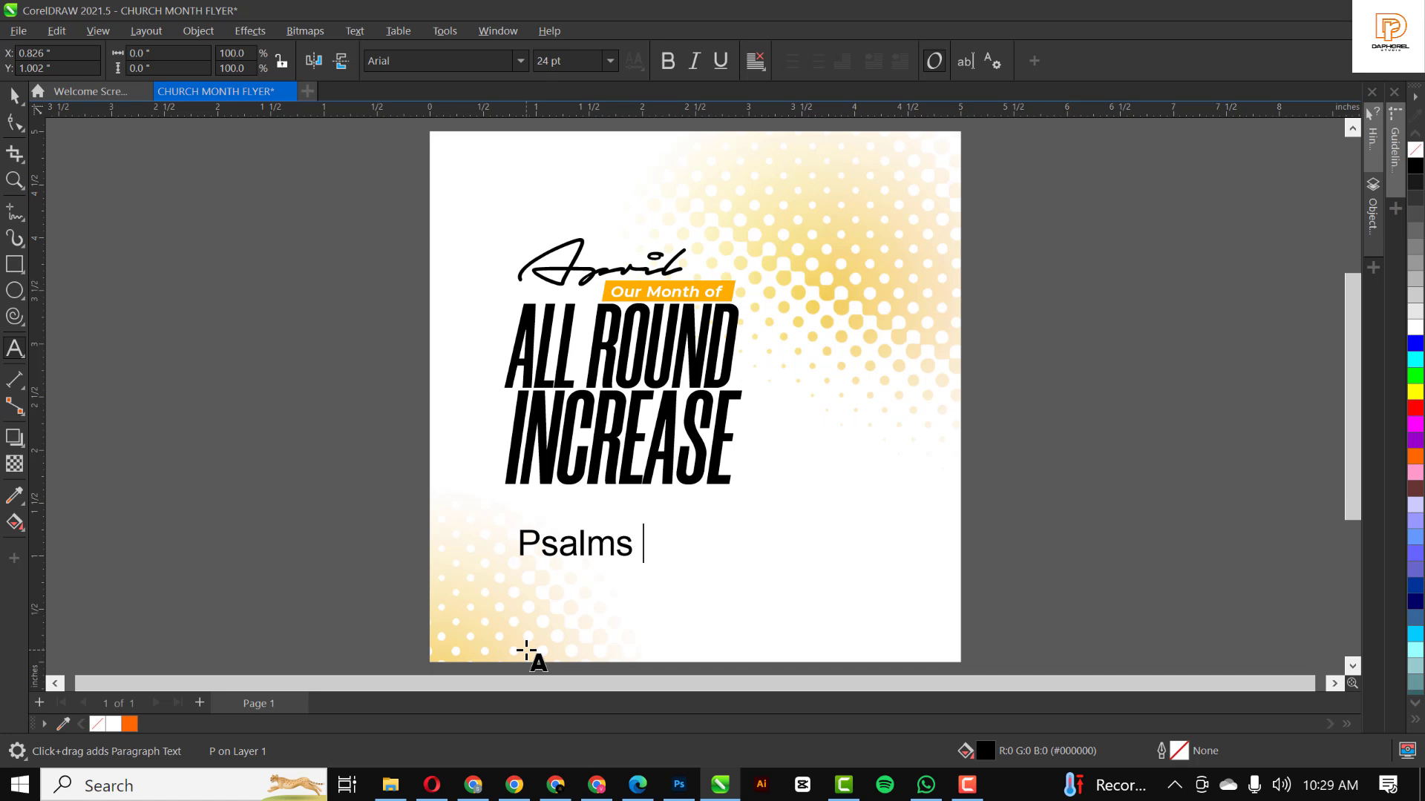
pyautogui.write('105:')
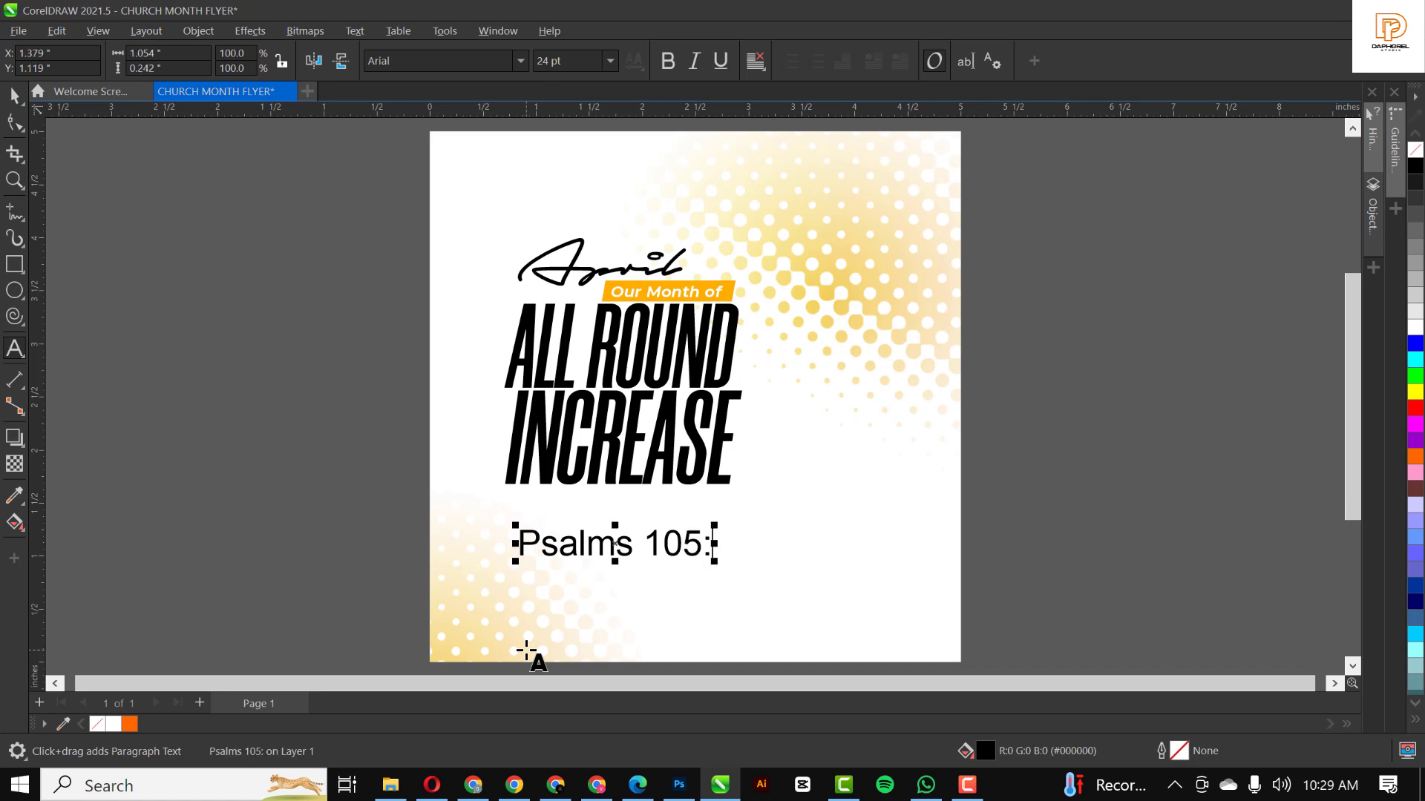
pyautogui.write('24')
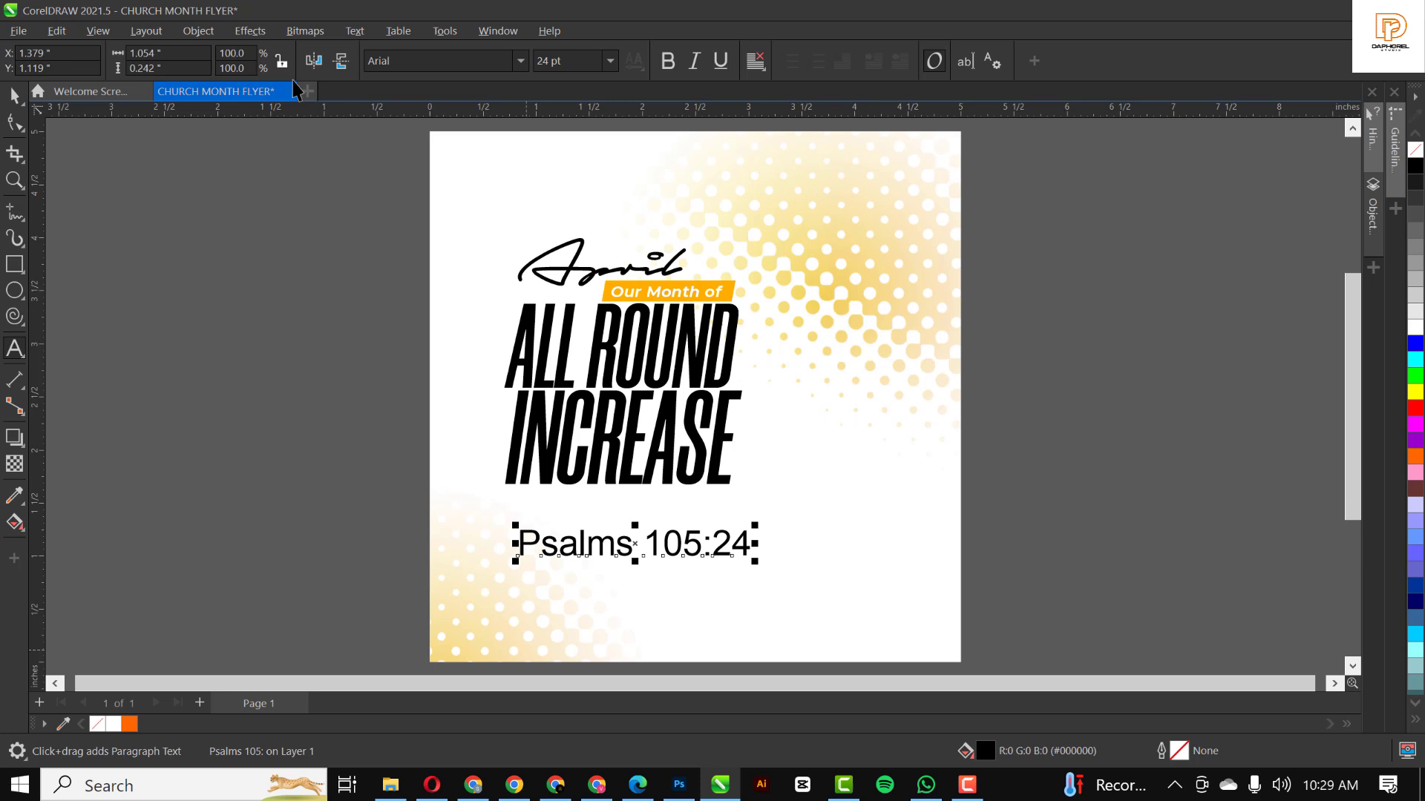
pyautogui.click(521, 60)
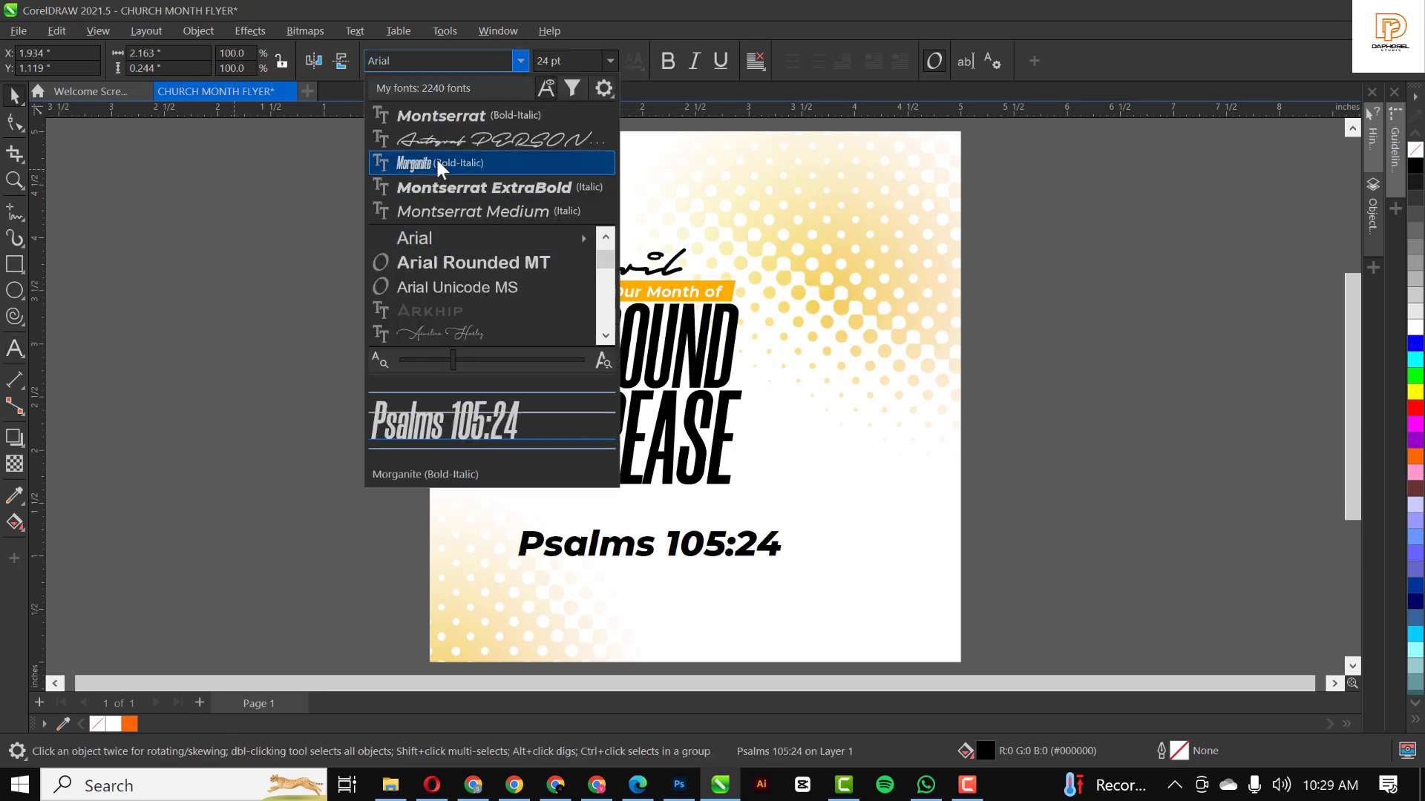
pyautogui.click(438, 163)
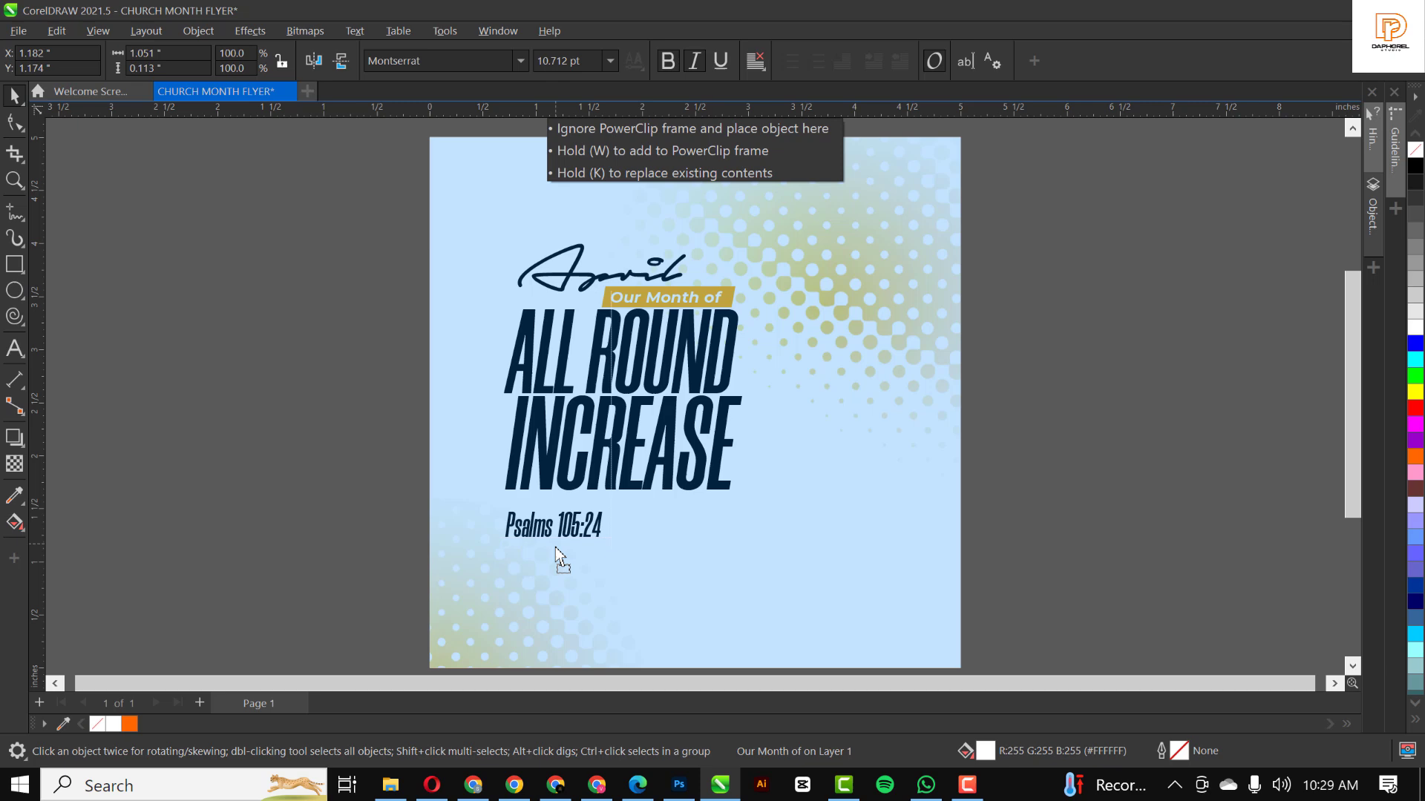
# Step: Type the first verse line 'He increased His people' below the Psalms reference
pyautogui.click(559, 546)
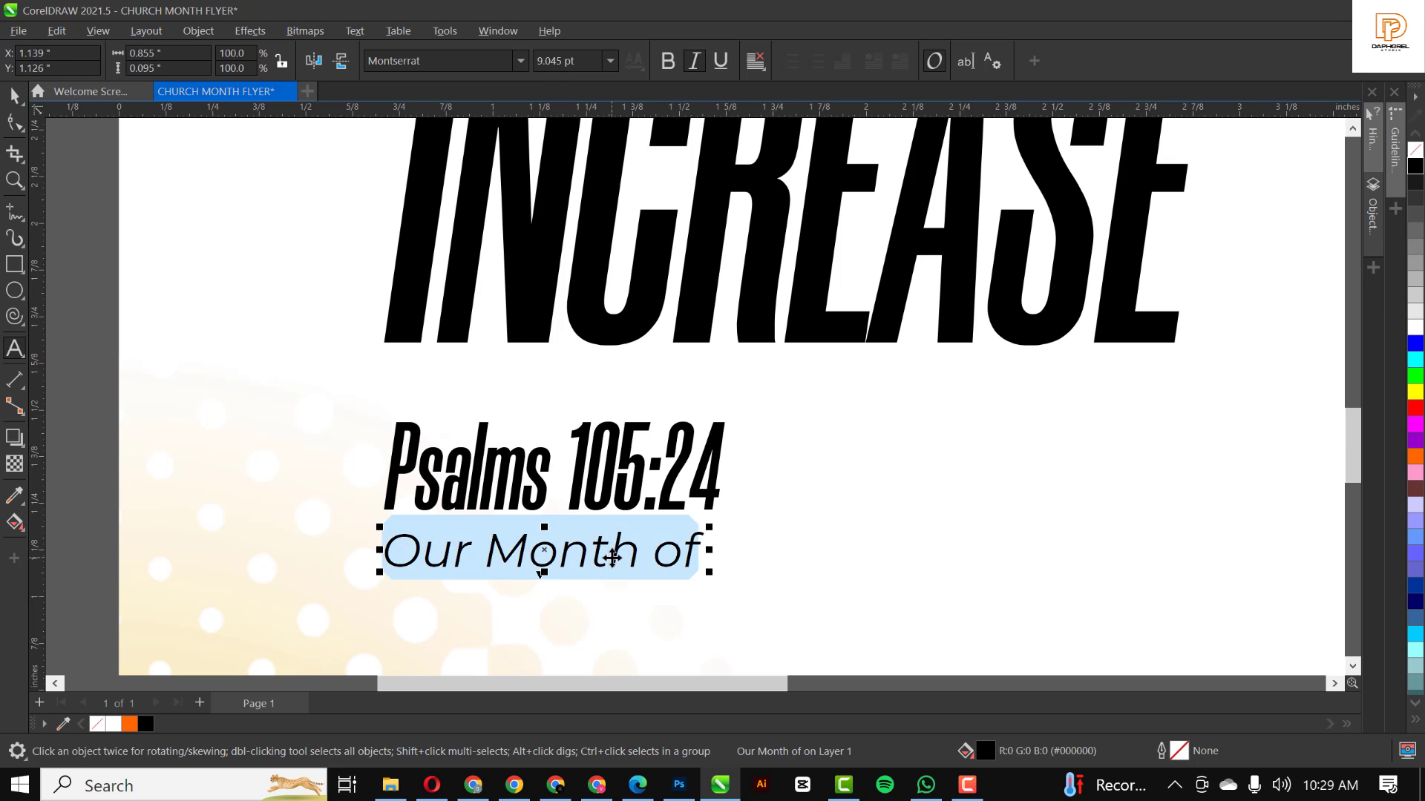
pyautogui.write('He')
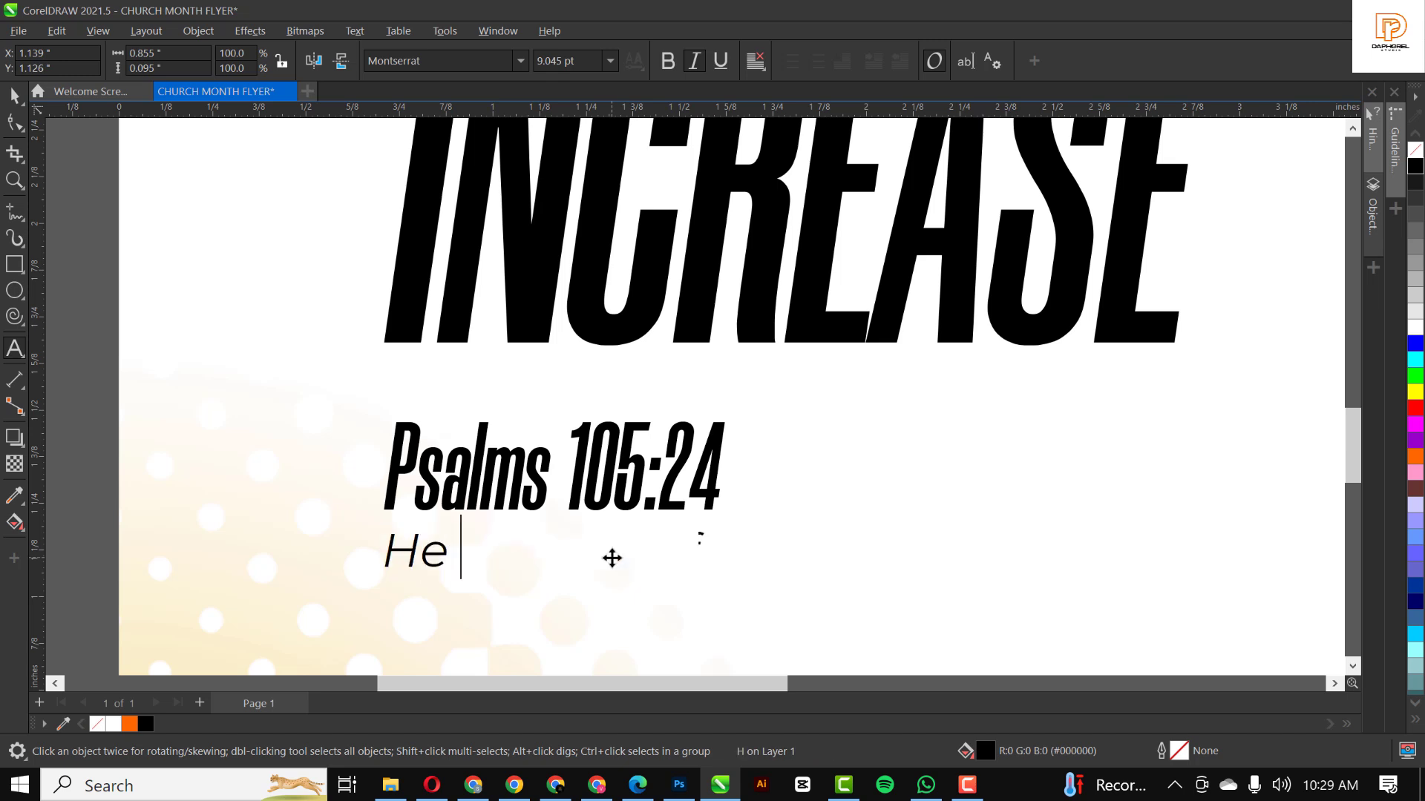
pyautogui.write('incre')
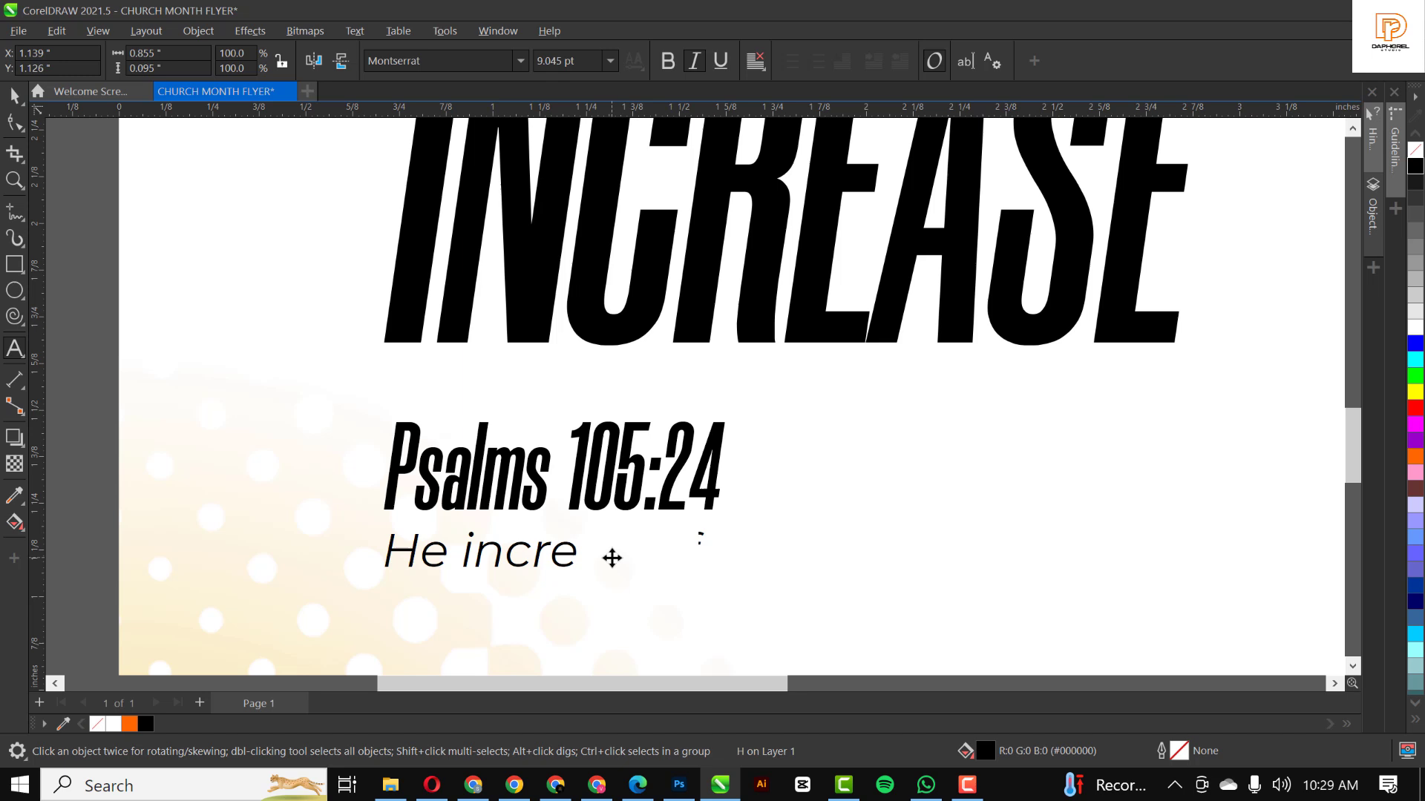
pyautogui.write('ased')
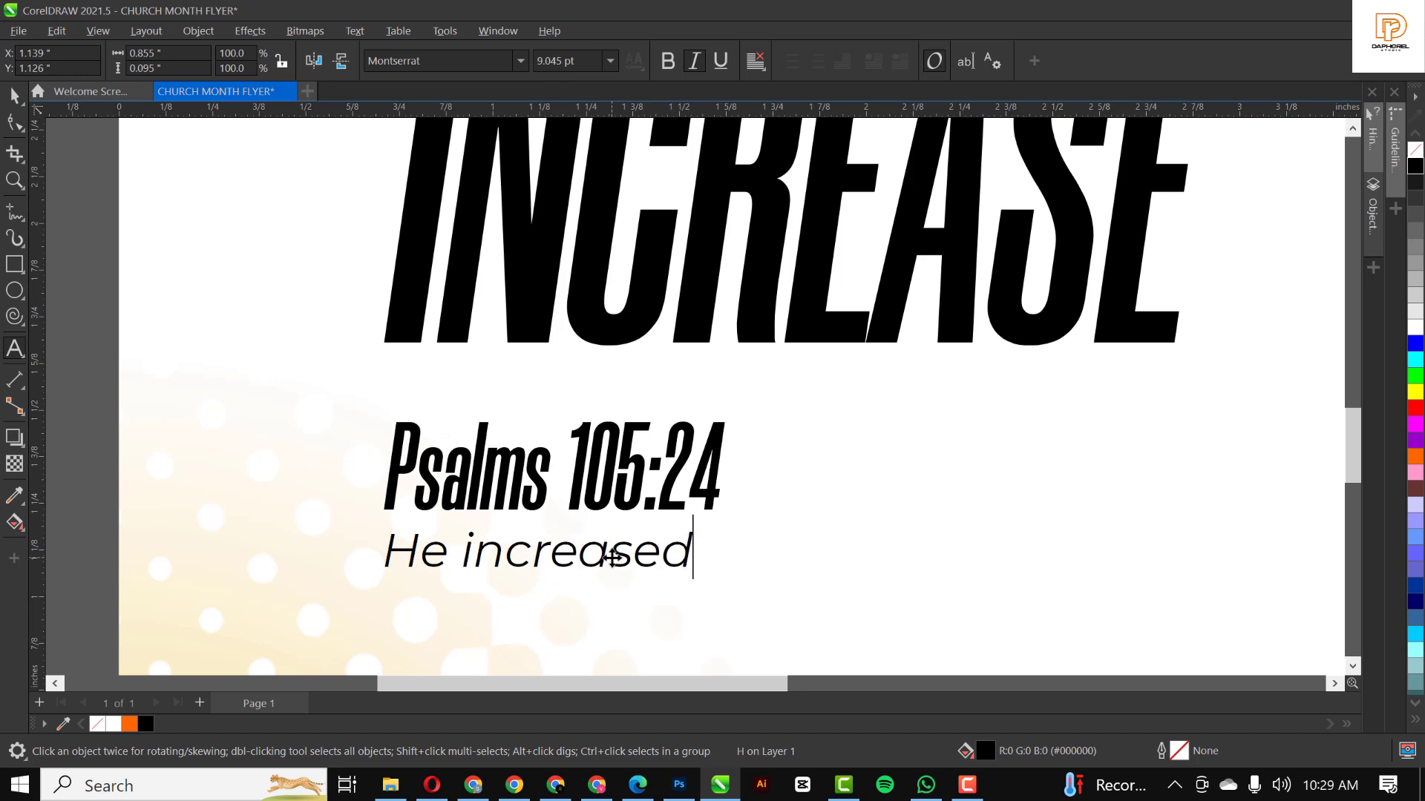
pyautogui.write('His')
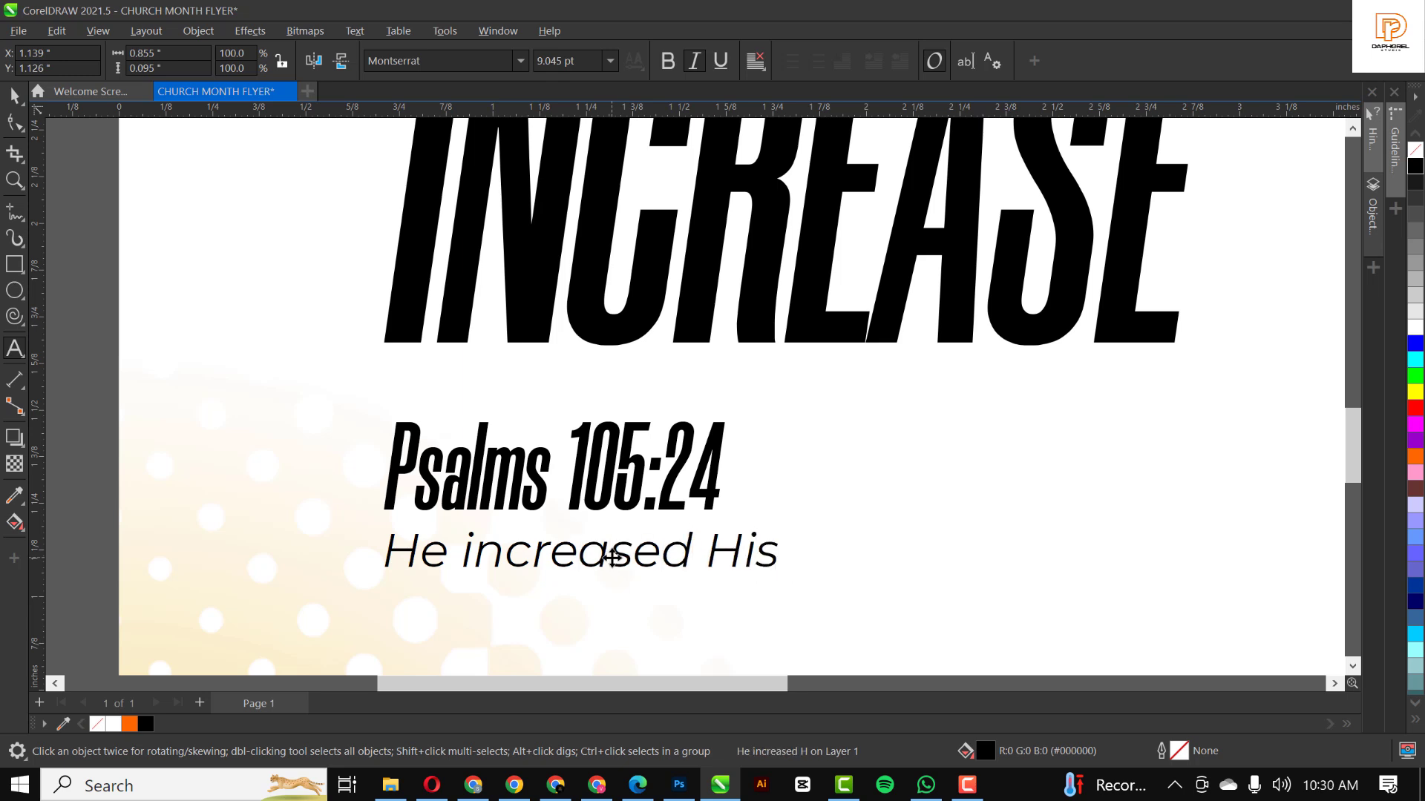
pyautogui.write('peop')
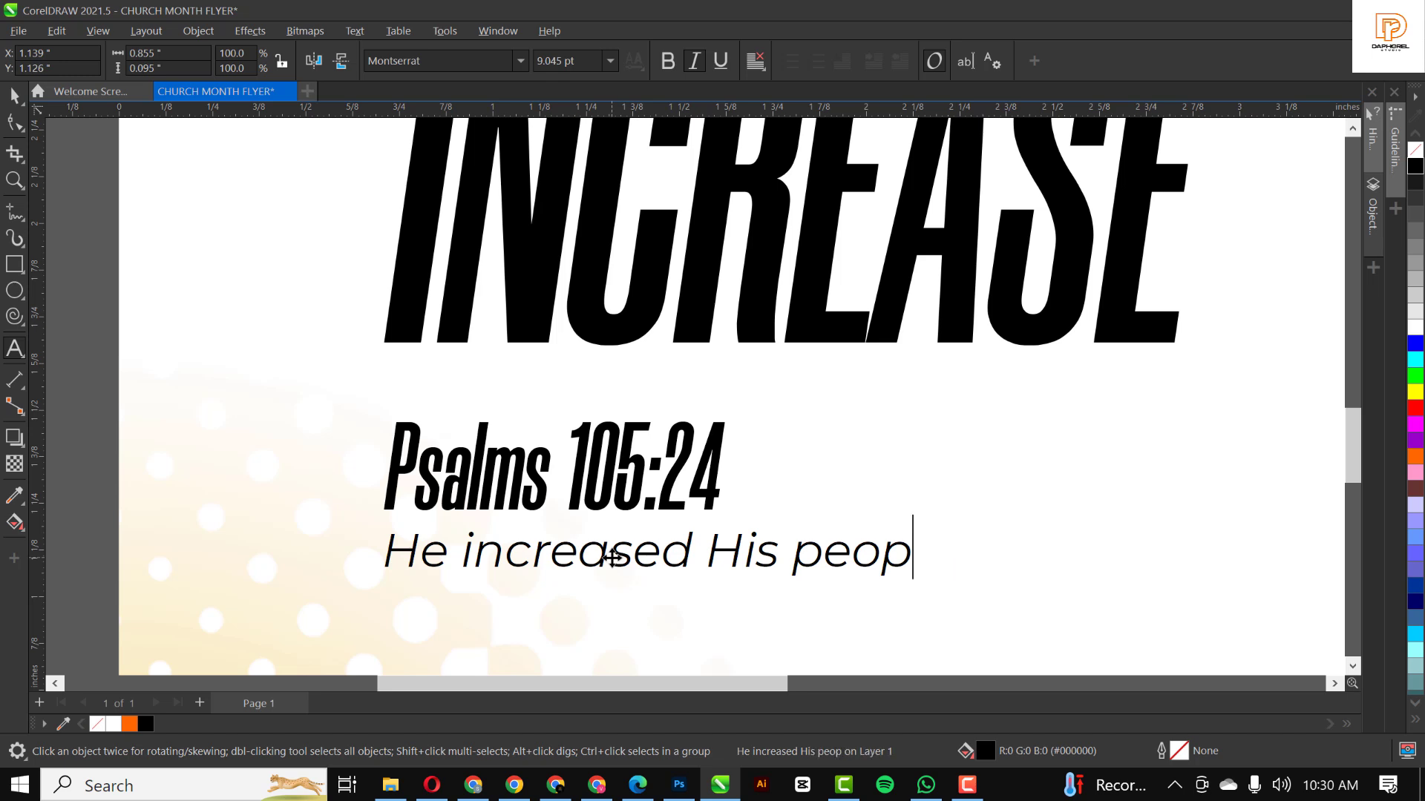
pyautogui.write('le')
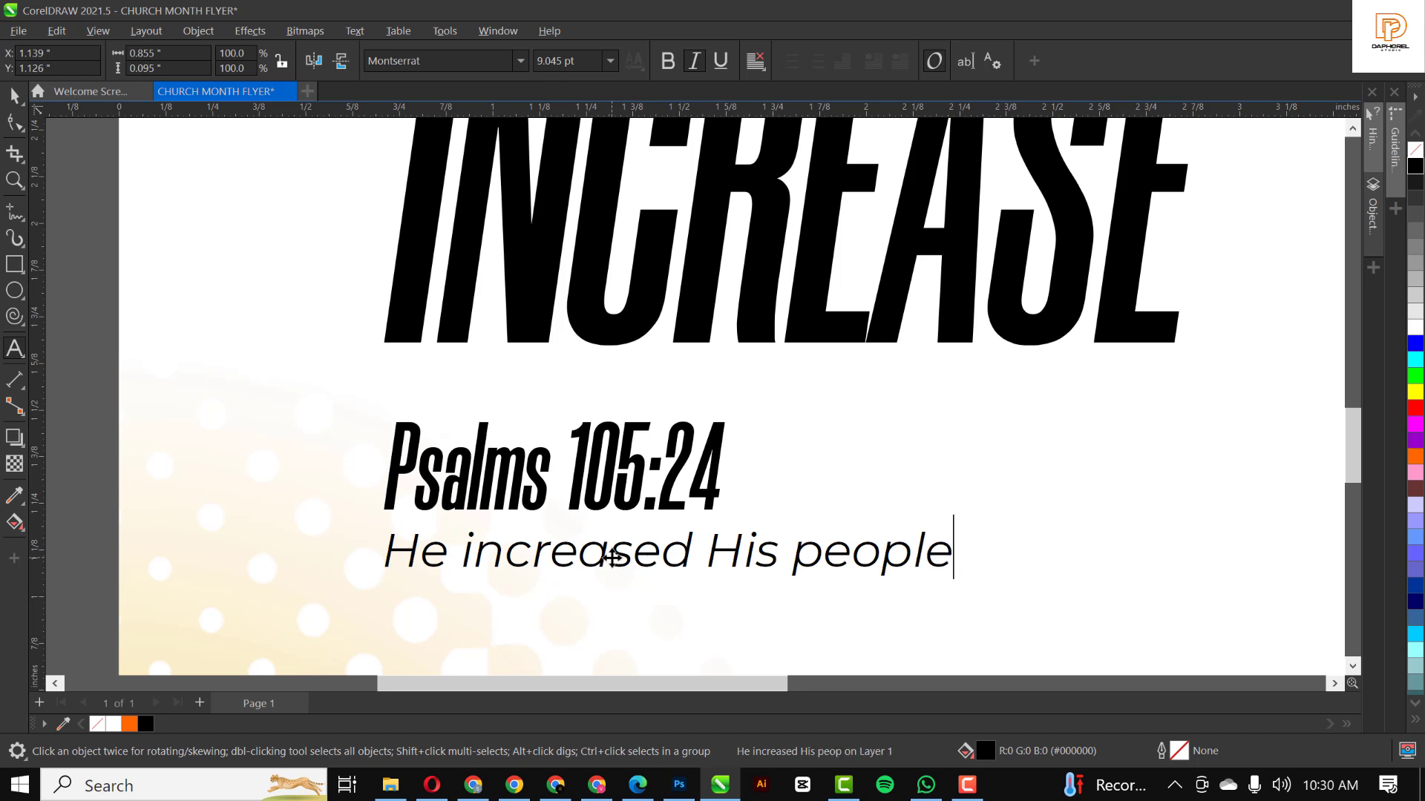
pyautogui.press('Return')
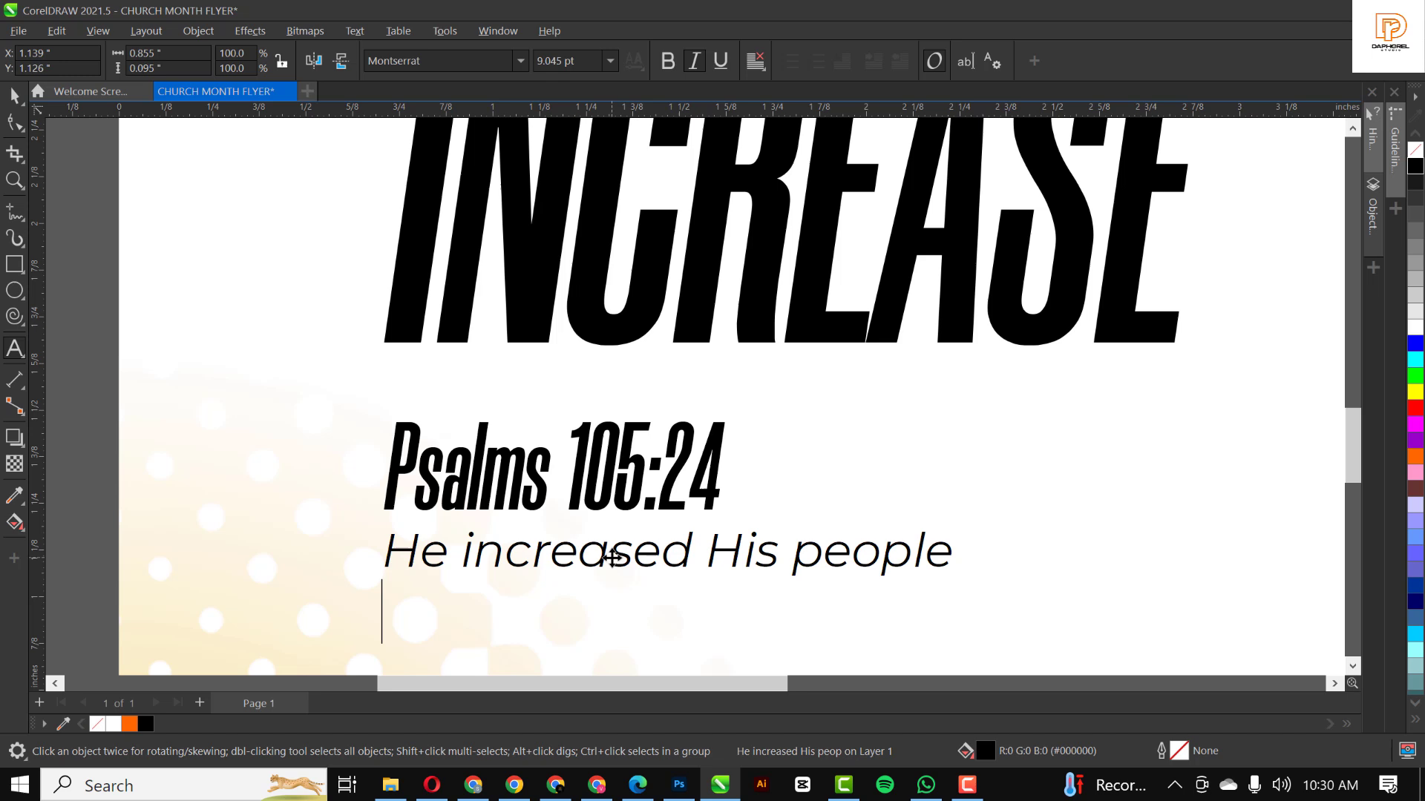
# Step: Continue the verse with 'greatly, And made them stronger than their enemies'
pyautogui.write('greatly,')
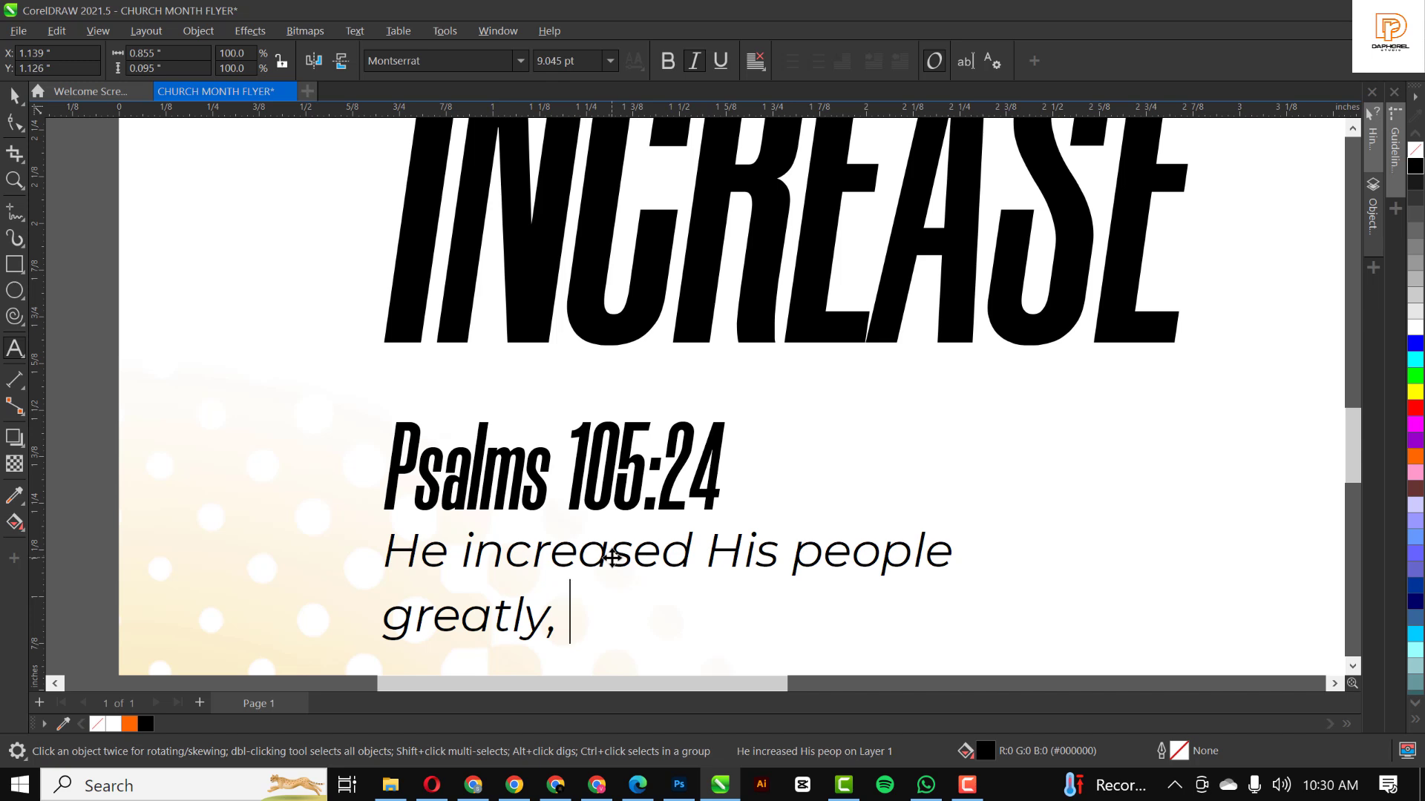
pyautogui.write('And')
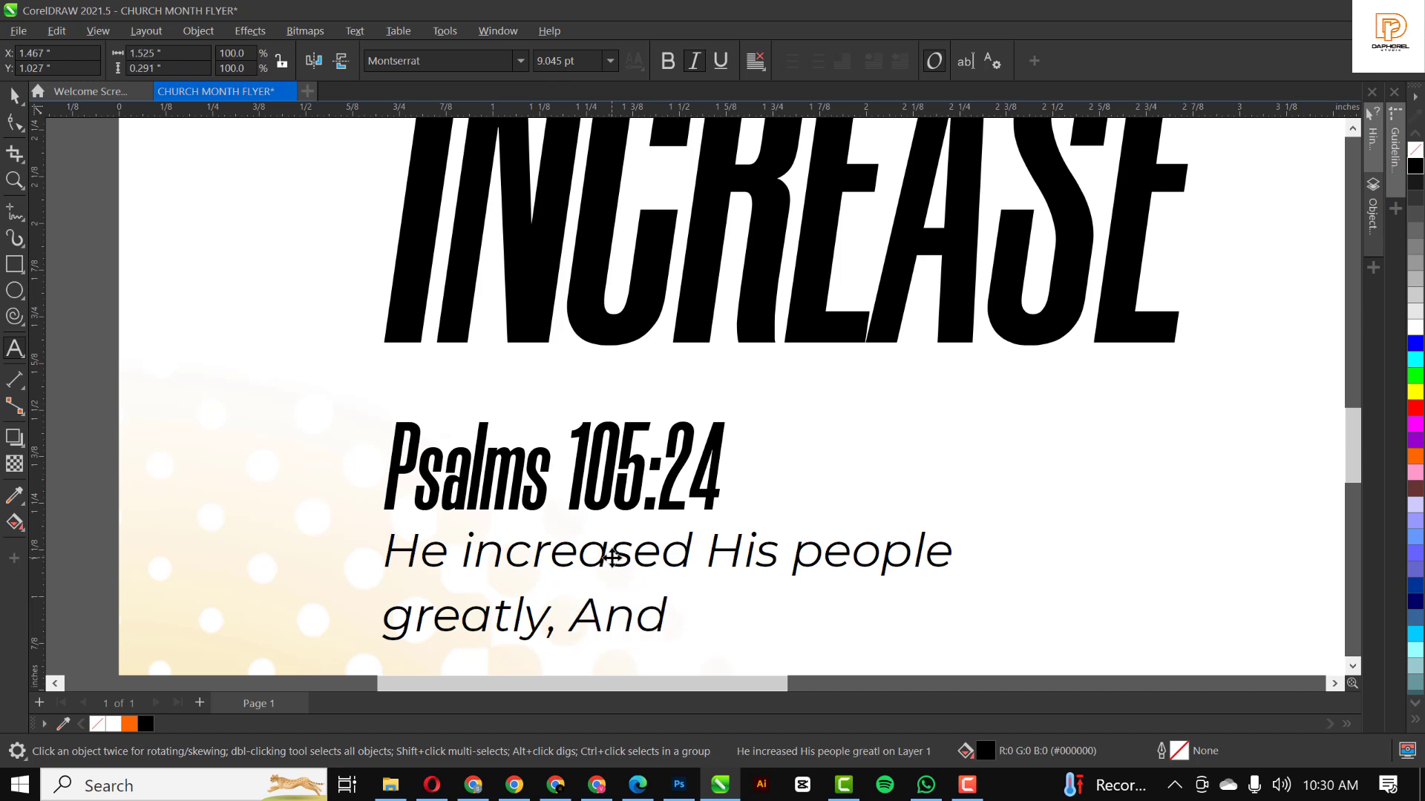
pyautogui.write('made the')
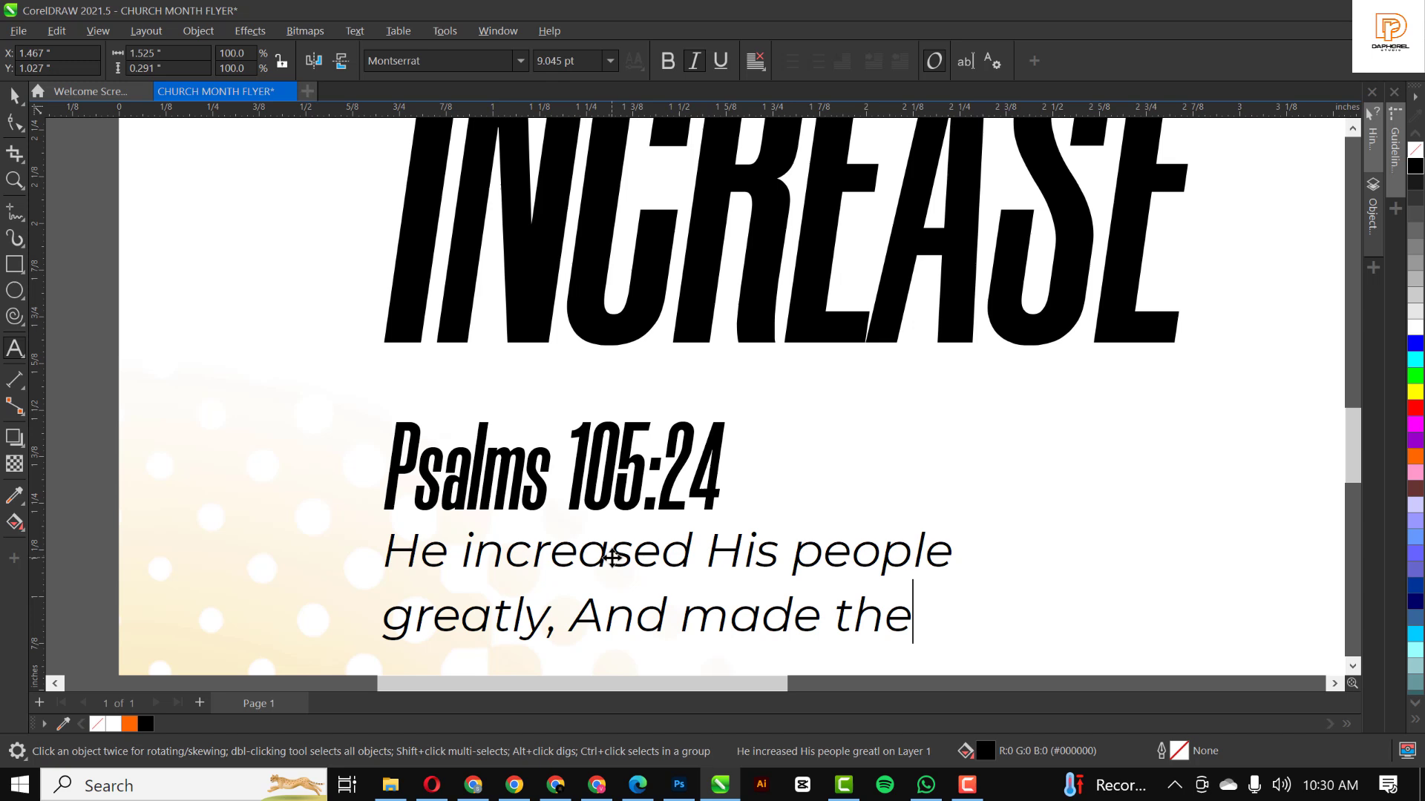
pyautogui.write('m')
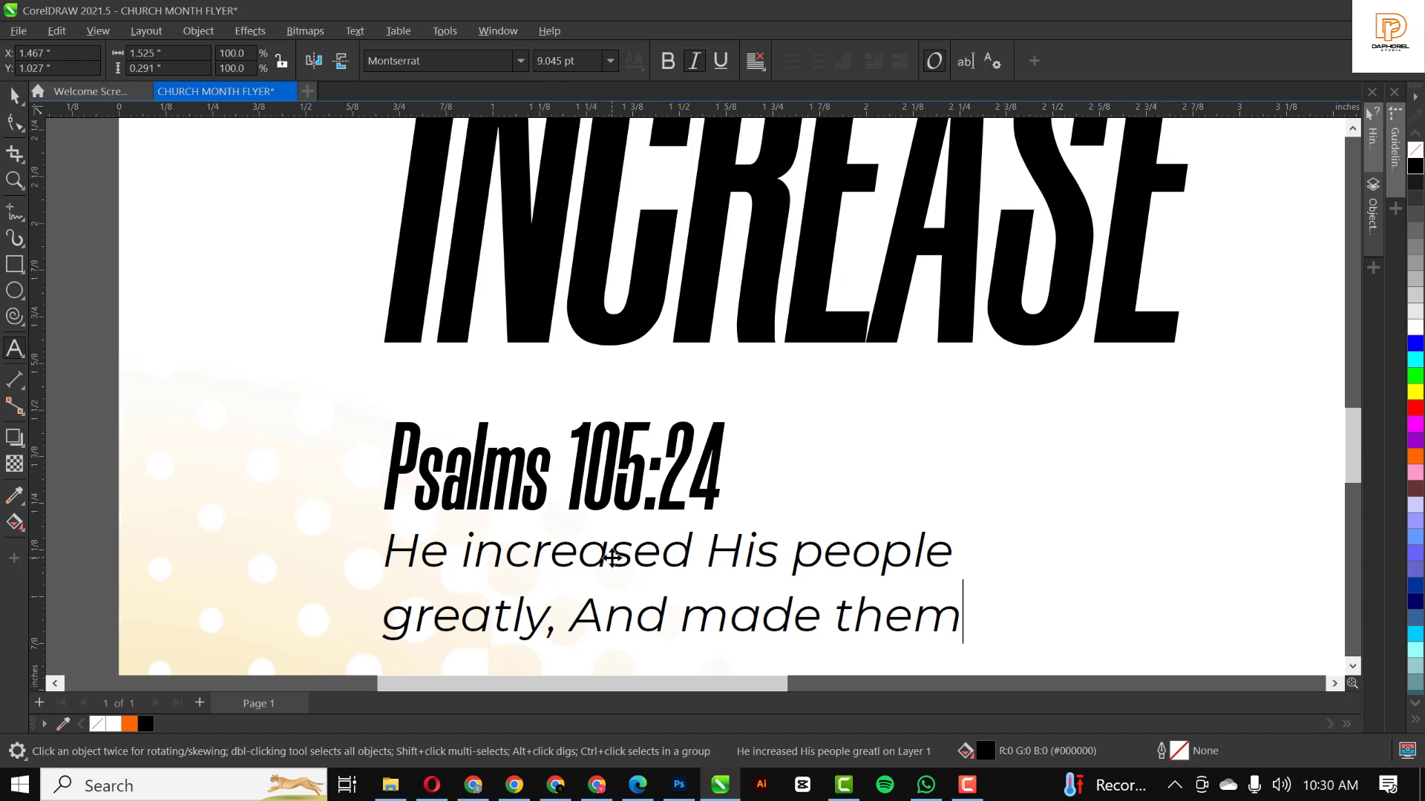
pyautogui.write('str')
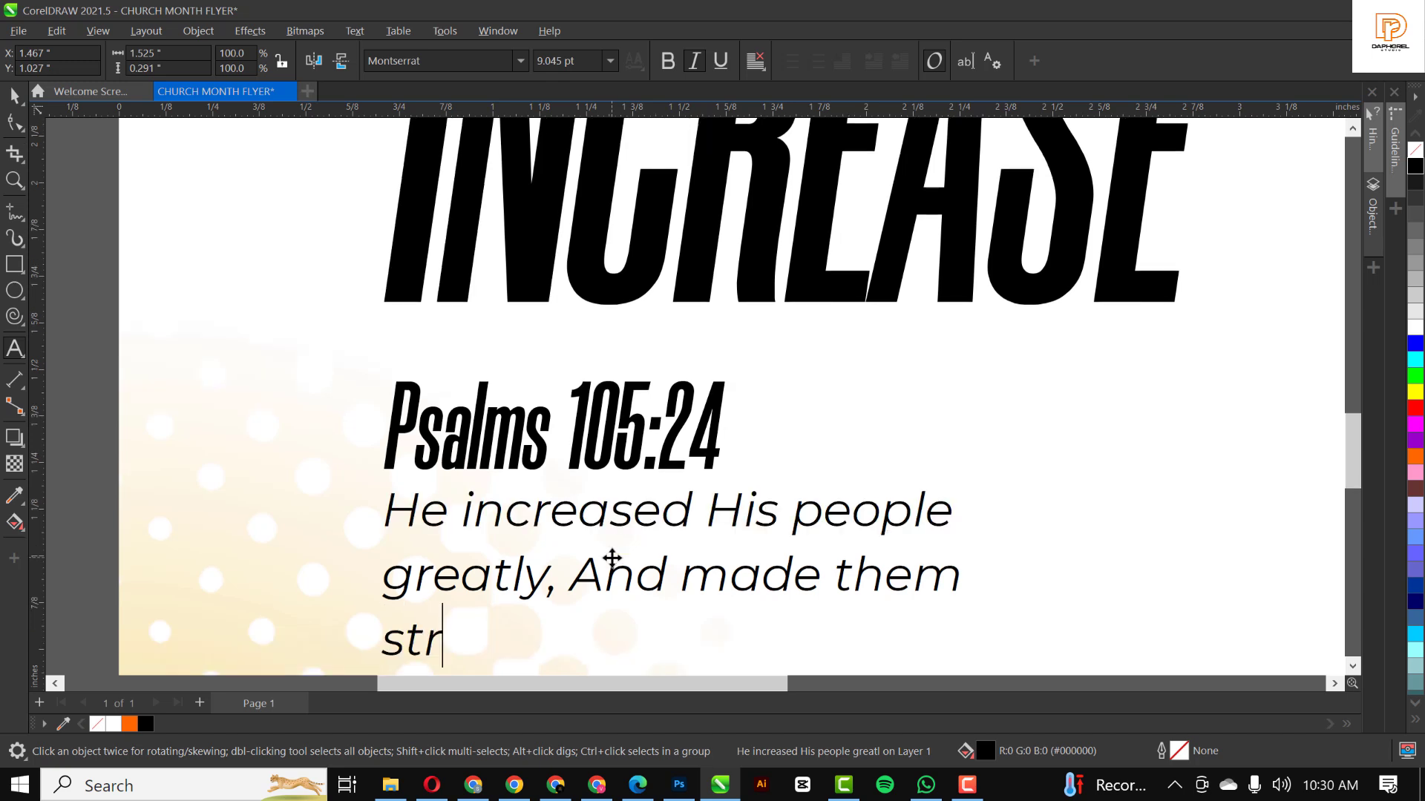
pyautogui.write('oge')
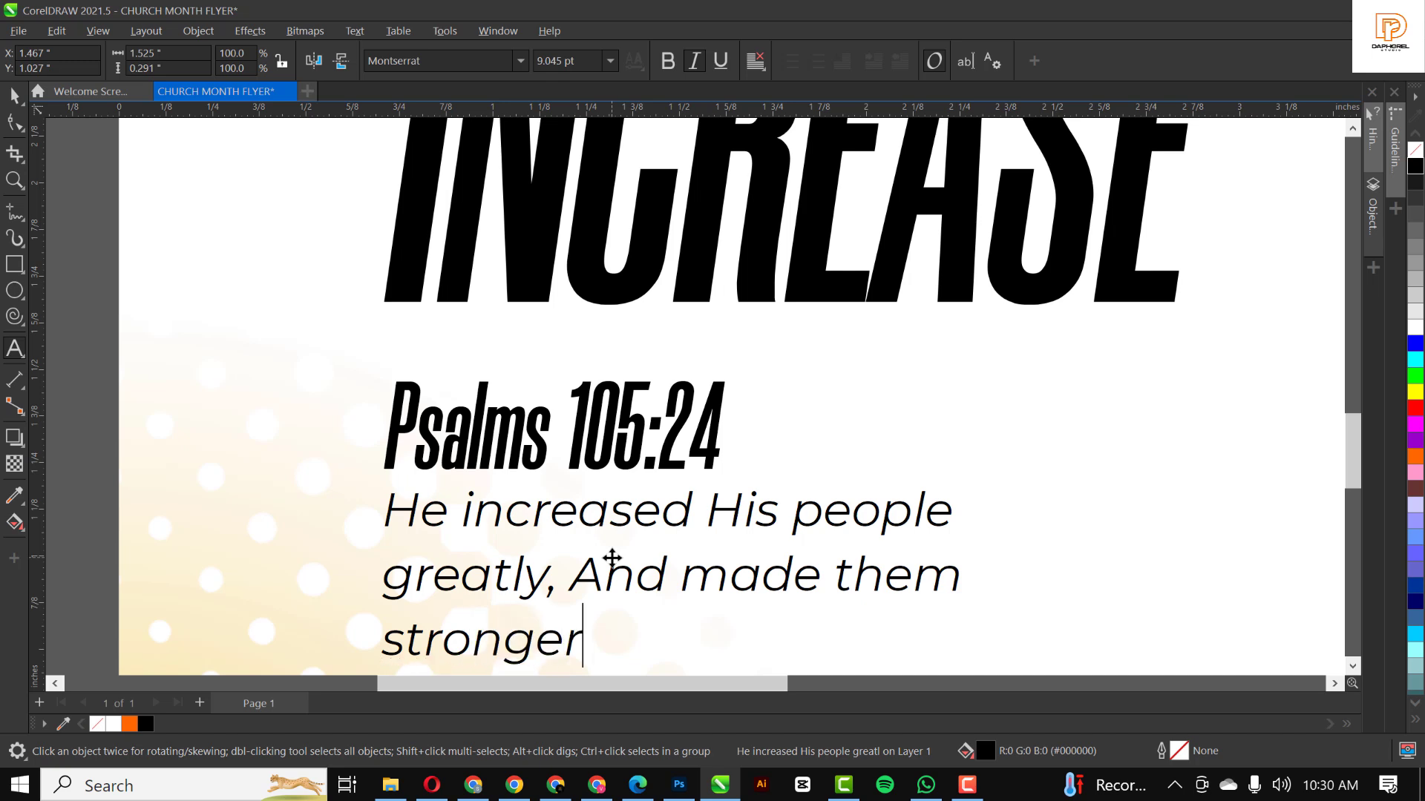
pyautogui.write('than')
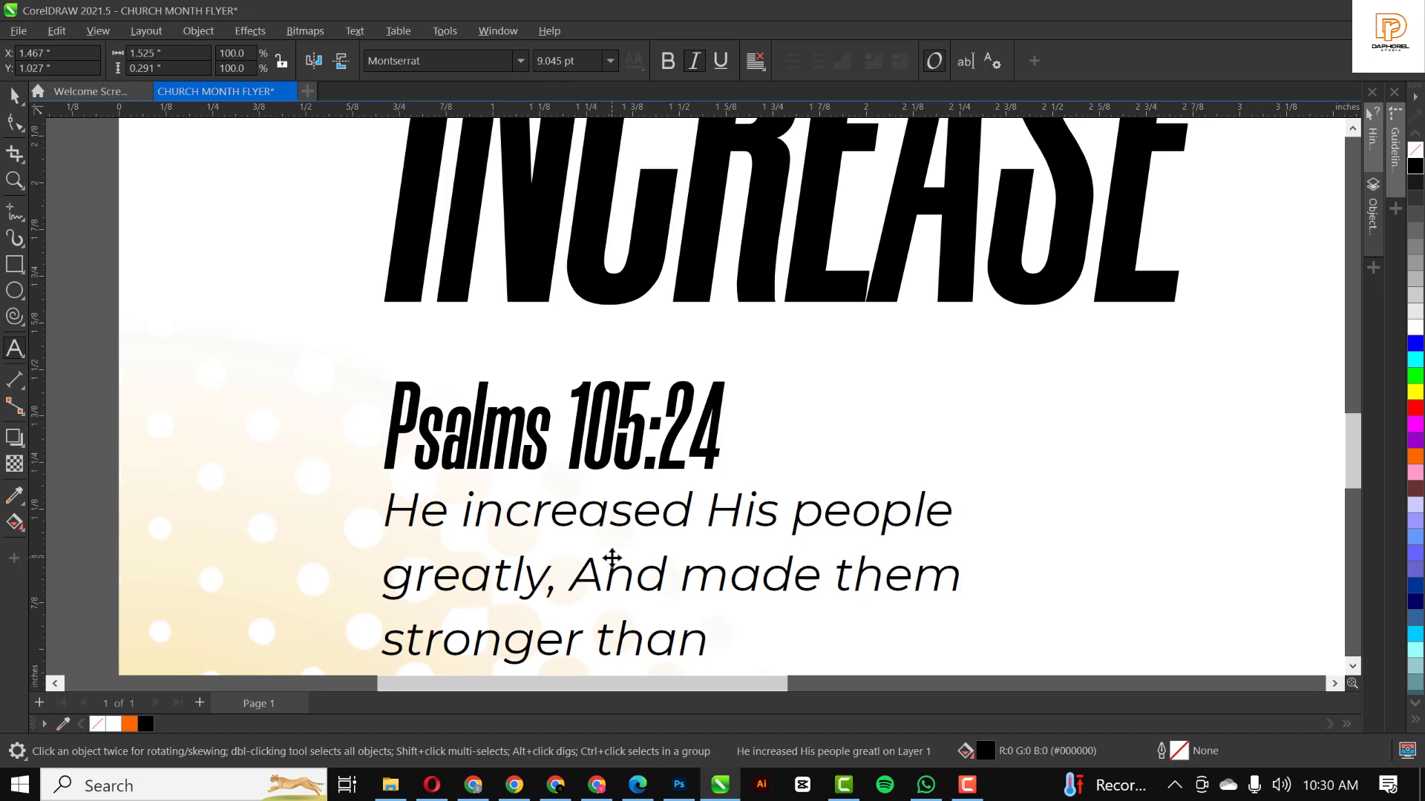
pyautogui.write('th')
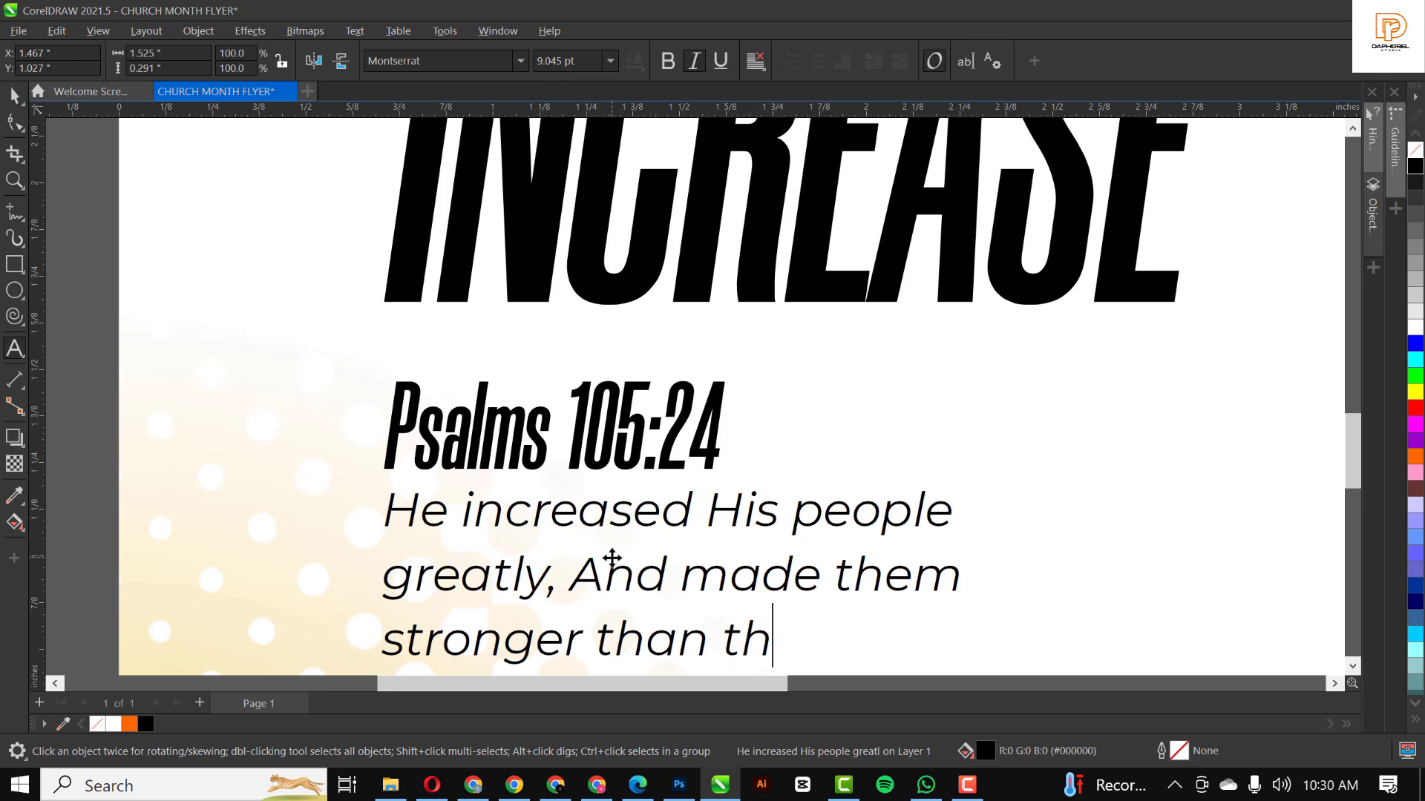
pyautogui.write('eir')
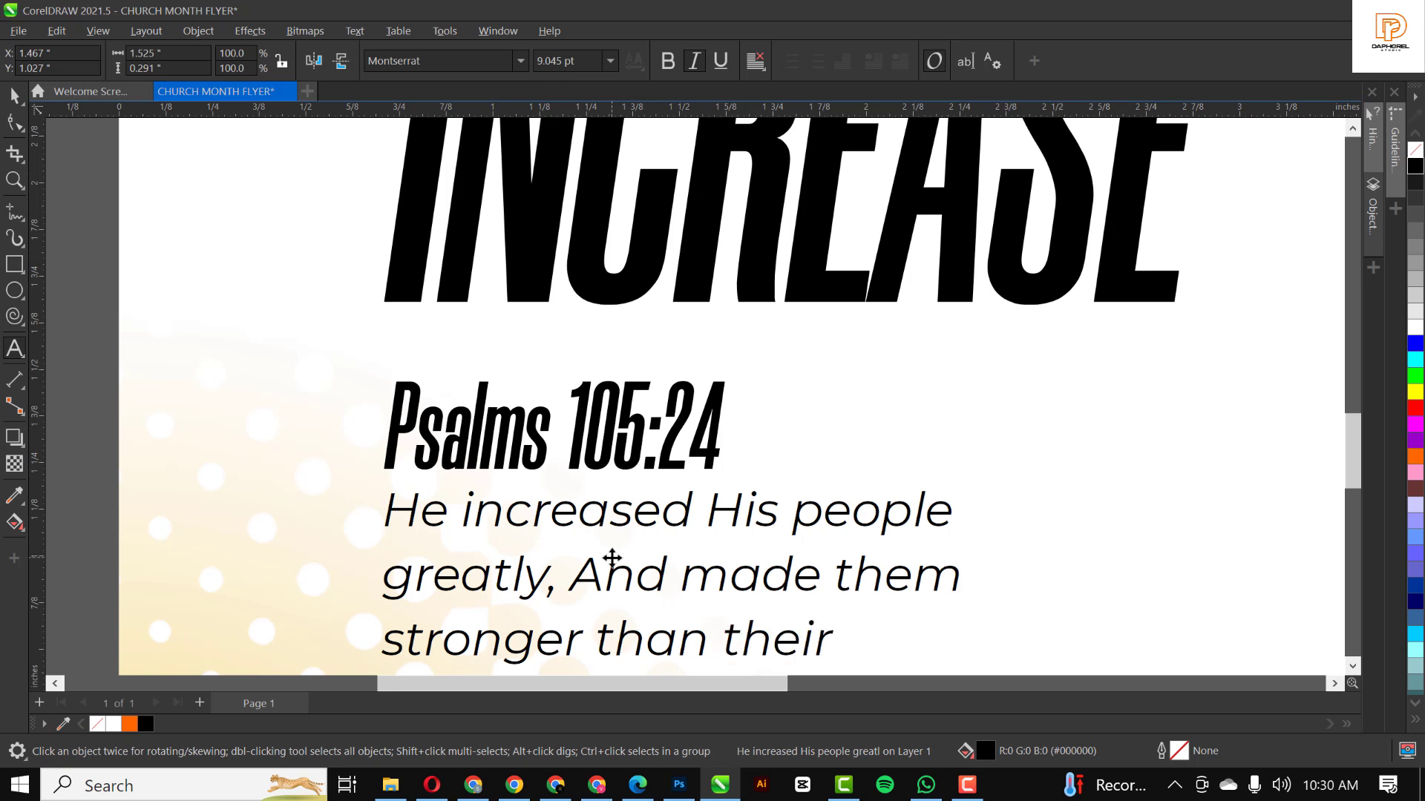
pyautogui.write('enemies')
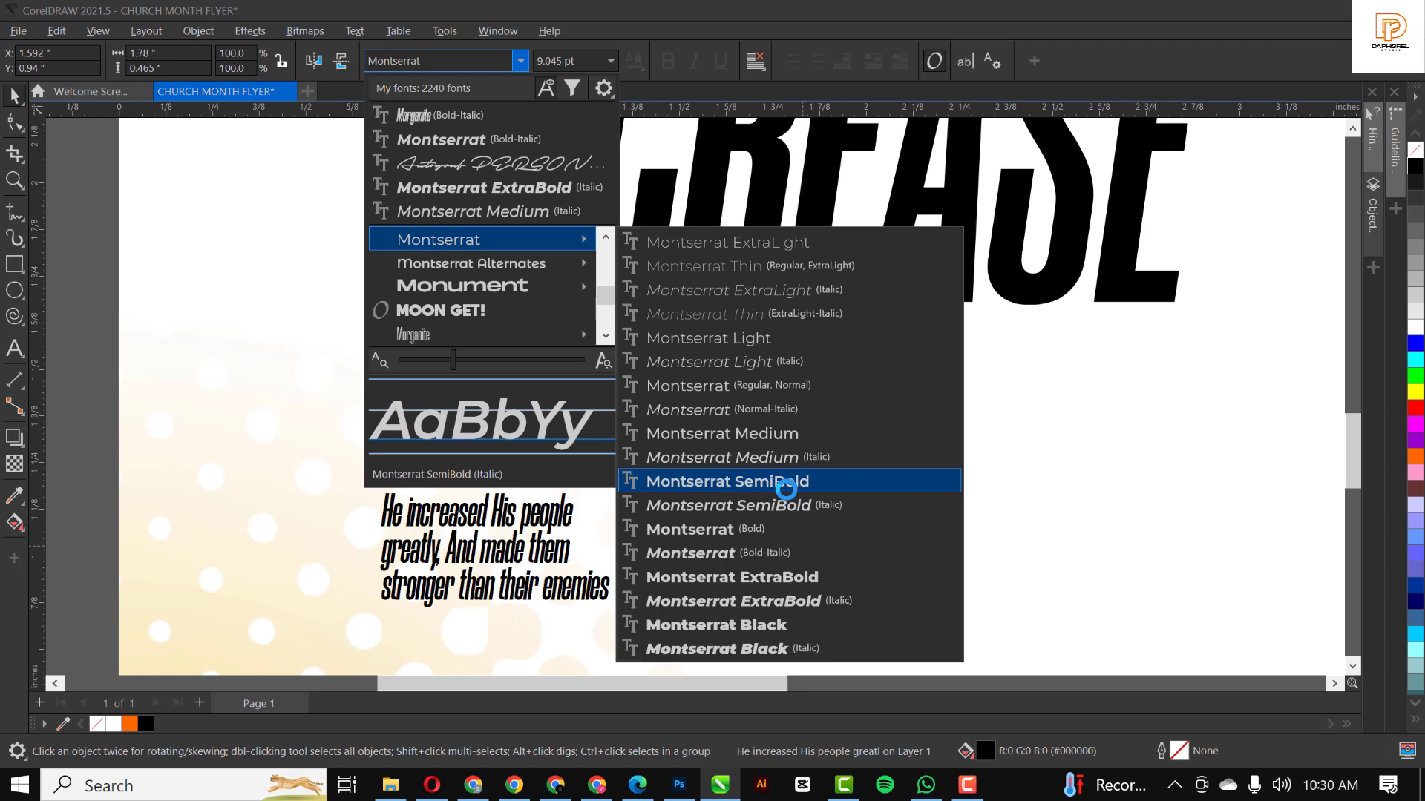
pyautogui.moveTo(788, 457)
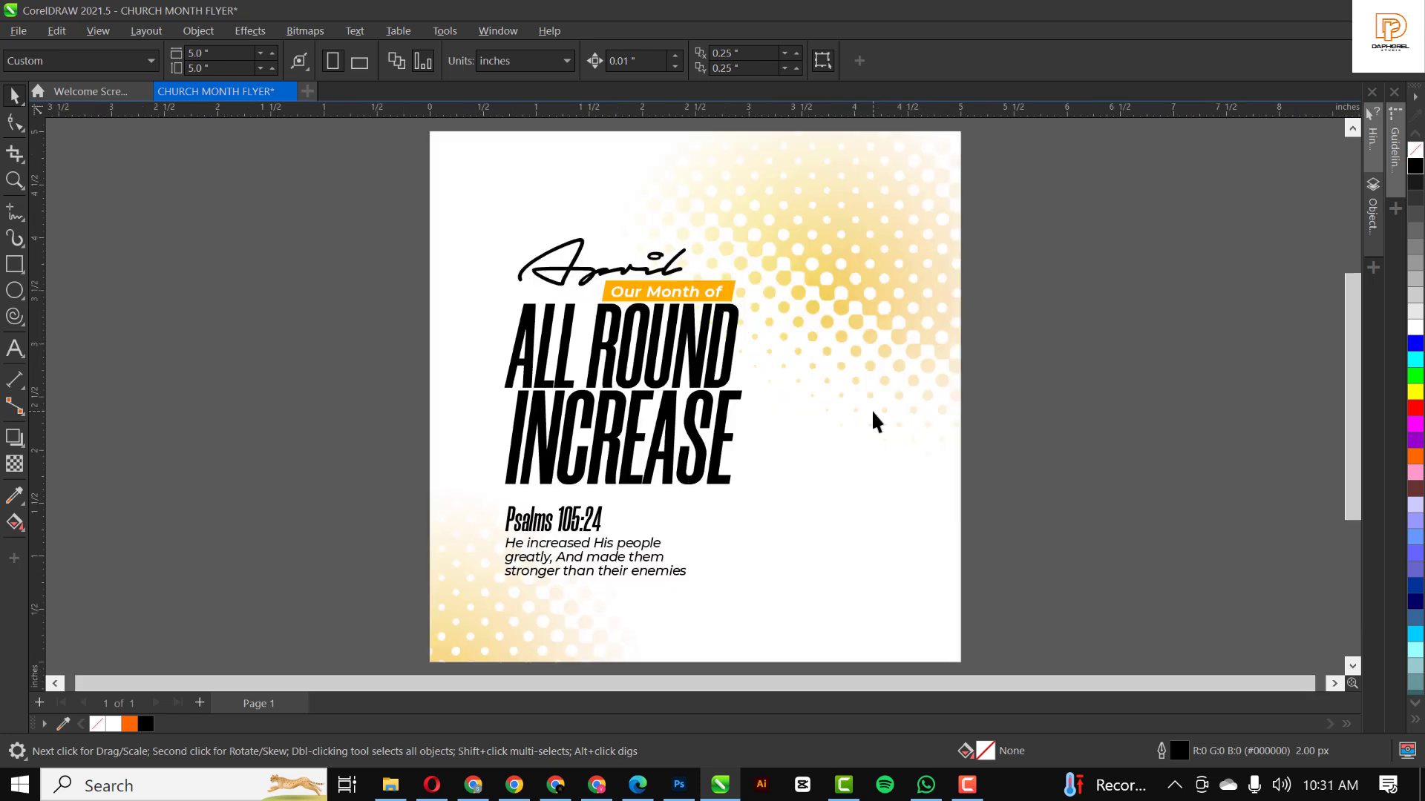
pyautogui.moveTo(707, 206)
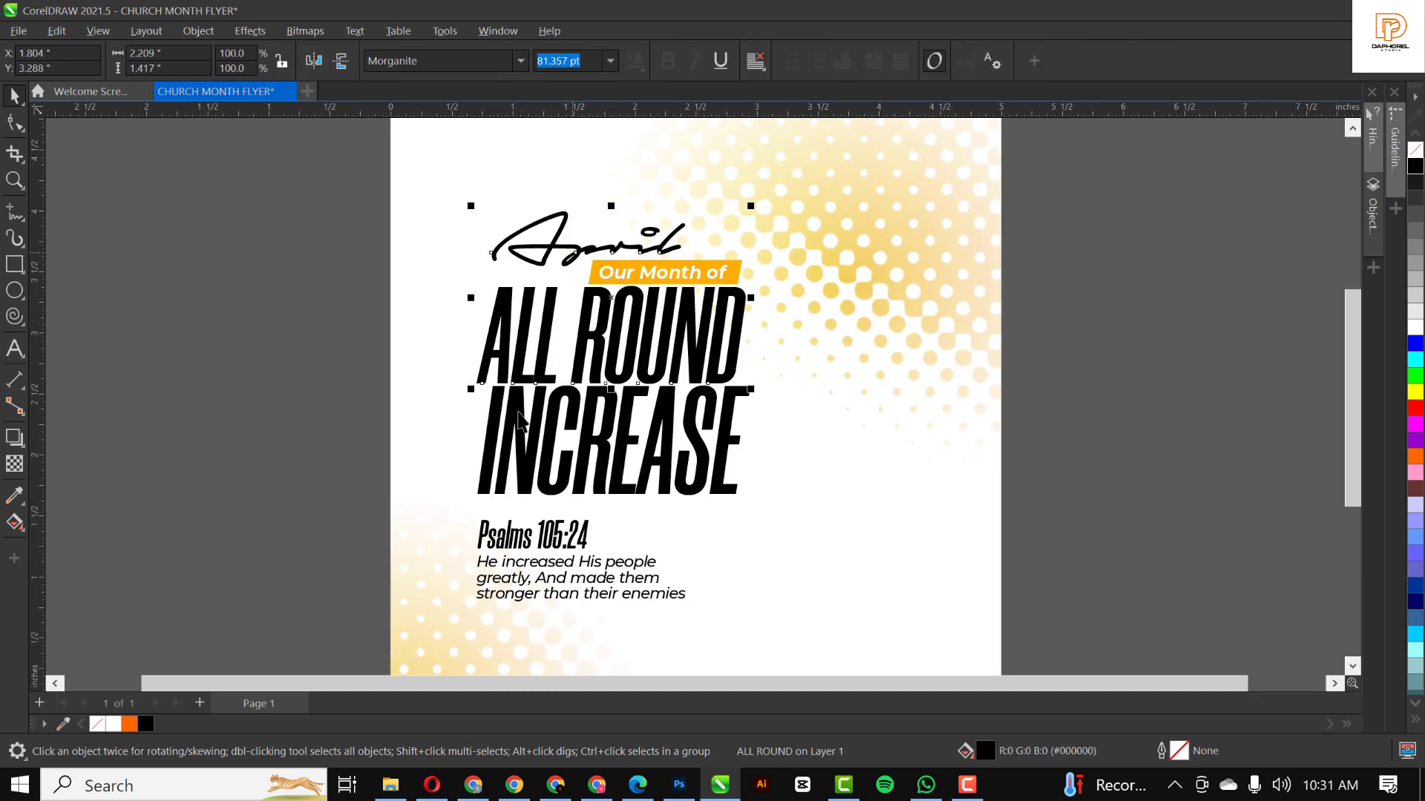
# Step: Select the ALL ROUND headline together with the remaining headline and verse text
pyautogui.click(609, 445)
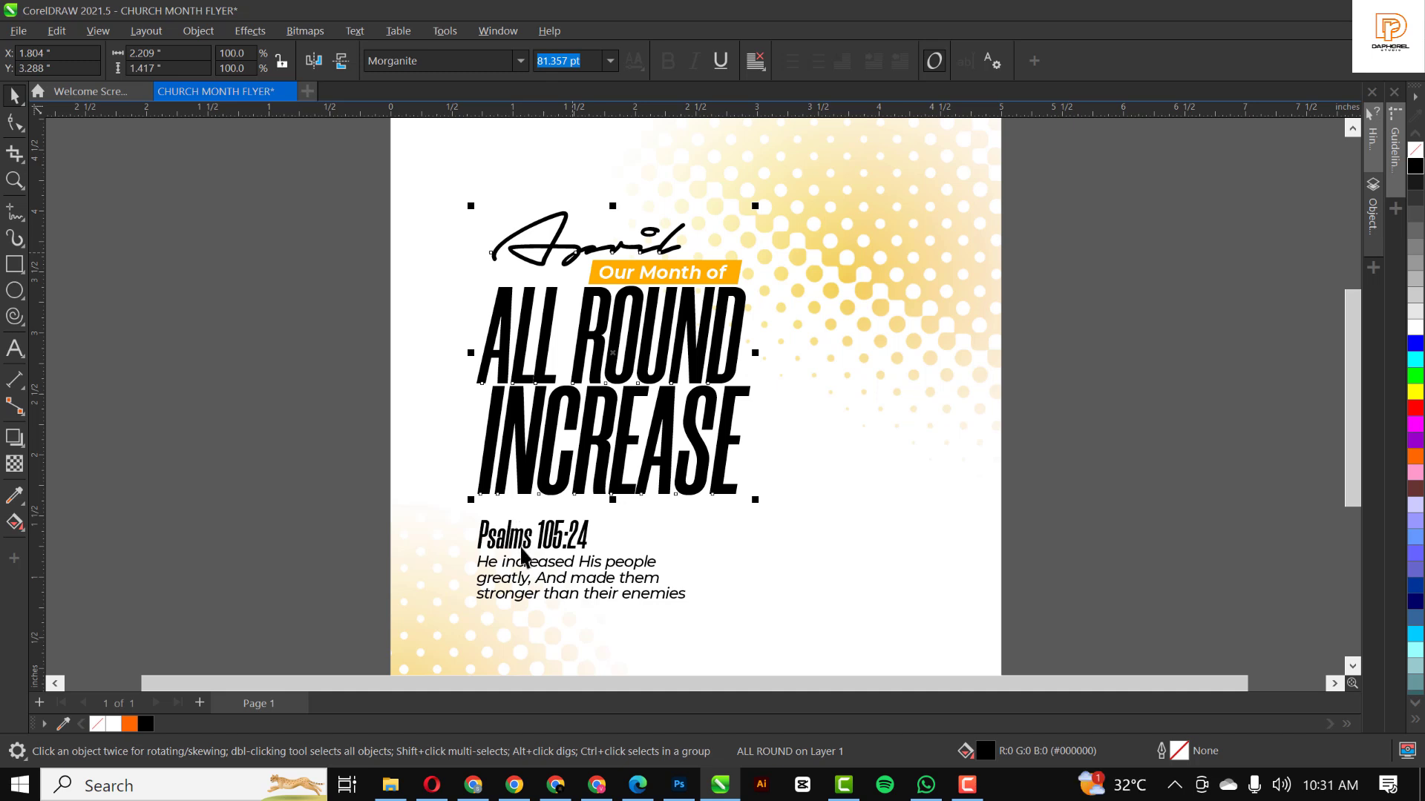
pyautogui.click(563, 561)
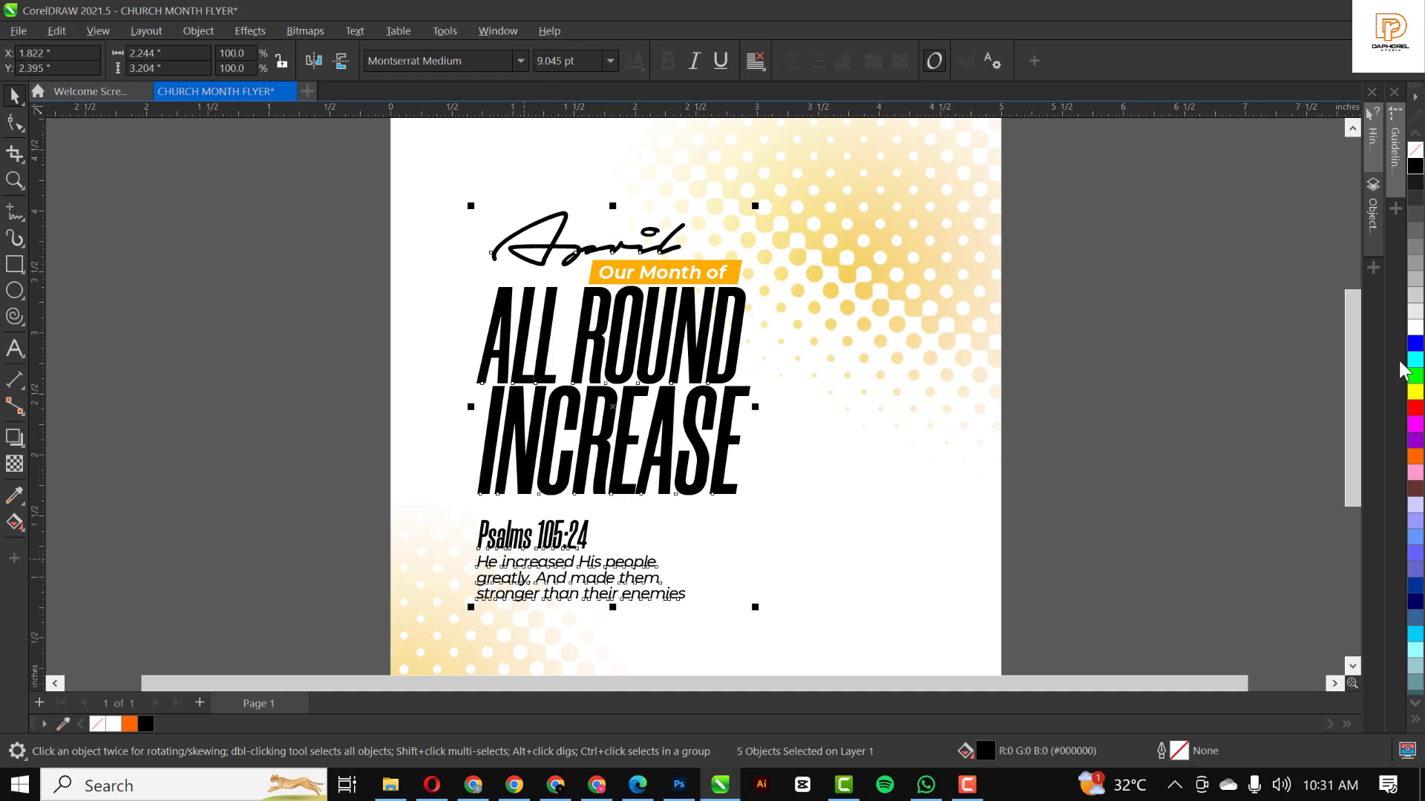
pyautogui.moveTo(1415, 489)
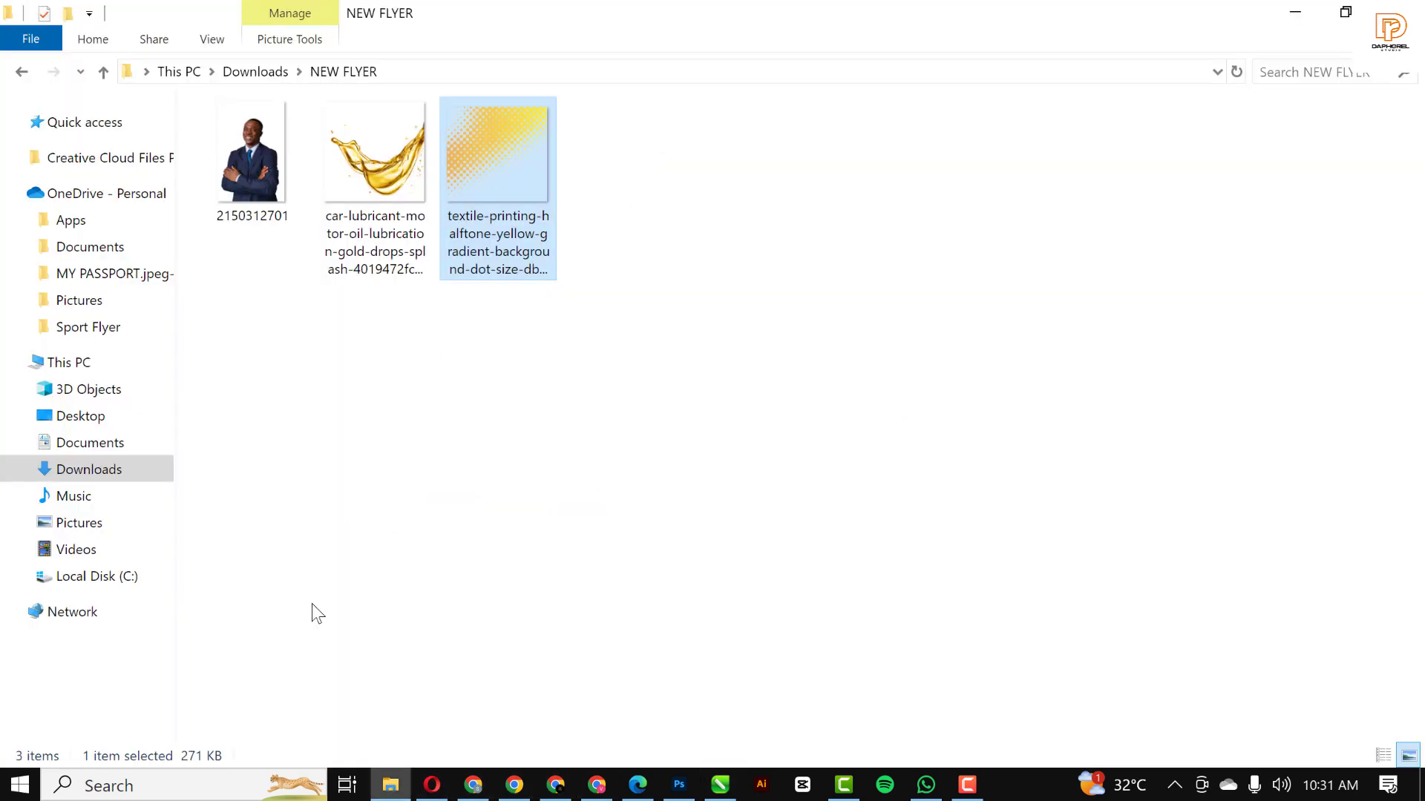
# Step: Drag the gold splash image from the NEW FLYER folder onto CorelDRAW
pyautogui.click(252, 152)
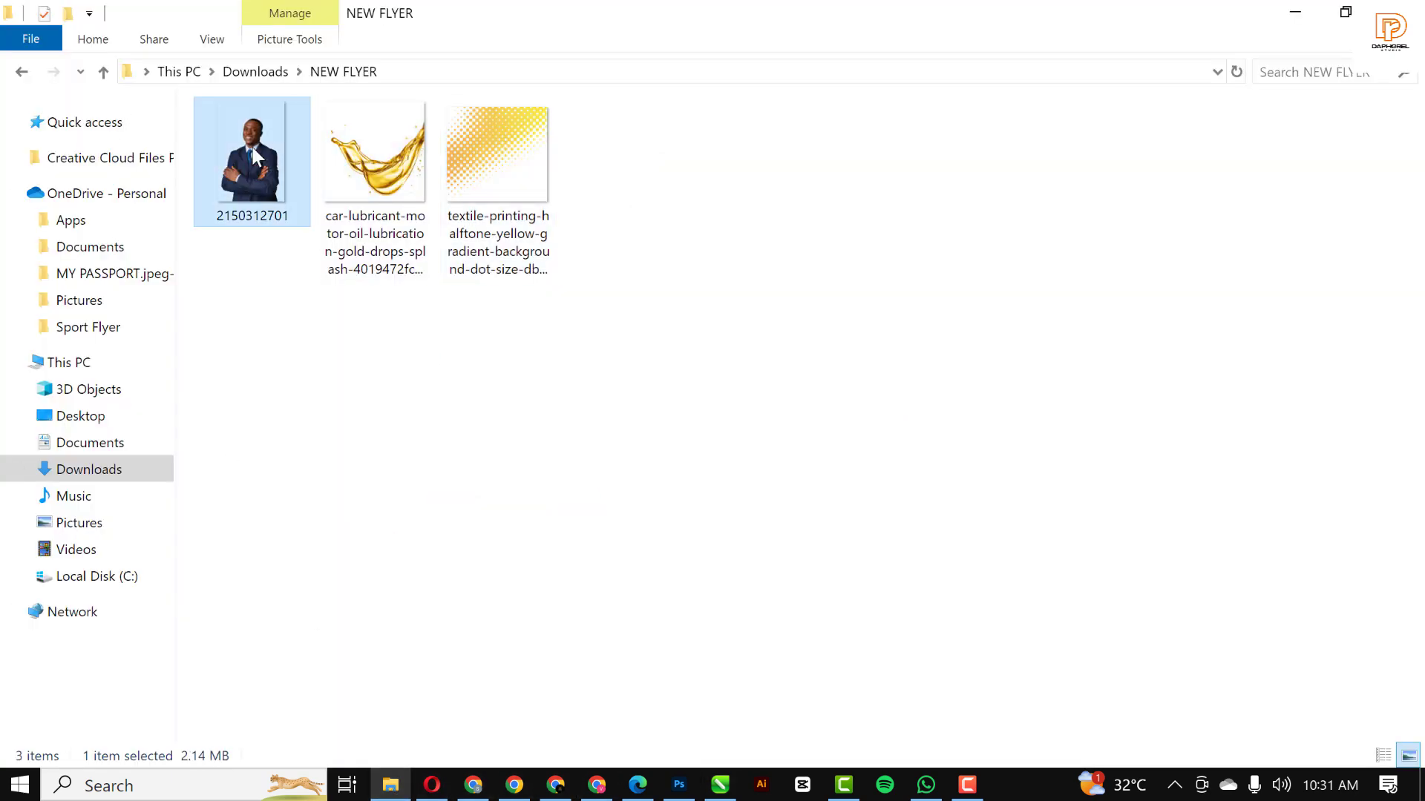
pyautogui.click(373, 151)
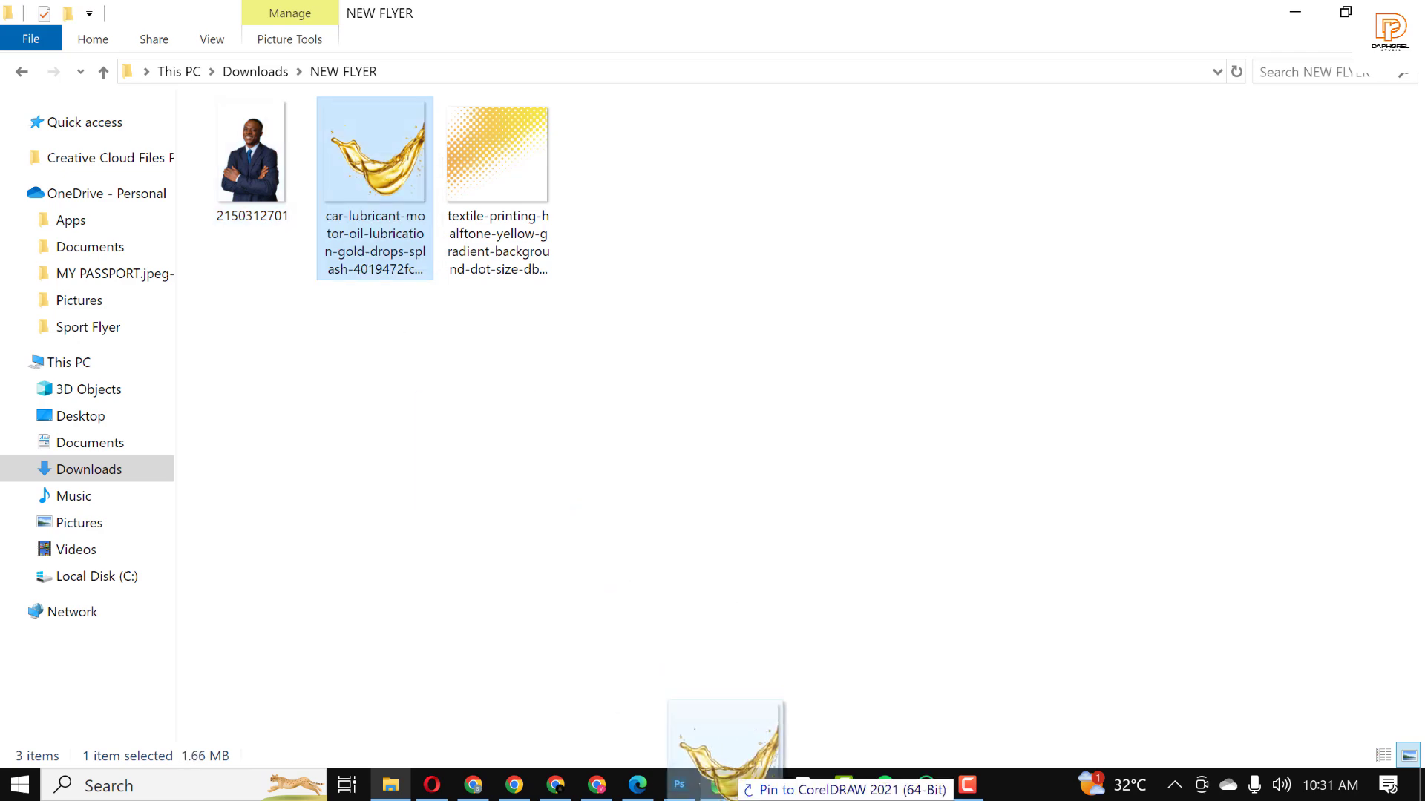
pyautogui.click(718, 785)
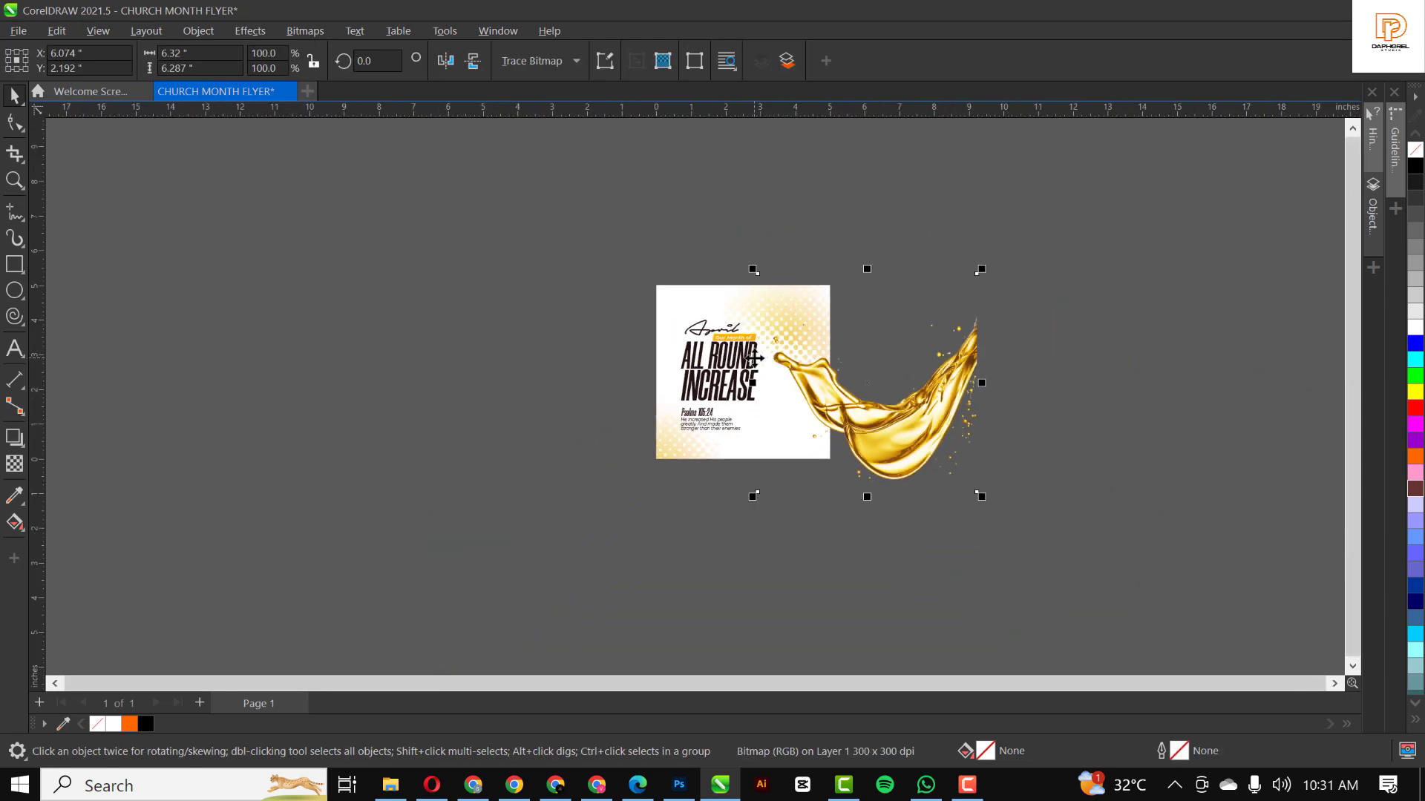
pyautogui.moveTo(776, 206)
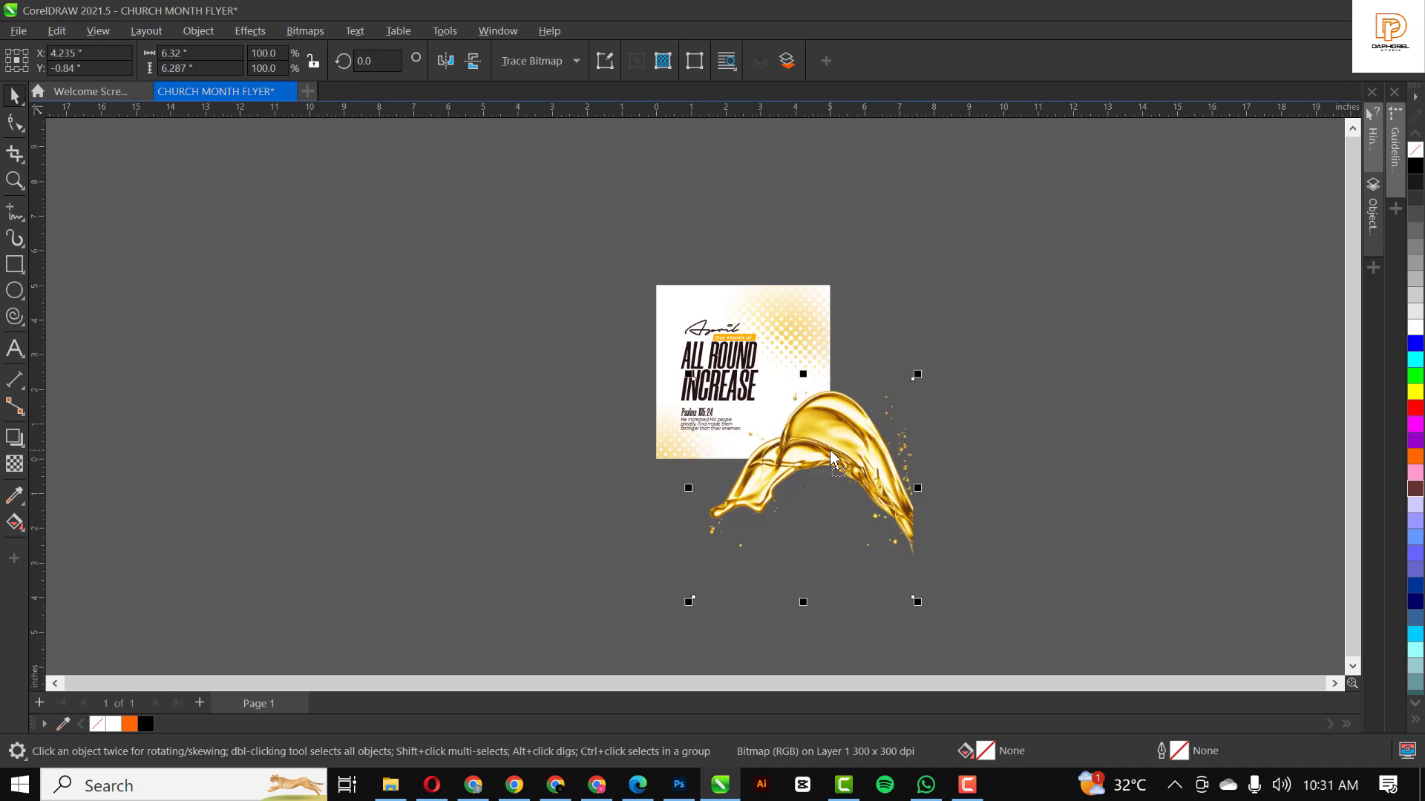
# Step: Place the gold splash below the flyer, then bring the pastor photo into CorelDRAW
pyautogui.click(831, 459)
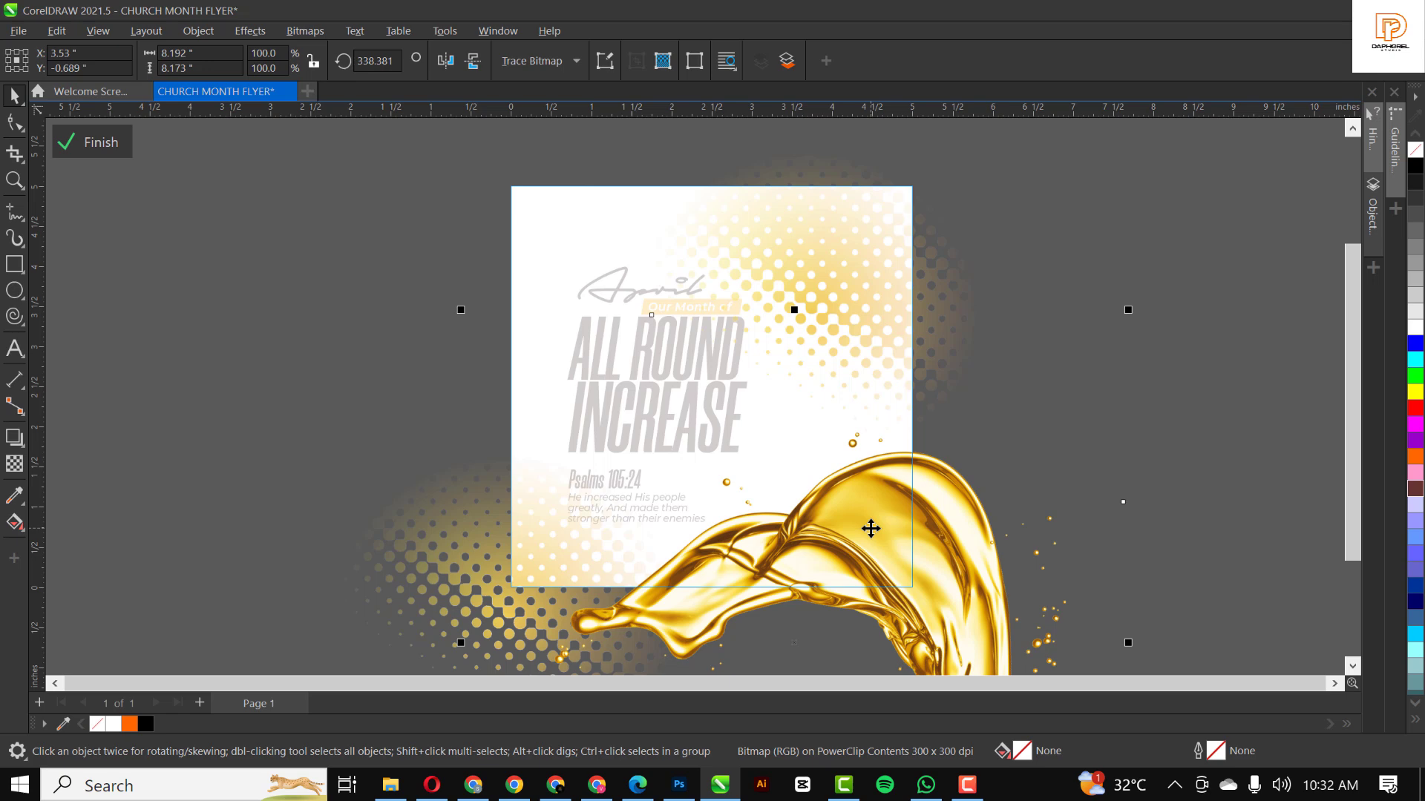
pyautogui.moveTo(773, 327)
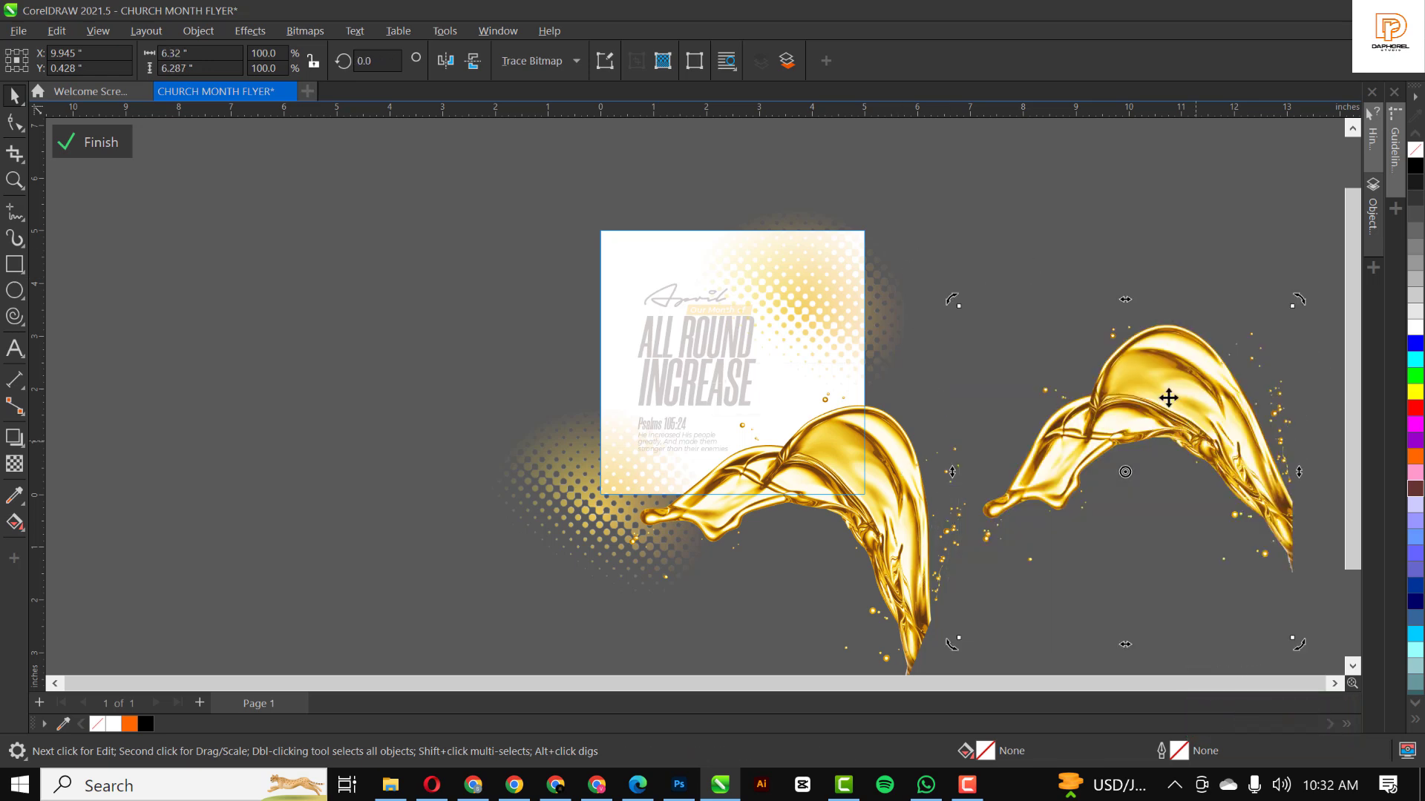
pyautogui.click(1009, 195)
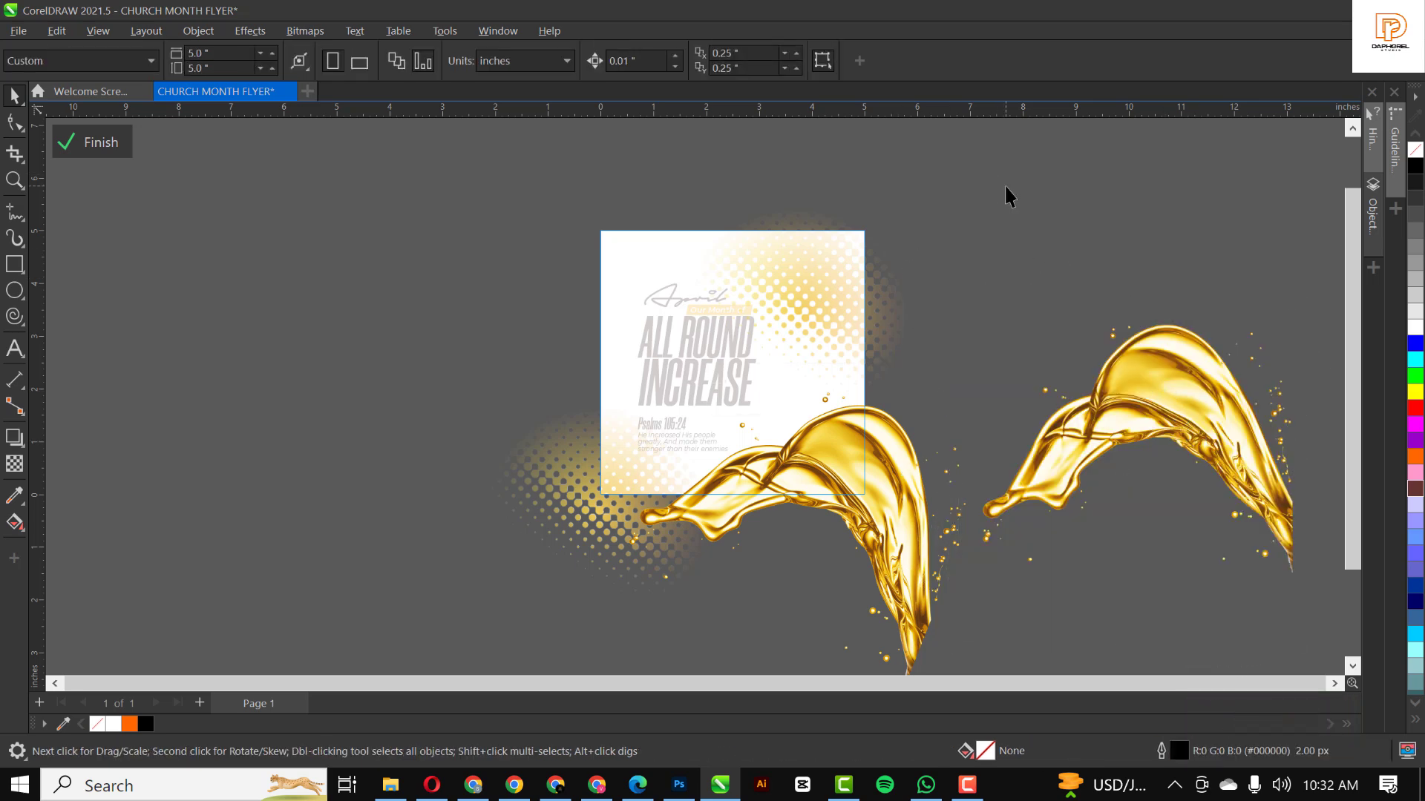
pyautogui.moveTo(618, 728)
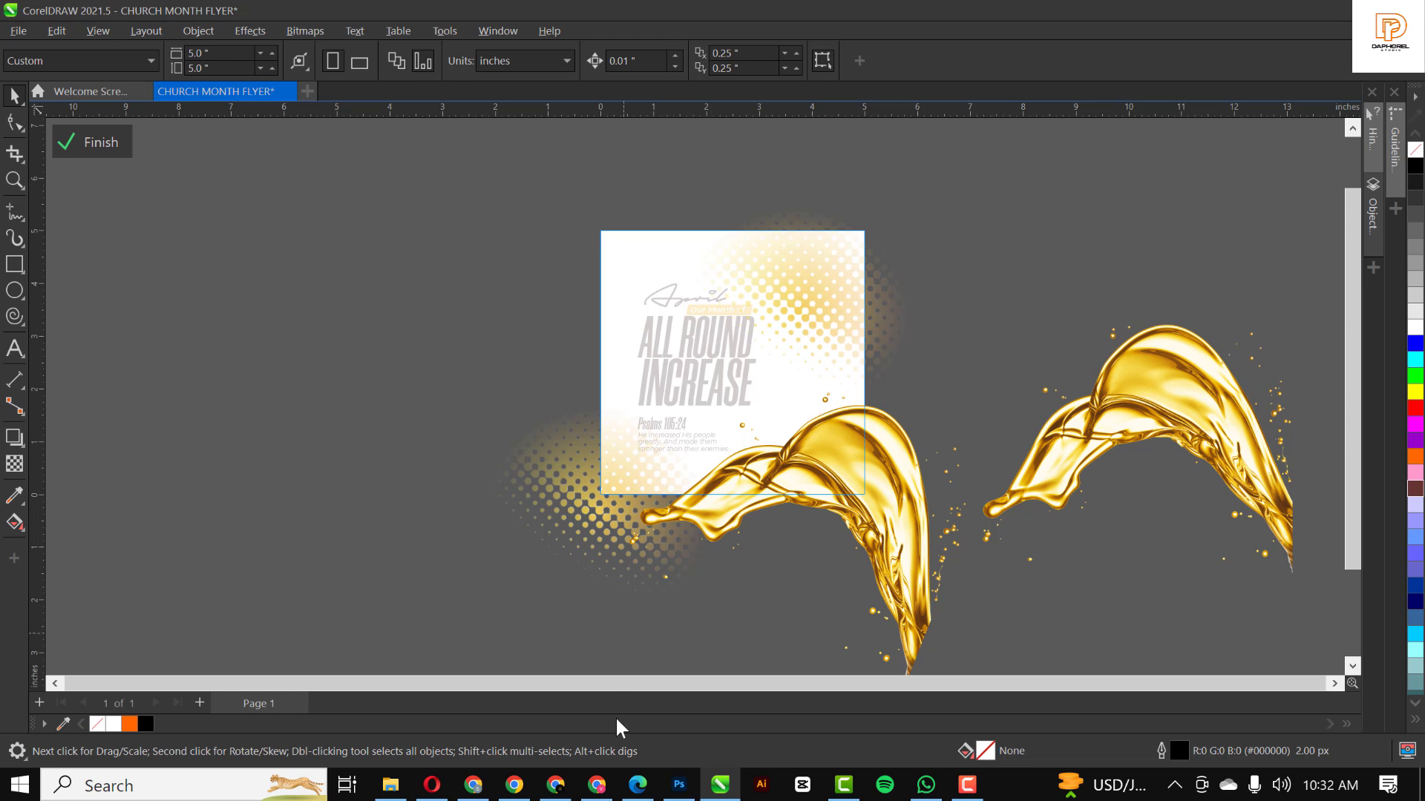
pyautogui.click(389, 785)
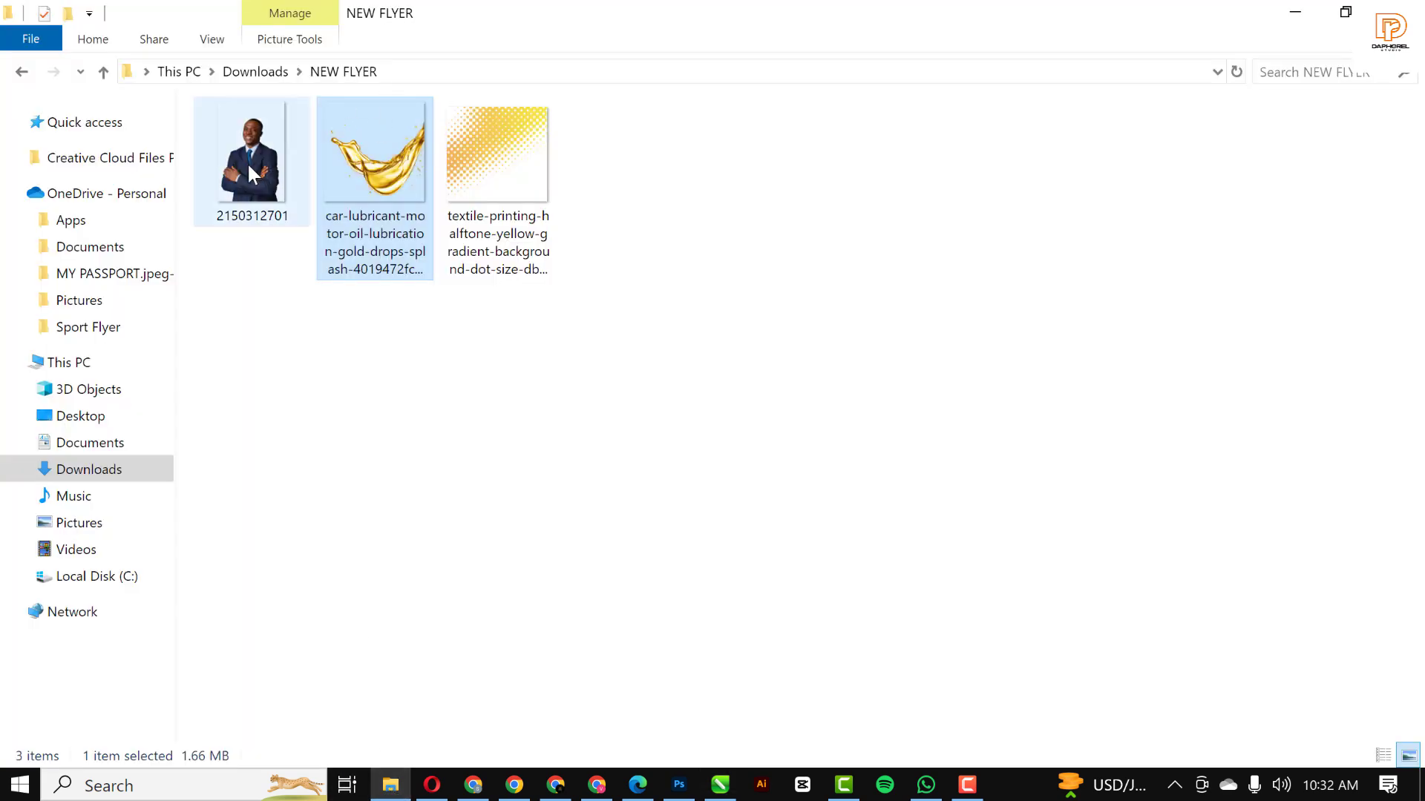
pyautogui.click(251, 159)
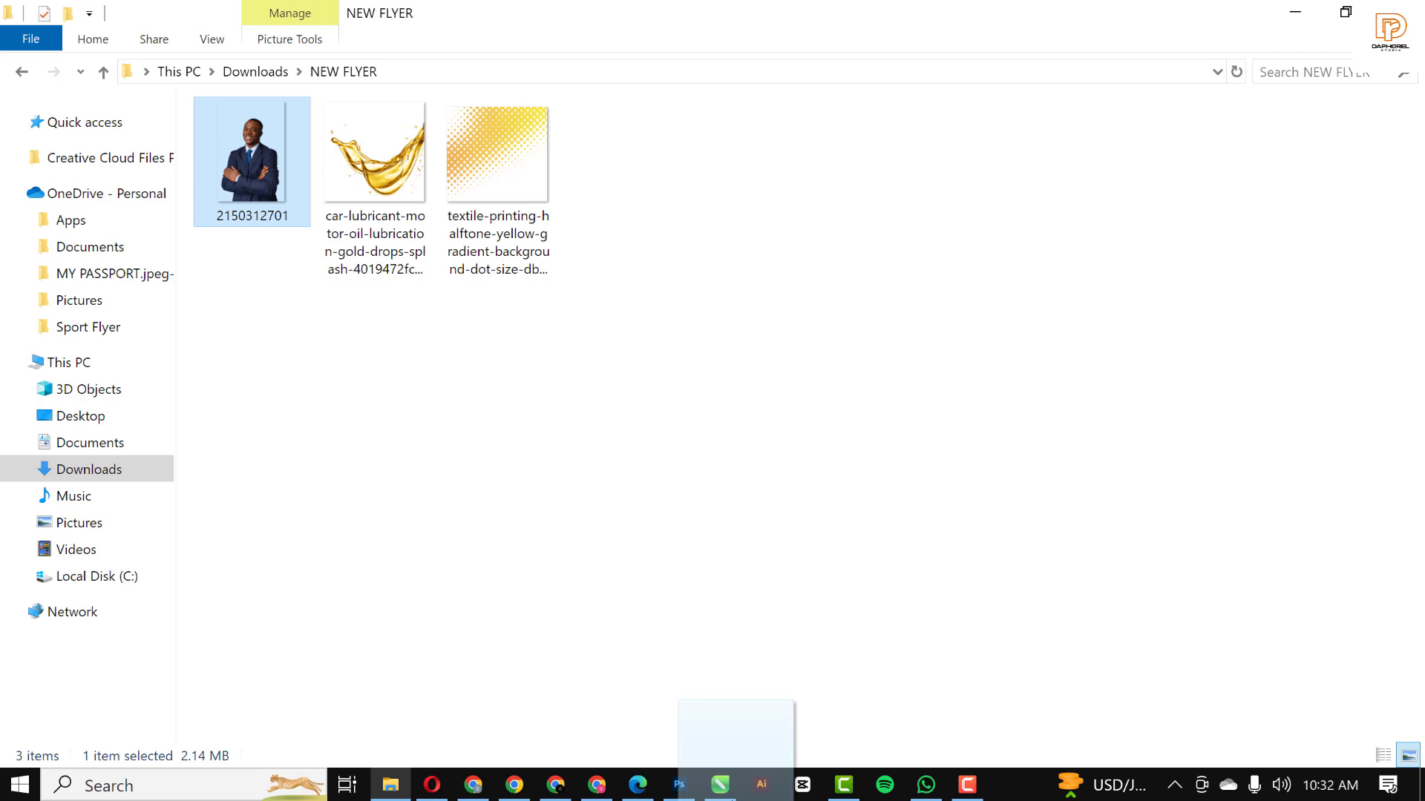
pyautogui.click(719, 785)
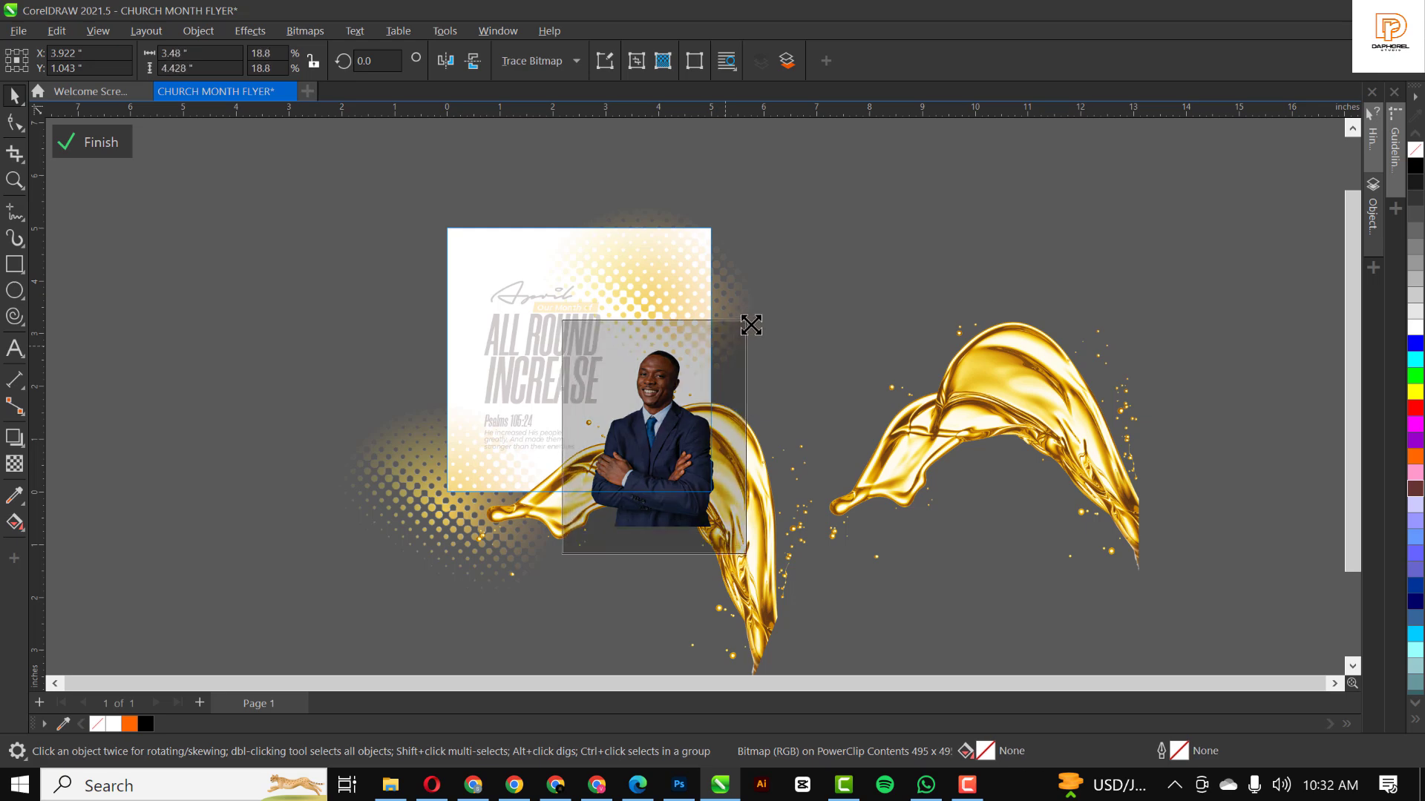
# Step: Enlarge the pastor photo at lower right and nudge the gold splash over him
pyautogui.click(652, 437)
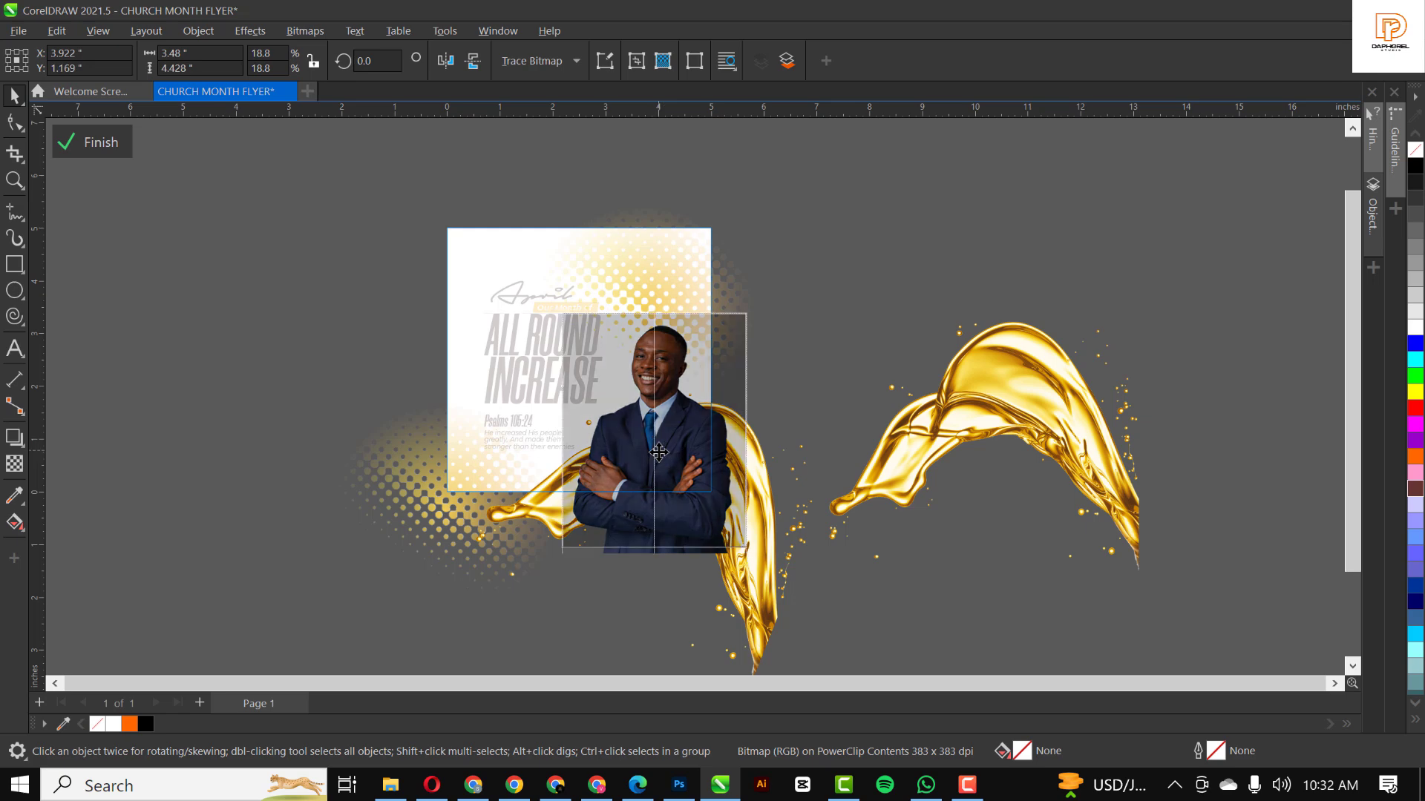
pyautogui.click(1043, 382)
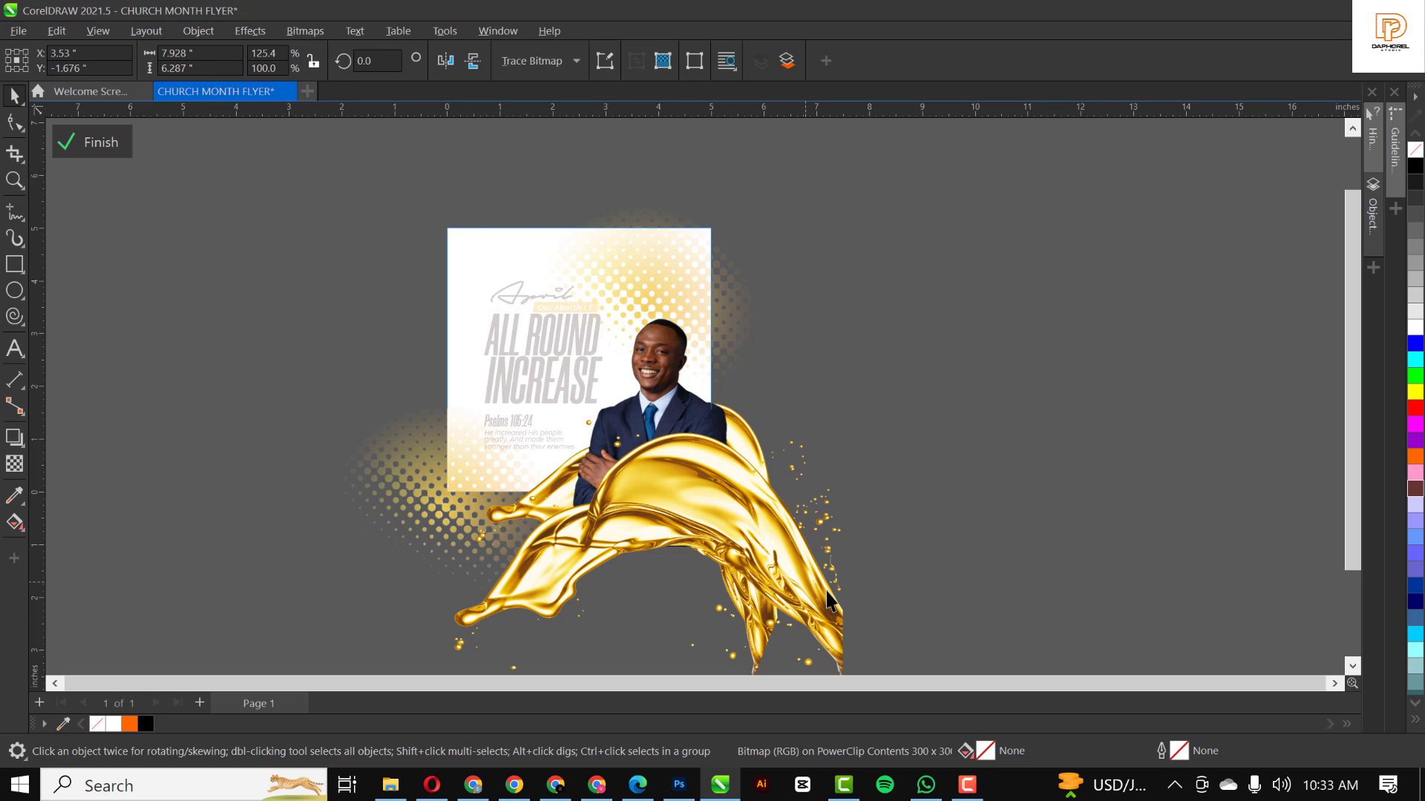
pyautogui.click(779, 550)
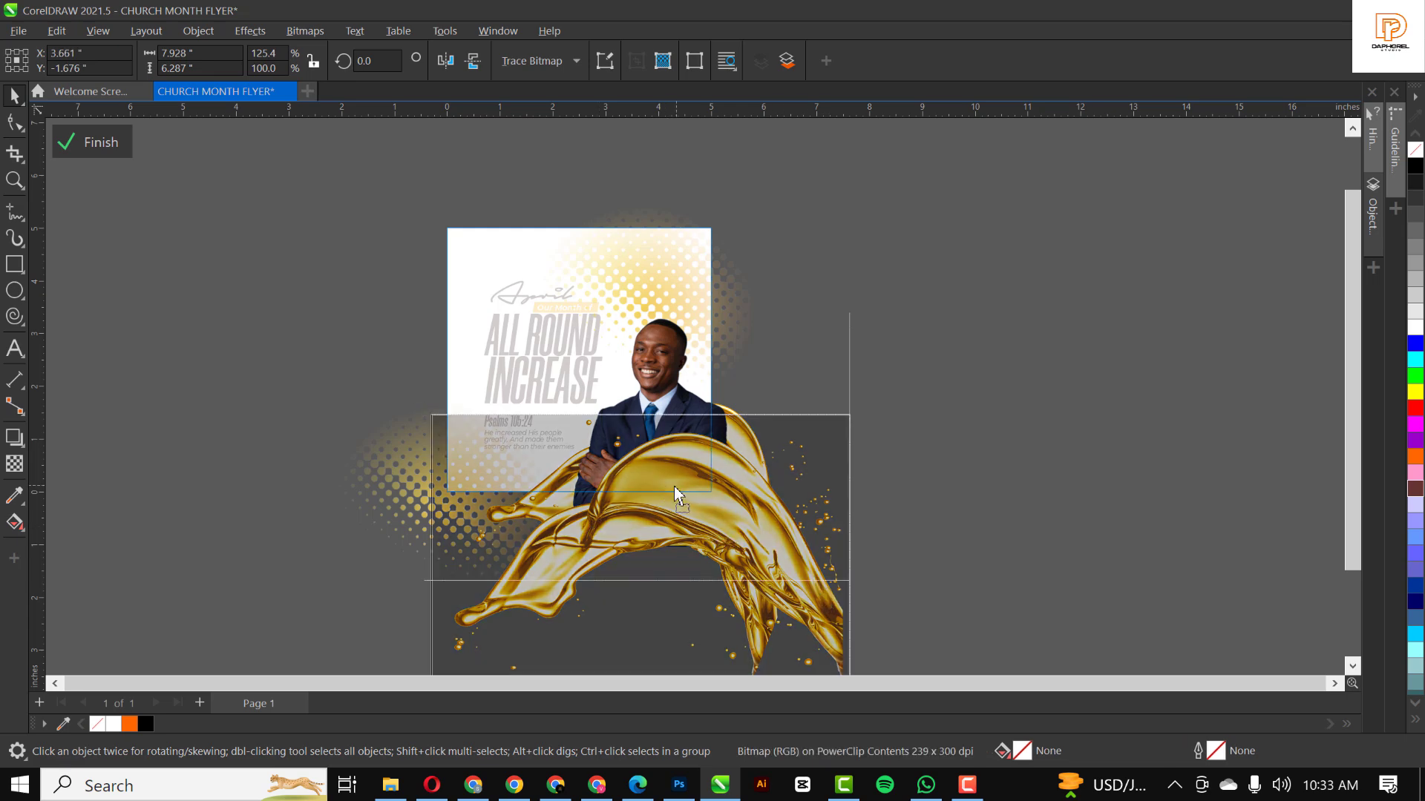
pyautogui.click(677, 493)
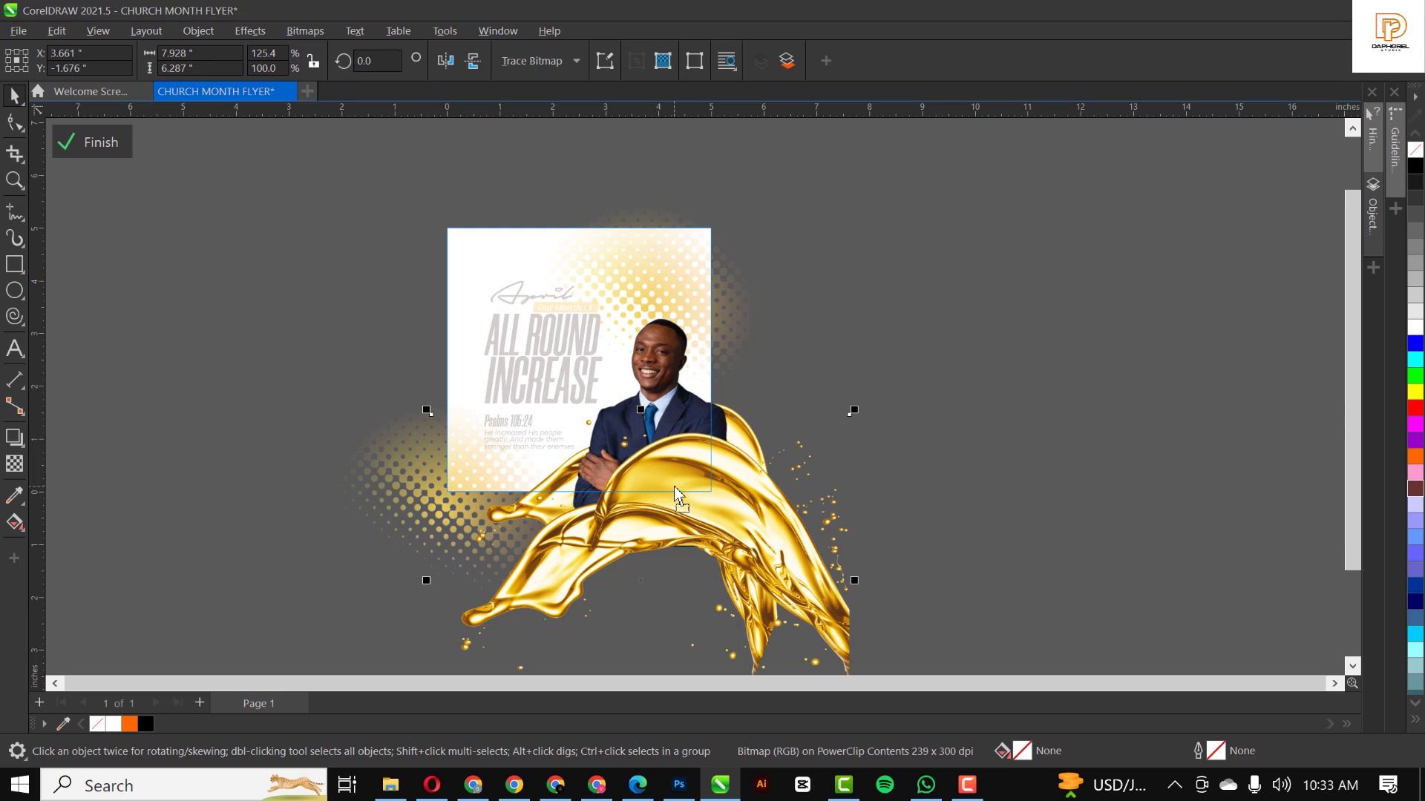
pyautogui.moveTo(1051, 438)
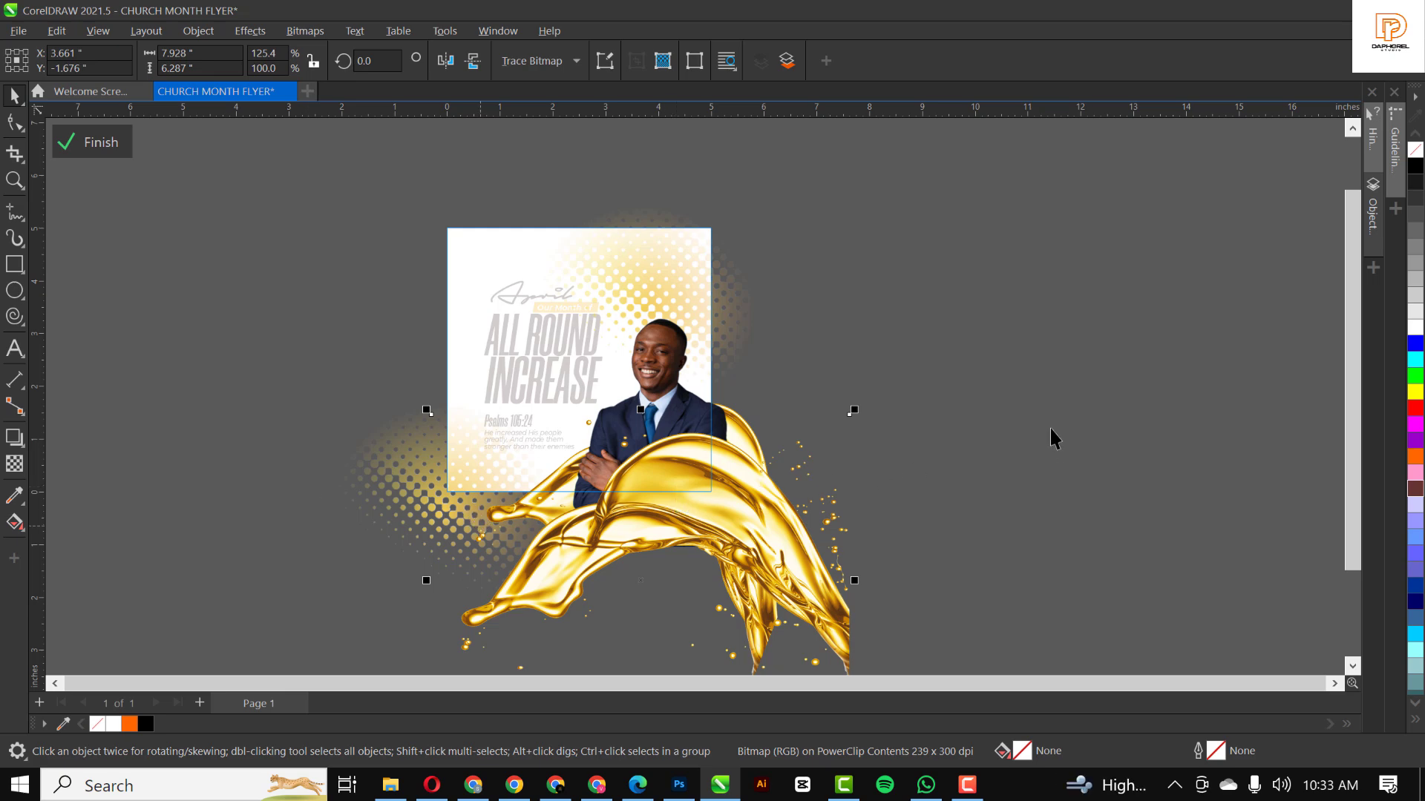
# Step: Drag the gold splash up over the pastor's torso and crossed arms
pyautogui.click(90, 142)
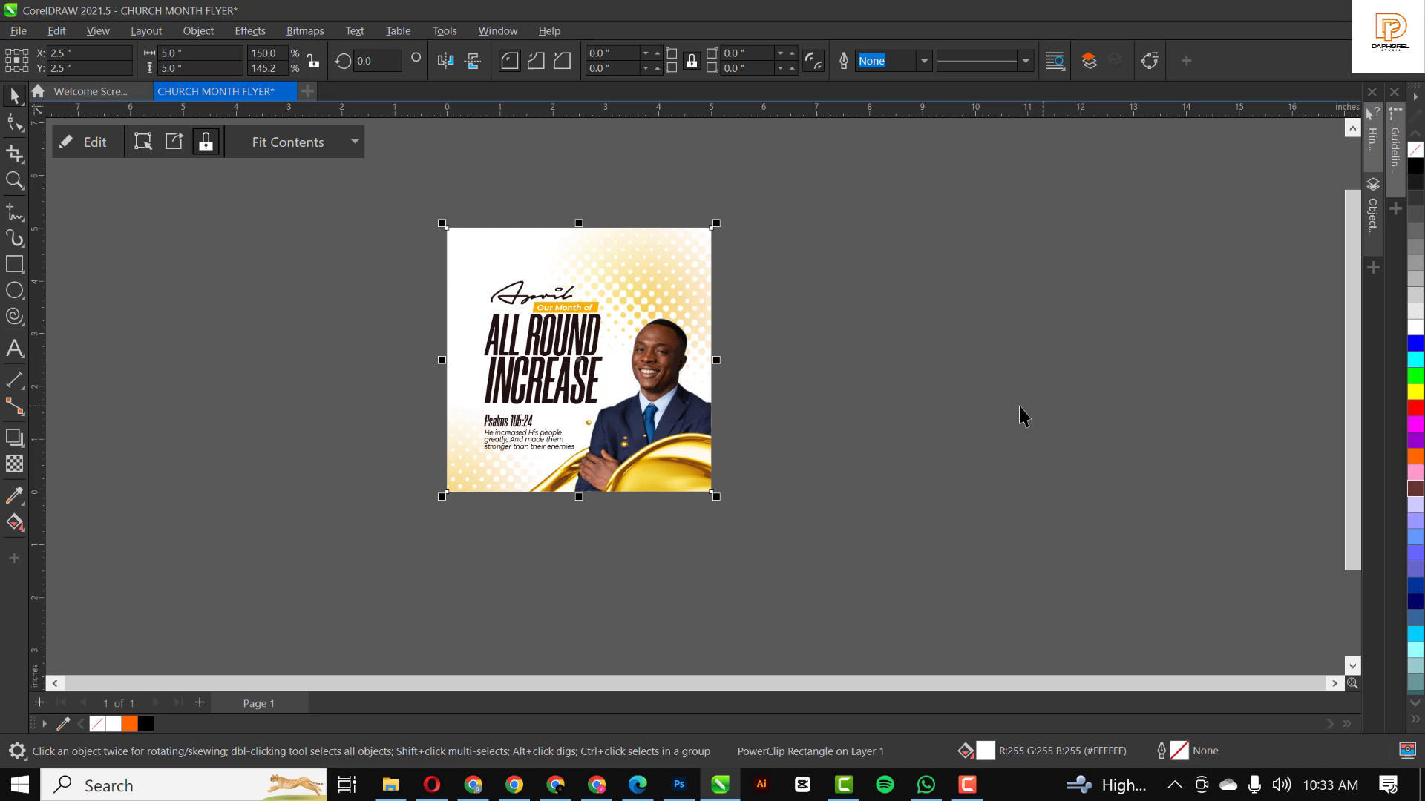
pyautogui.moveTo(664, 466)
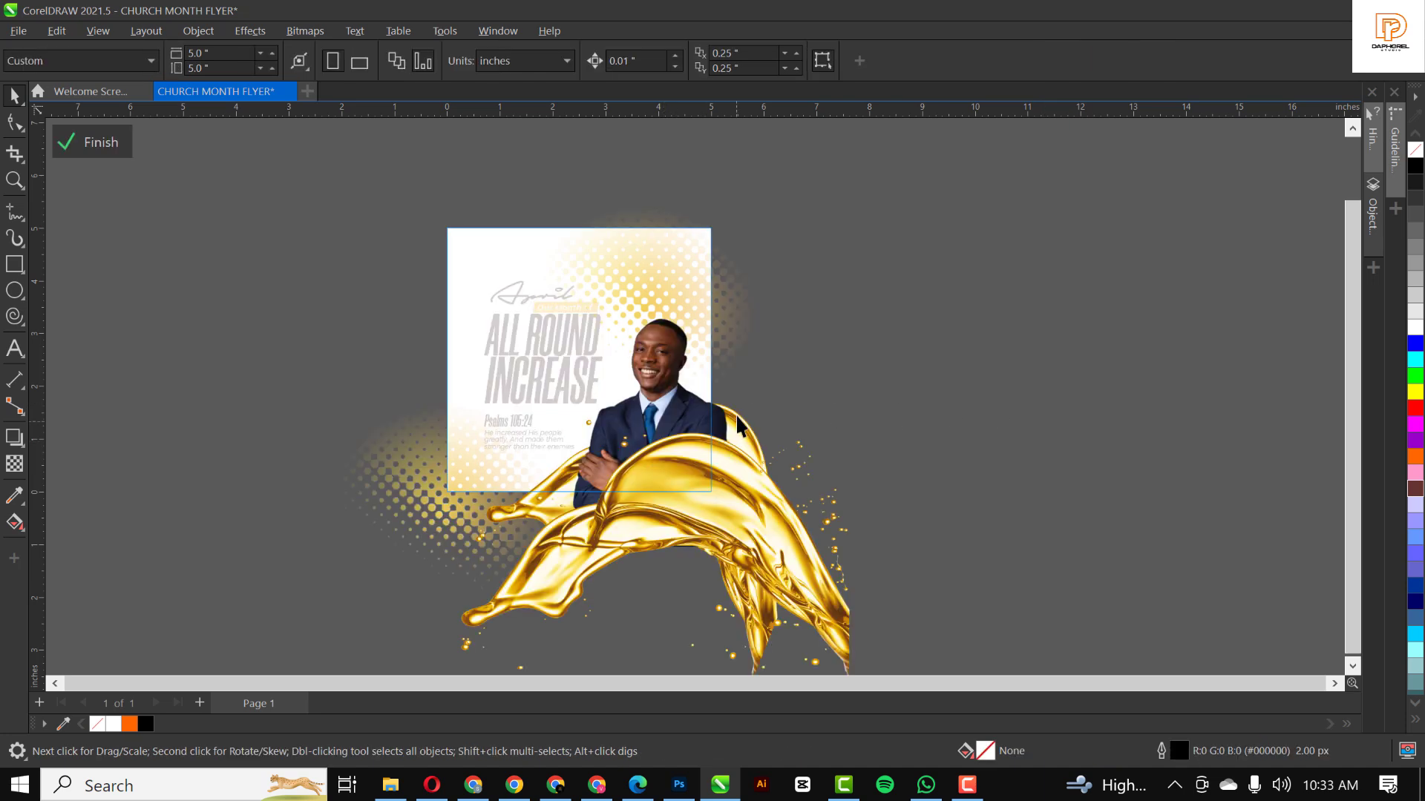
pyautogui.click(736, 427)
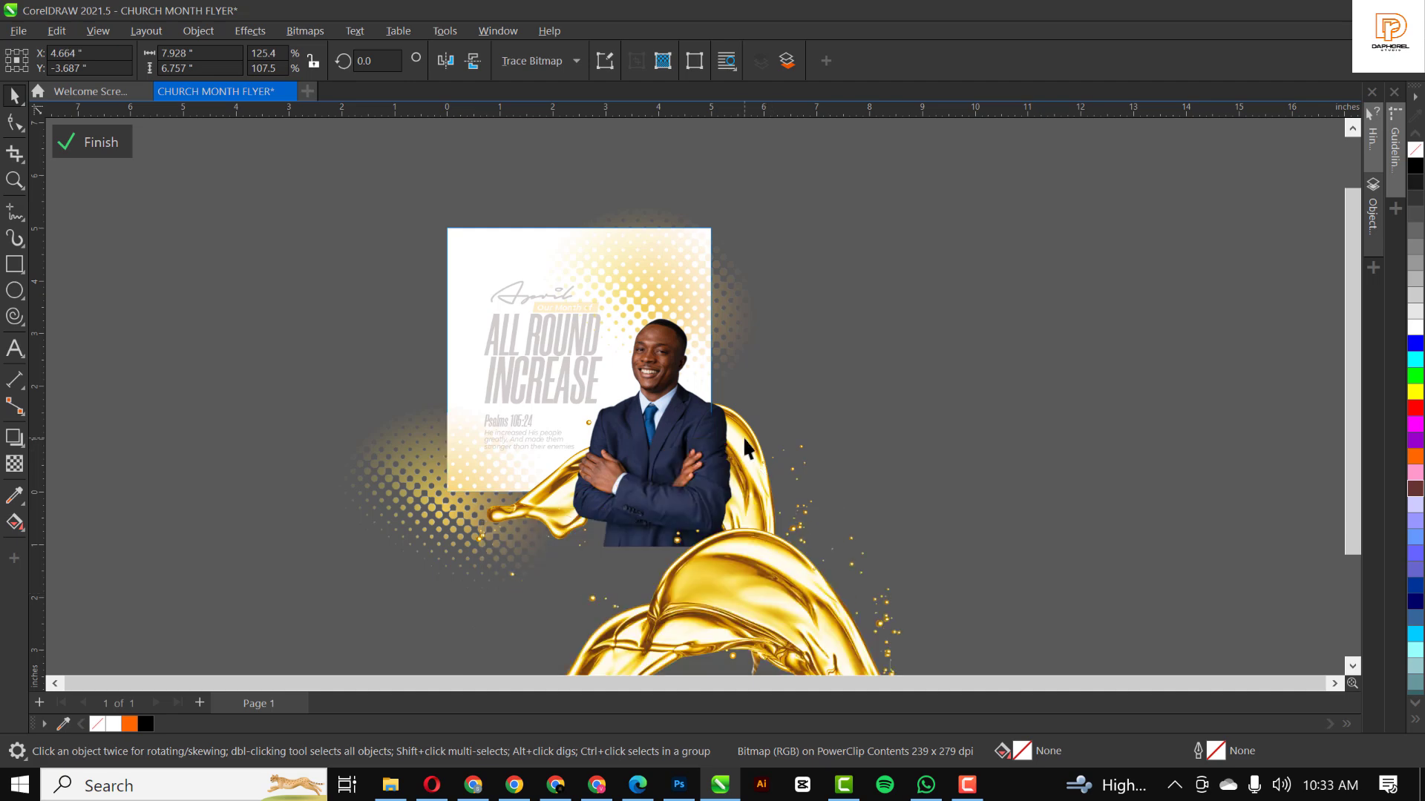
pyautogui.click(636, 313)
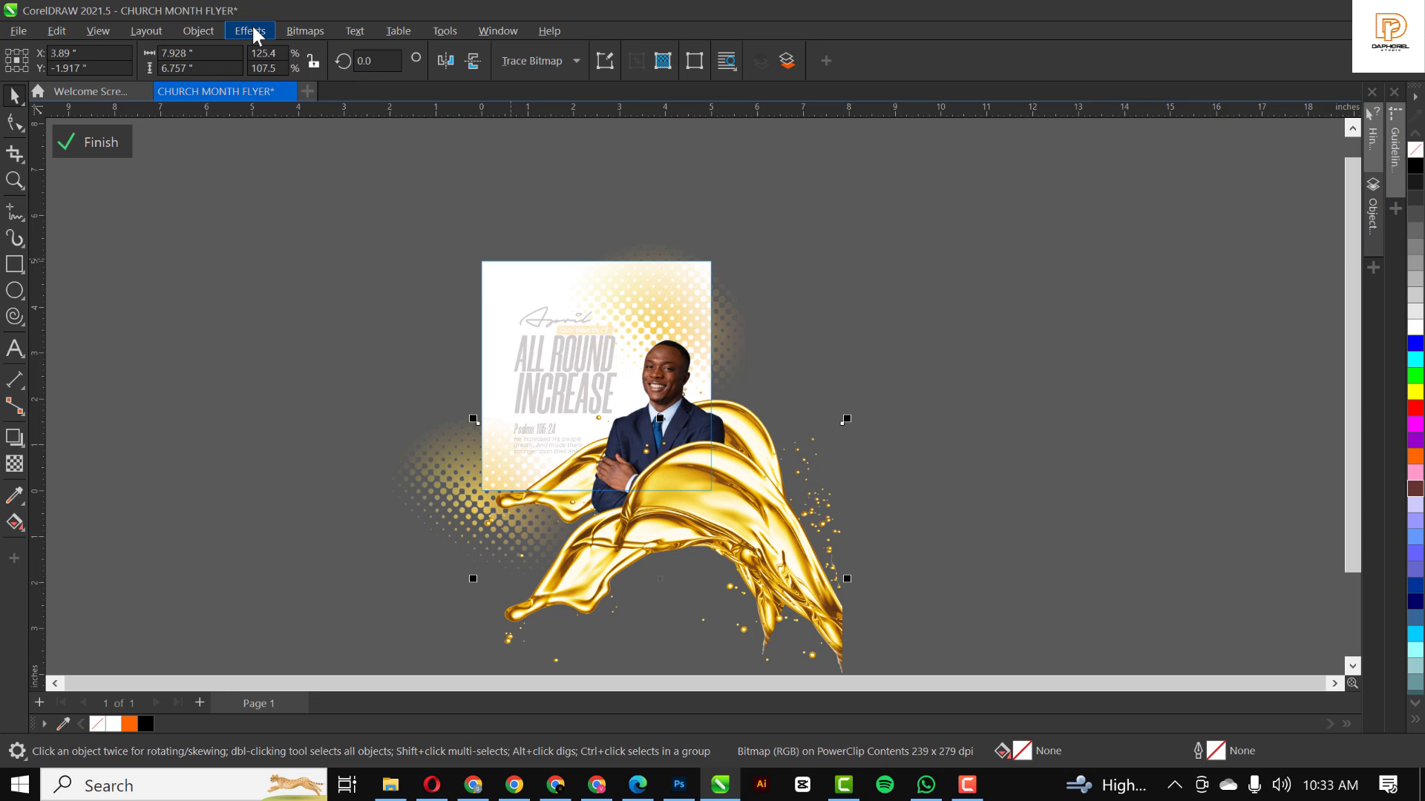
# Step: Apply a Gaussian blur with a 4.6-pixel radius to the gold splash
pyautogui.click(249, 30)
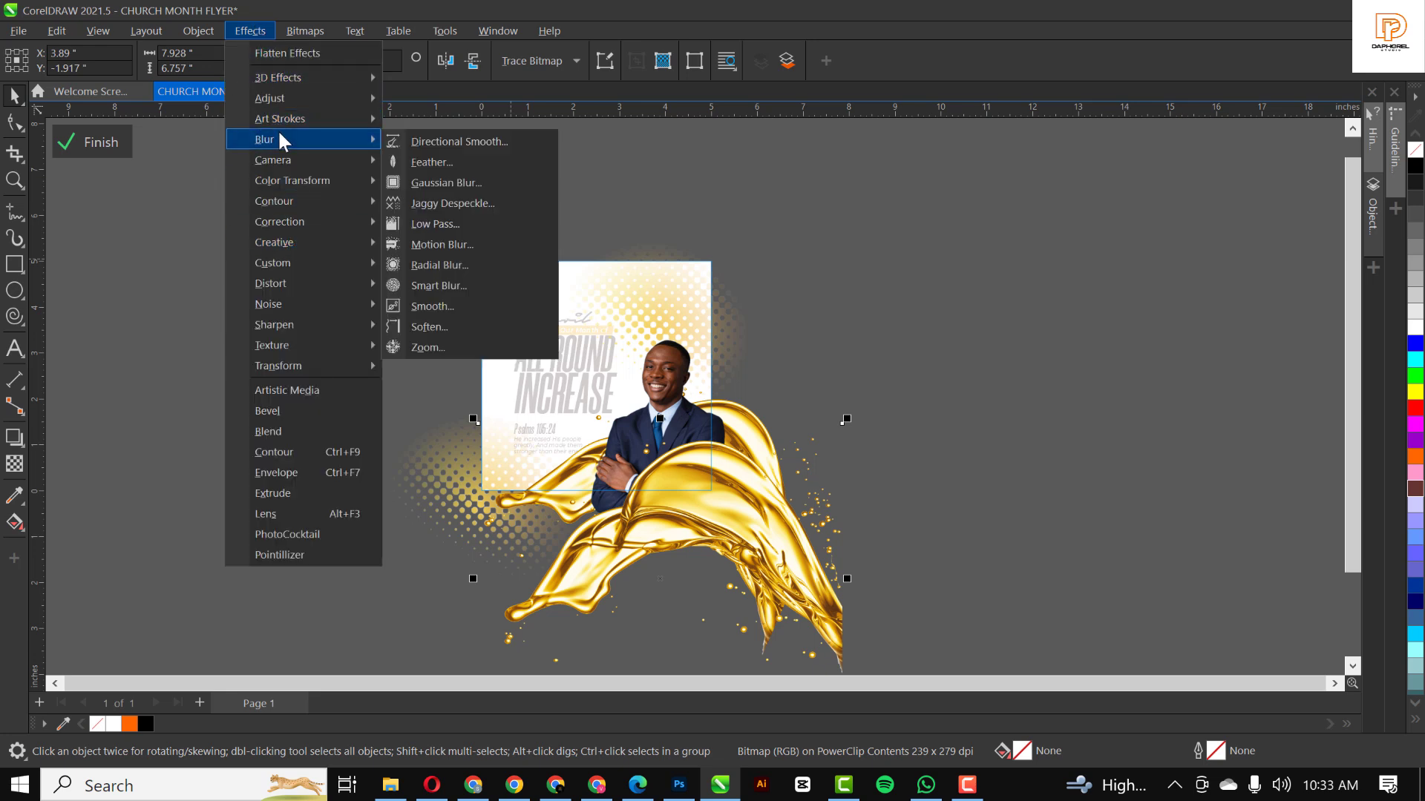
pyautogui.click(446, 182)
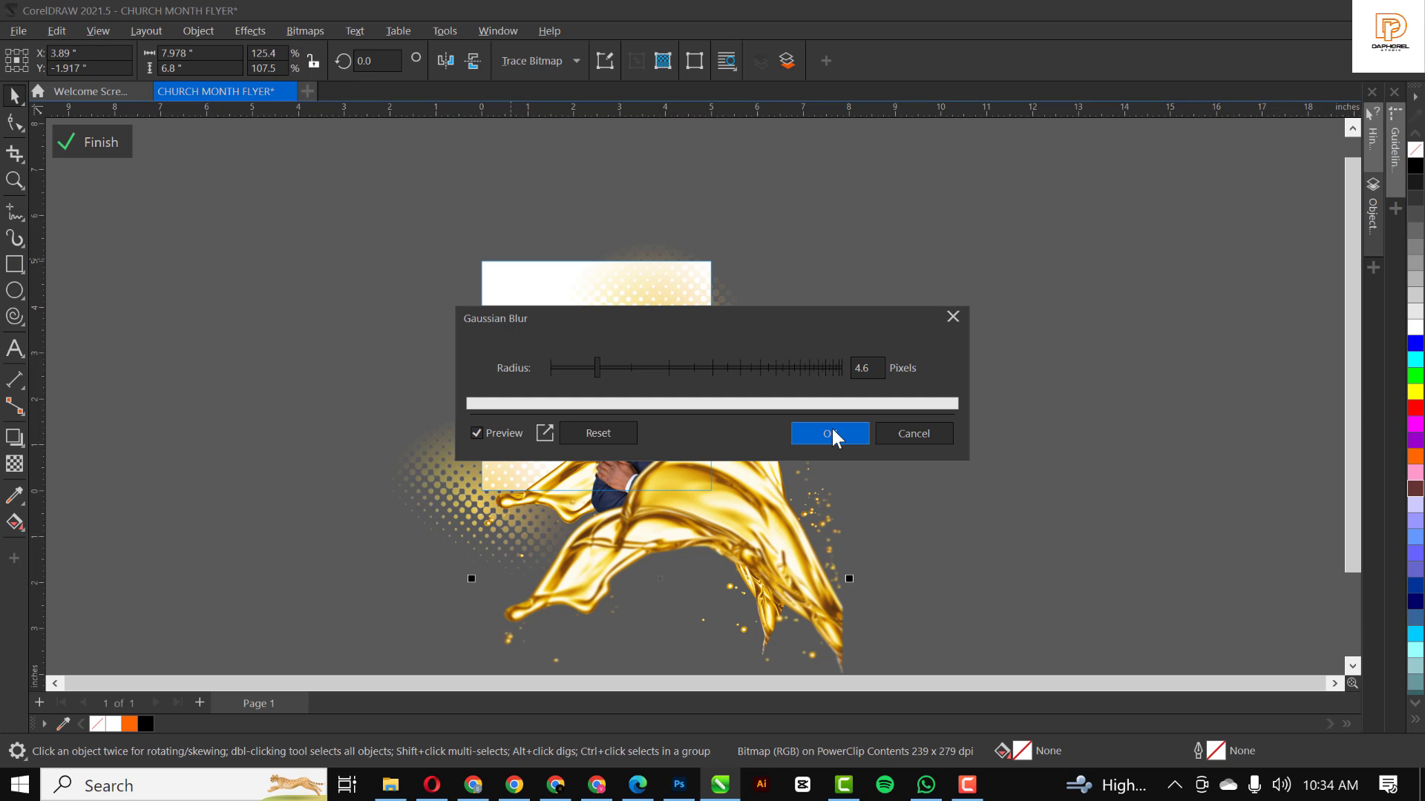
pyautogui.click(828, 433)
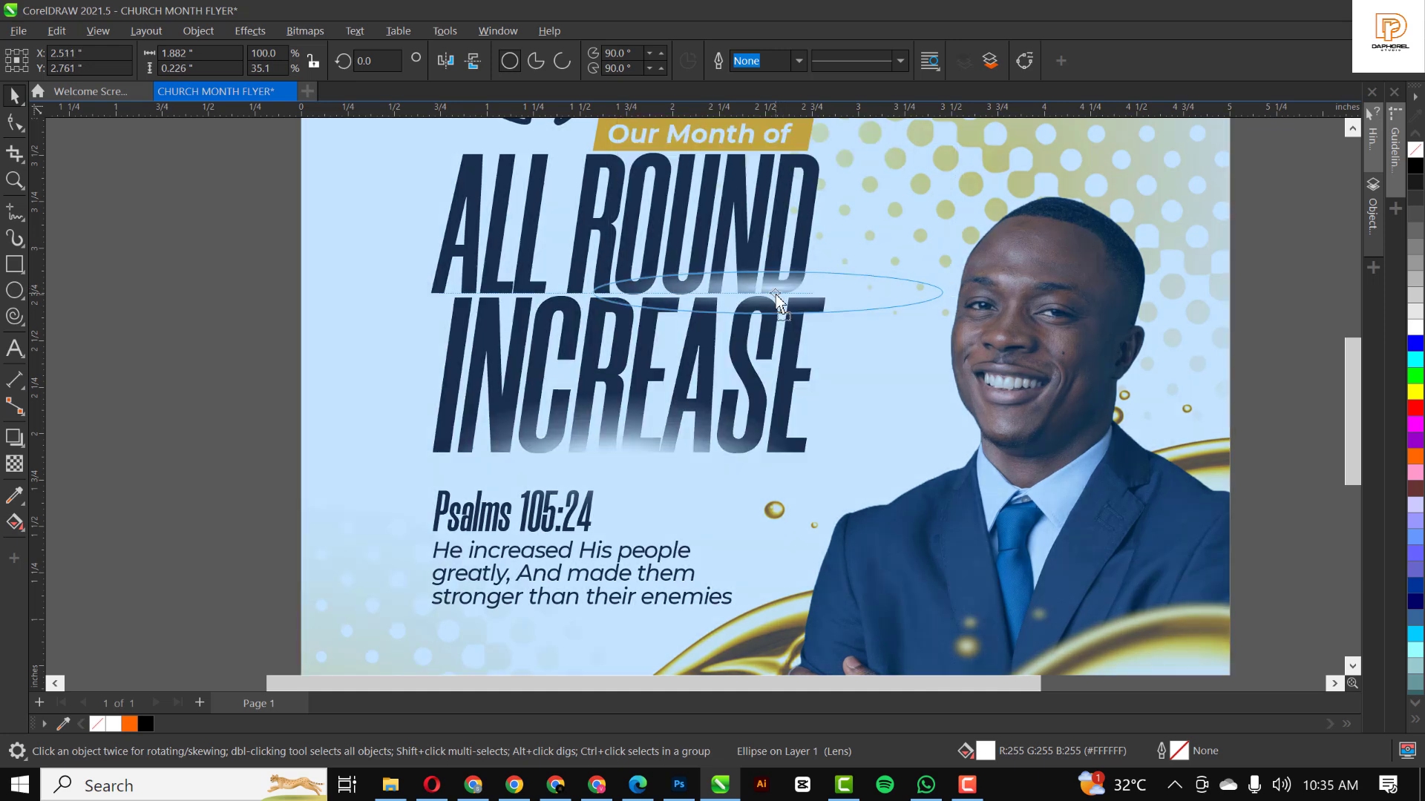
# Step: Select the flat lens ellipse lying over the headline
pyautogui.click(774, 295)
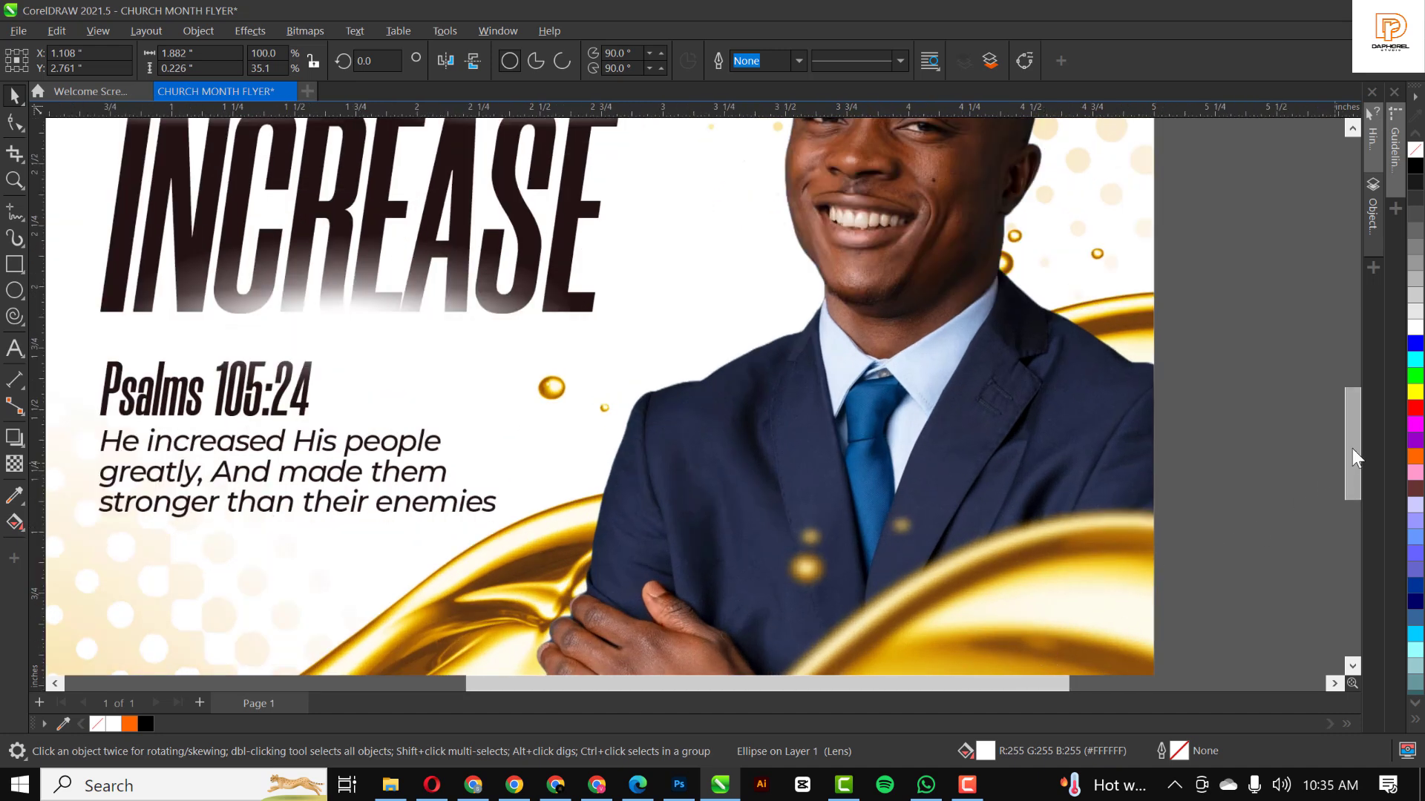
pyautogui.scroll(-3)
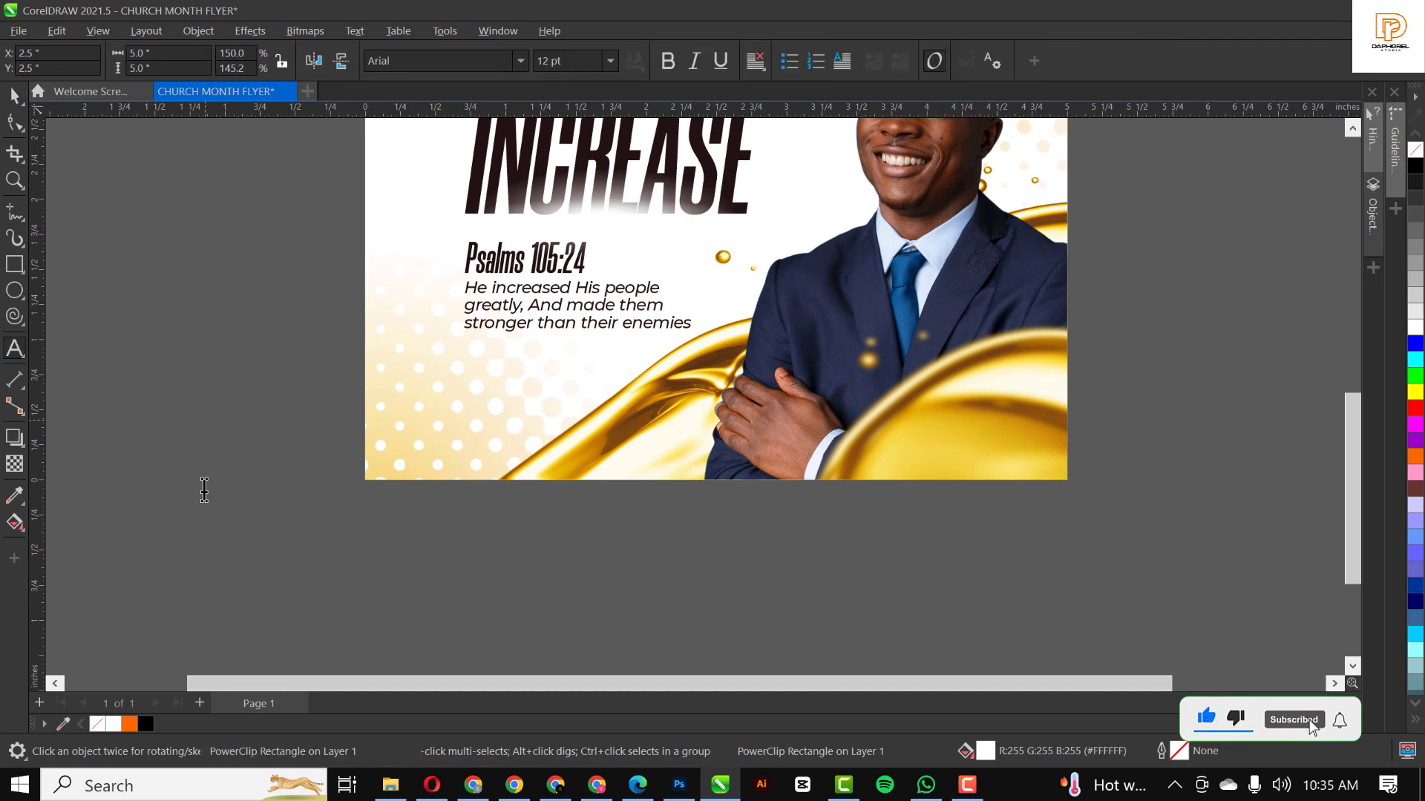
pyautogui.write('Godspowe')
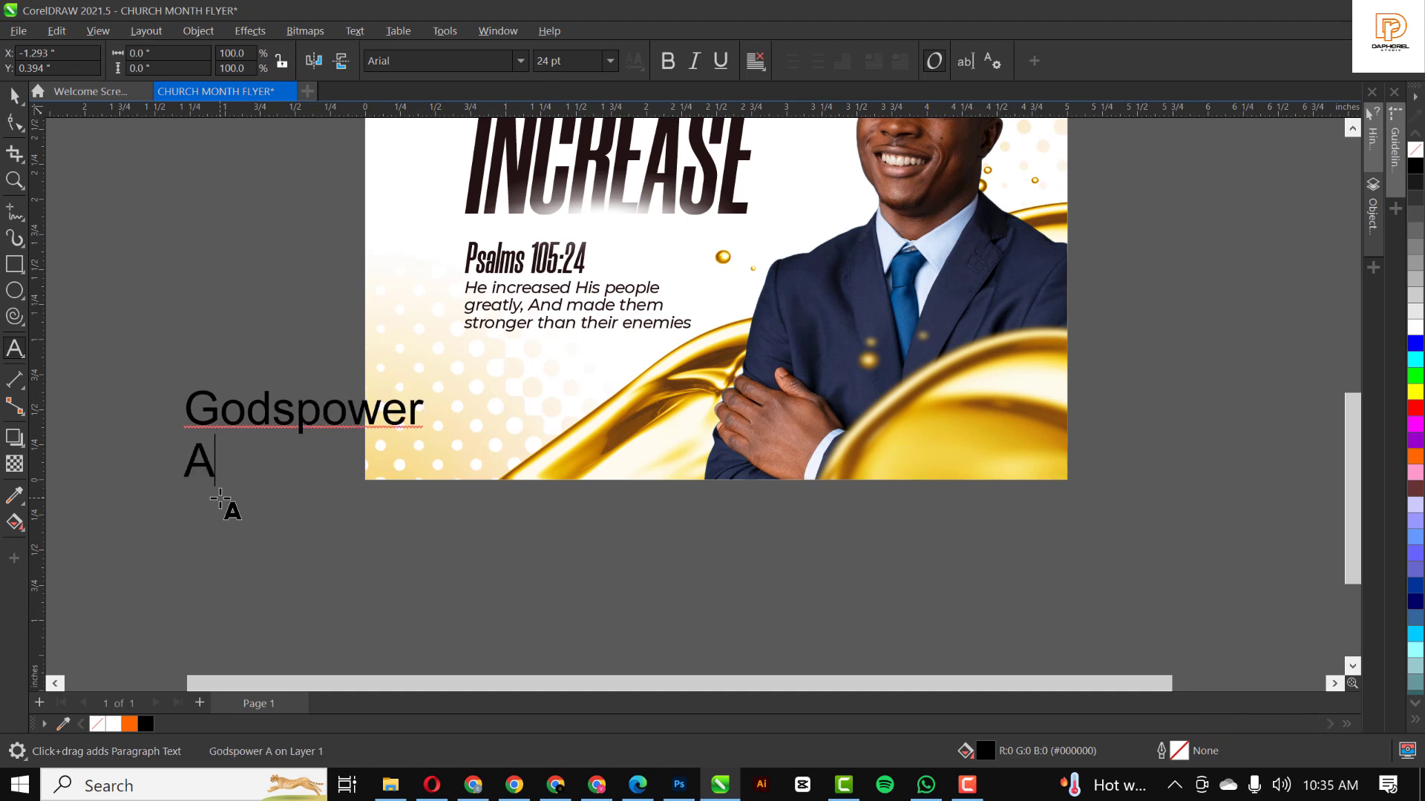
pyautogui.write('rawore')
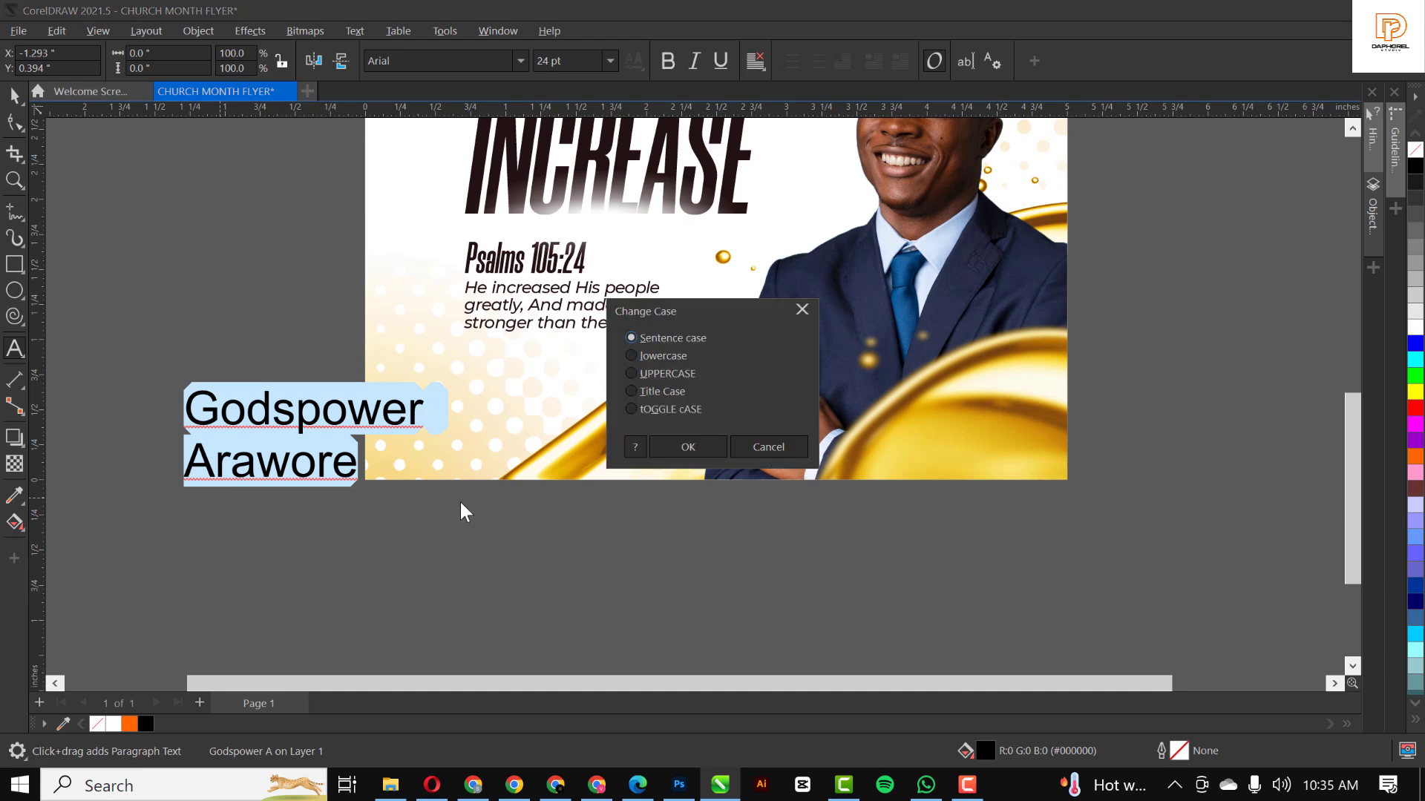
# Step: Make the name uppercase, shrink it to about half, and drop it bottom right
pyautogui.click(687, 446)
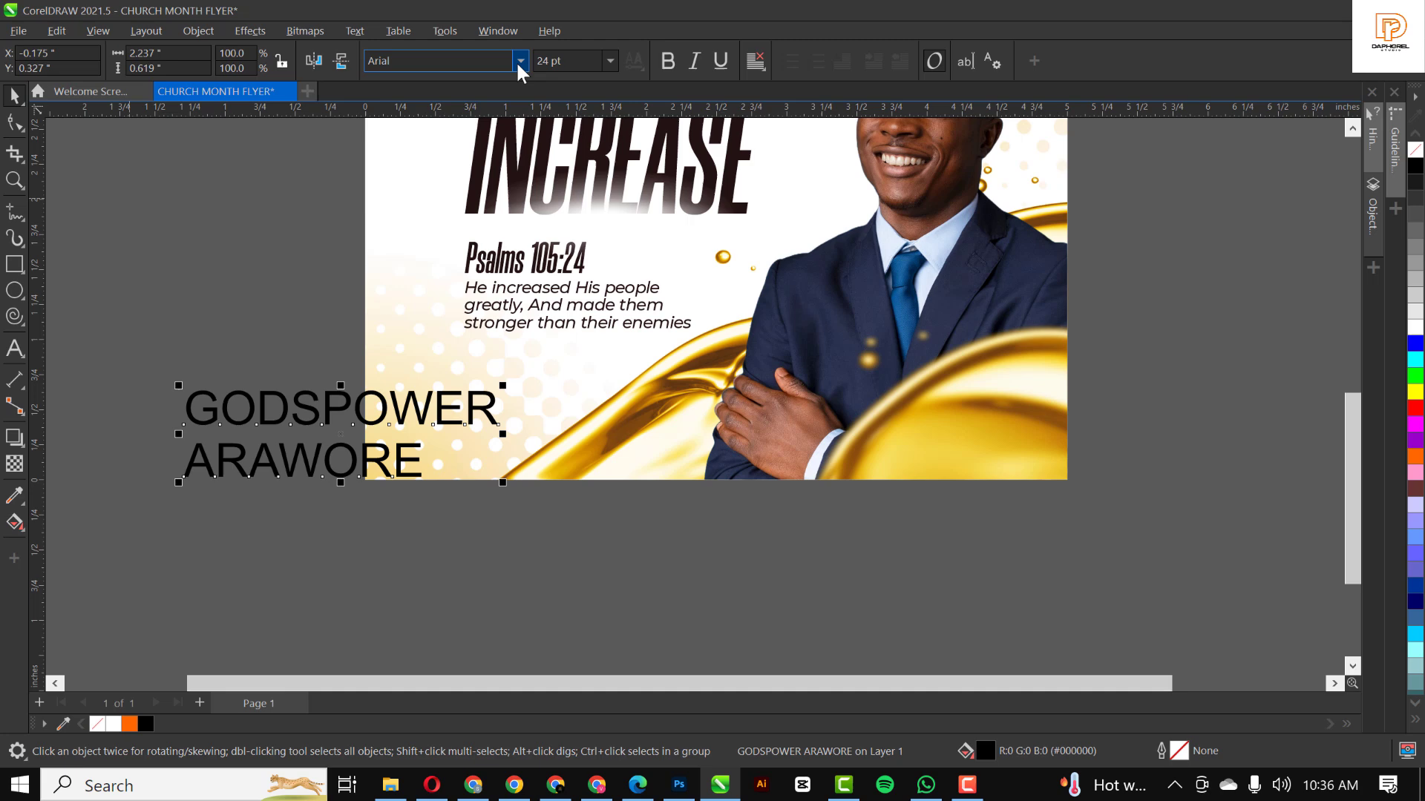
pyautogui.moveTo(446, 306)
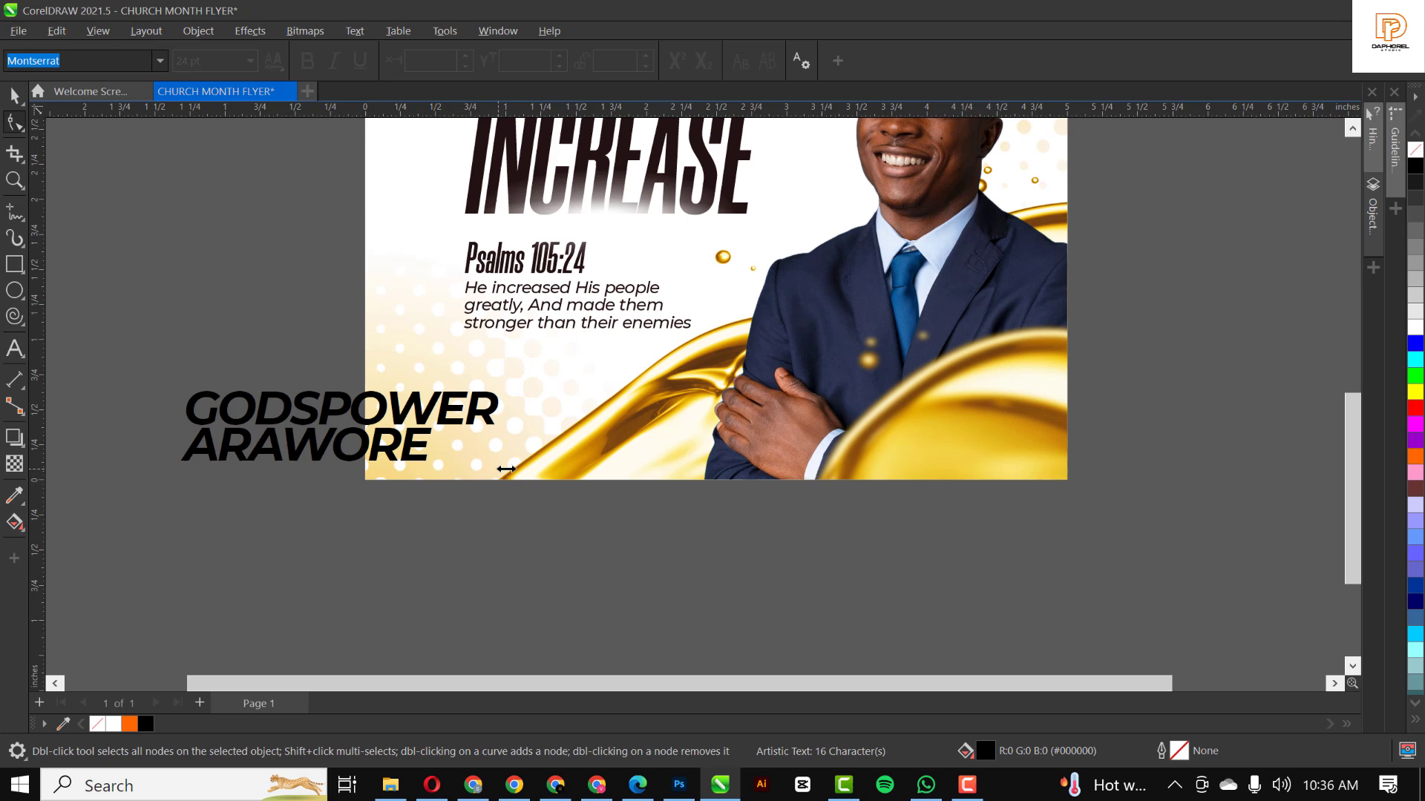
pyautogui.click(340, 445)
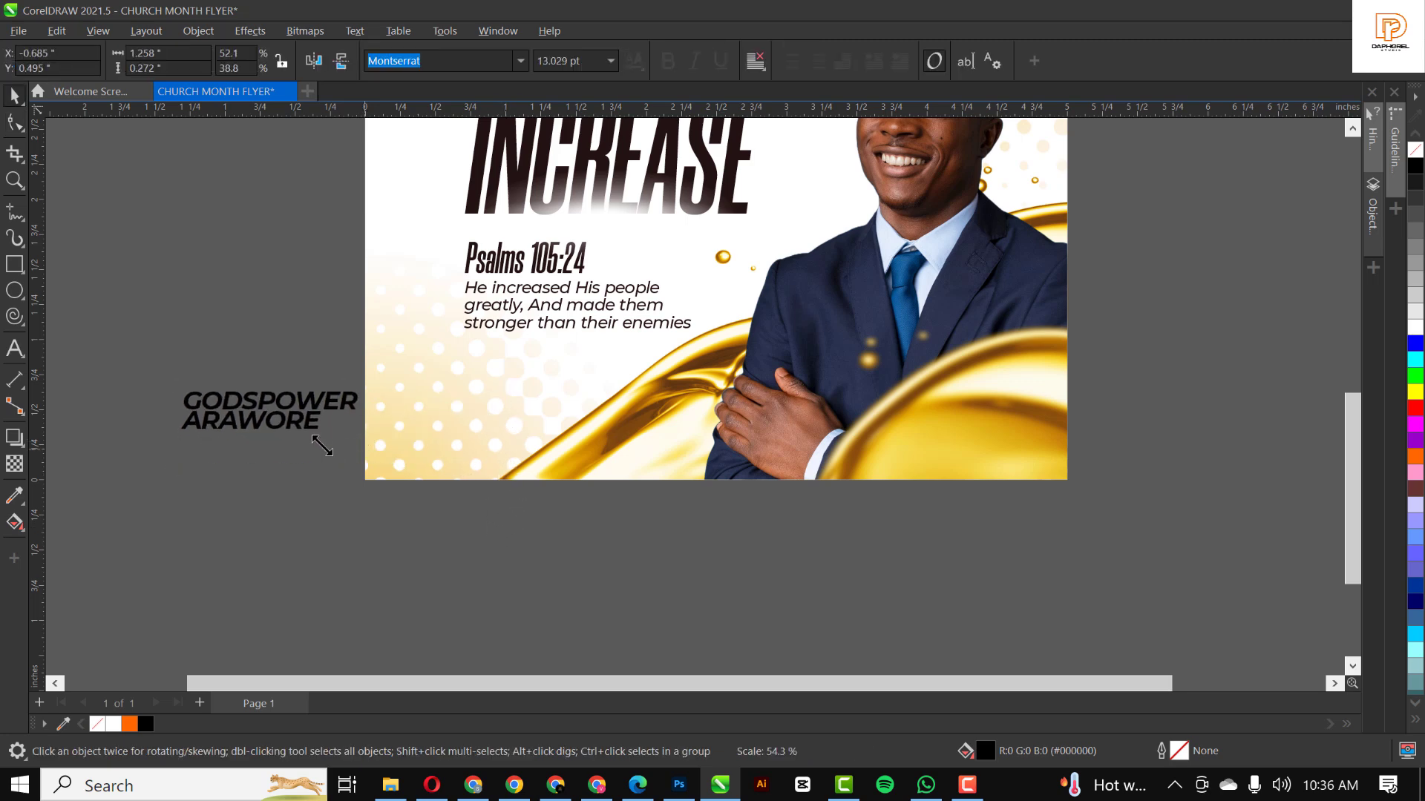
pyautogui.click(254, 409)
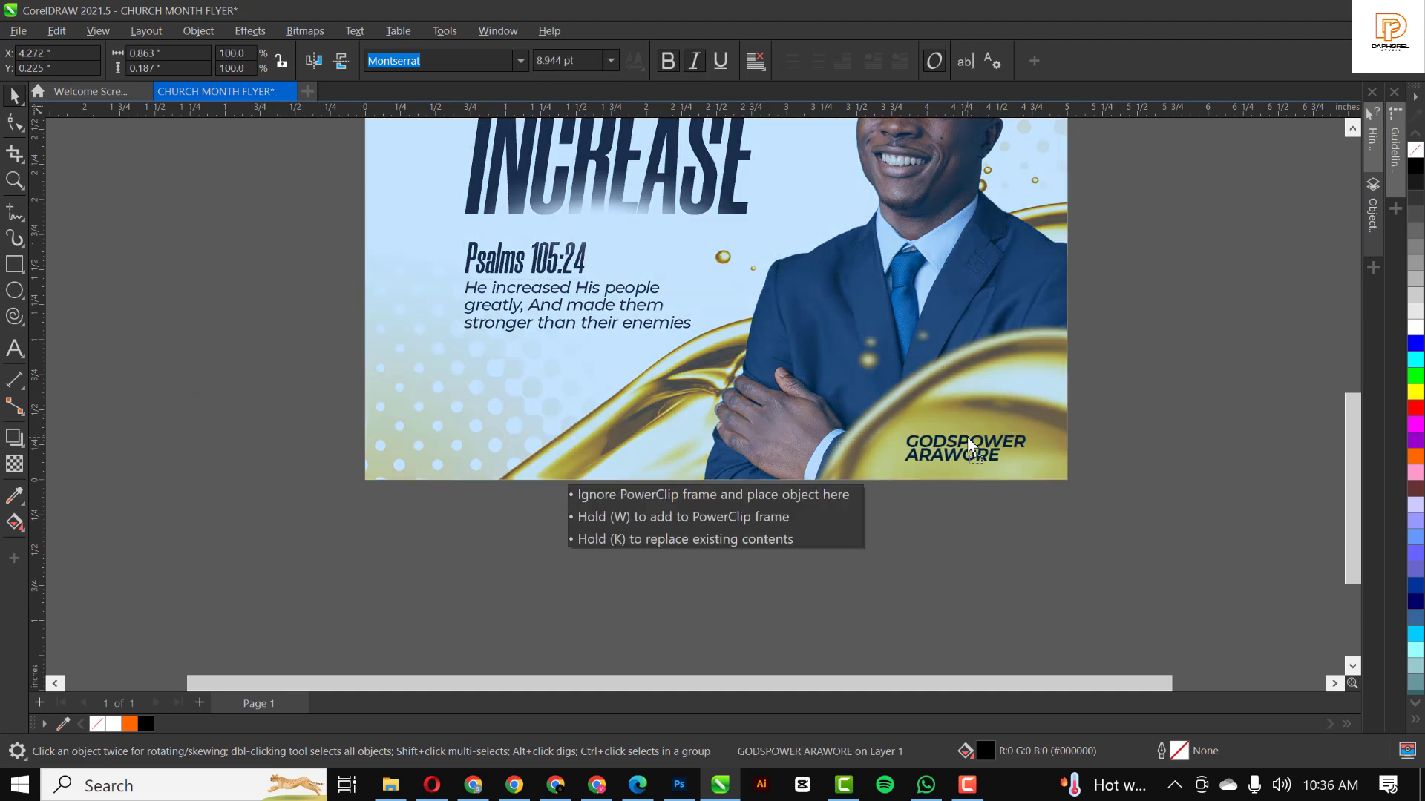
pyautogui.click(969, 445)
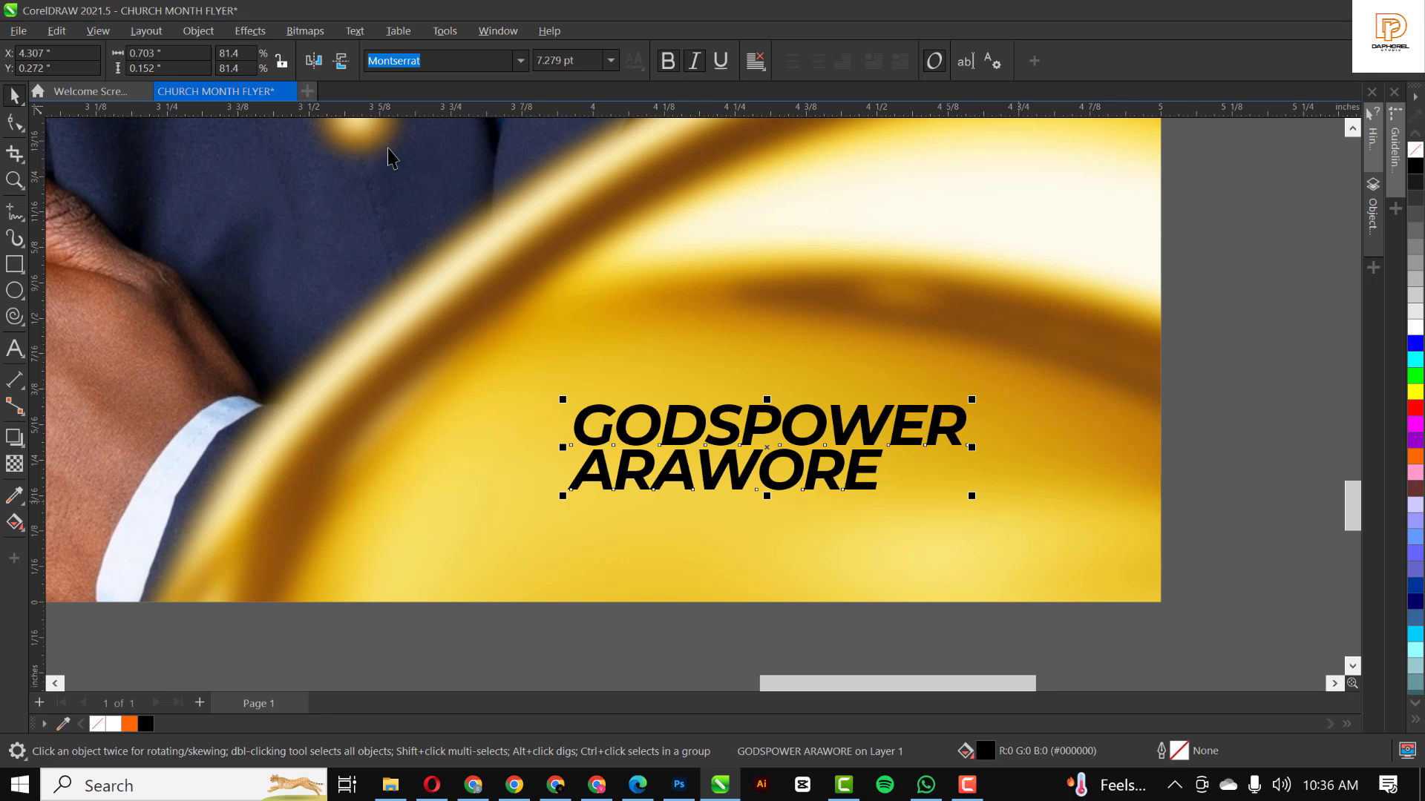
# Step: Set the name's font to Montserrat bold italic
pyautogui.click(519, 60)
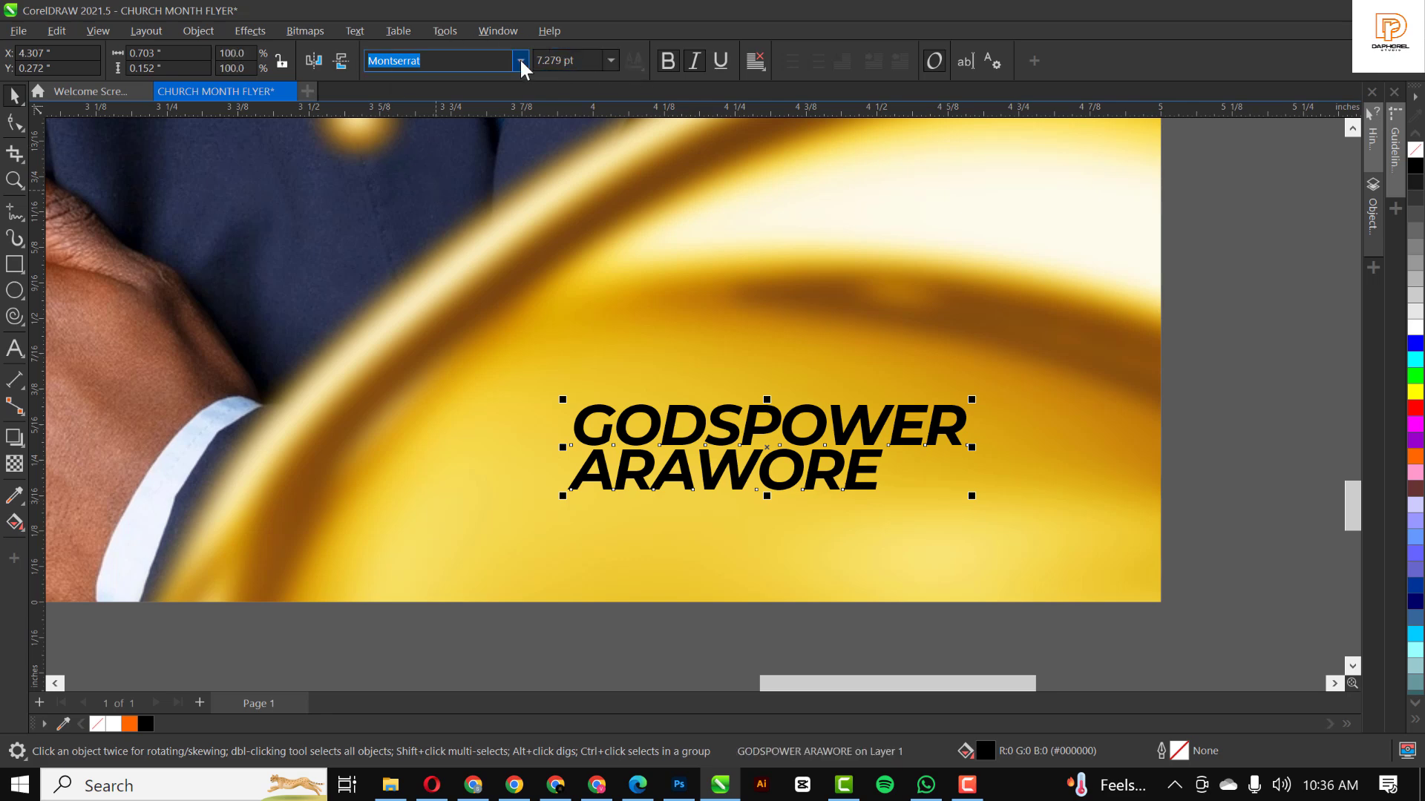
pyautogui.click(521, 61)
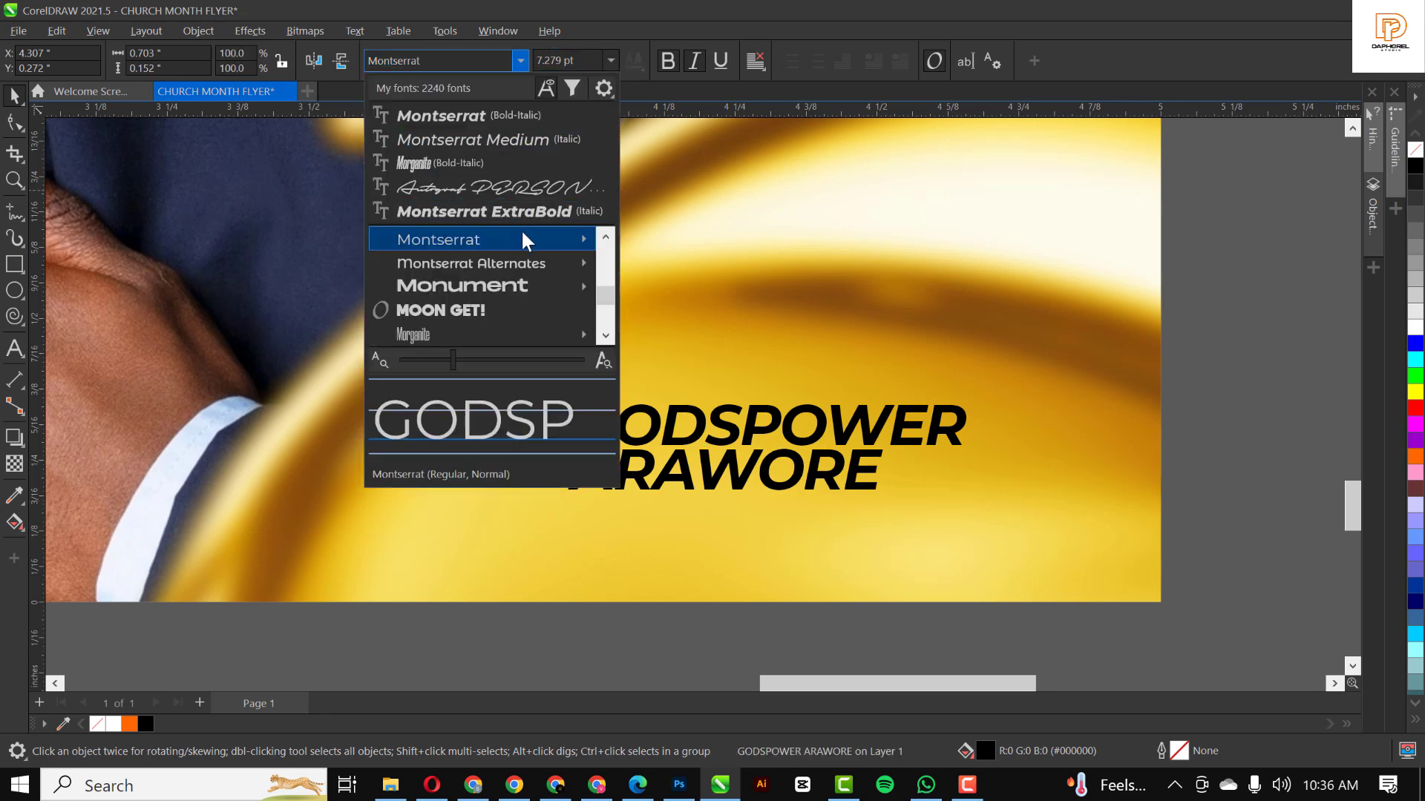
pyautogui.click(437, 239)
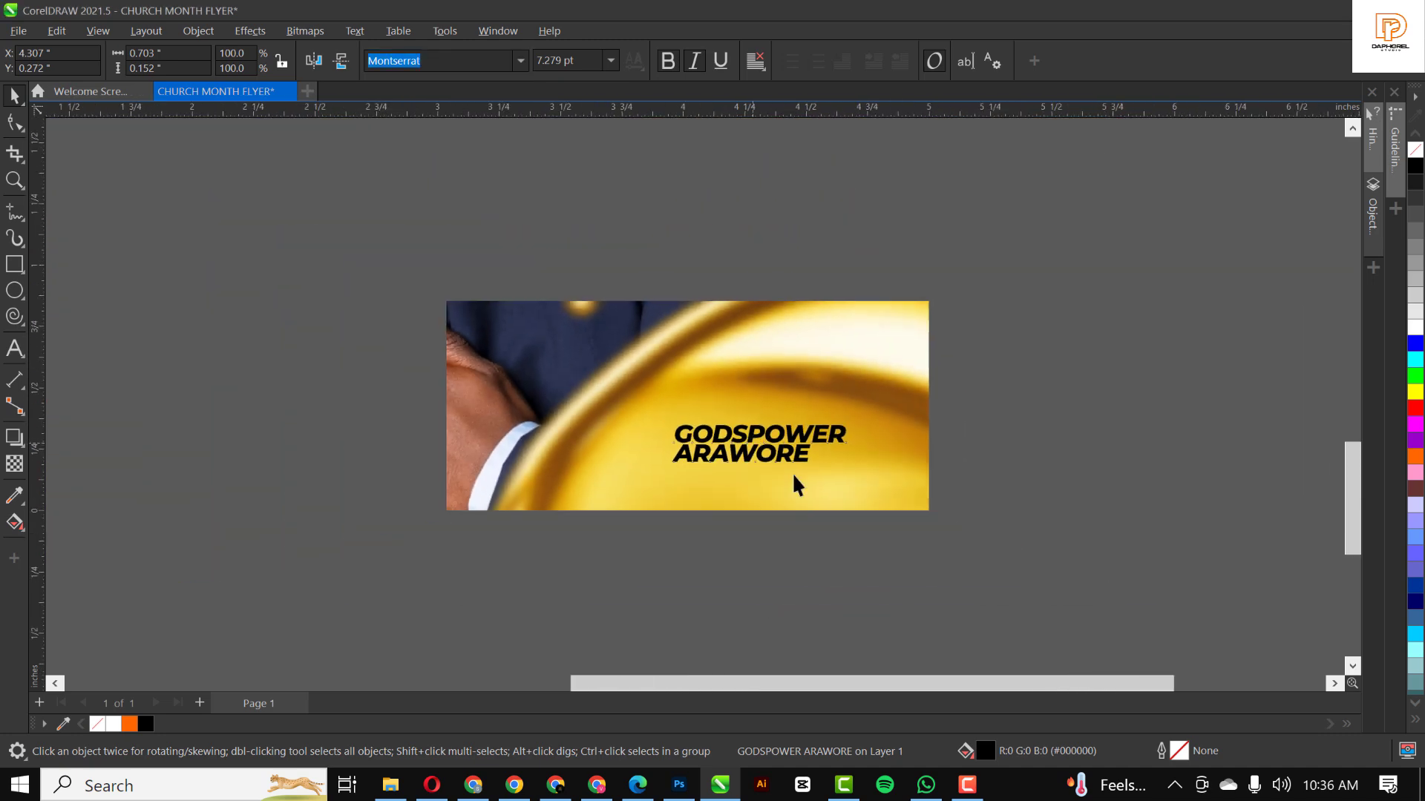
pyautogui.click(745, 445)
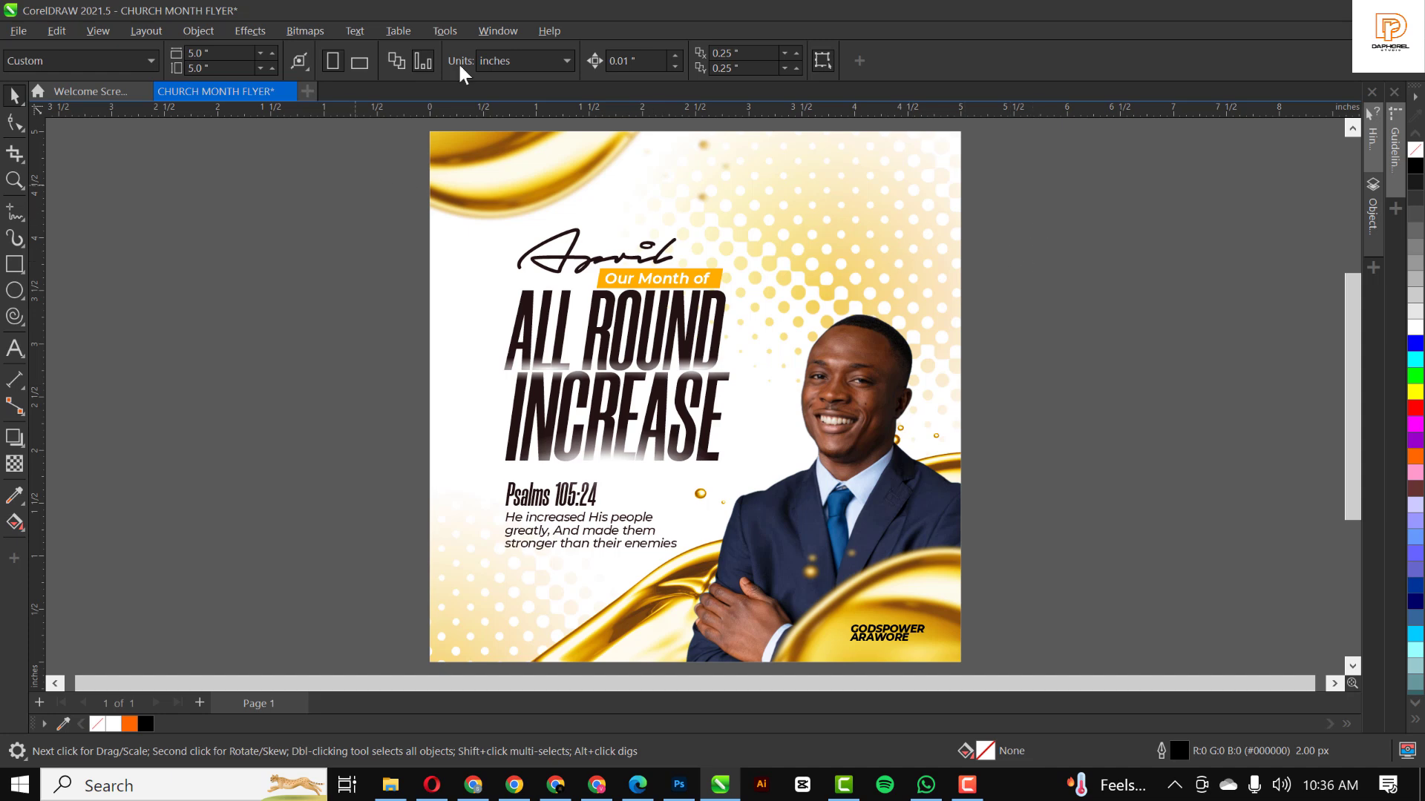
pyautogui.moveTo(288, 319)
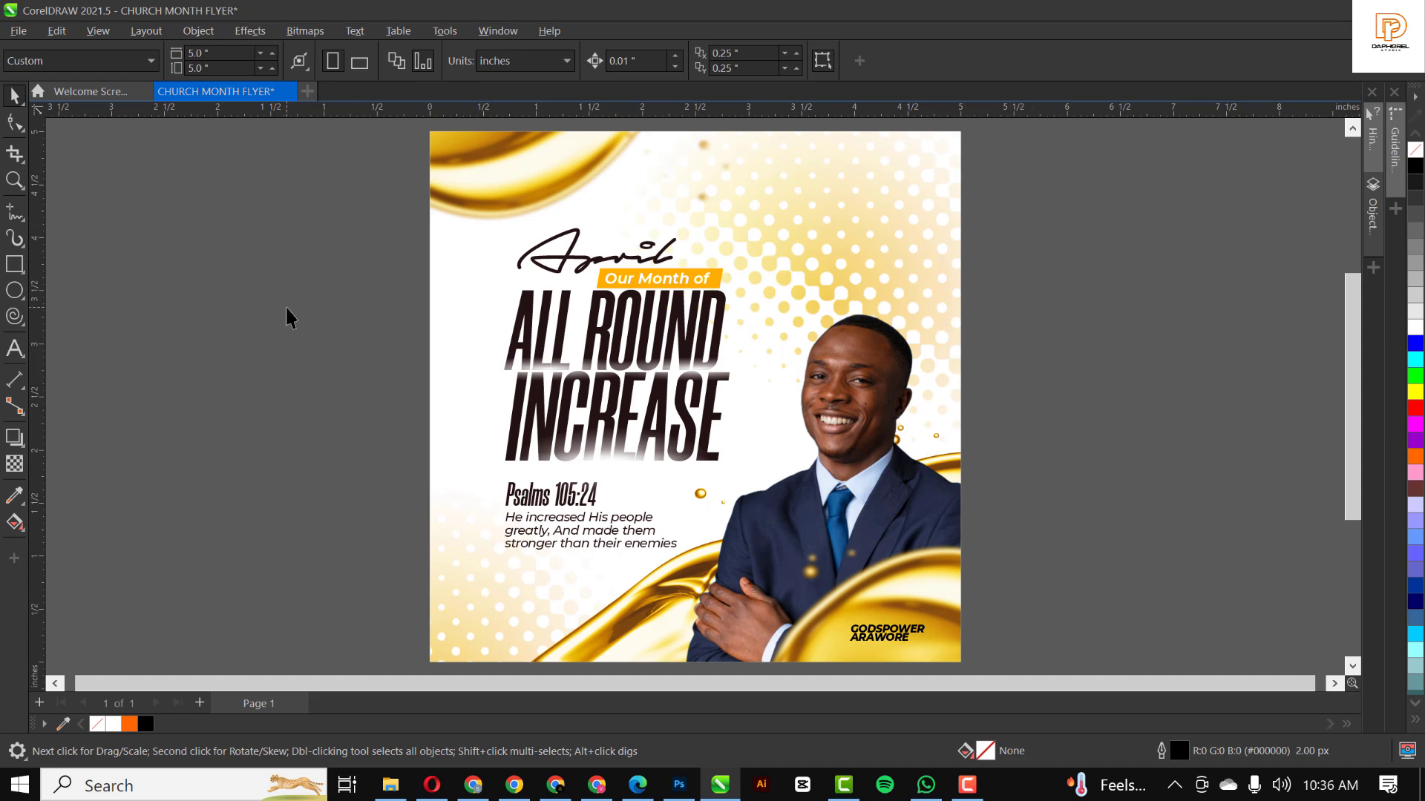
pyautogui.moveTo(578, 427)
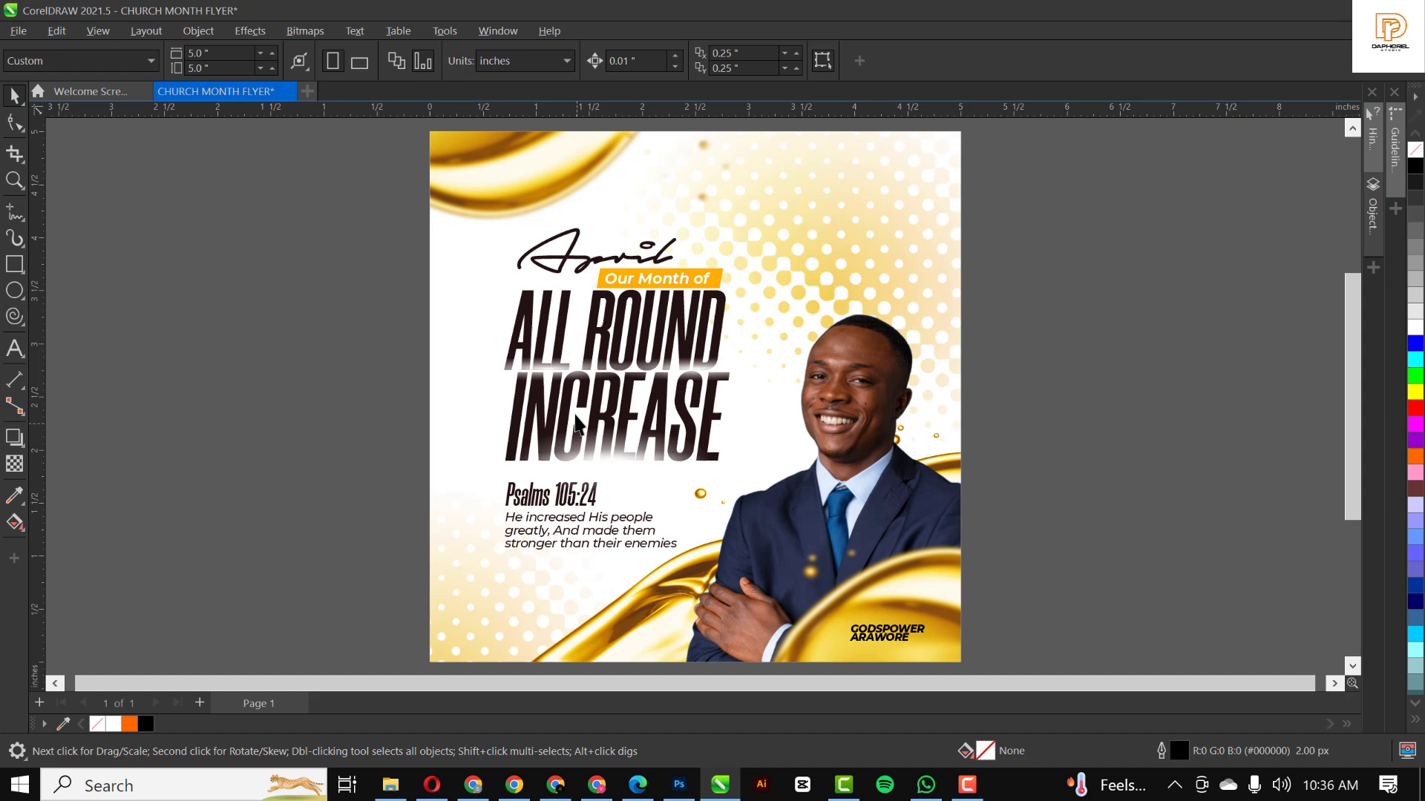
pyautogui.moveTo(845, 406)
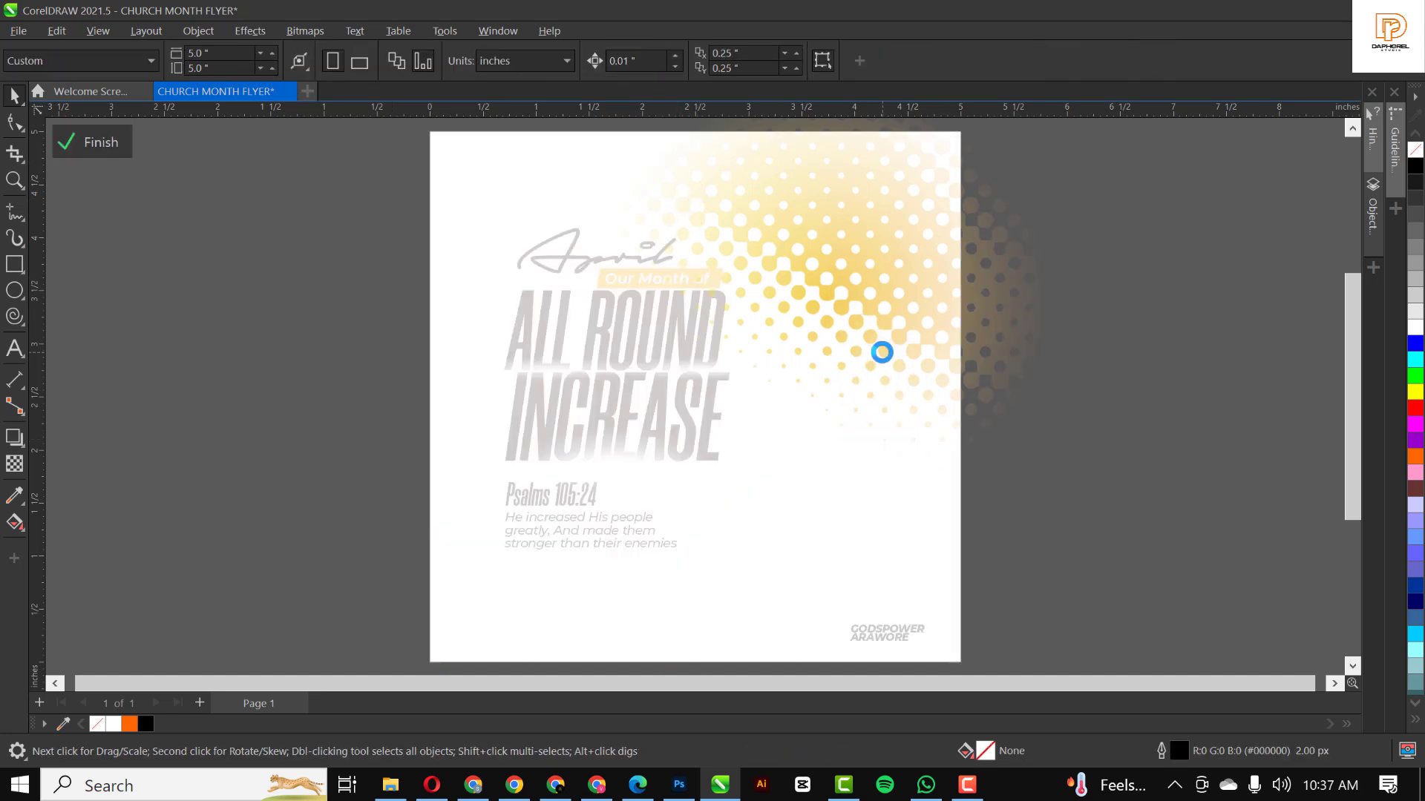
# Step: Reset the pastor photo's Tone Curve, then raise its midpoint slightly to brighten midtones
pyautogui.click(880, 352)
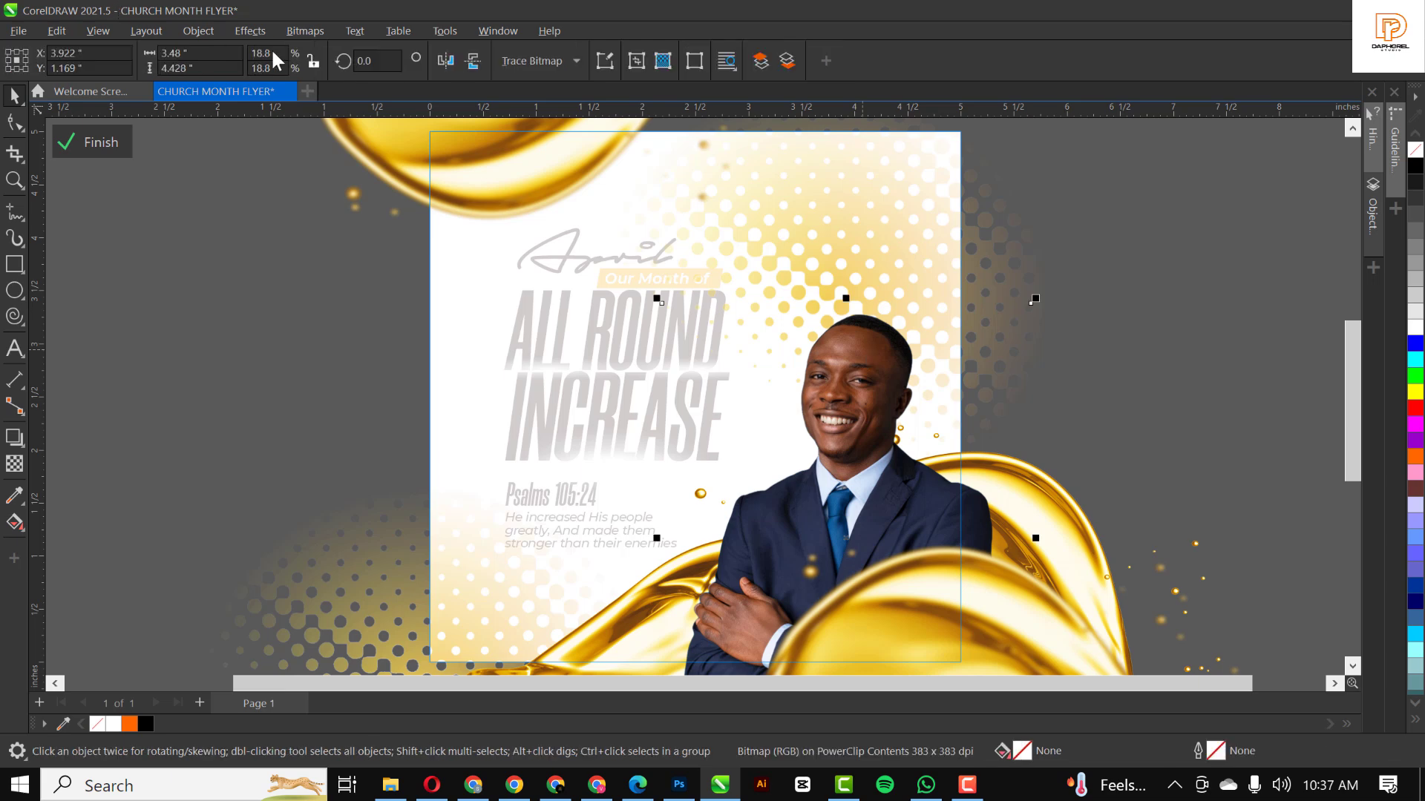
pyautogui.click(249, 30)
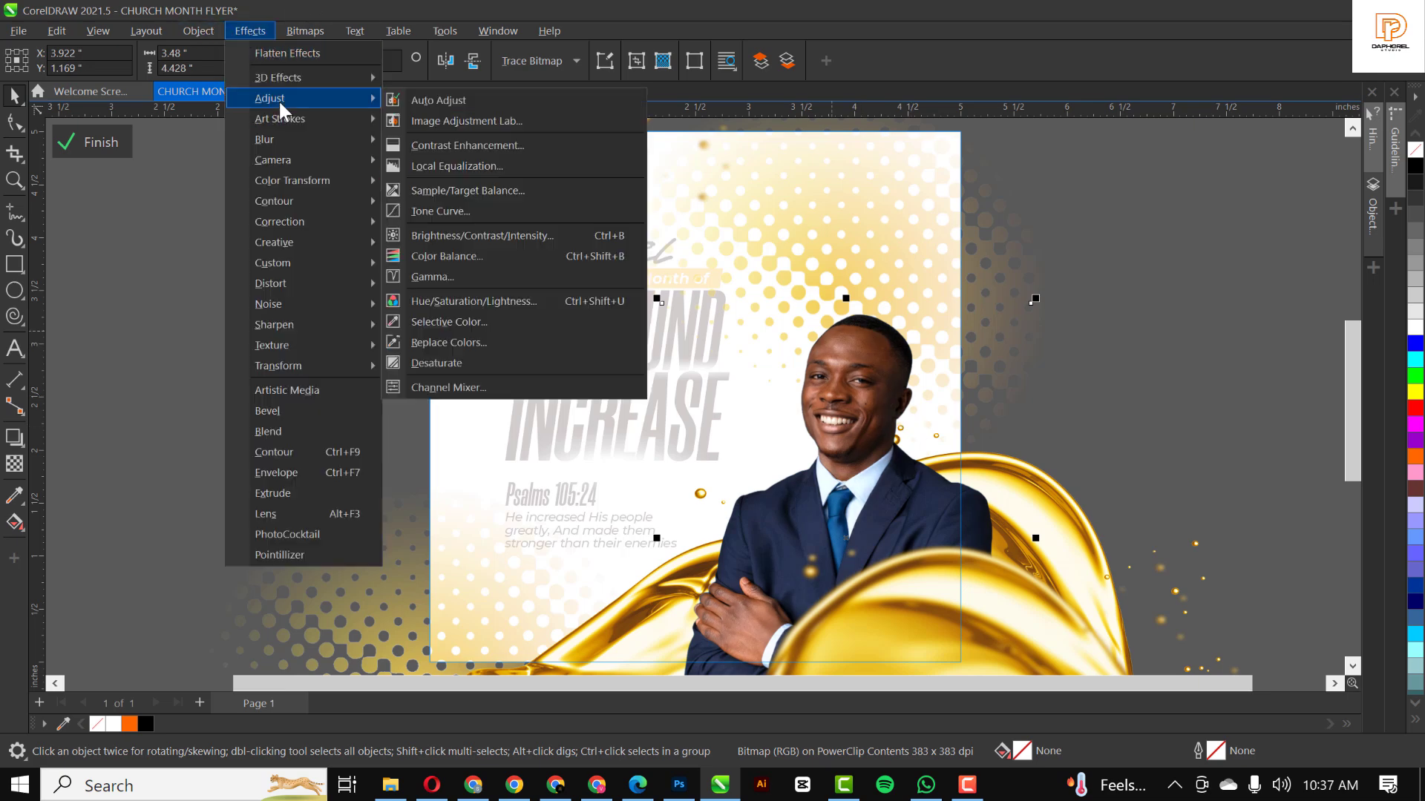
pyautogui.moveTo(466, 145)
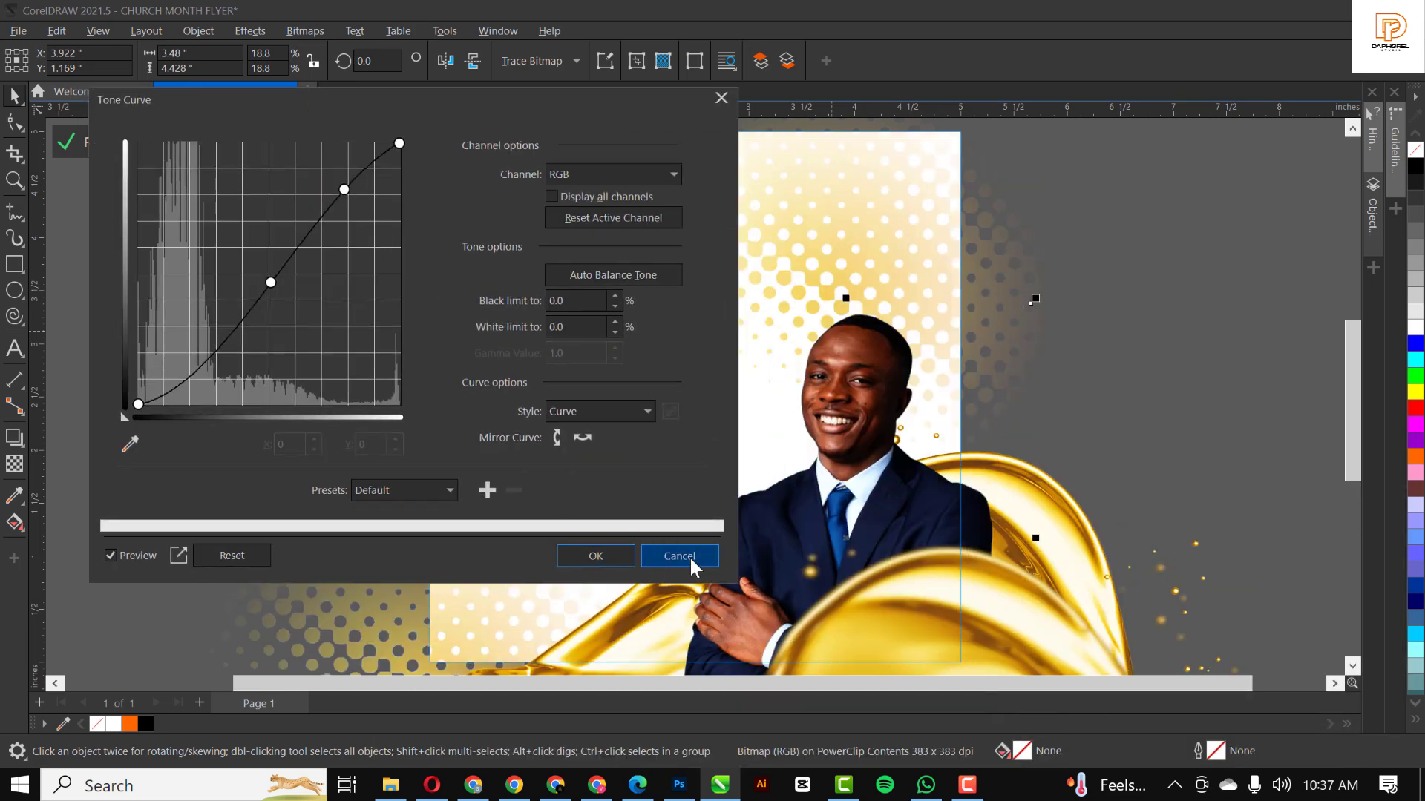
pyautogui.moveTo(324, 482)
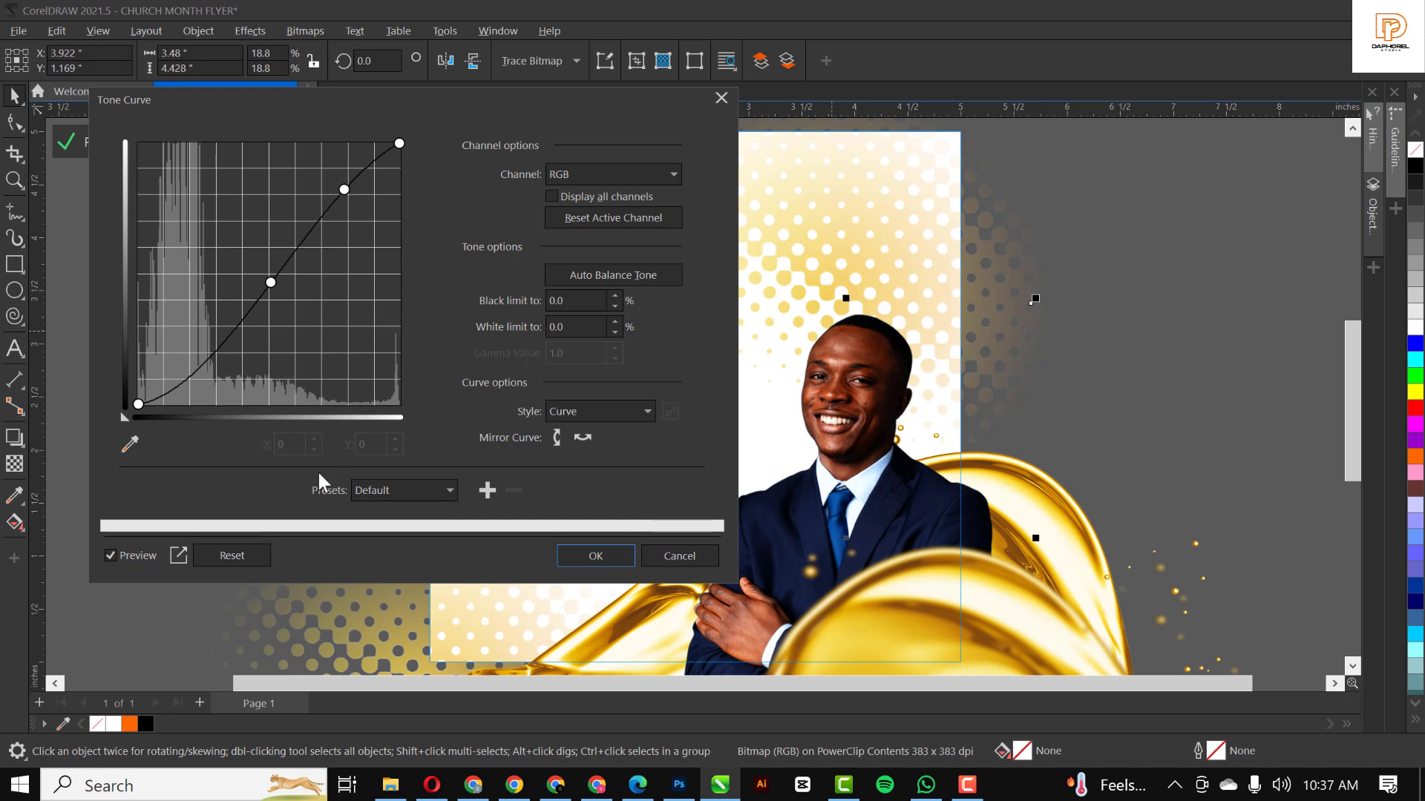
pyautogui.click(230, 555)
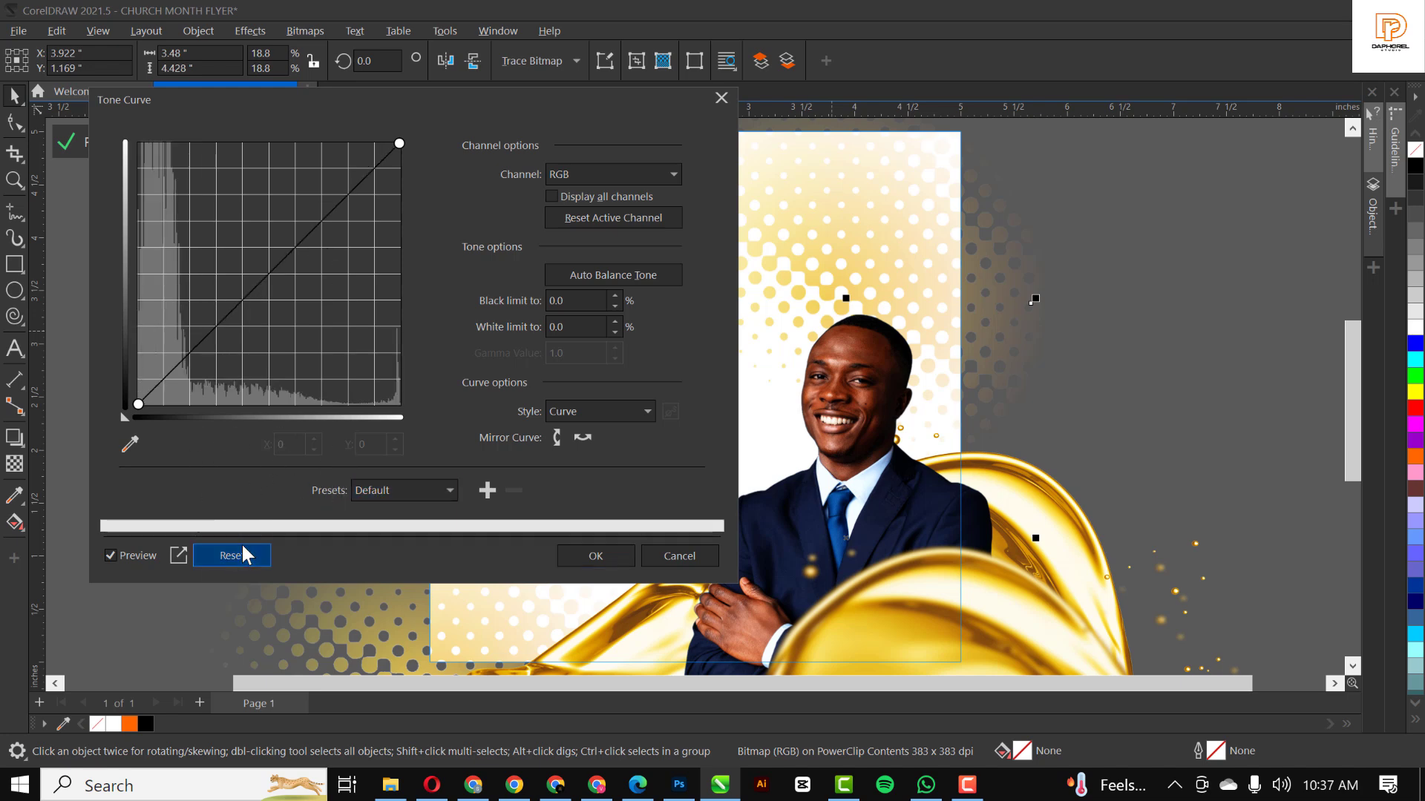
pyautogui.click(231, 555)
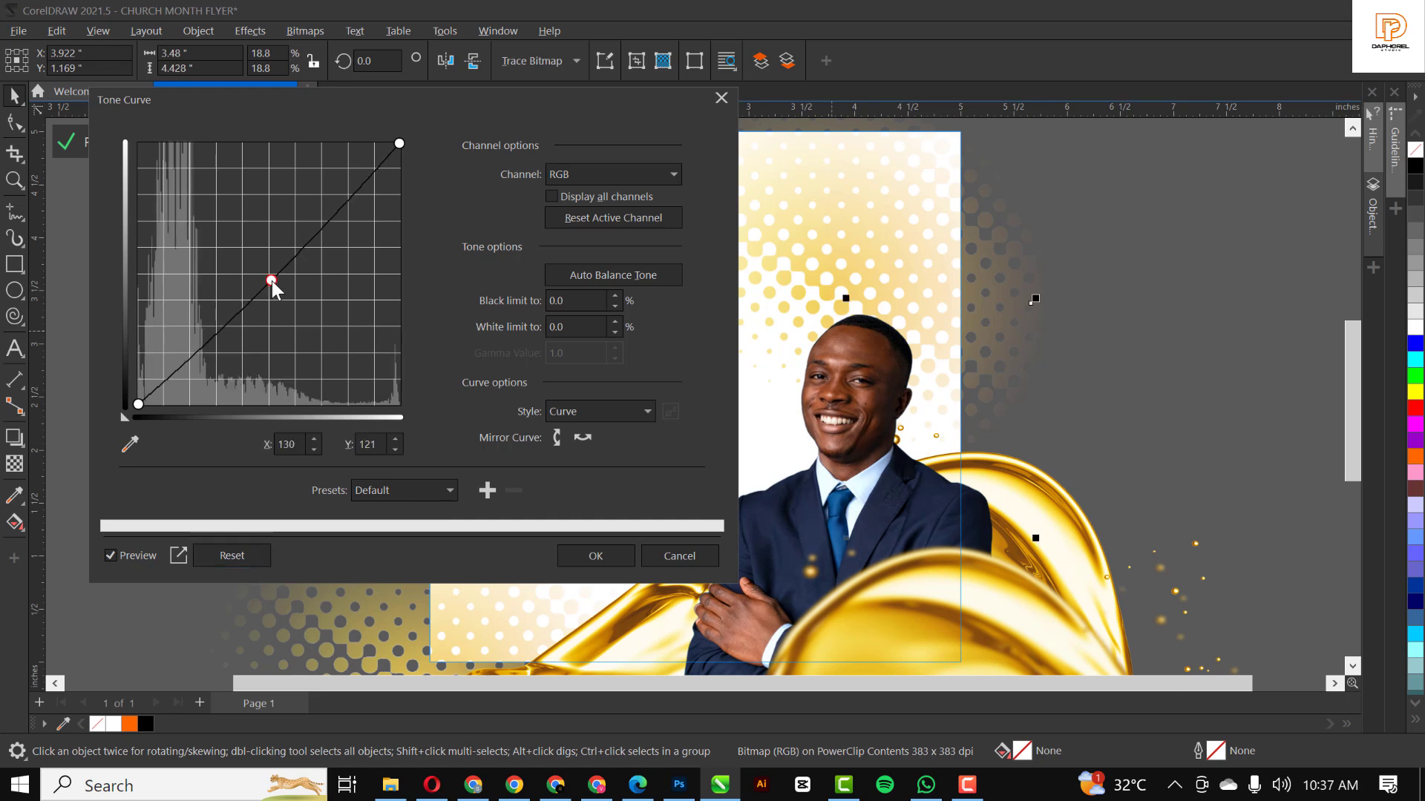
pyautogui.moveTo(271, 279); pyautogui.dragTo(255, 267)
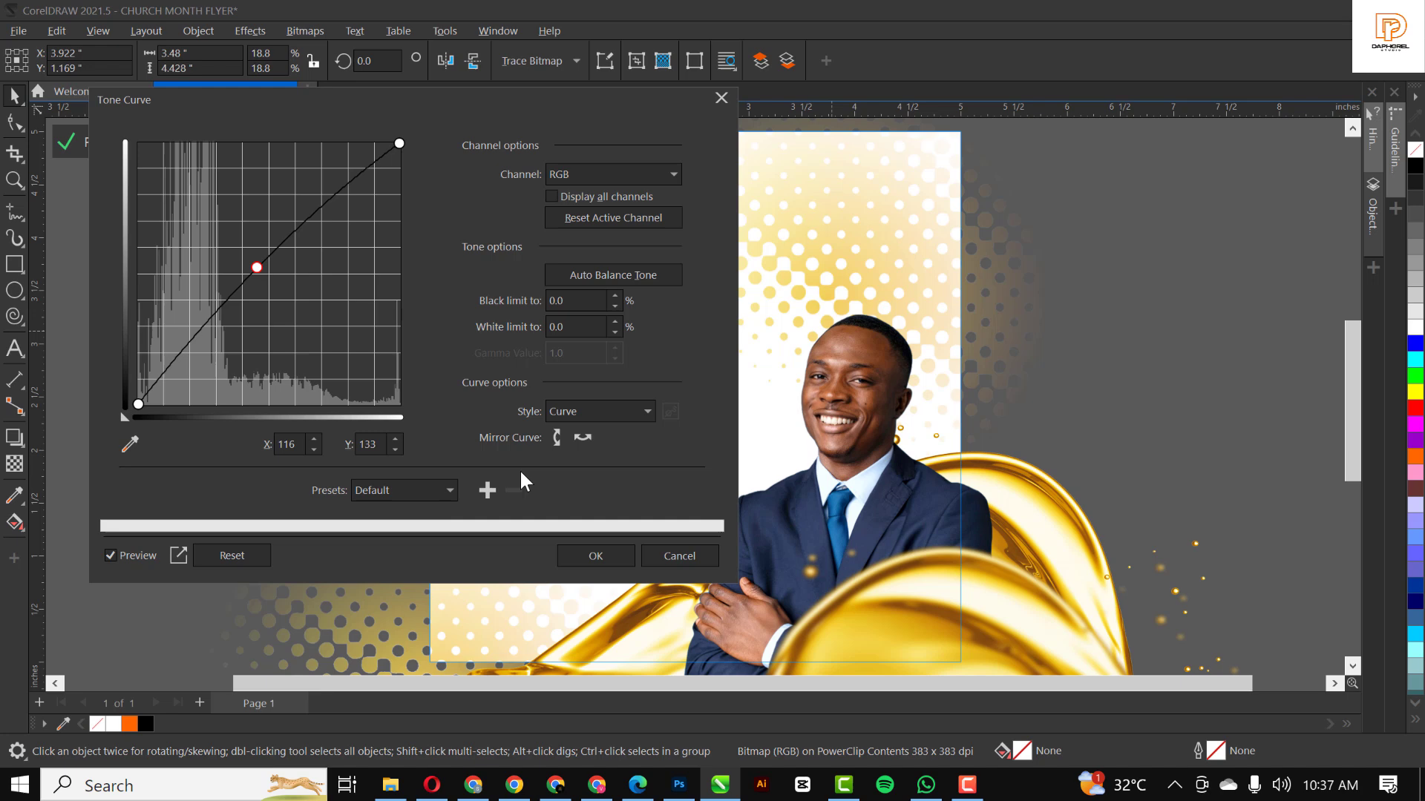
pyautogui.click(594, 555)
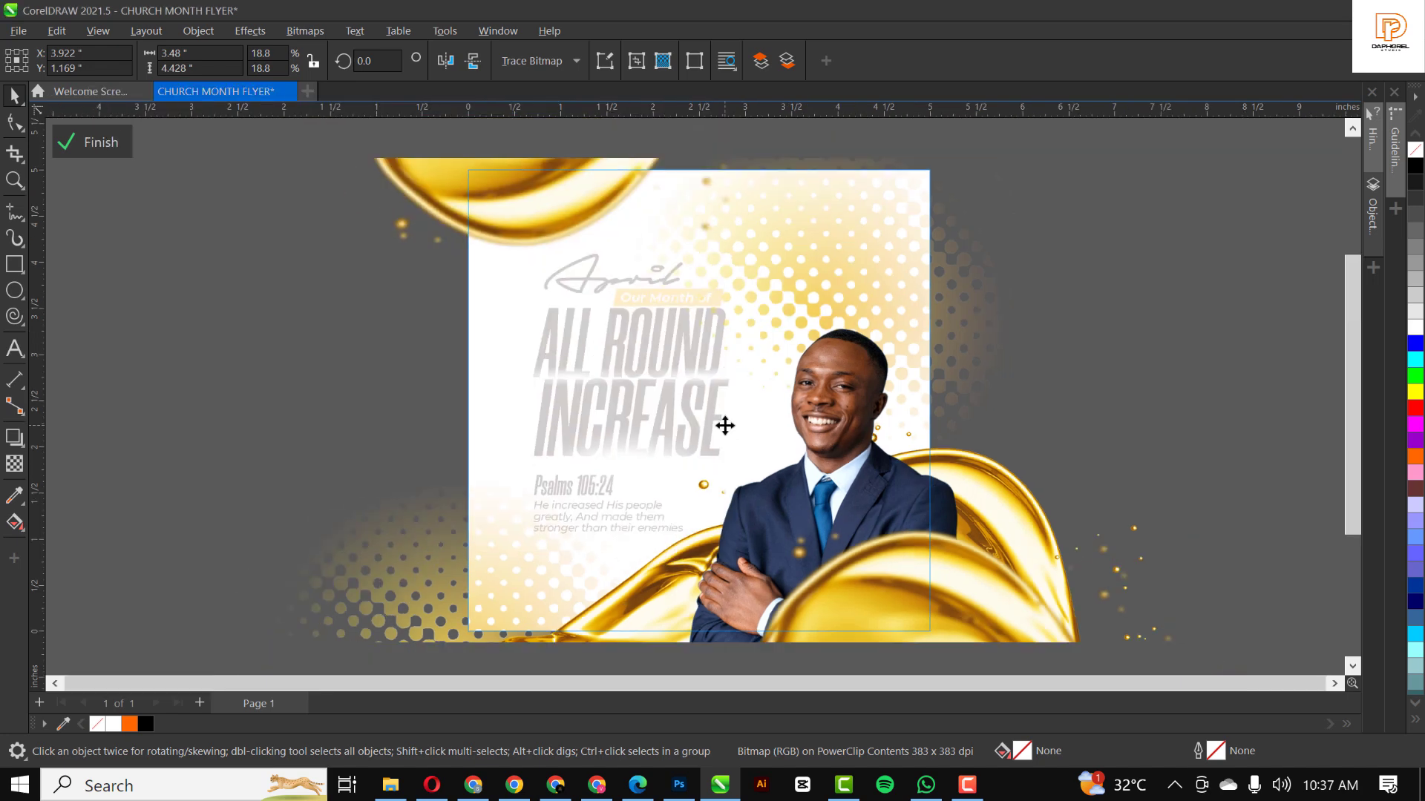